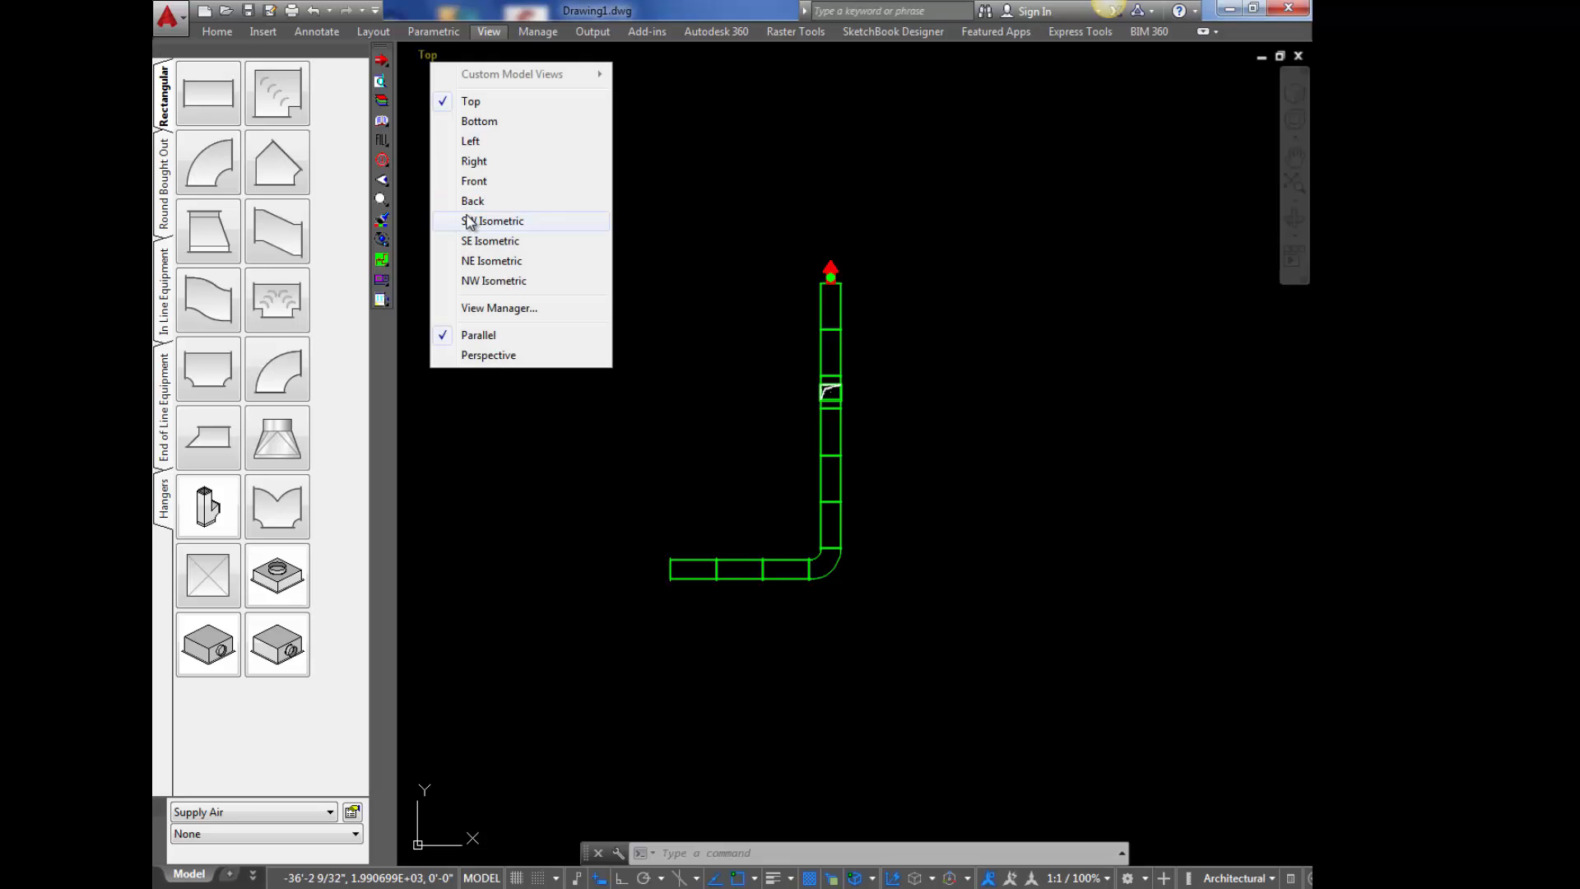
- Switch the viewport to the SE Isometric view to see the duct run in 3D
click(492, 221)
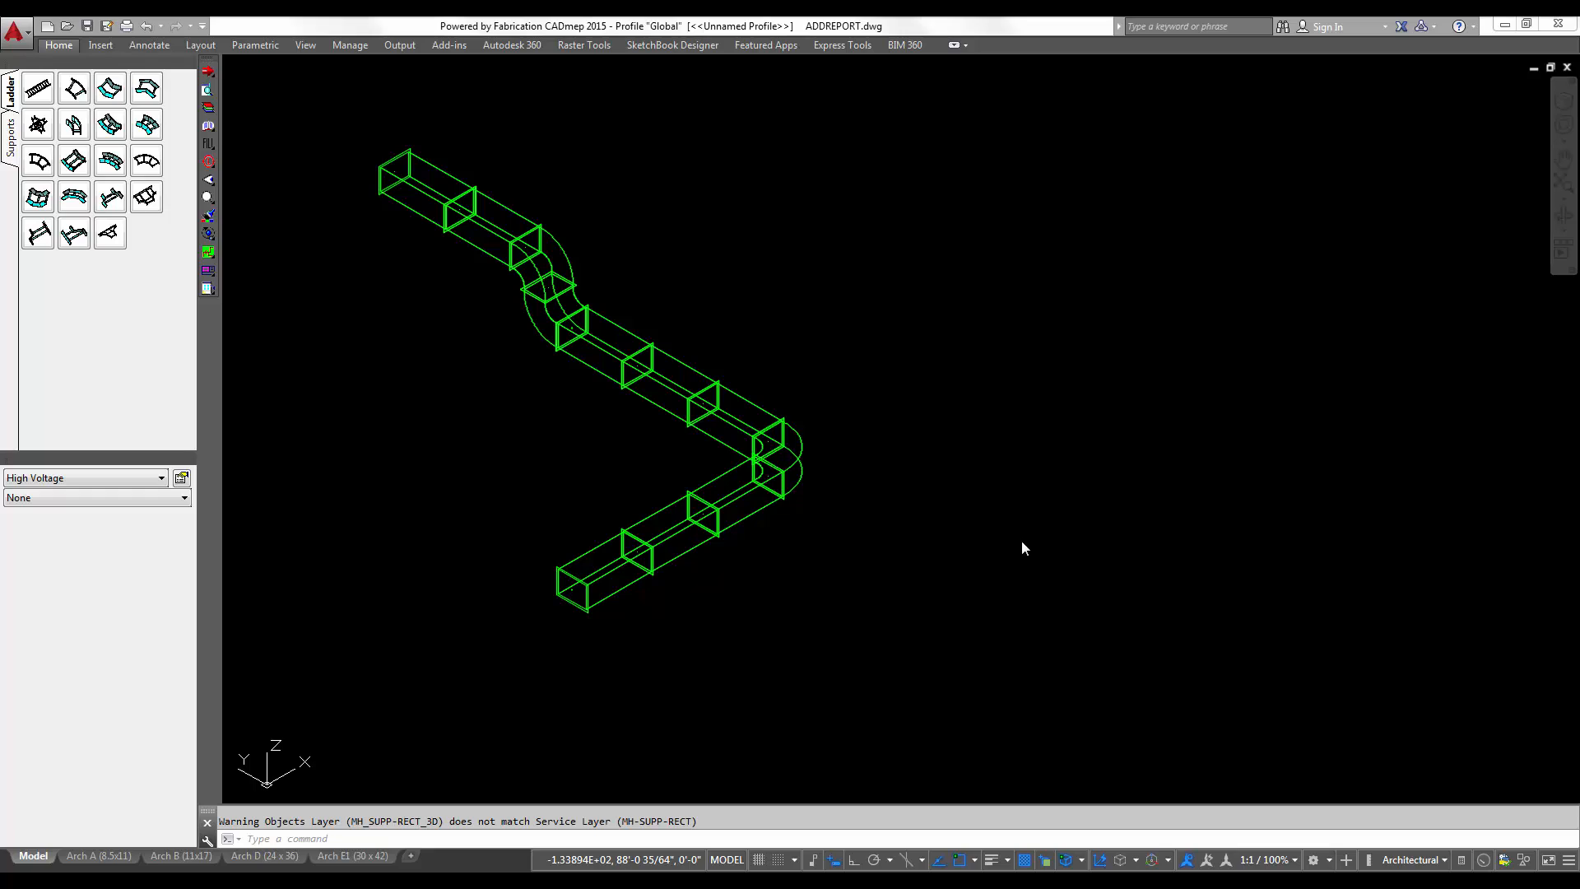
mouse_move(817, 456)
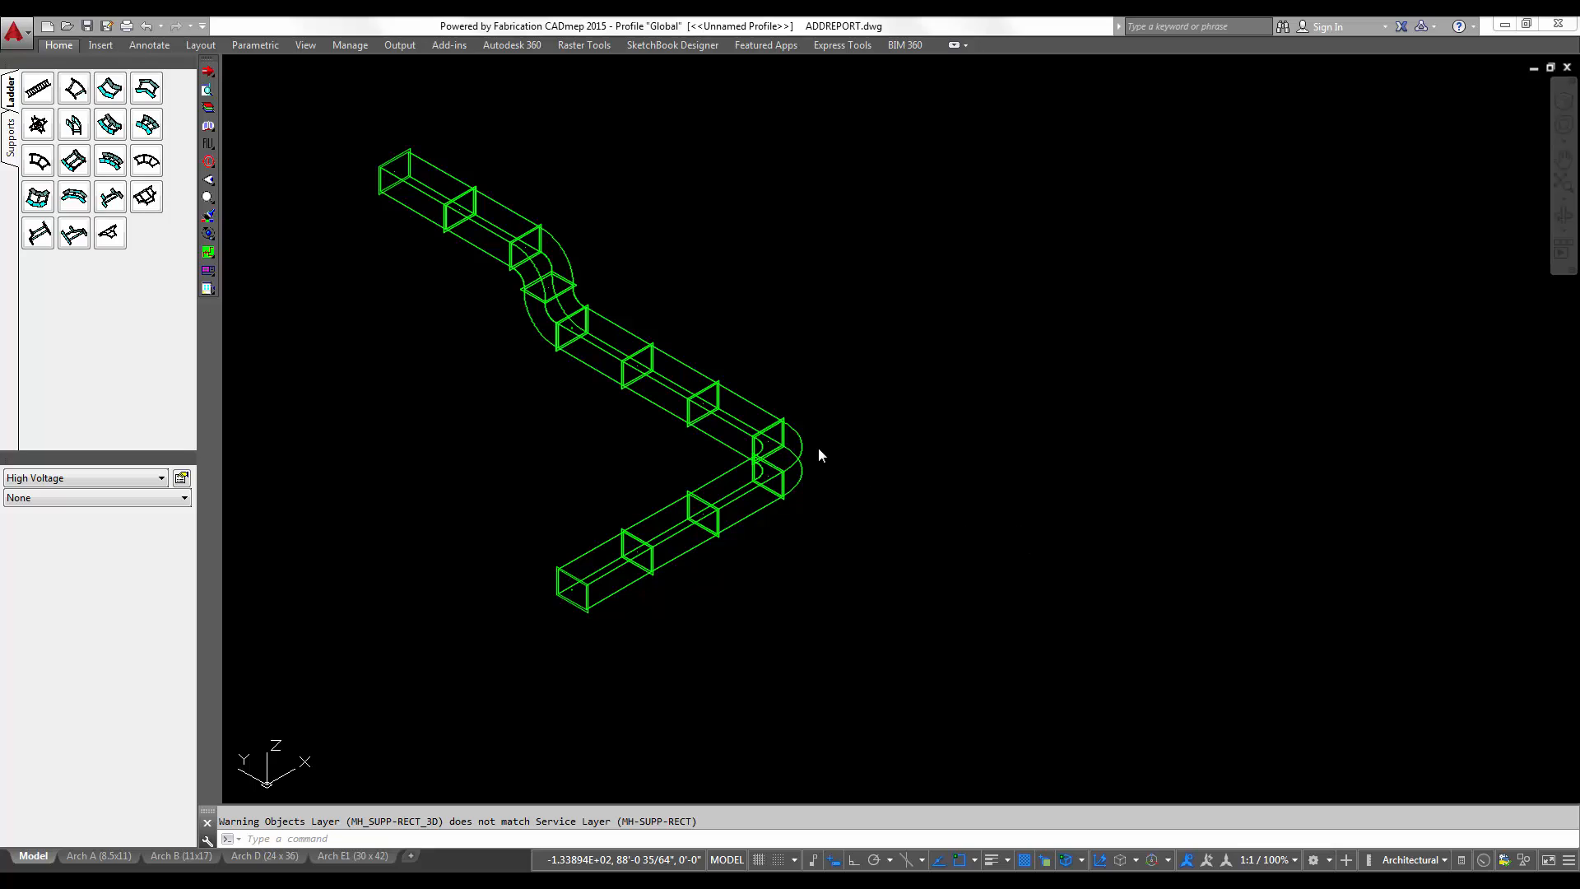
click(770, 459)
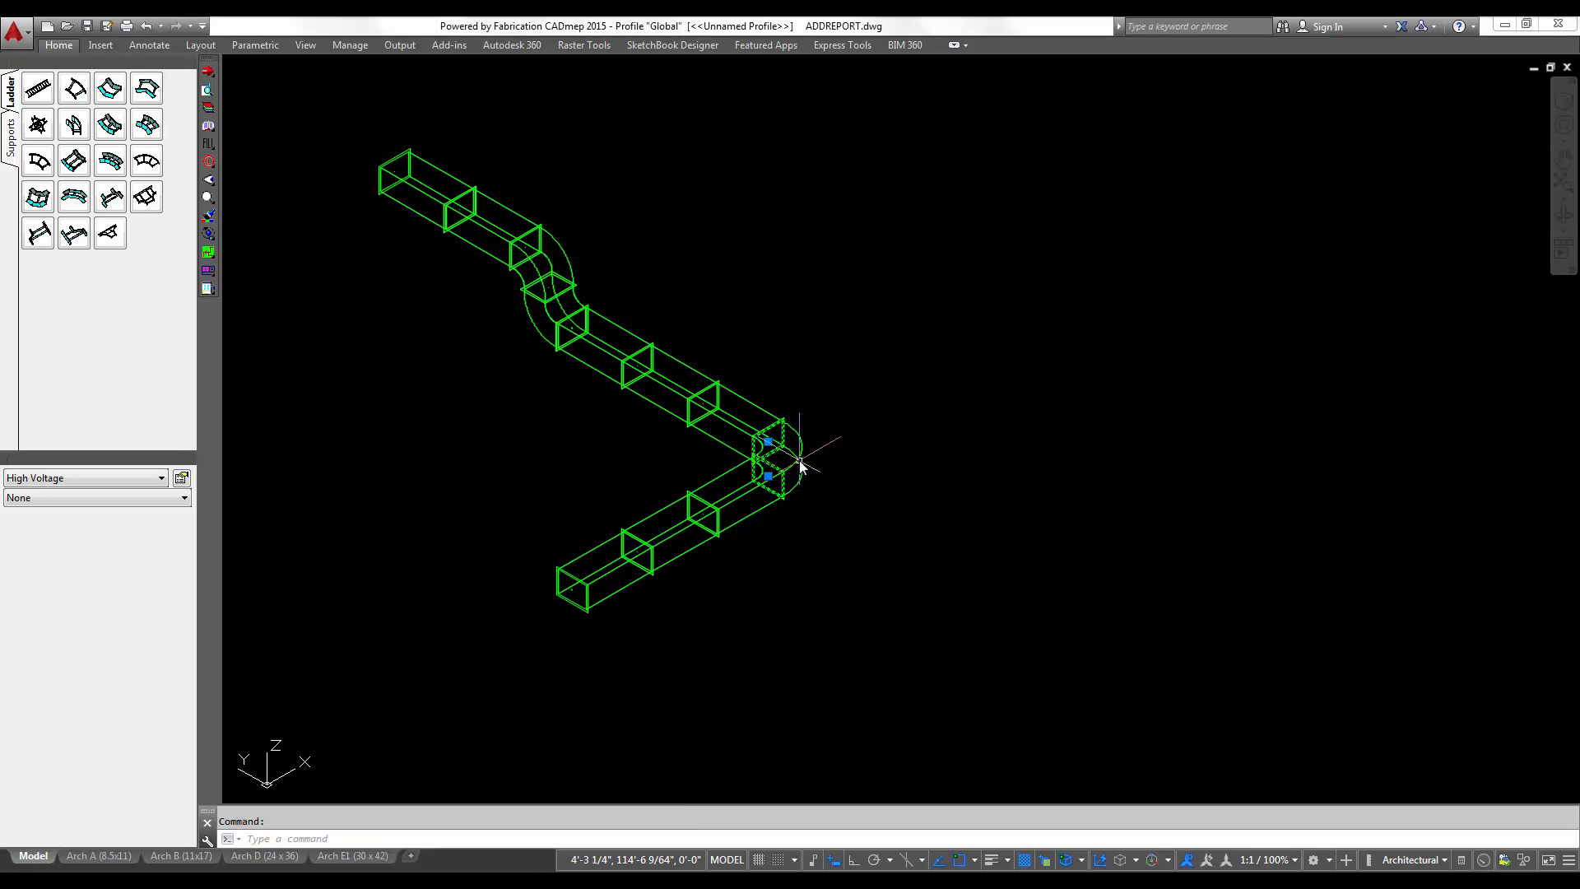
right_click(799, 465)
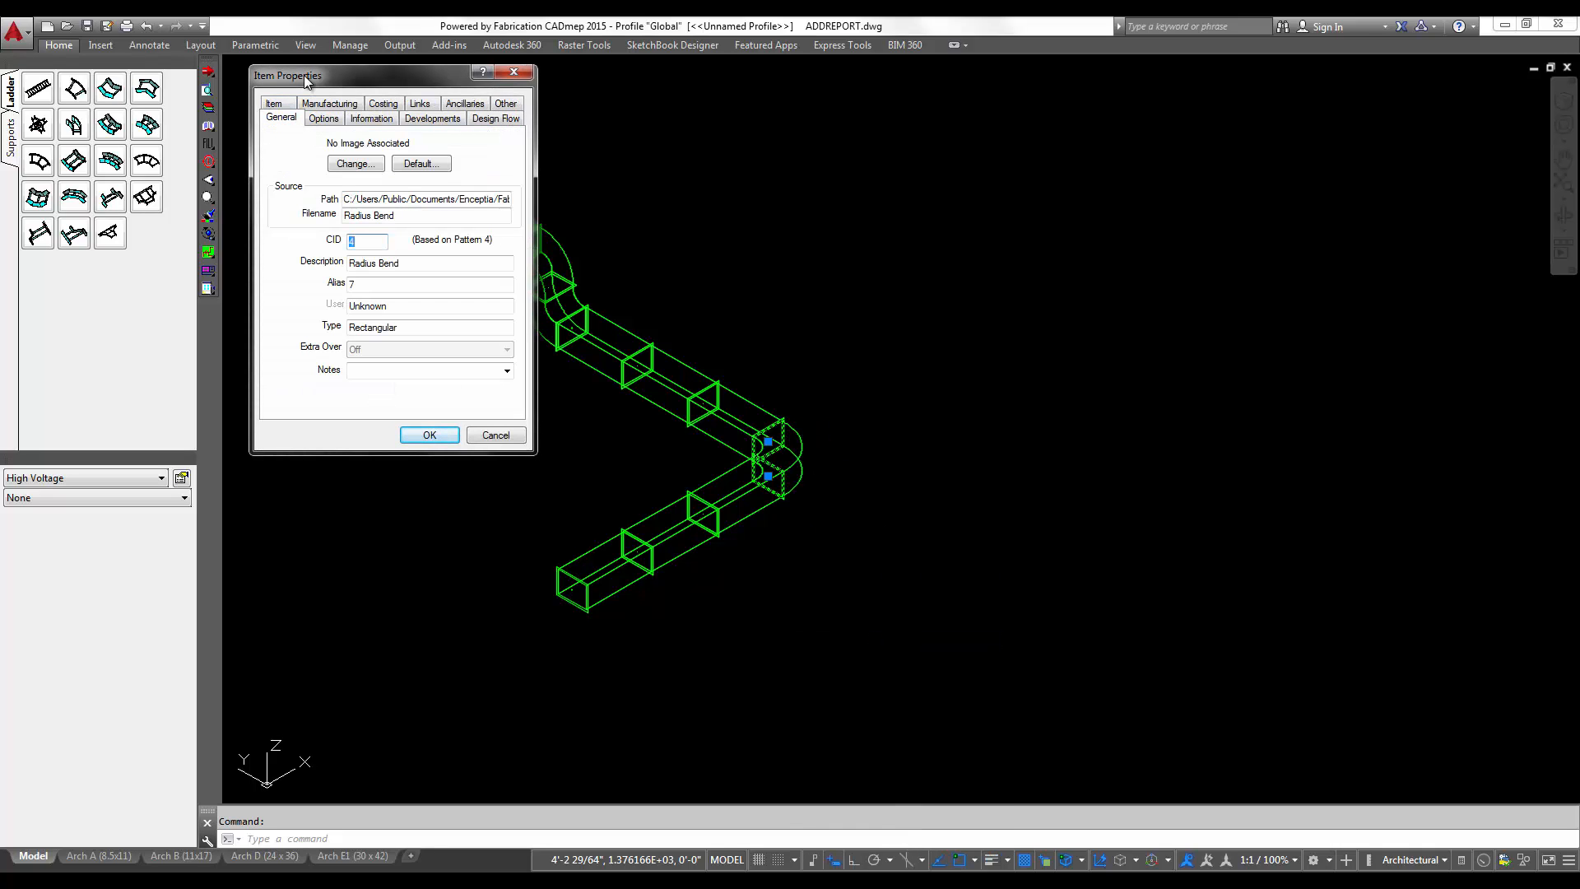
mouse_move(440, 257)
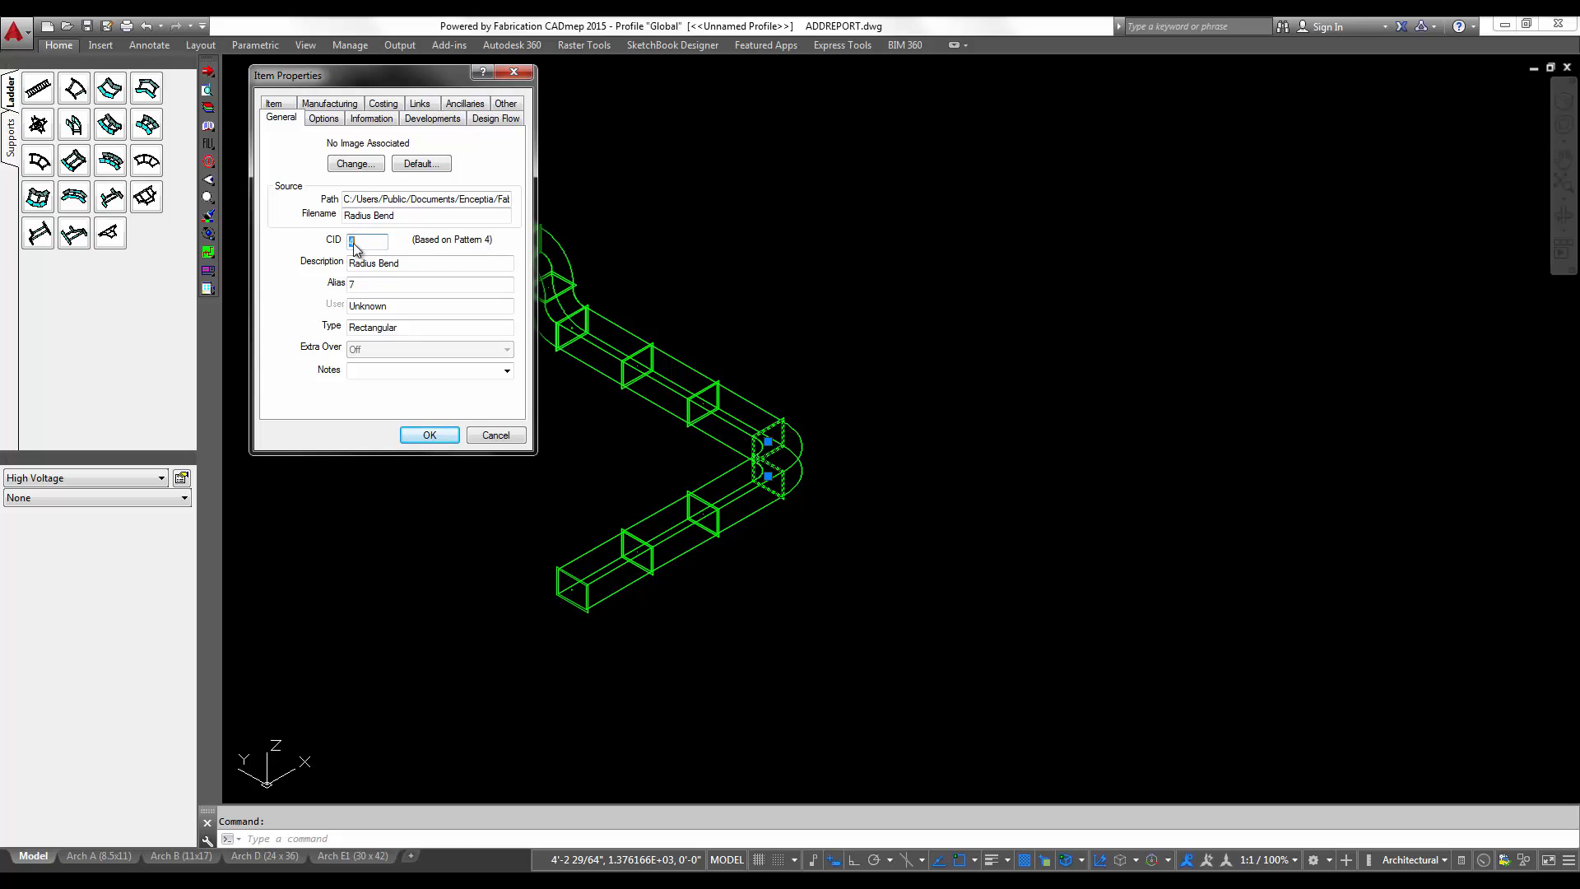
click(367, 240)
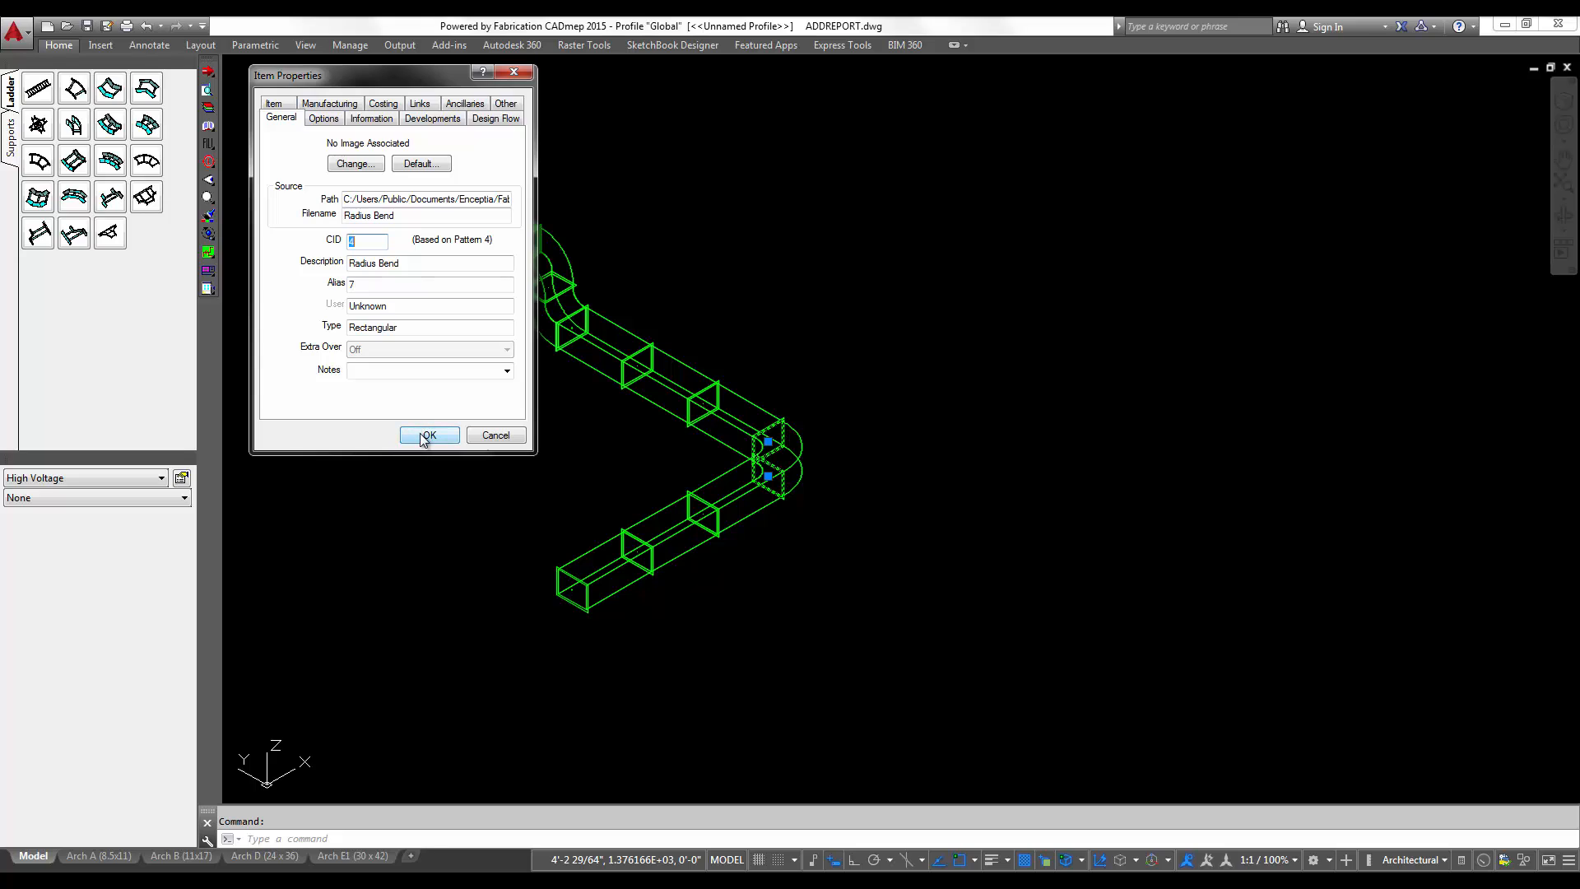
click(428, 434)
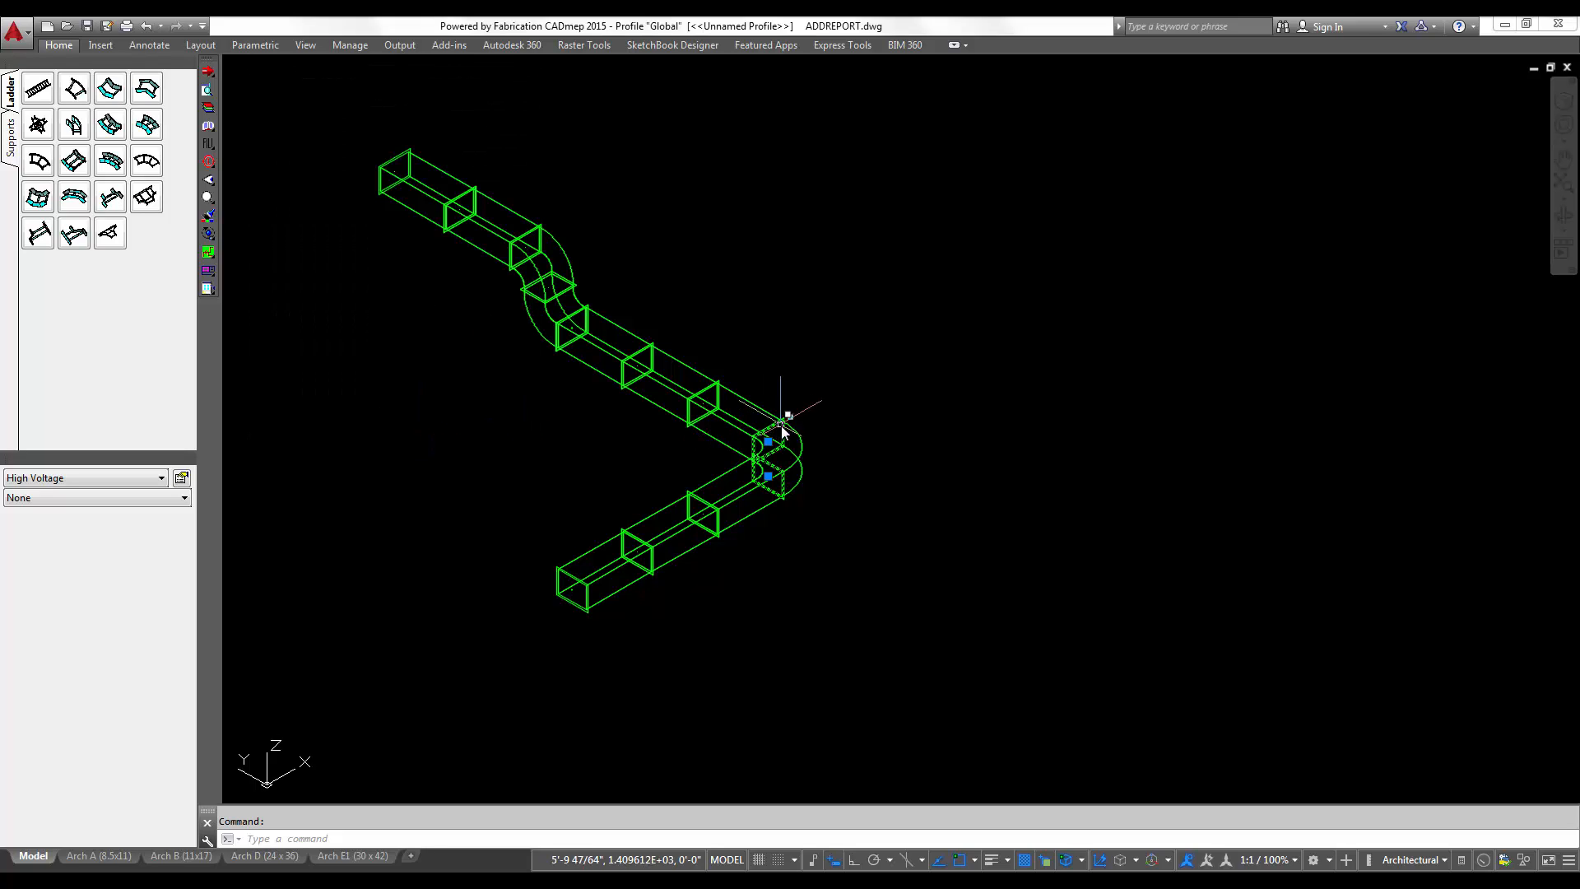
mouse_move(800, 434)
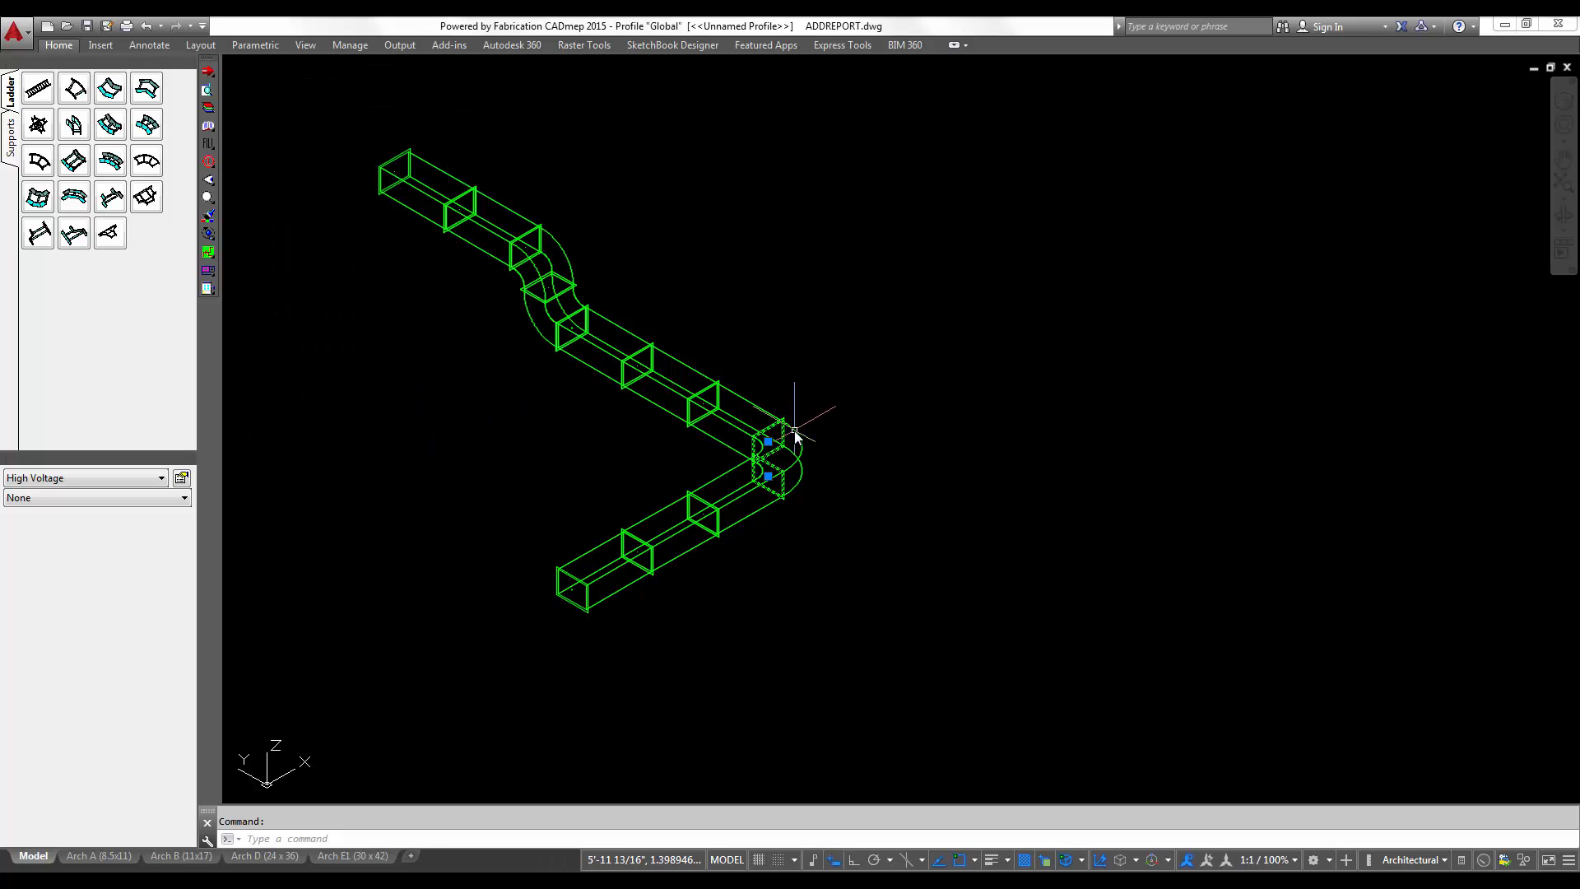
double_click(780, 464)
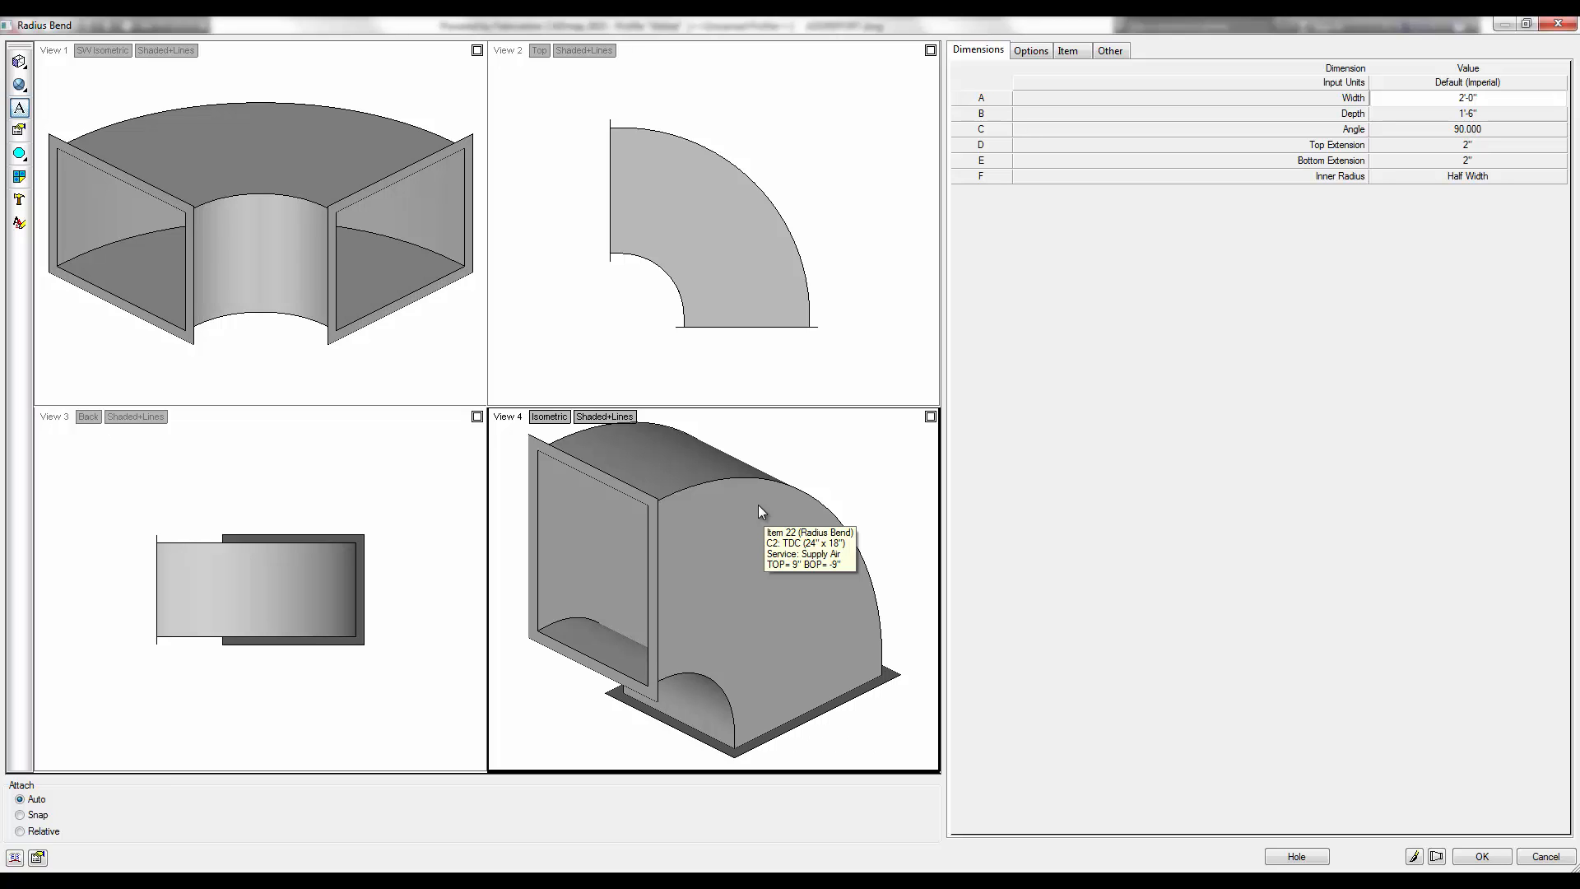
mouse_move(1086, 659)
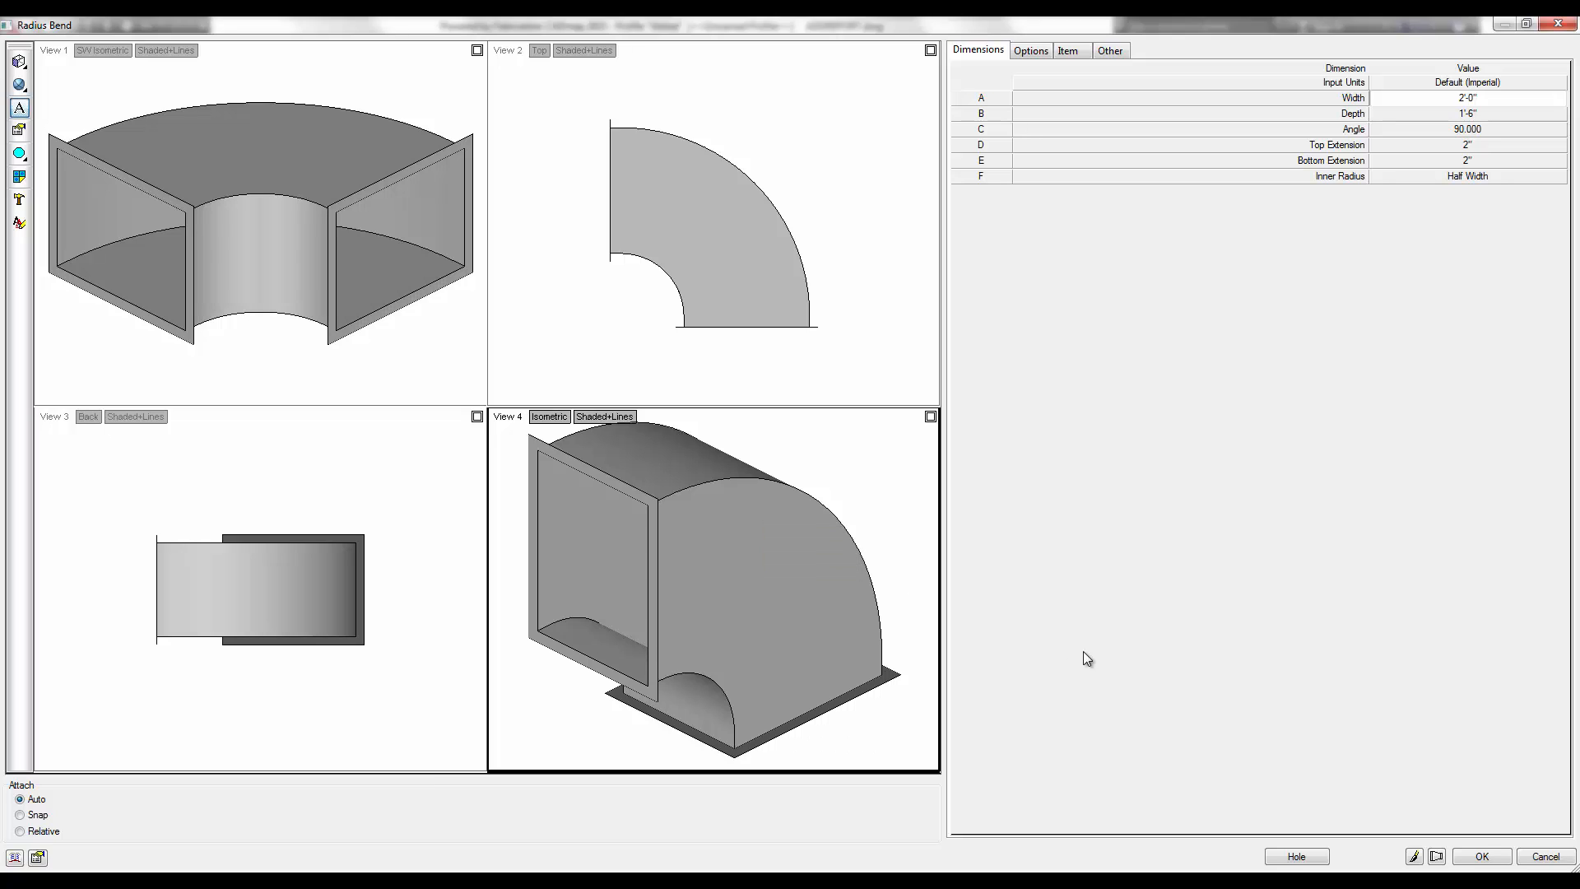
click(1480, 855)
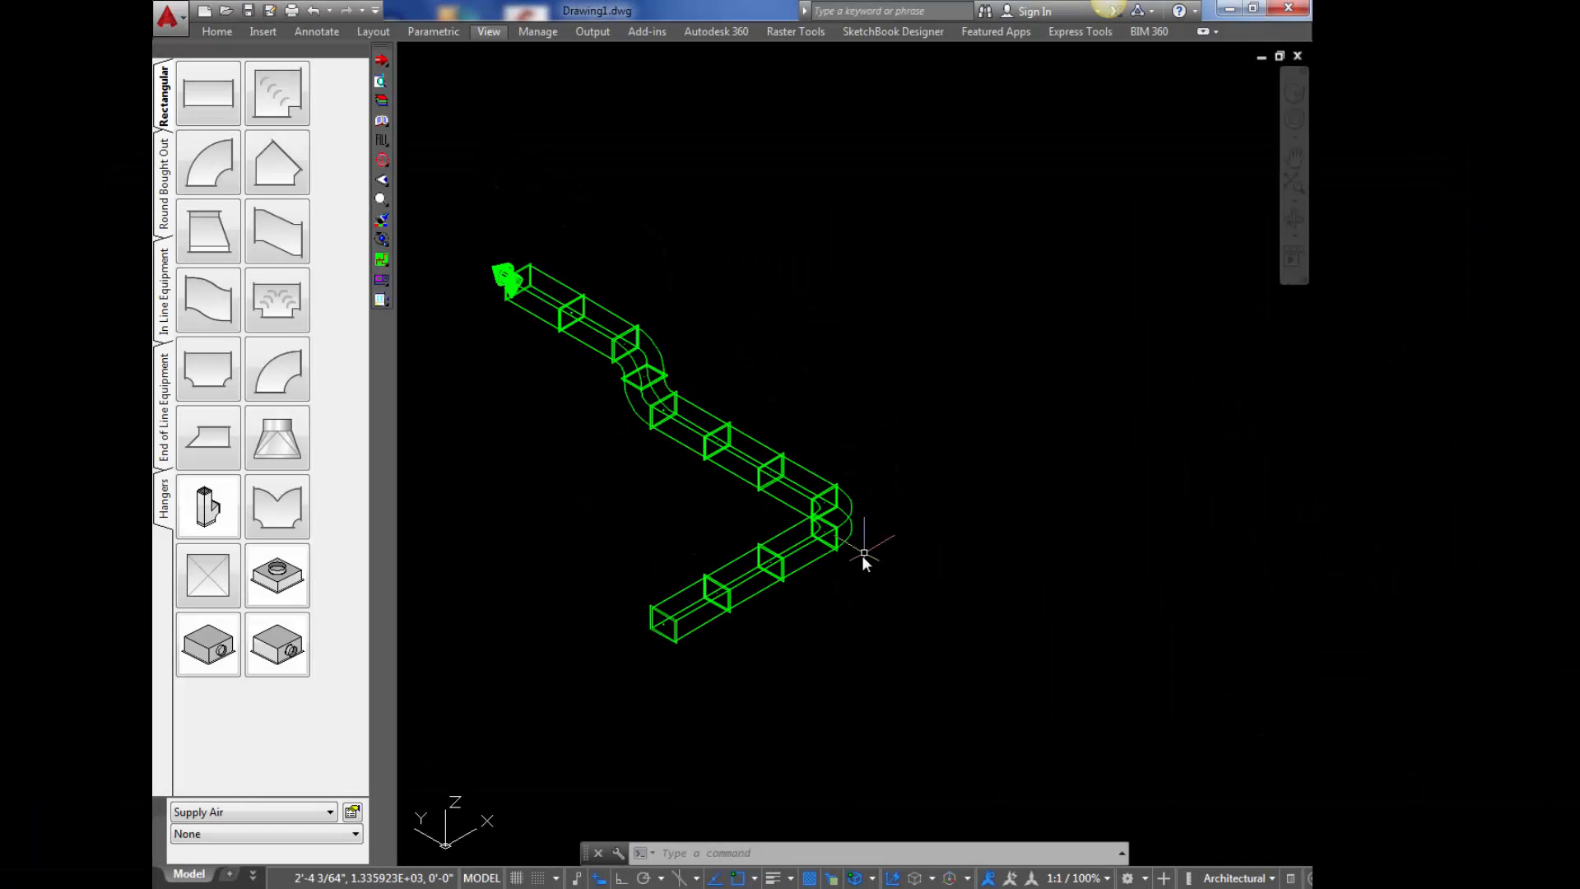
- Run ADDREPORT on the duct run to reach the report file selection
text(ADDREPORT)
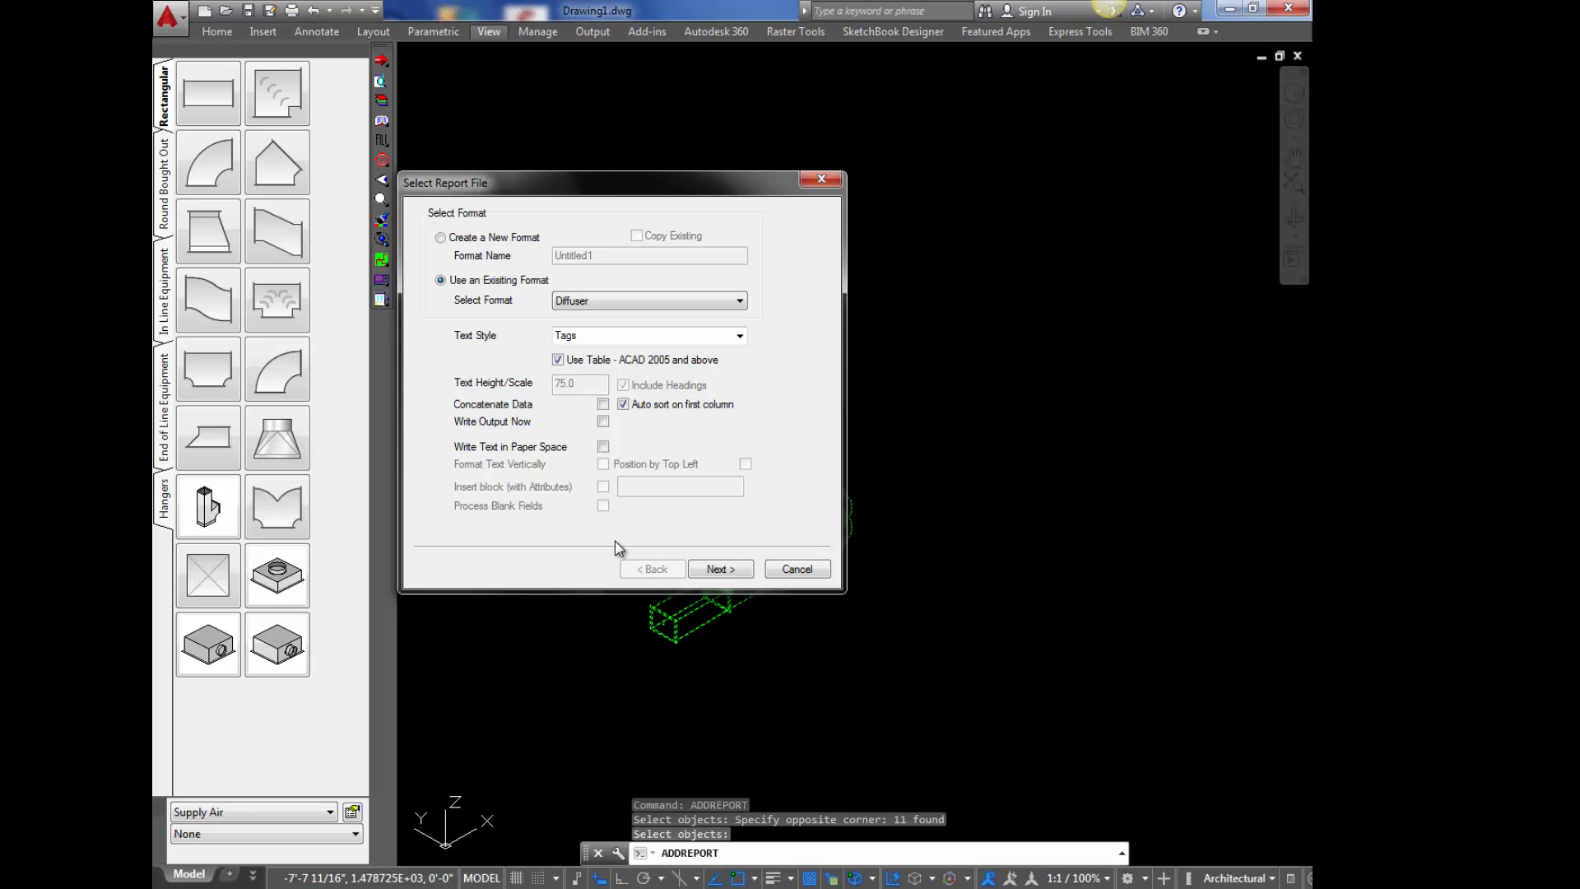
mouse_move(556, 480)
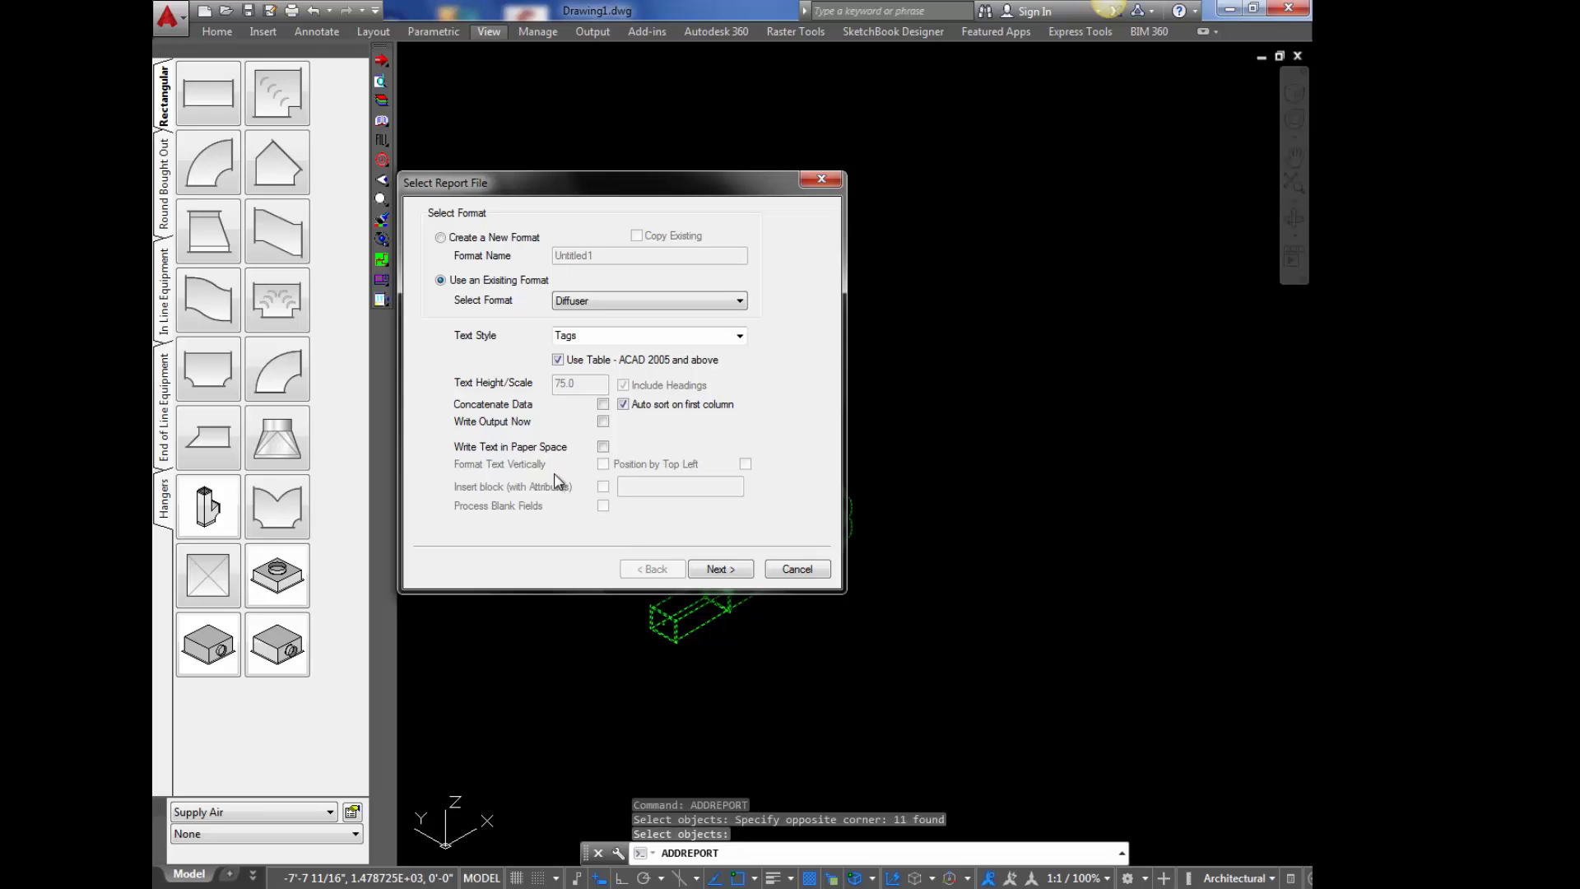
- Choose to create a new report format, glancing at the existing formats list
click(441, 237)
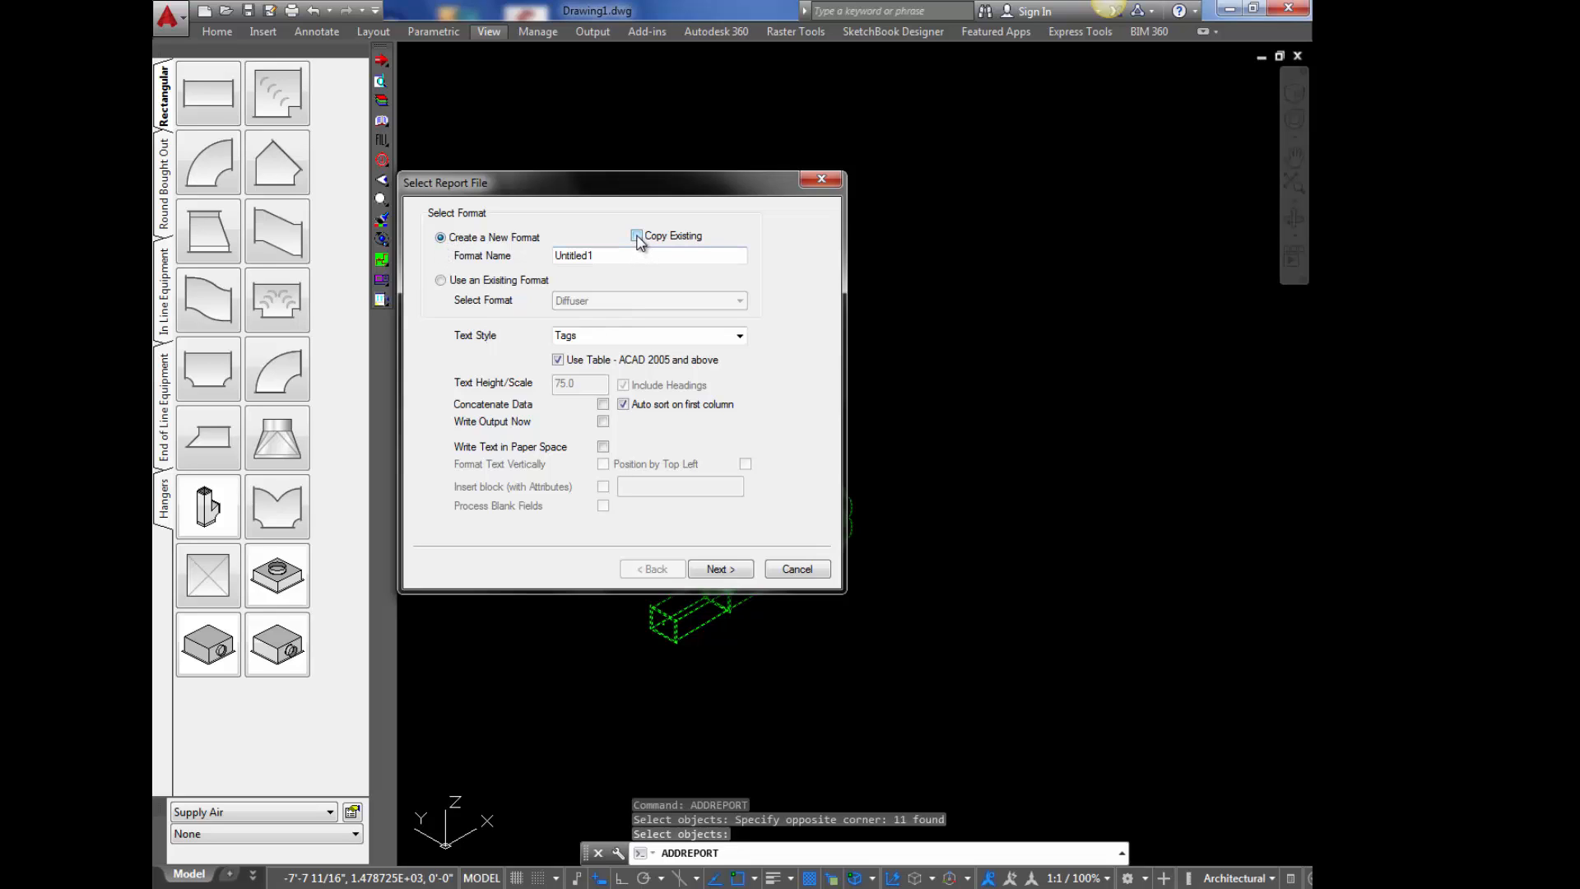
click(635, 235)
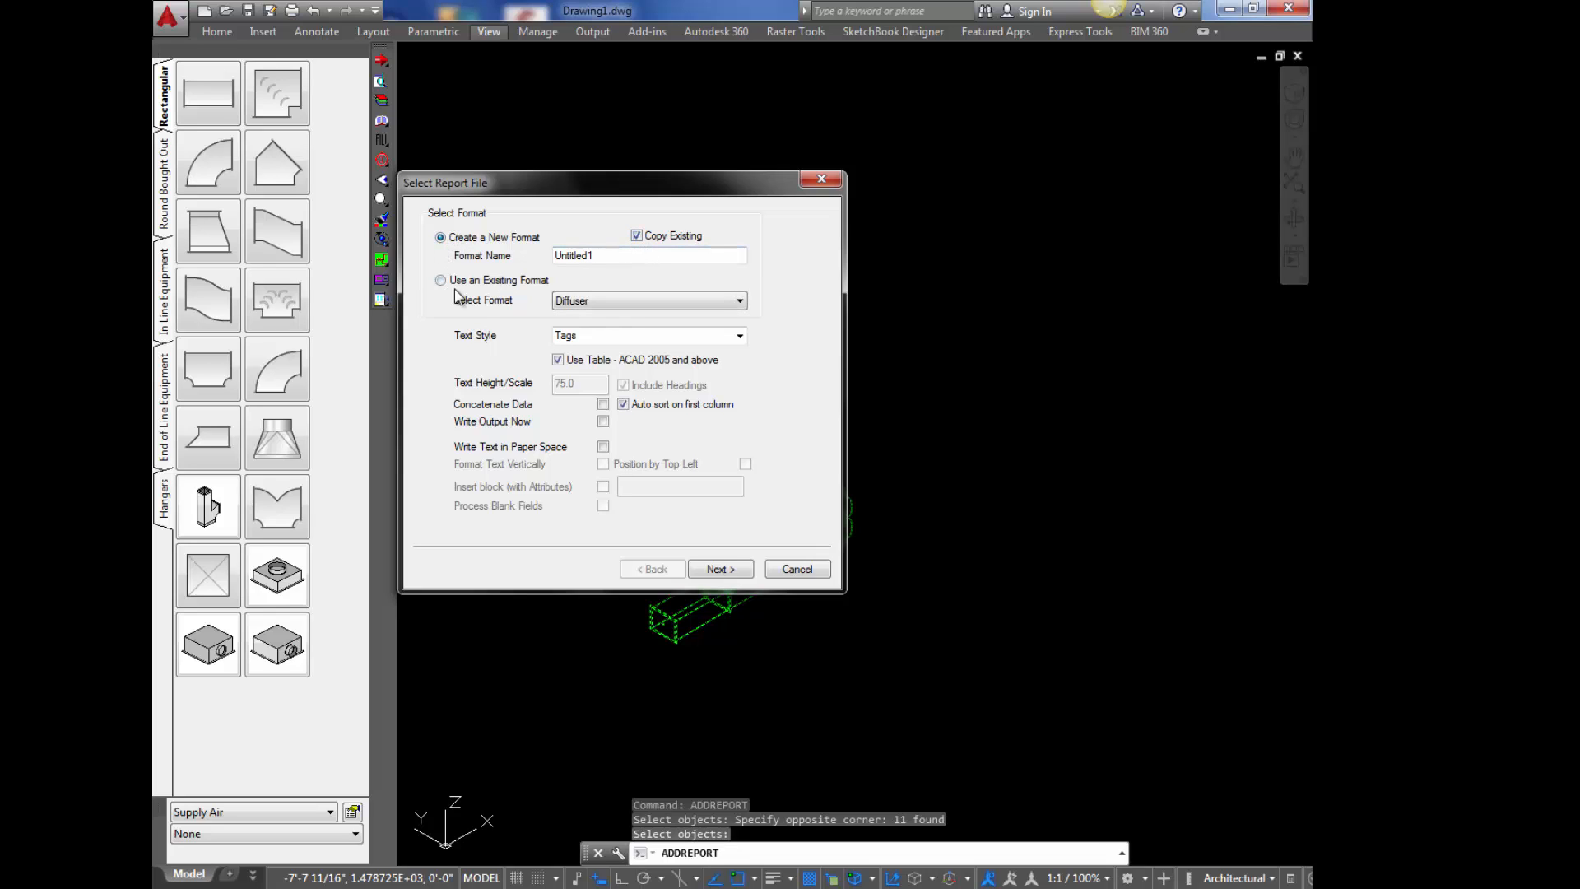
click(739, 299)
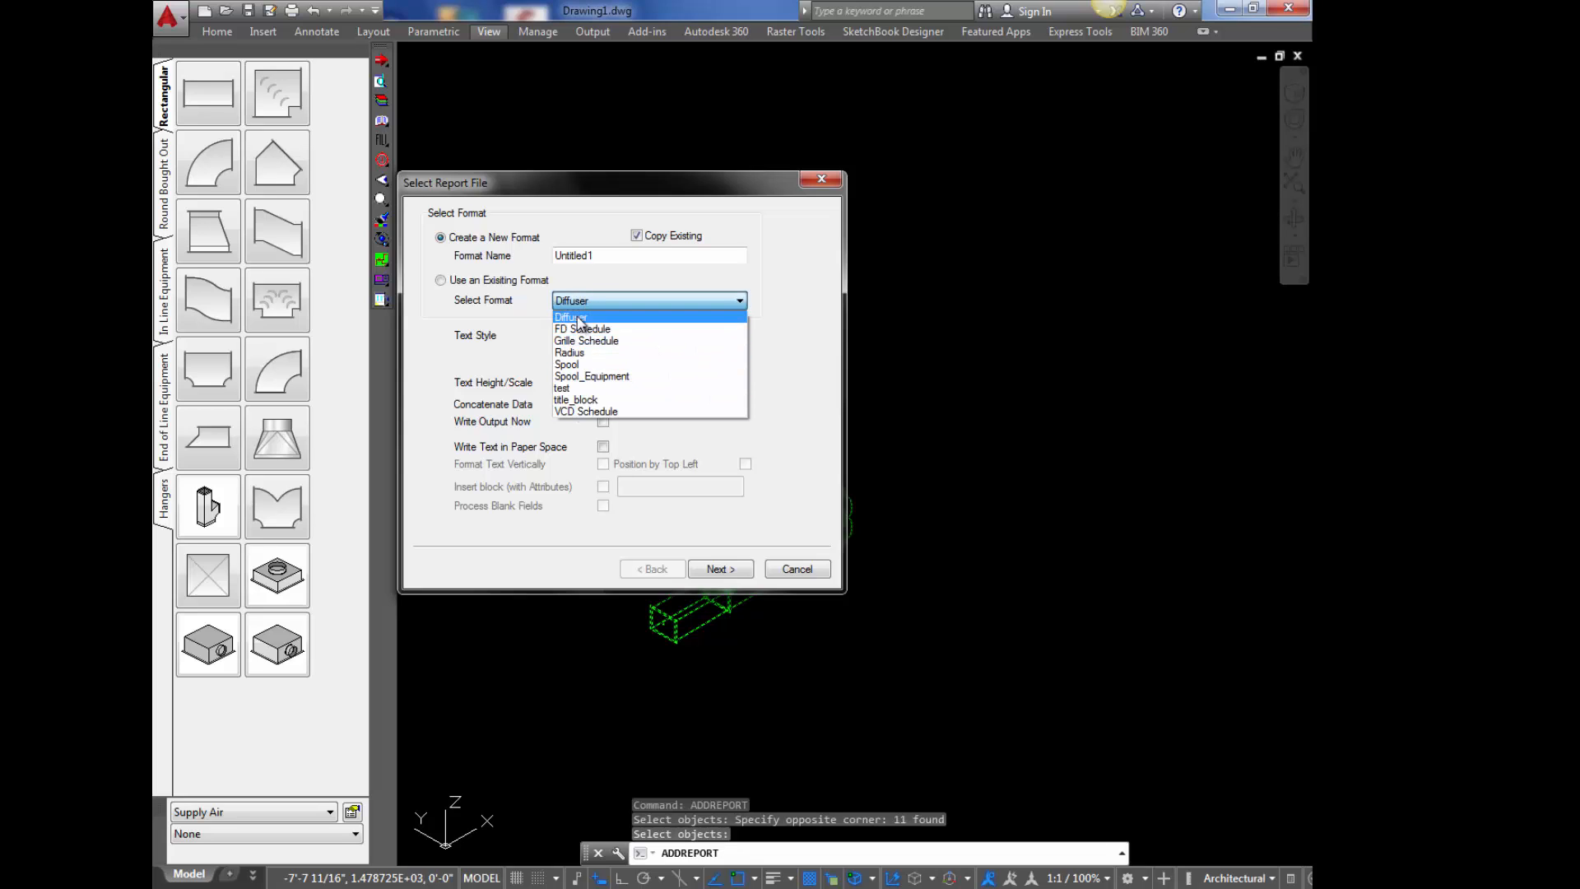
mouse_move(574, 219)
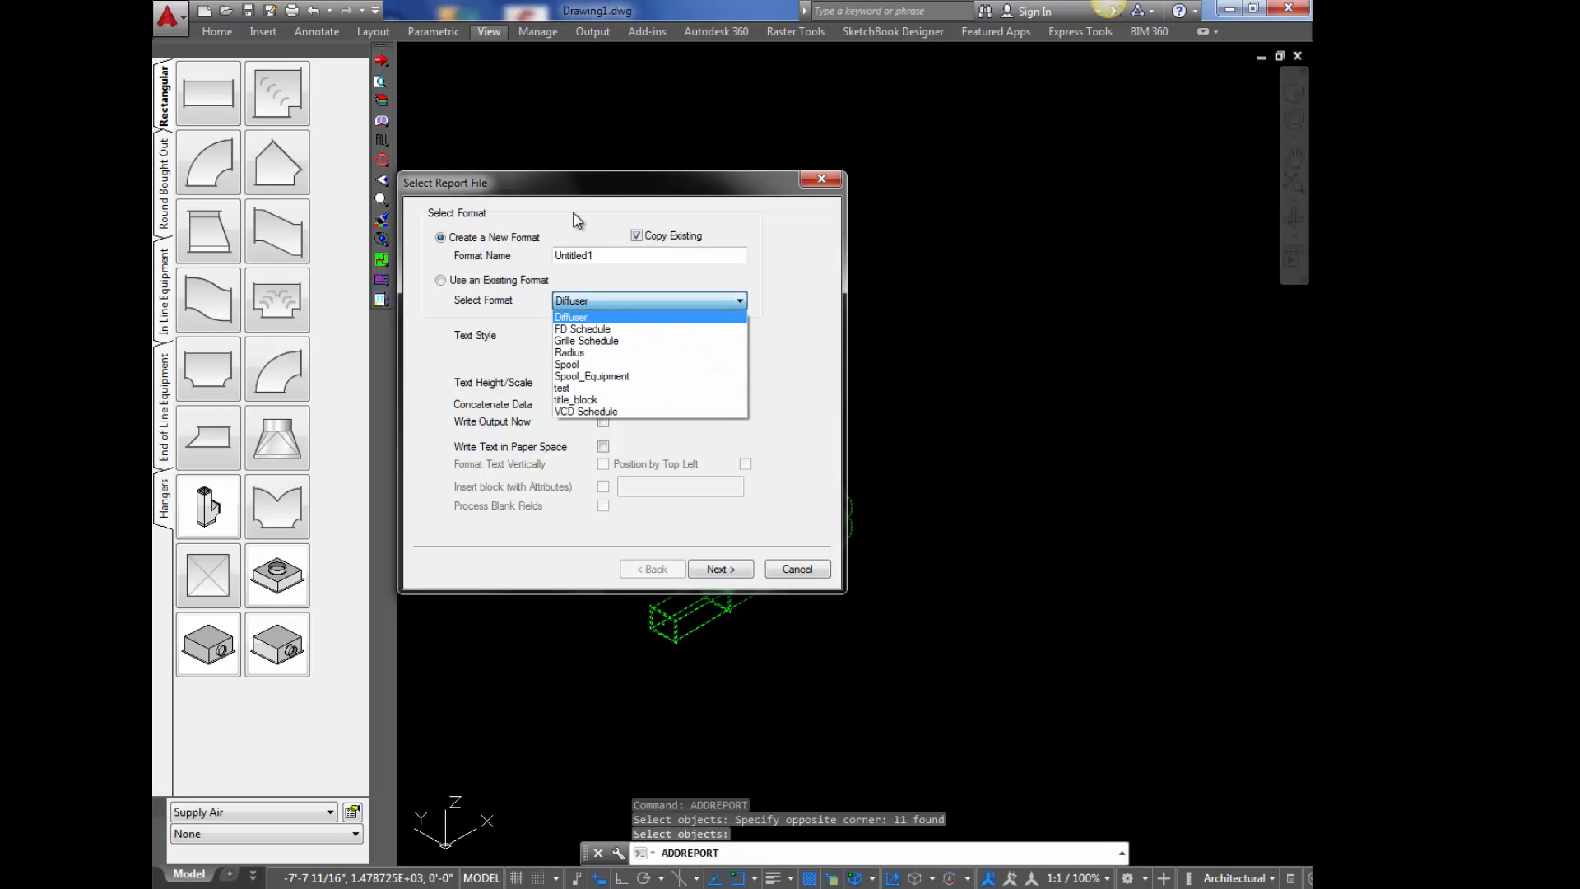
click(738, 334)
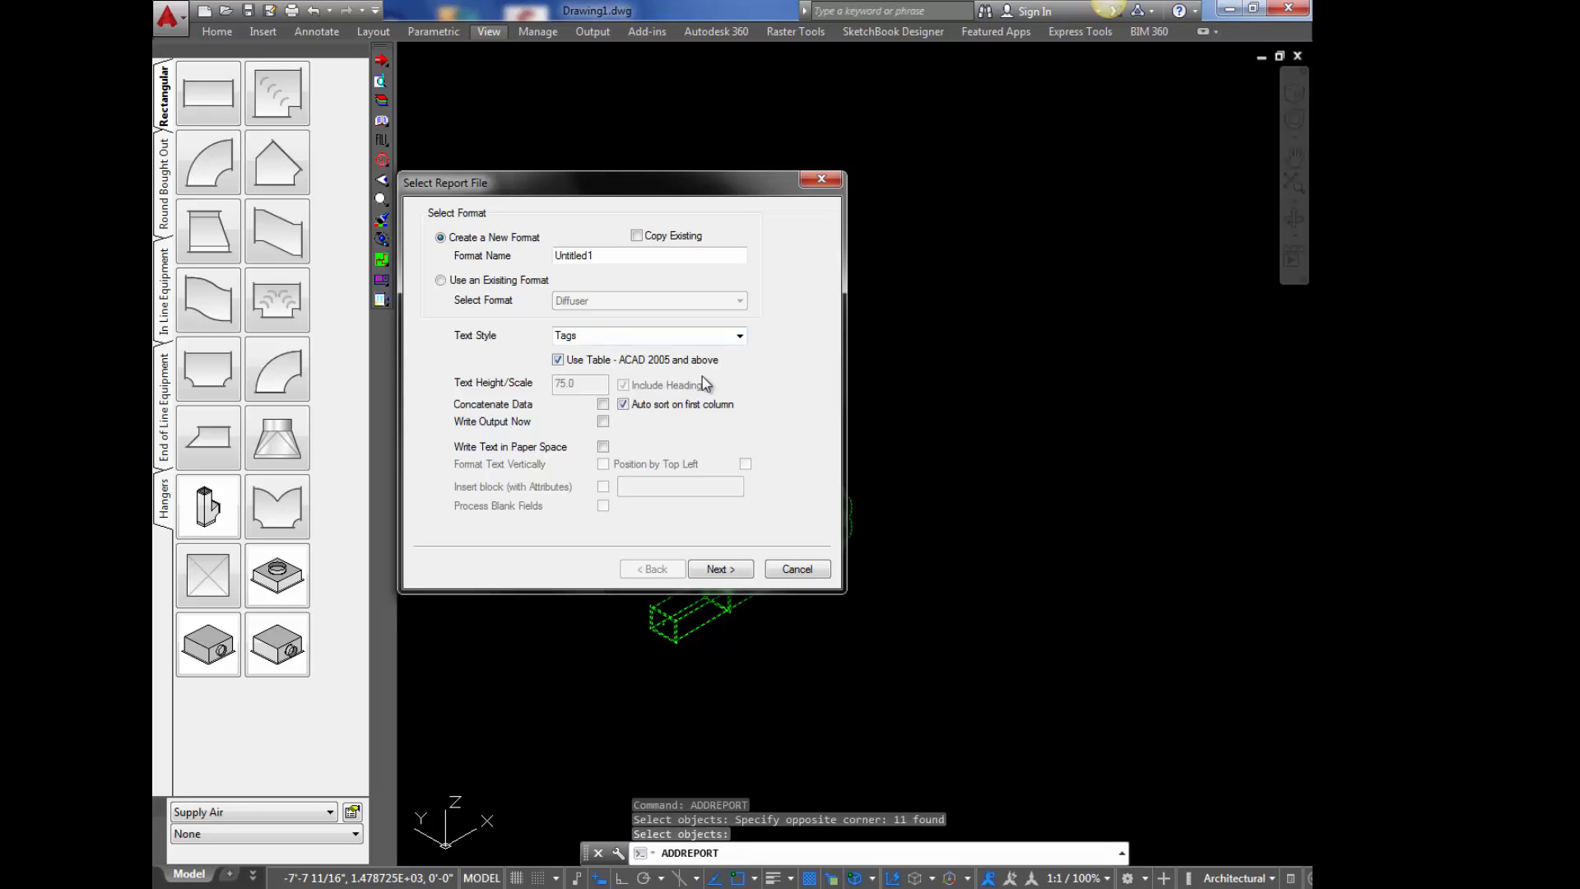
mouse_move(633, 336)
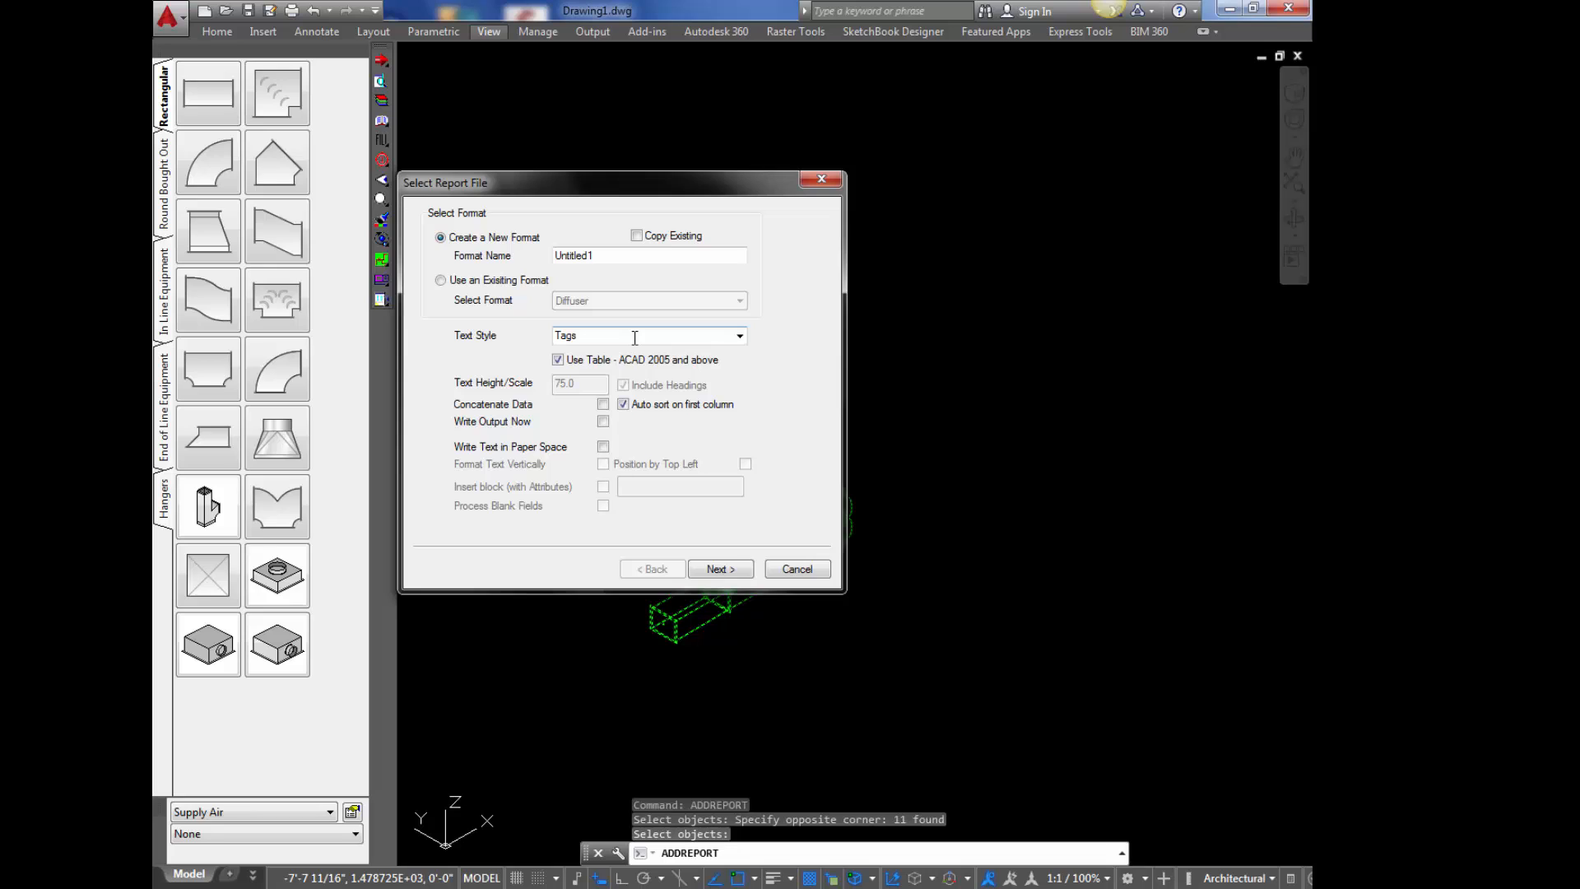
- Name the new format 'Radius Tag' and advance to field selection
triple_click(648, 255)
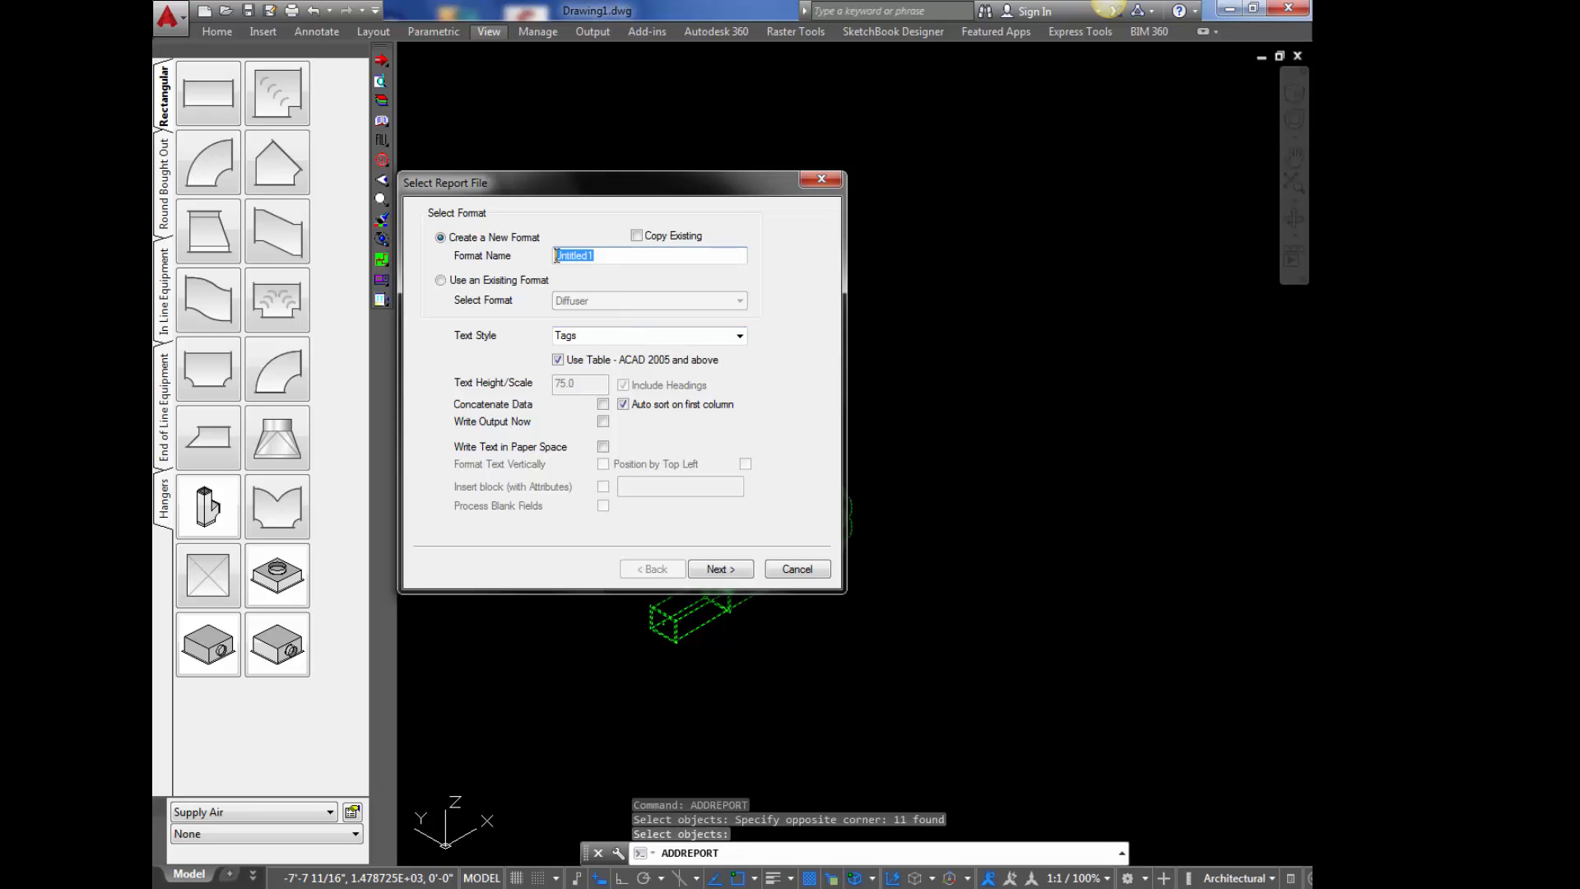
text(Radius Tag)
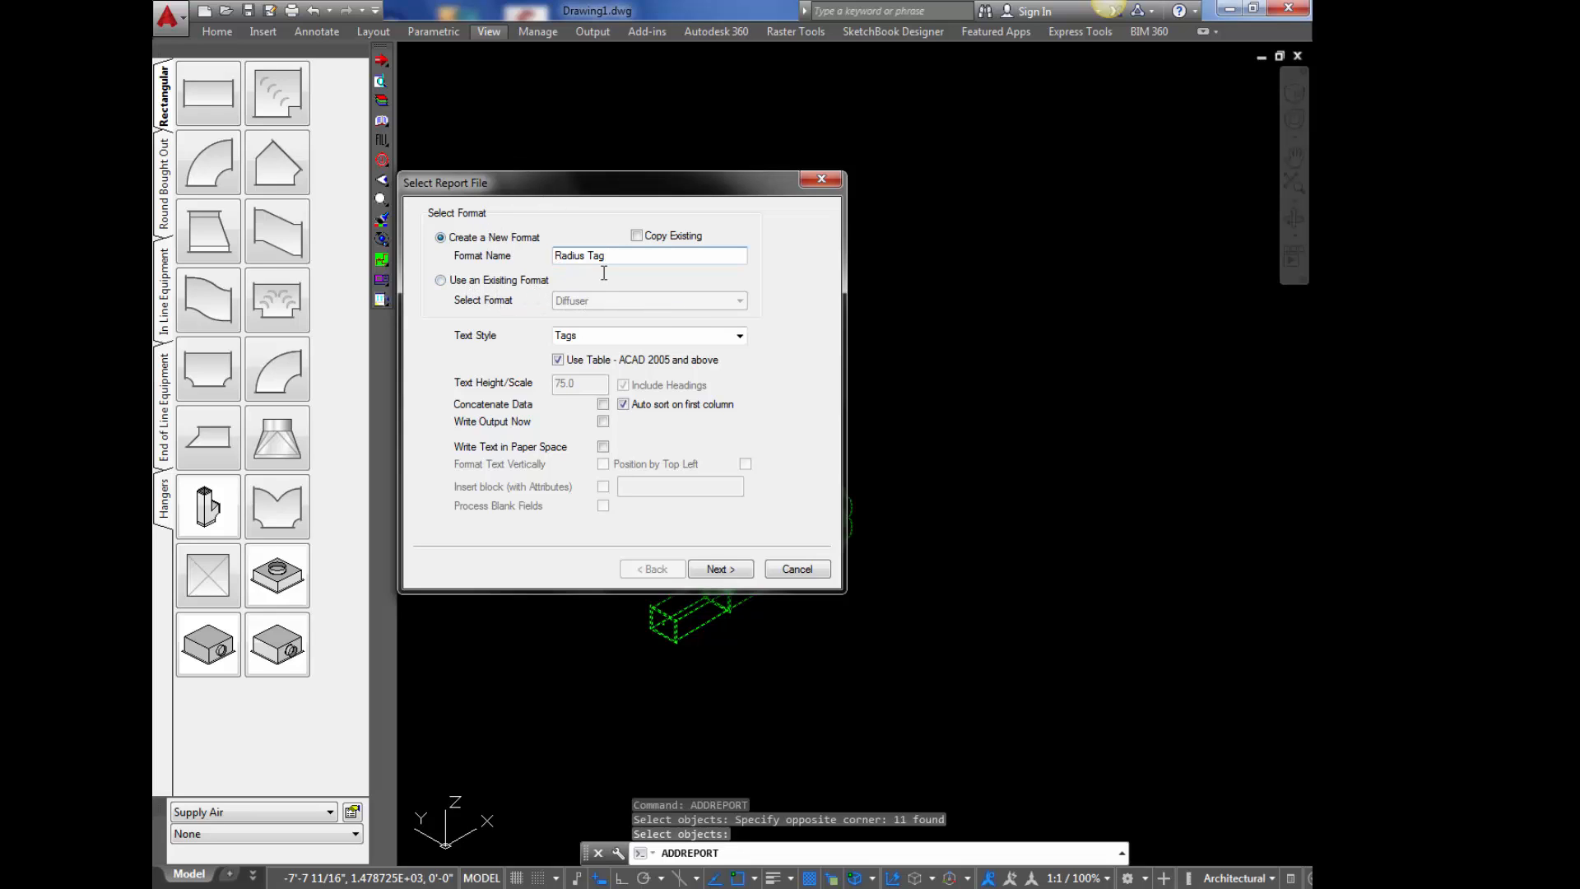
triple_click(603, 255)
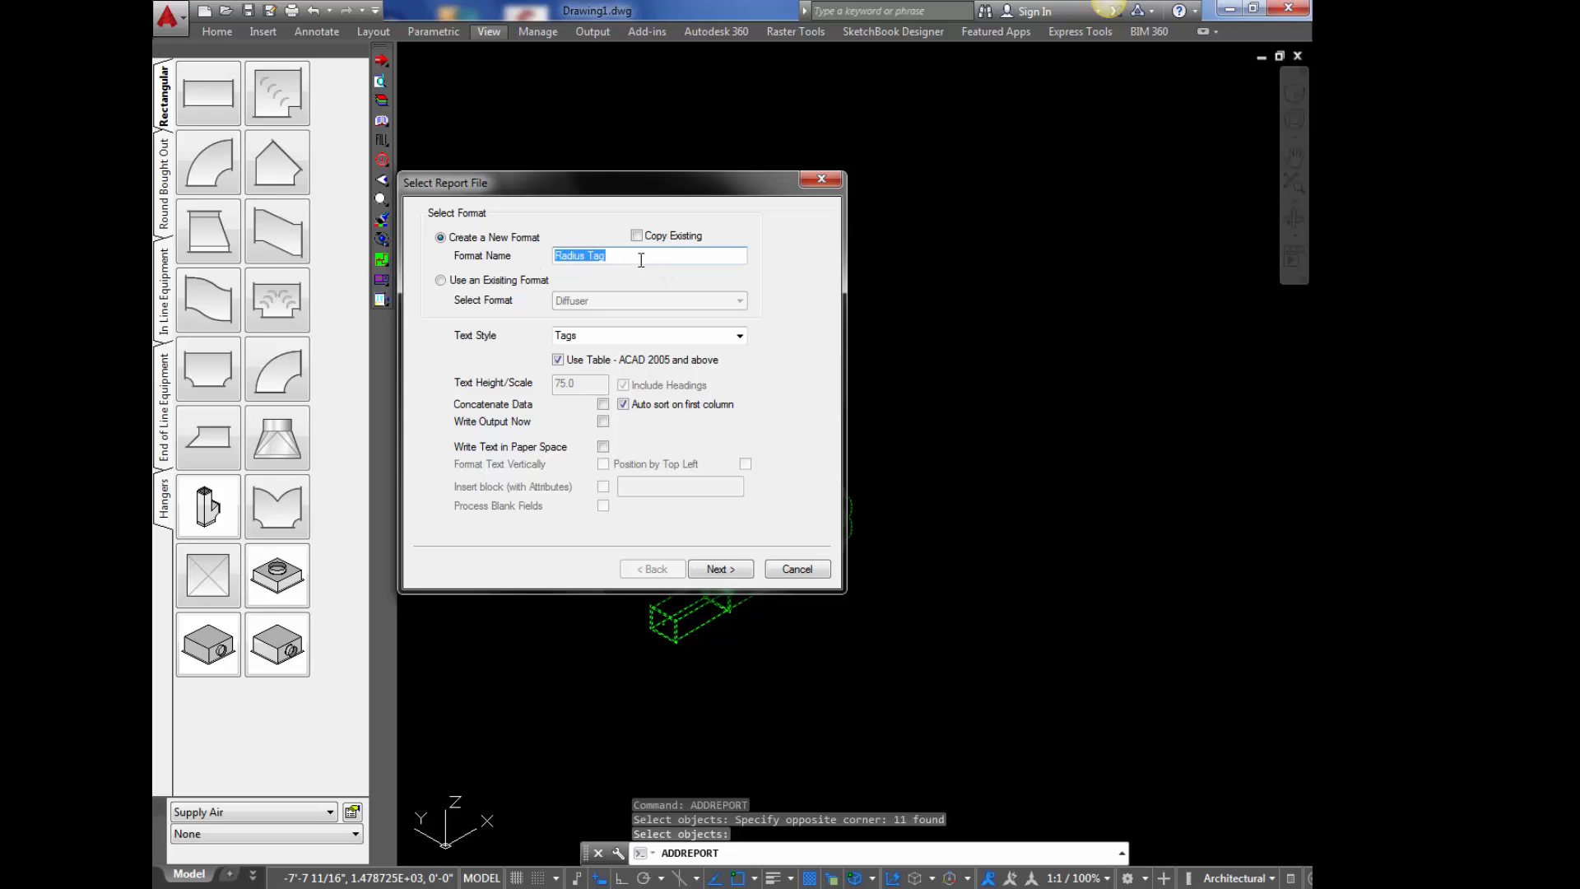
mouse_move(522, 372)
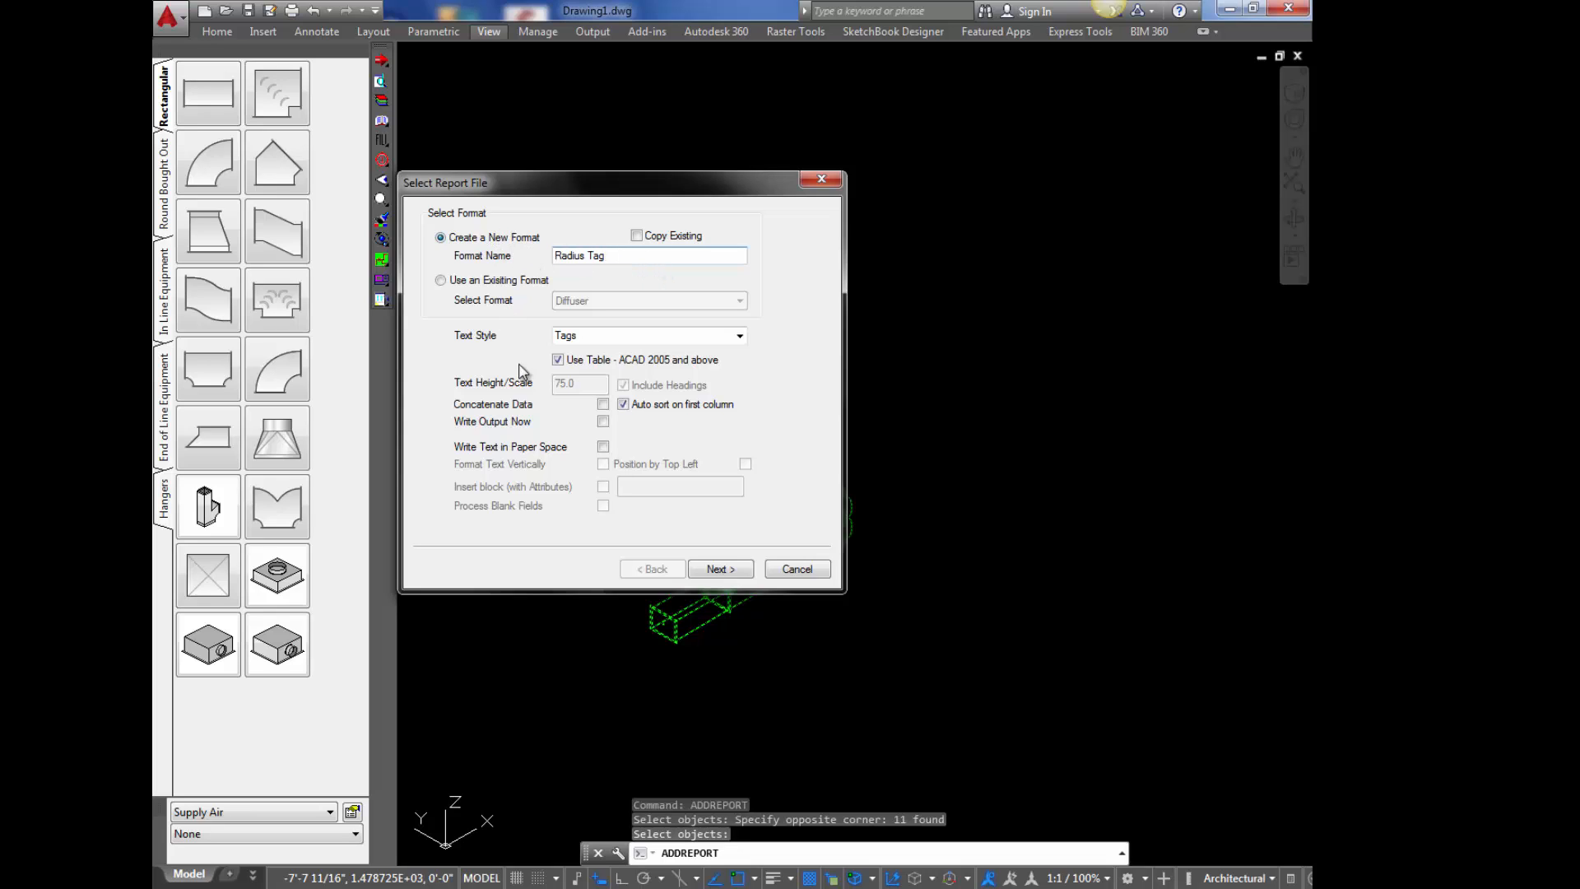
click(719, 568)
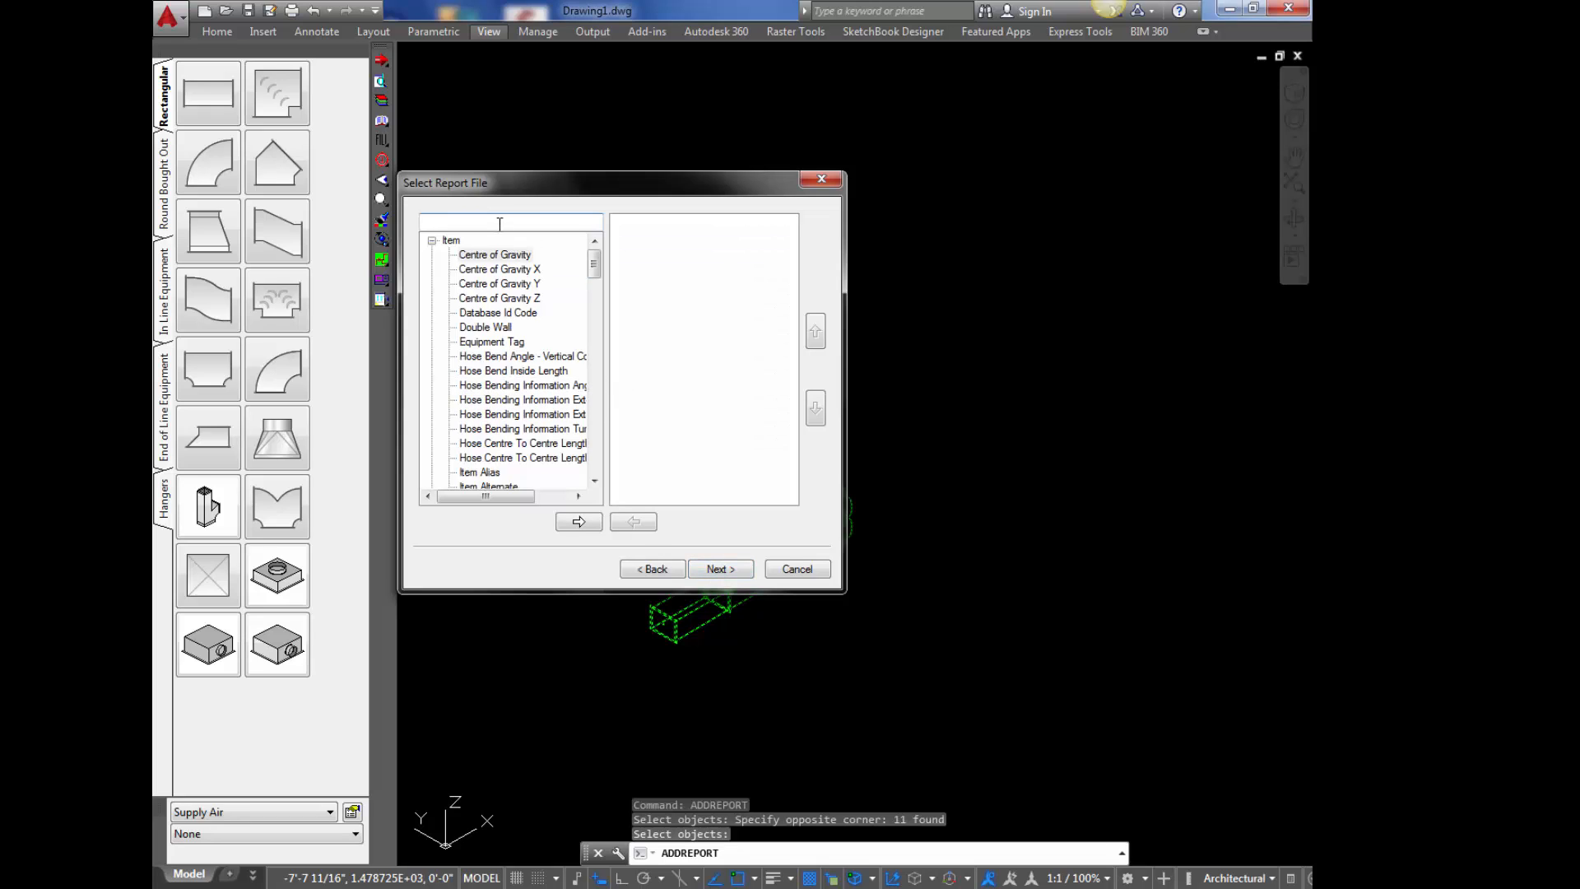
- Search the field list by size and add Item Custom Id Number (CID) to the report
click(498, 220)
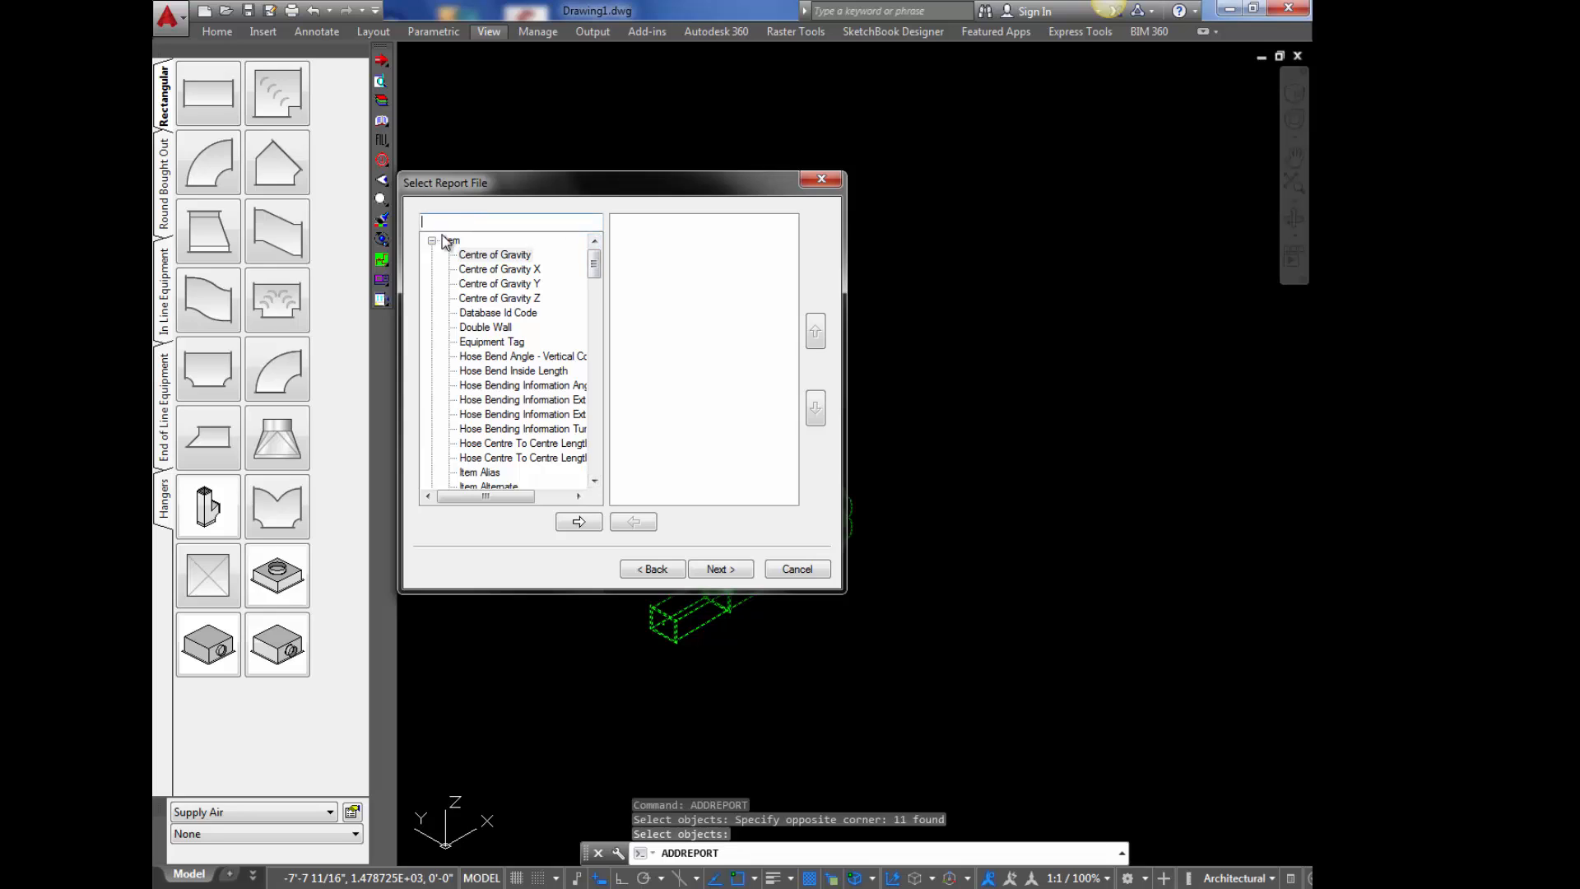
text(end)
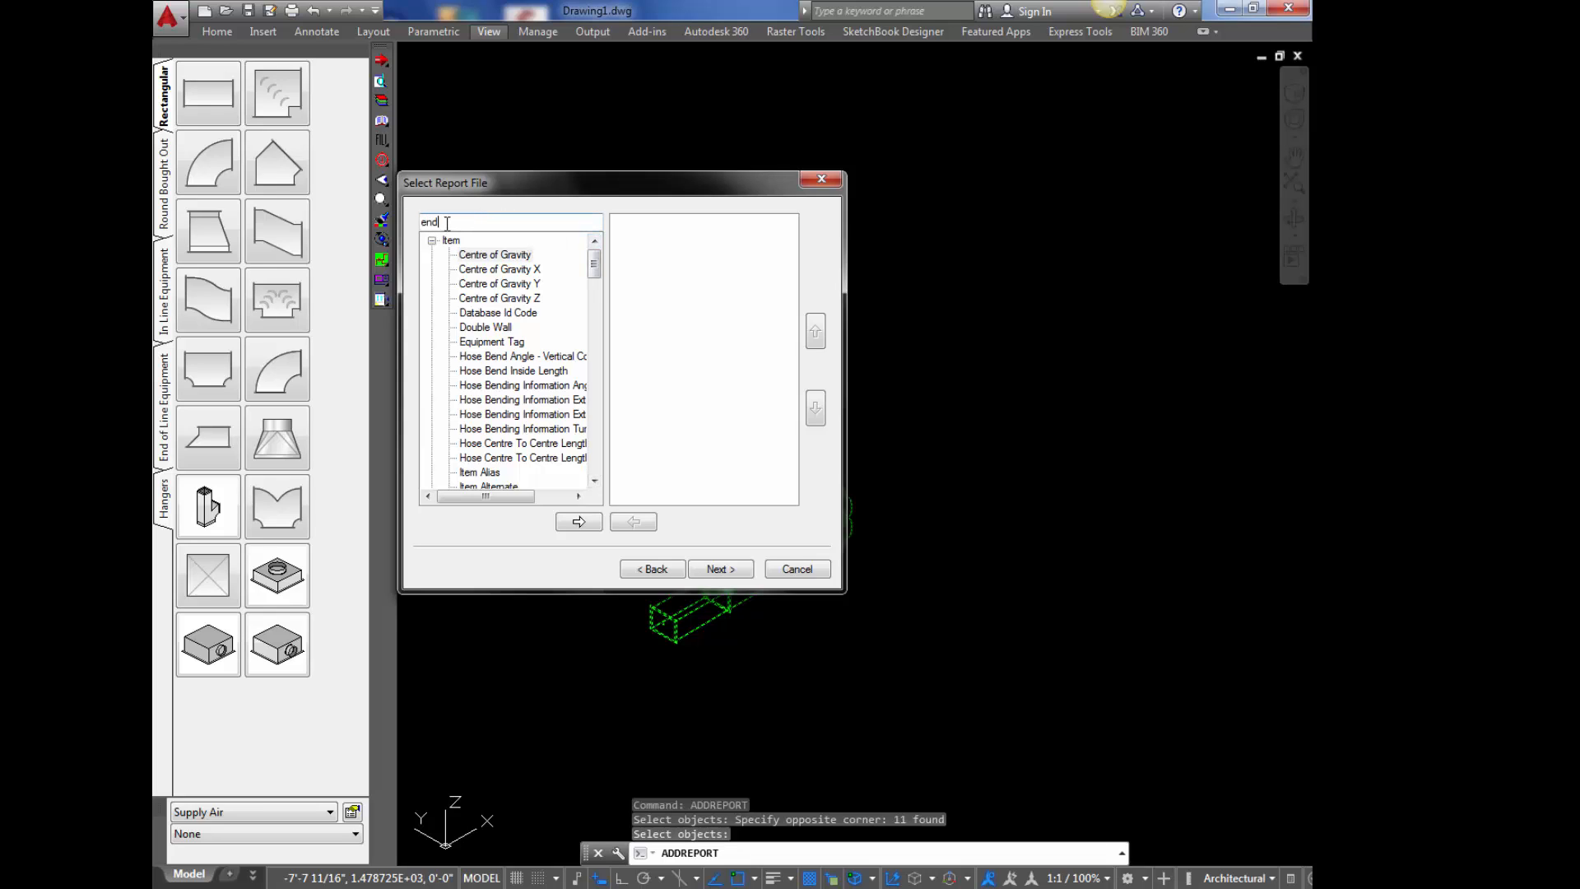
text(size)
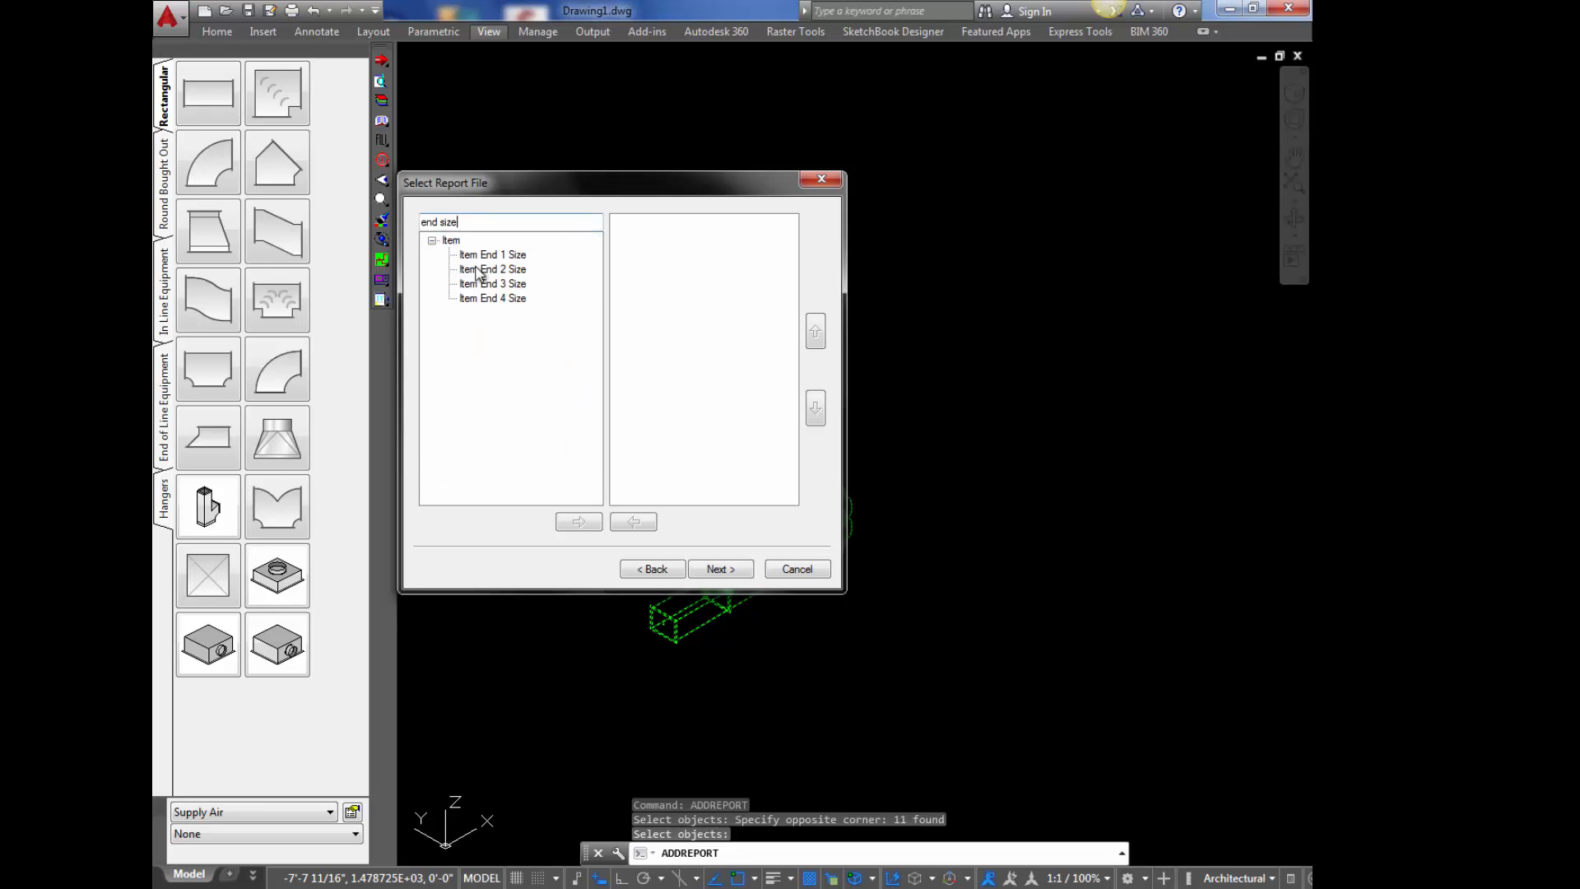
click(492, 268)
text(cid)
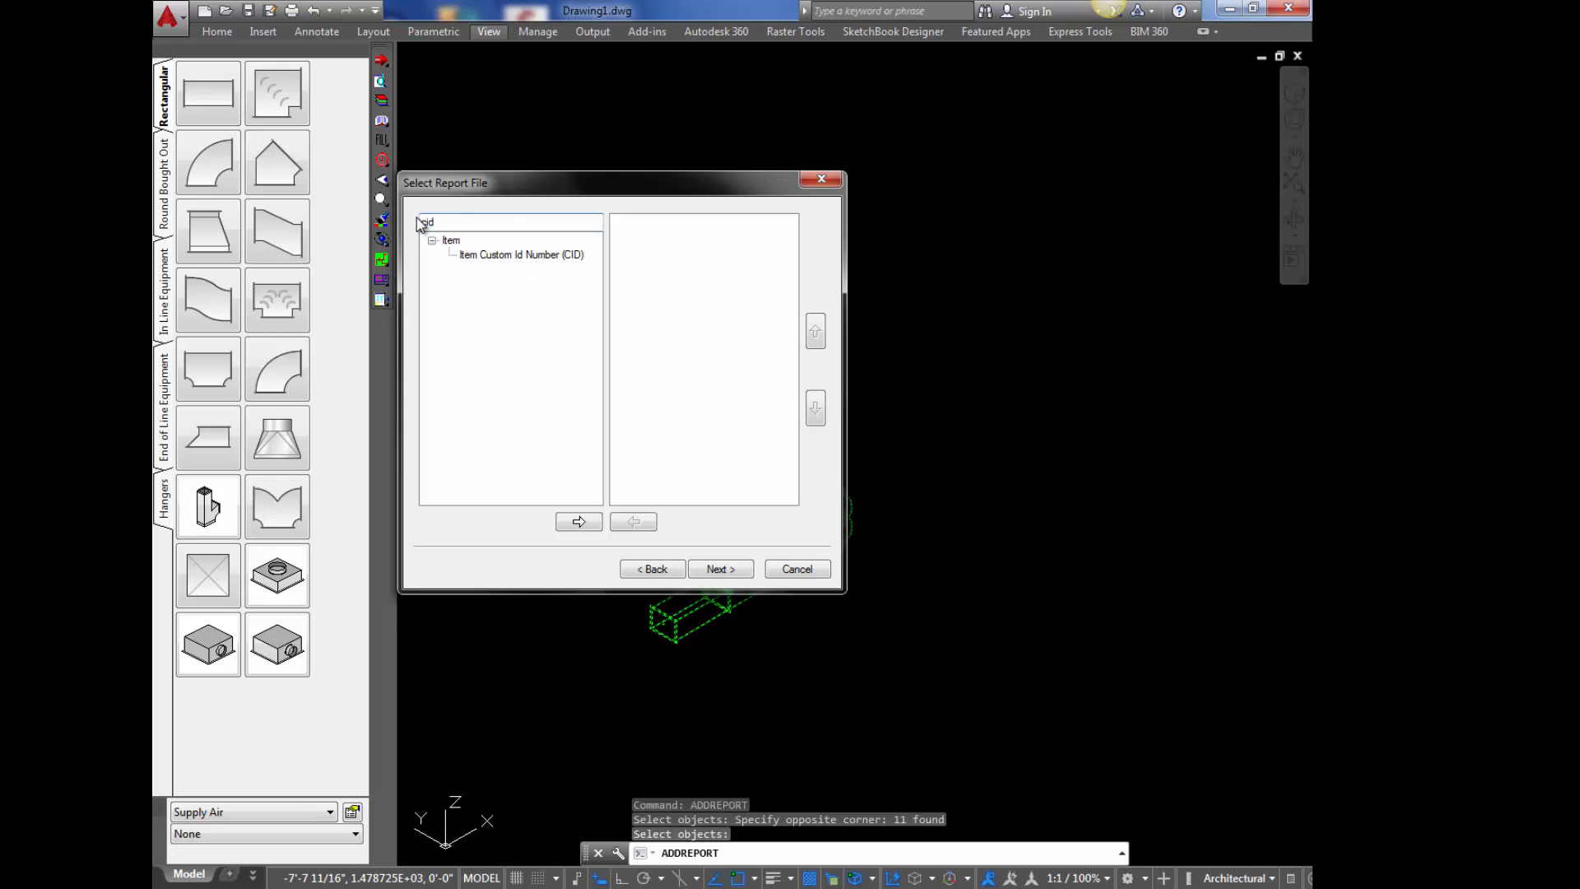
click(521, 254)
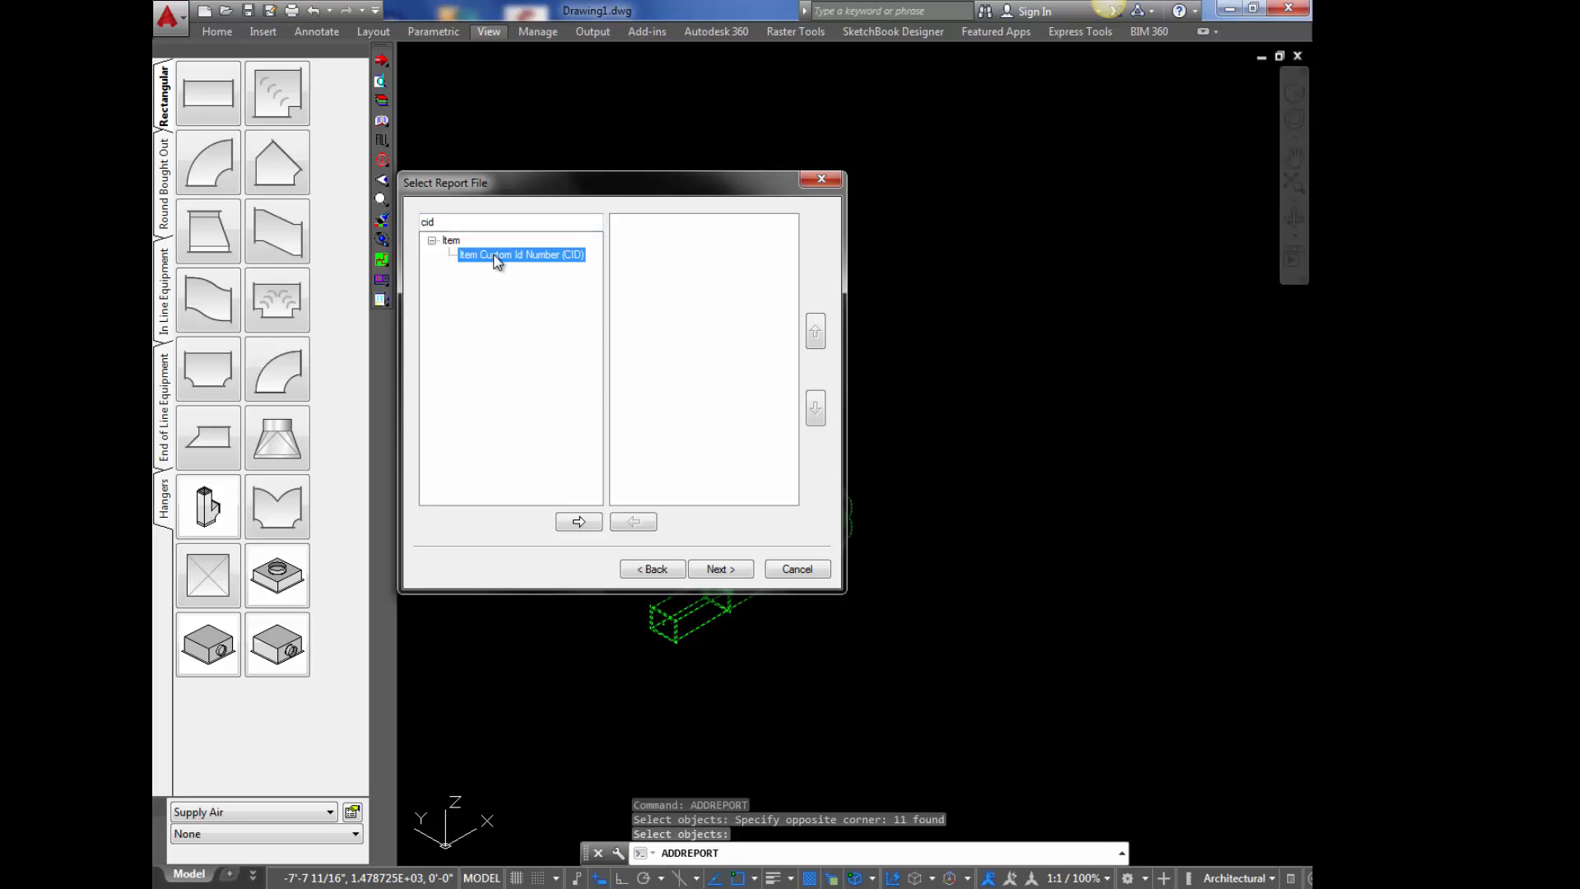
click(578, 522)
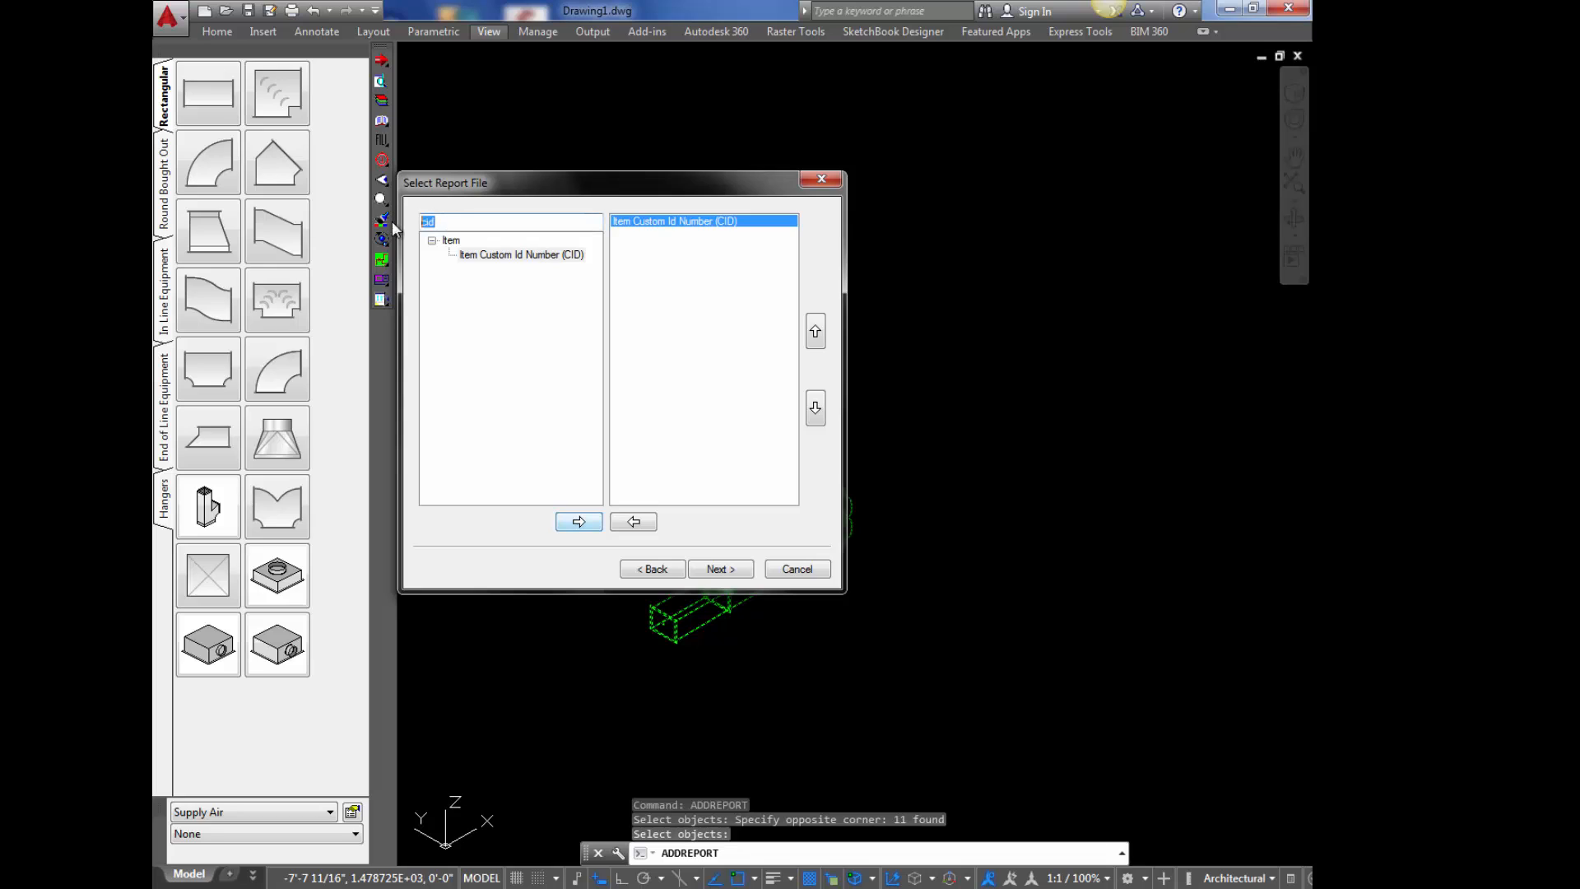
- Search 'dimen' and add Item Dimension List to the report fields
text(dime)
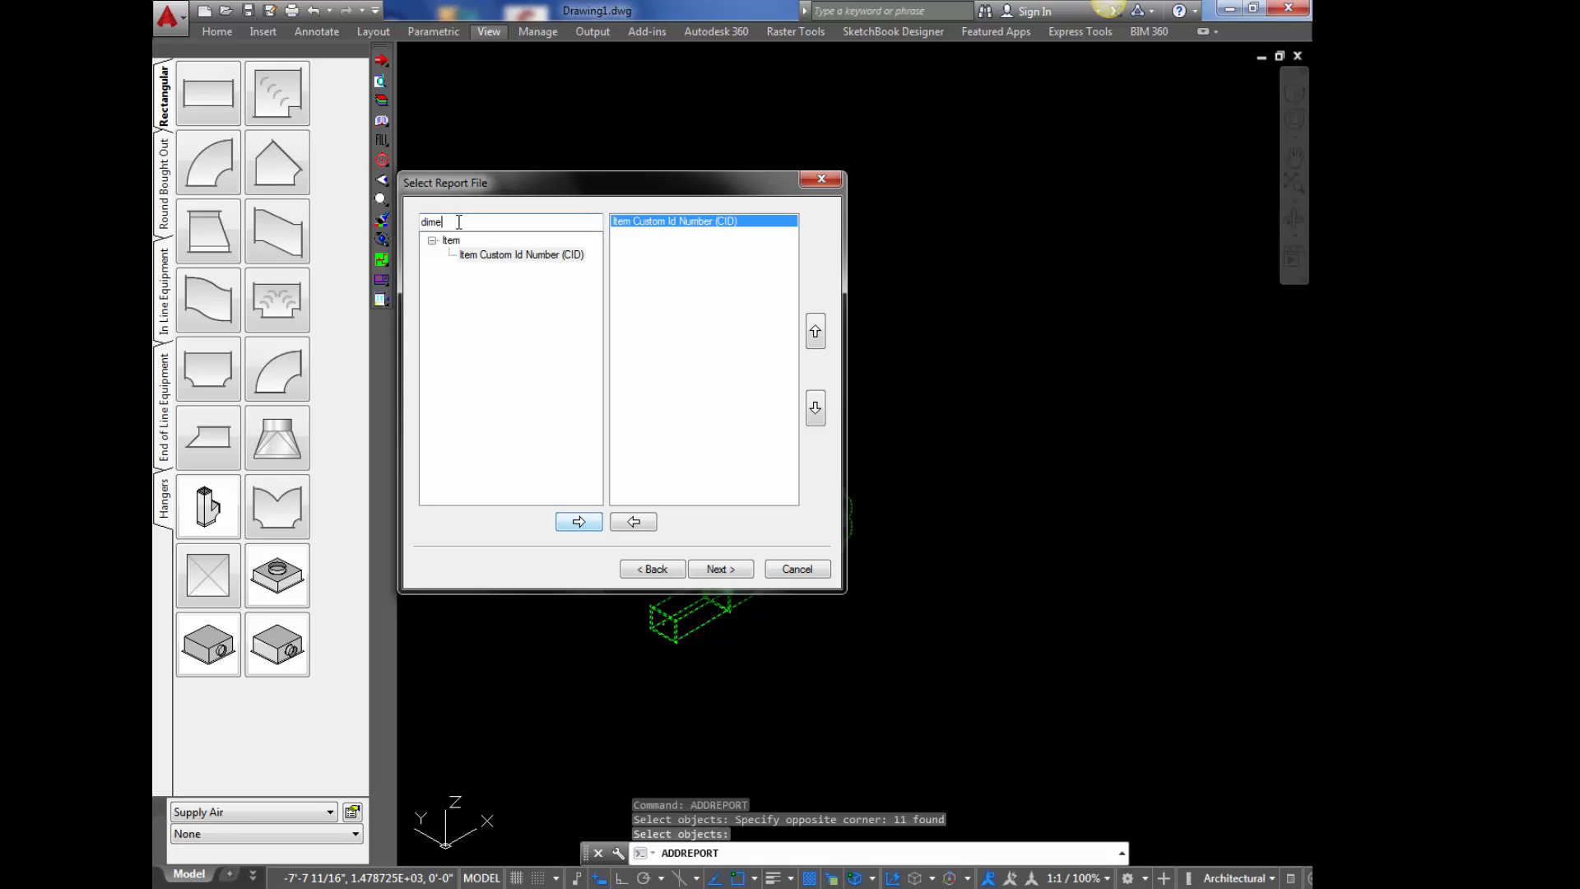
text(n)
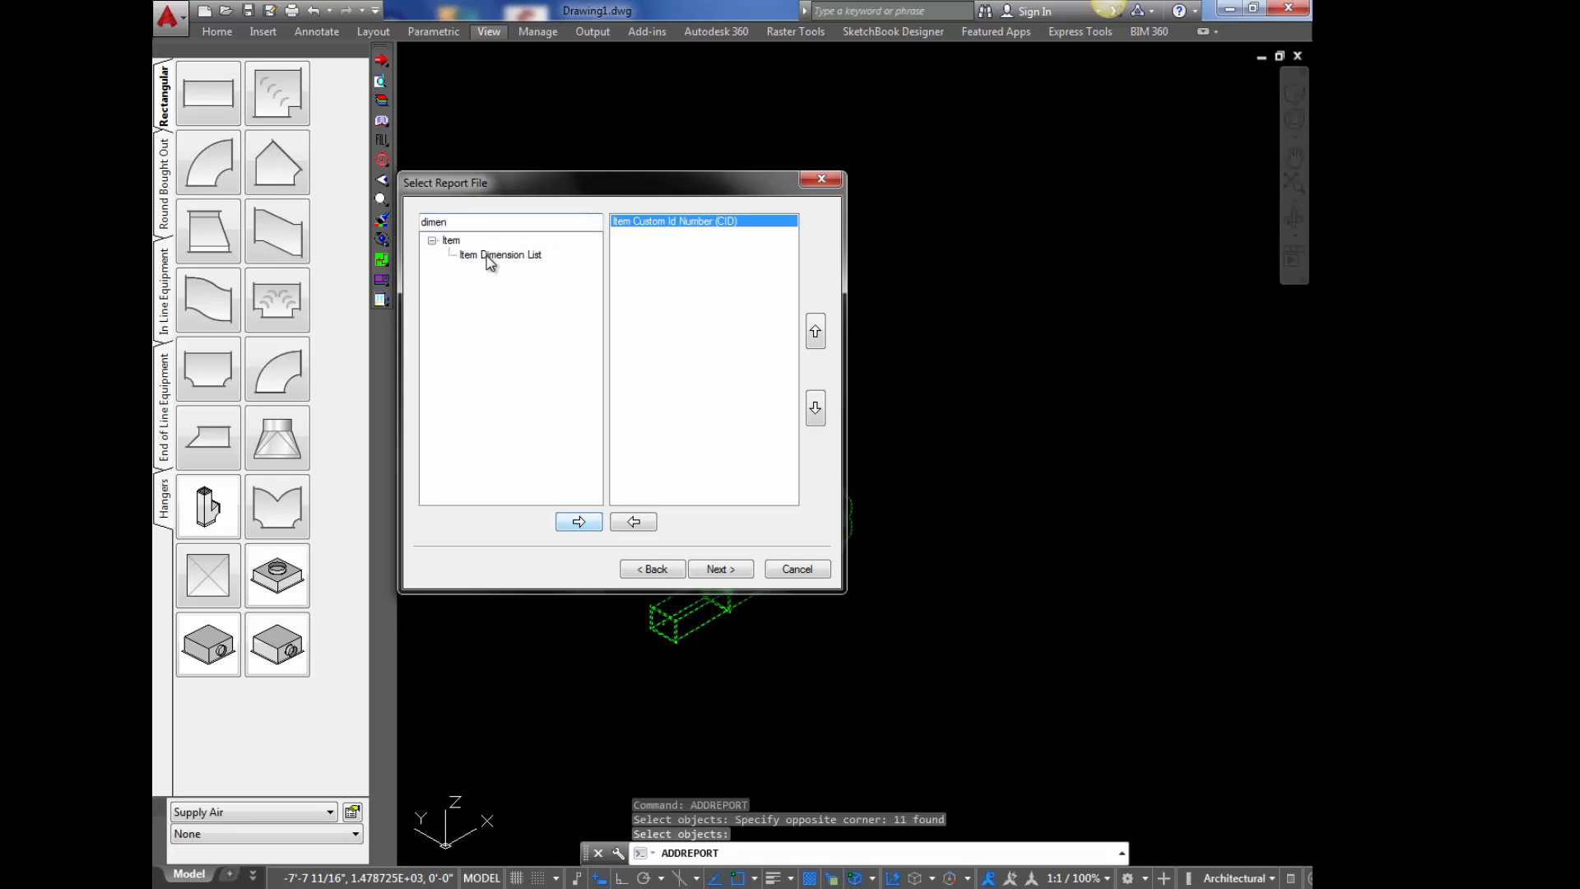
click(500, 254)
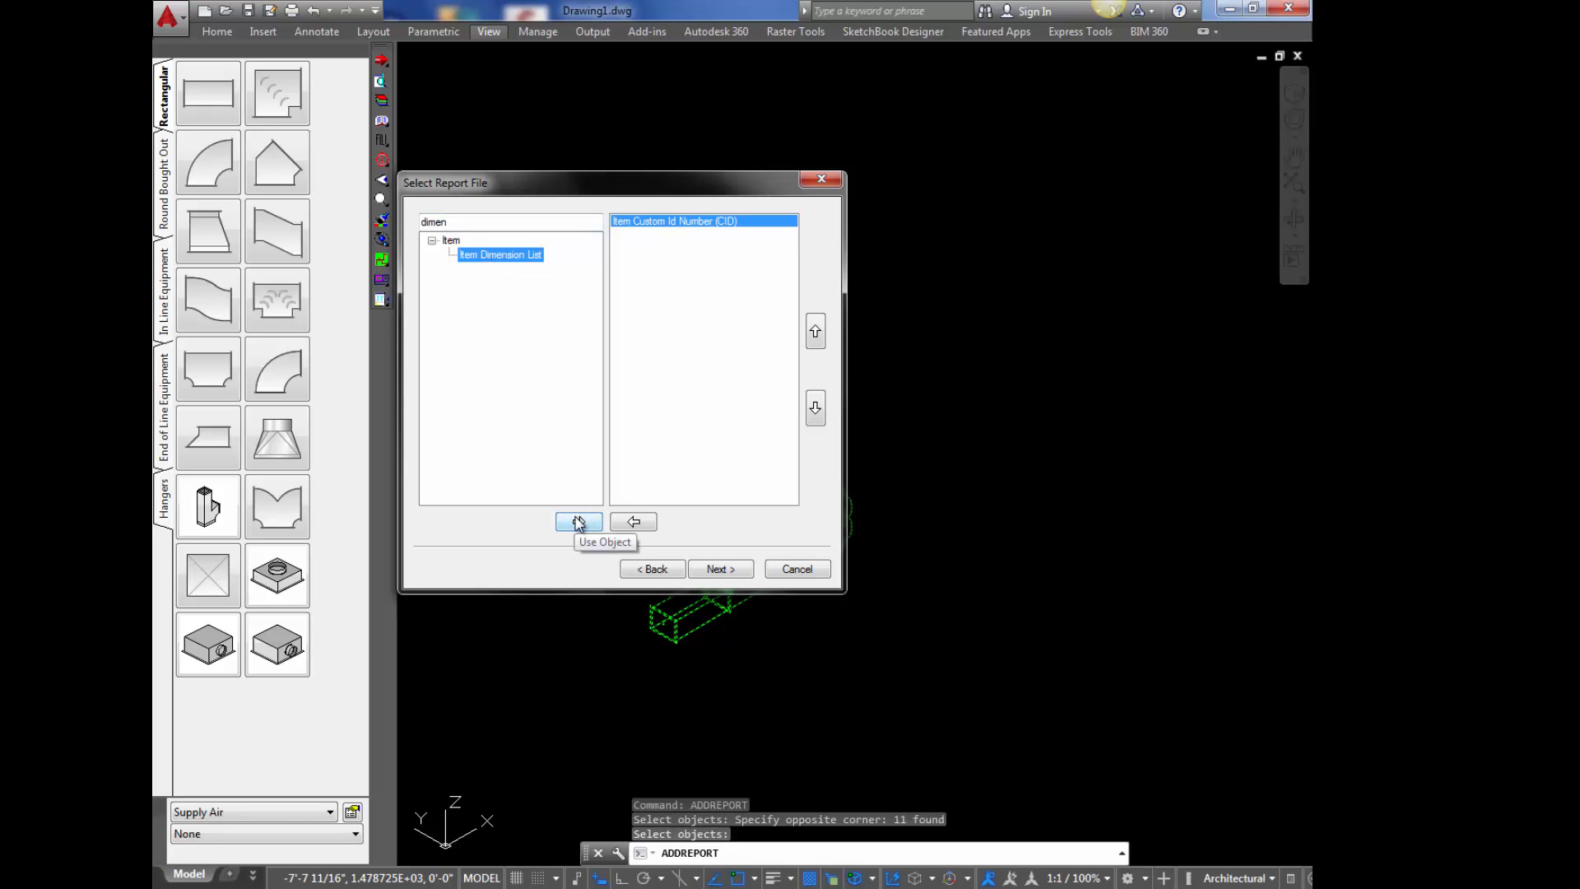
click(577, 522)
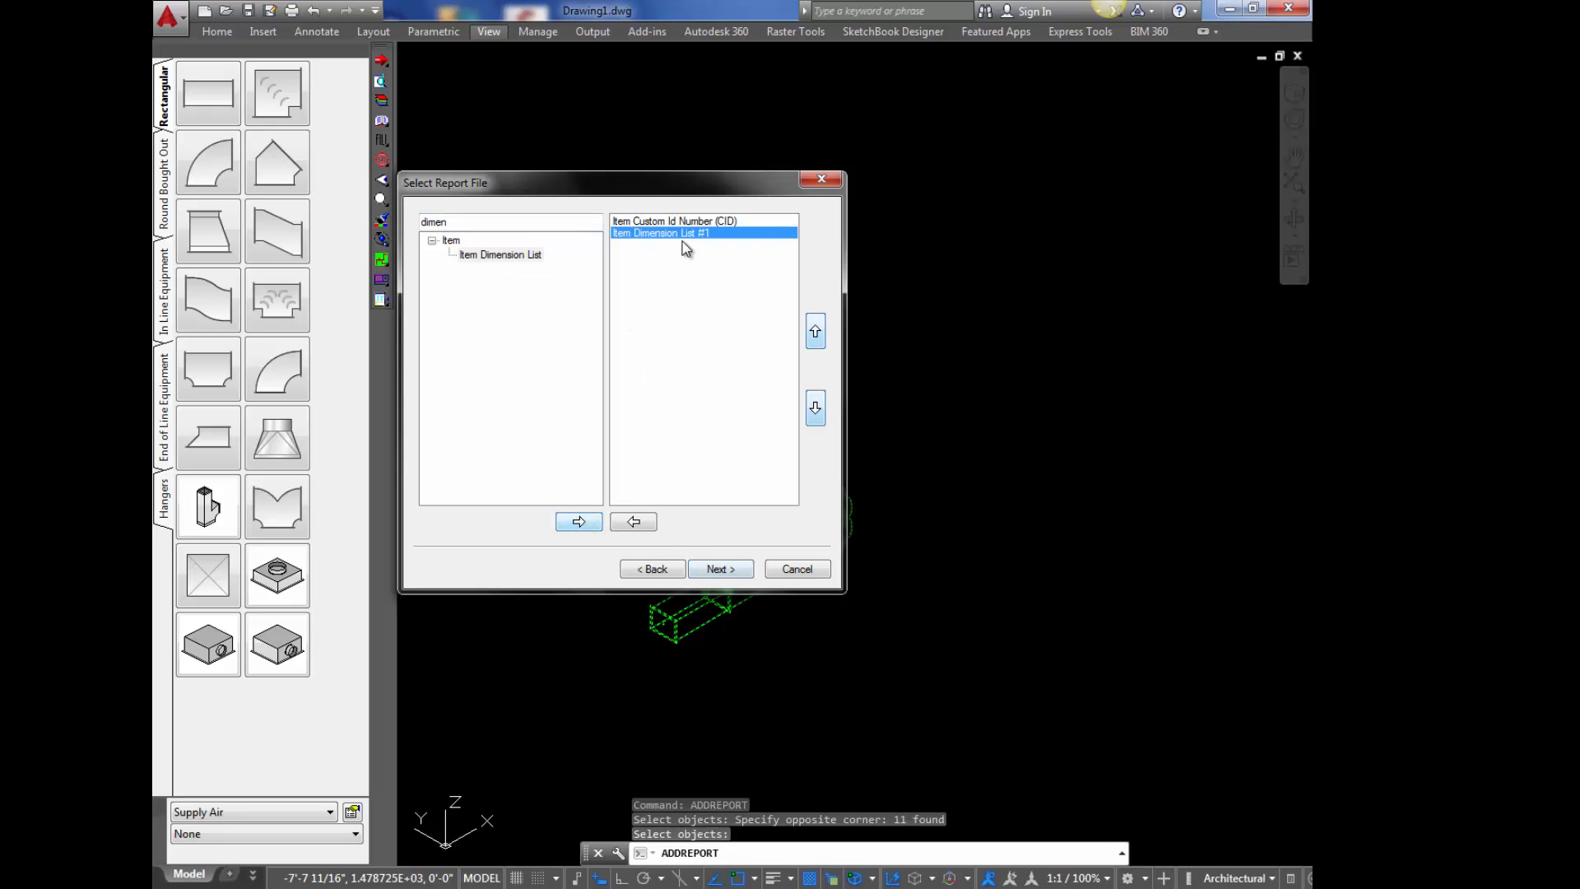
- Hide the CID column from output and filter it to CID = 4
click(719, 567)
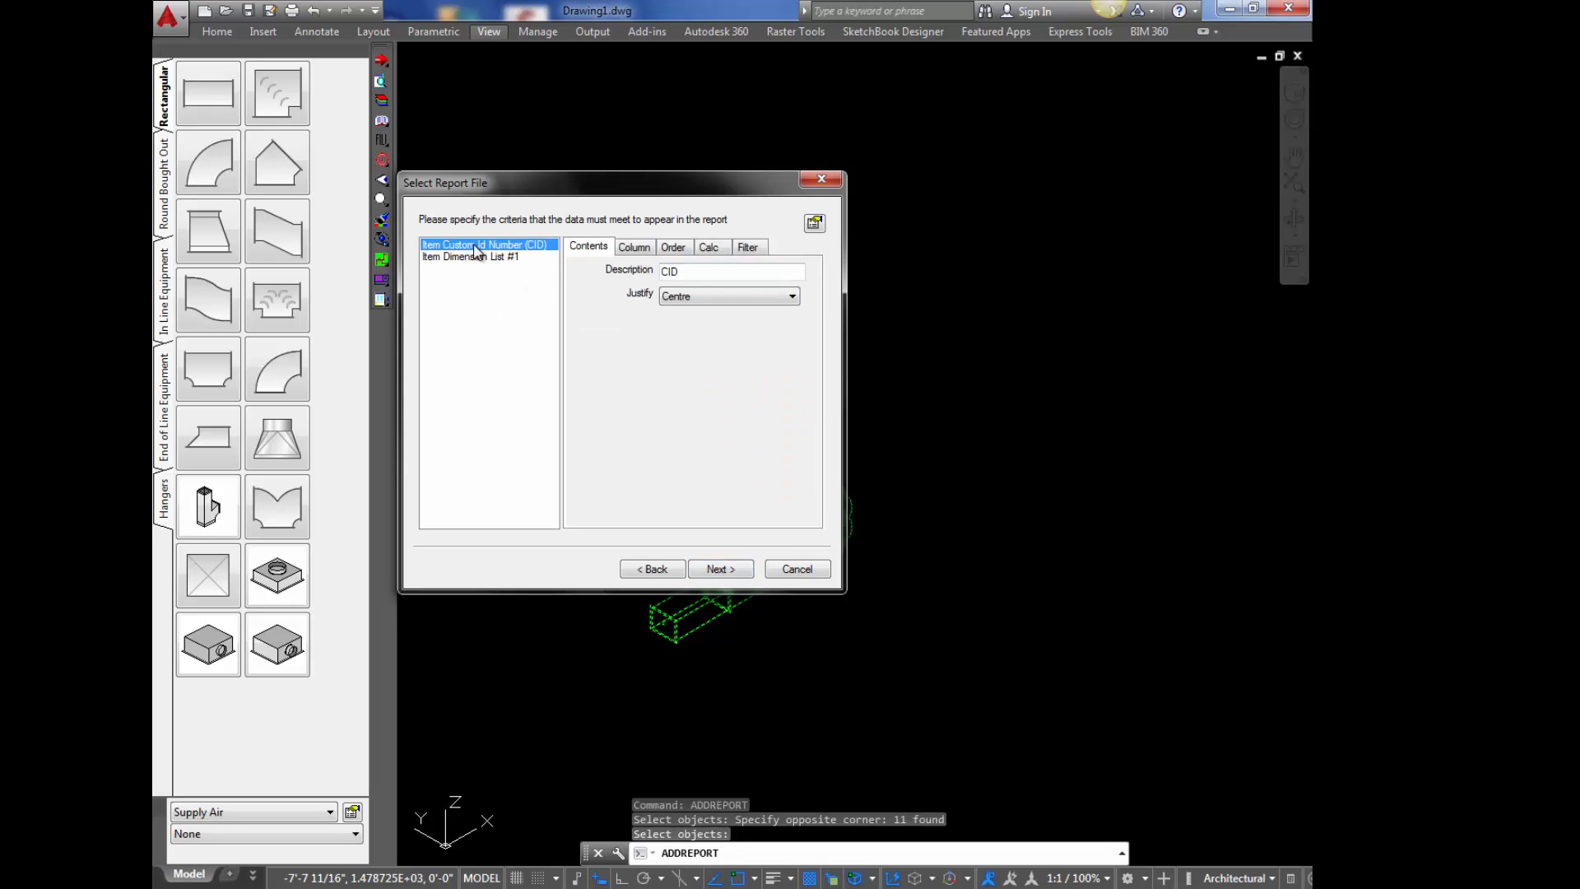
mouse_move(490, 256)
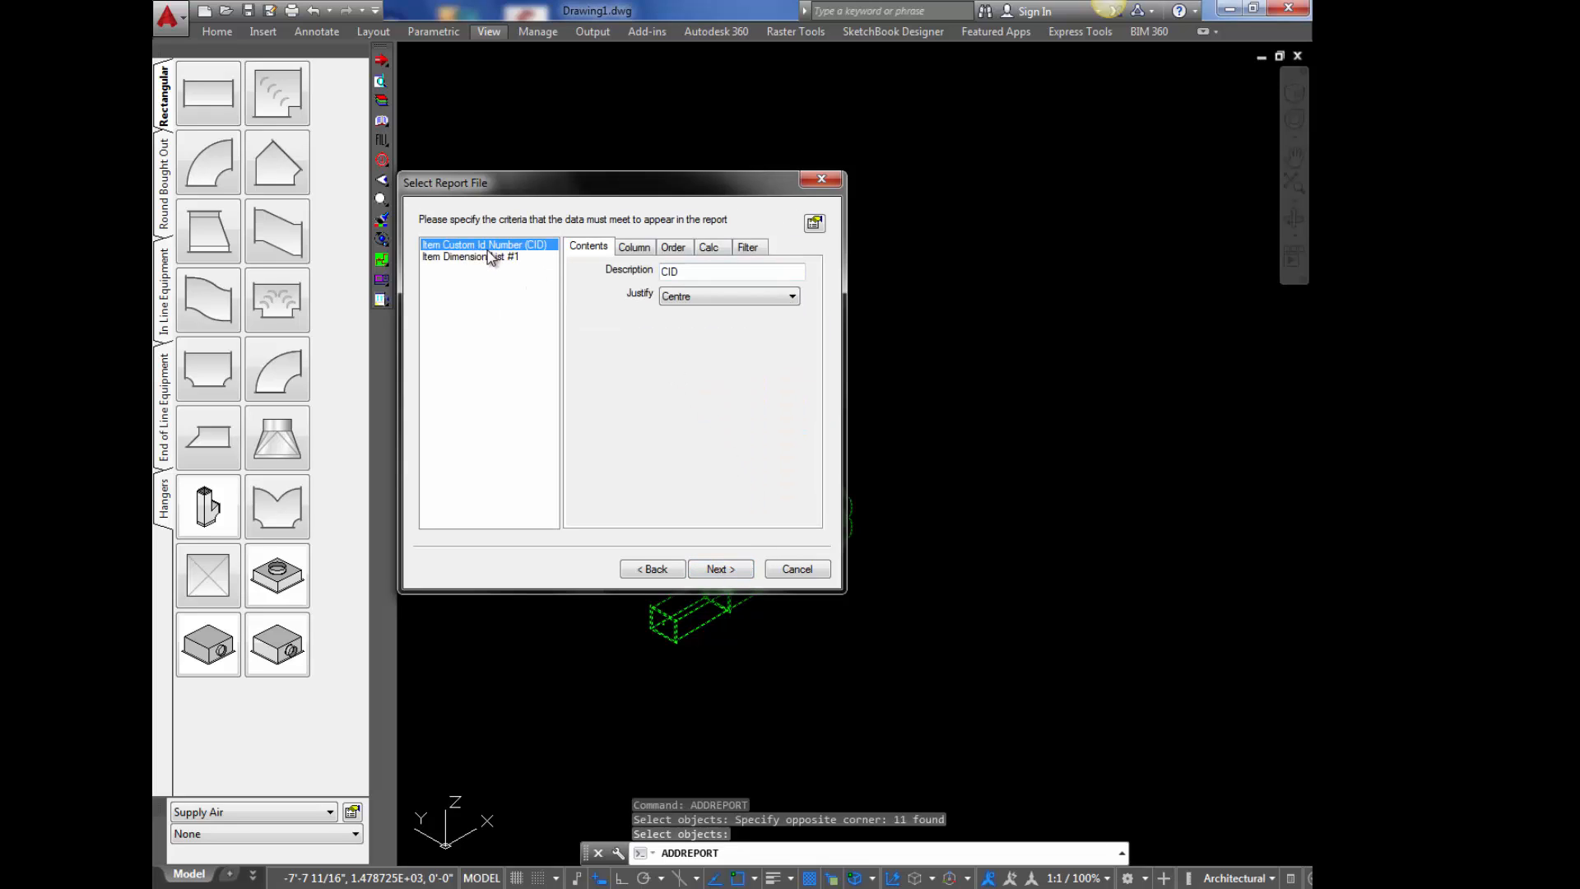
click(633, 247)
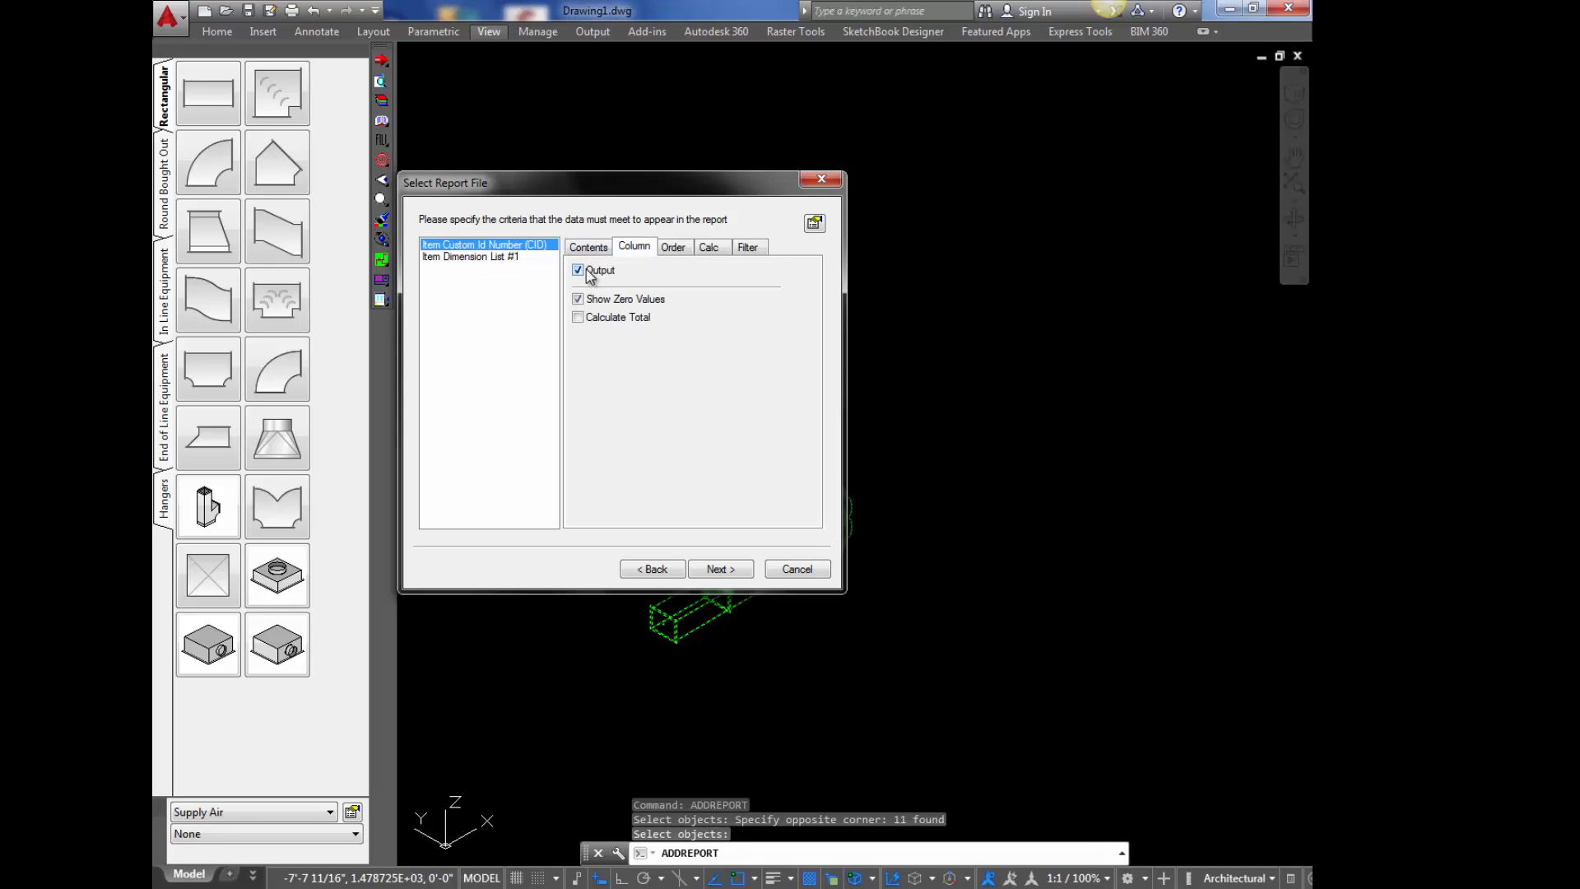
click(578, 268)
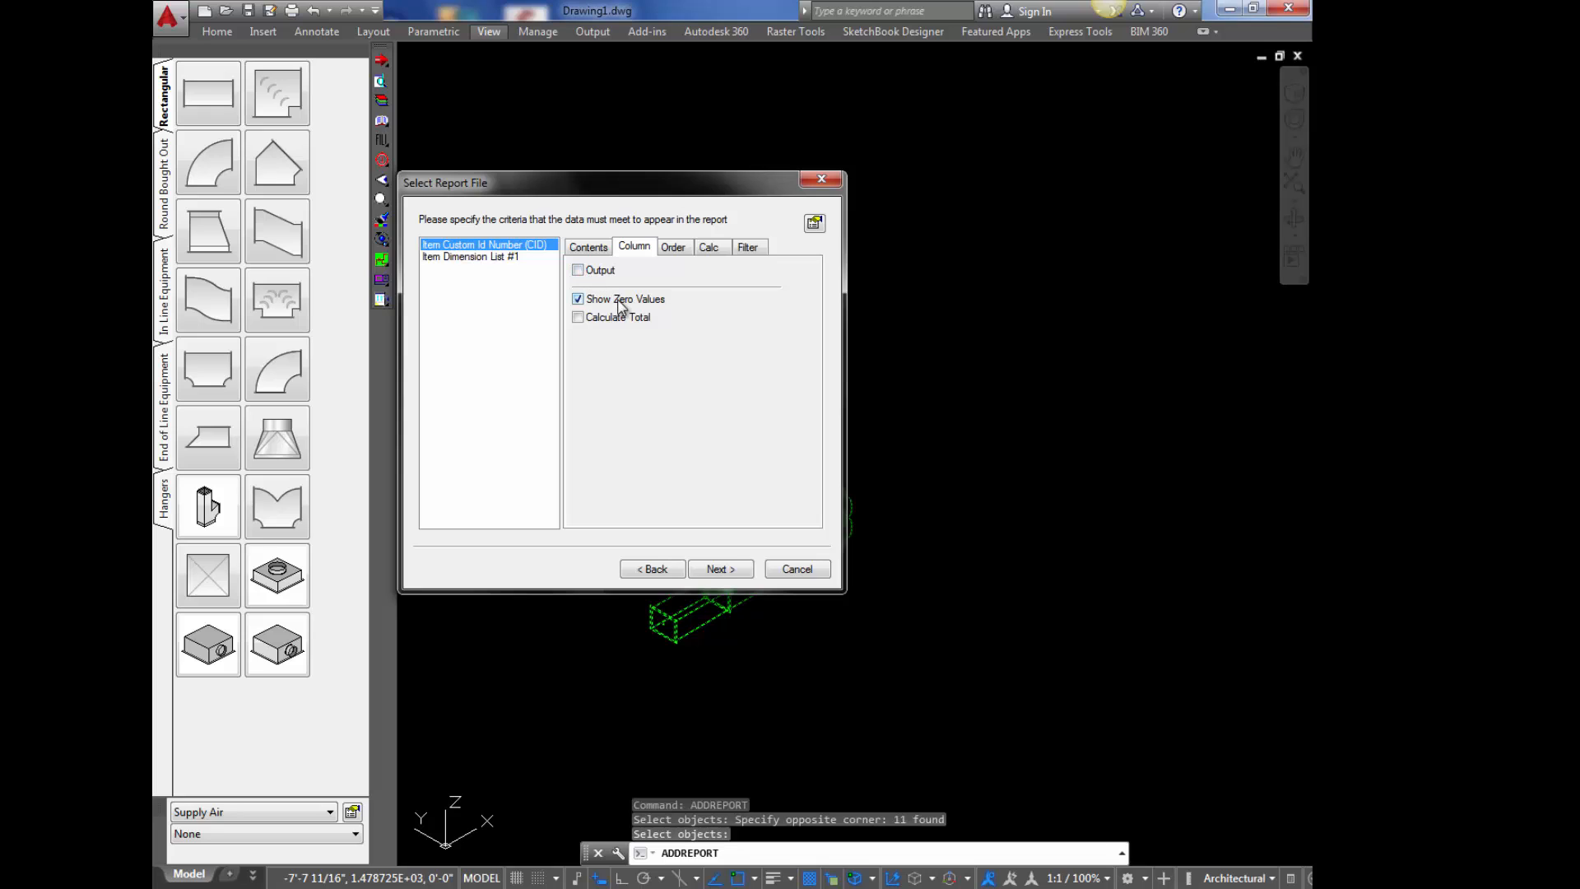
click(747, 247)
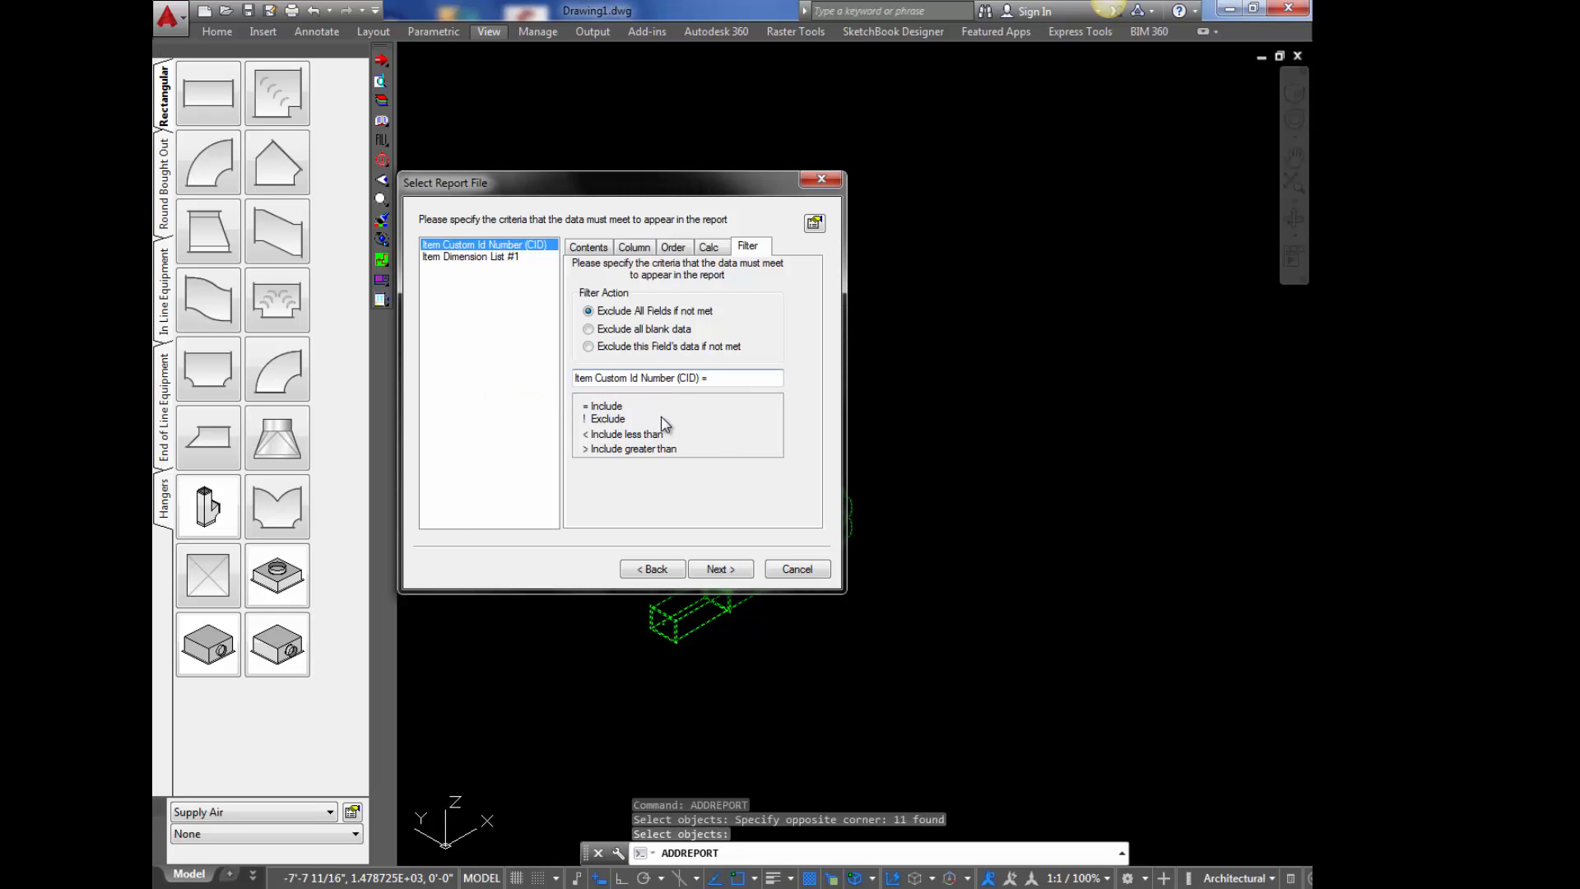
text(4)
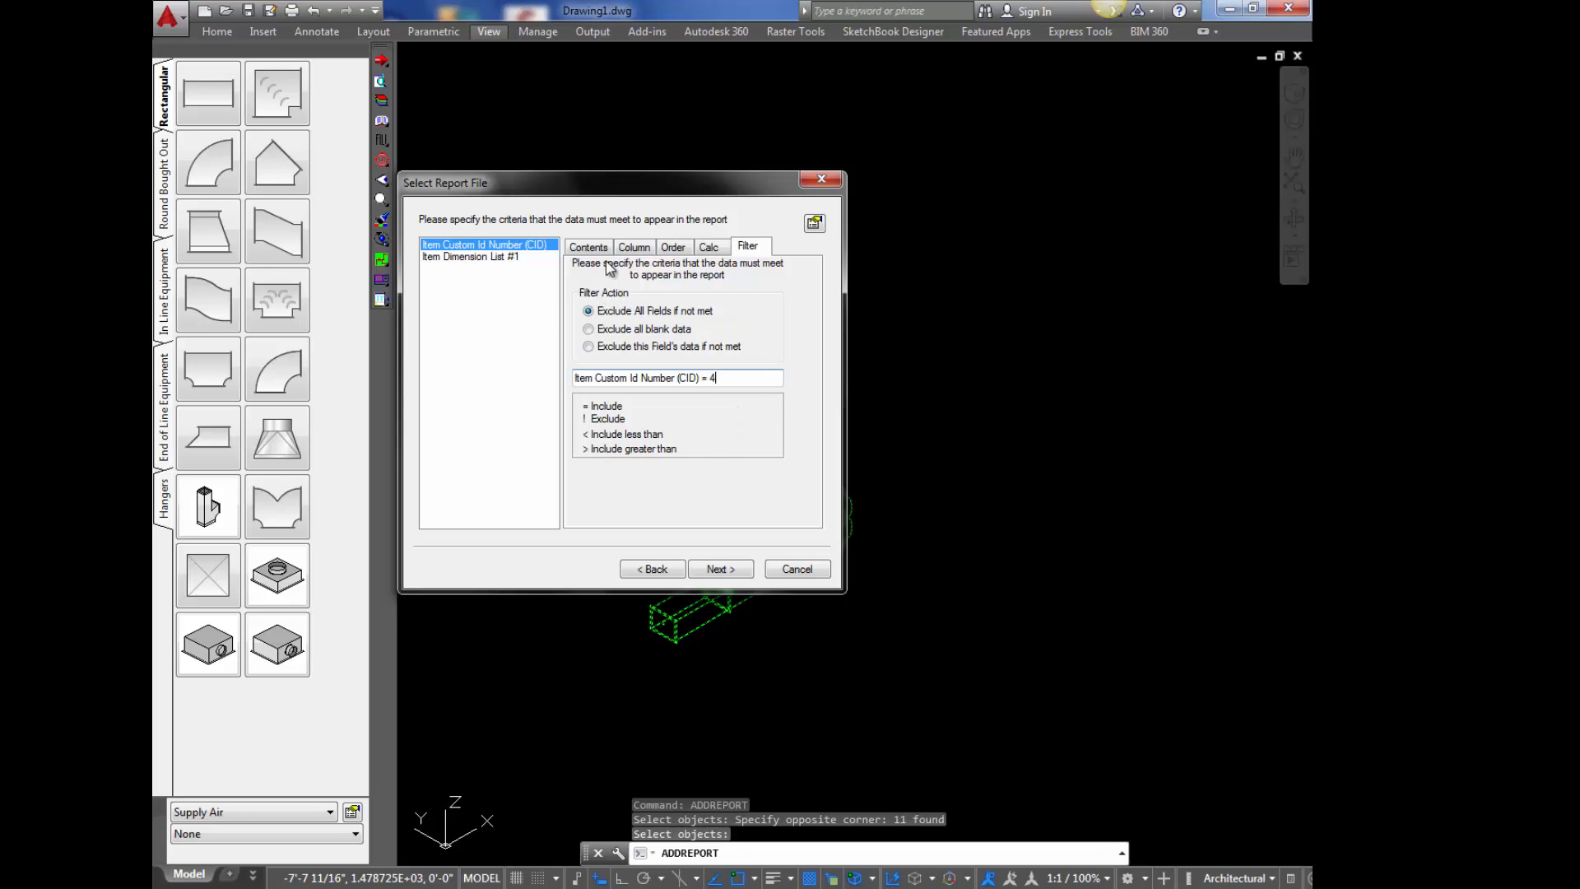
- Rename the CID field with a -FILTER suffix
click(589, 247)
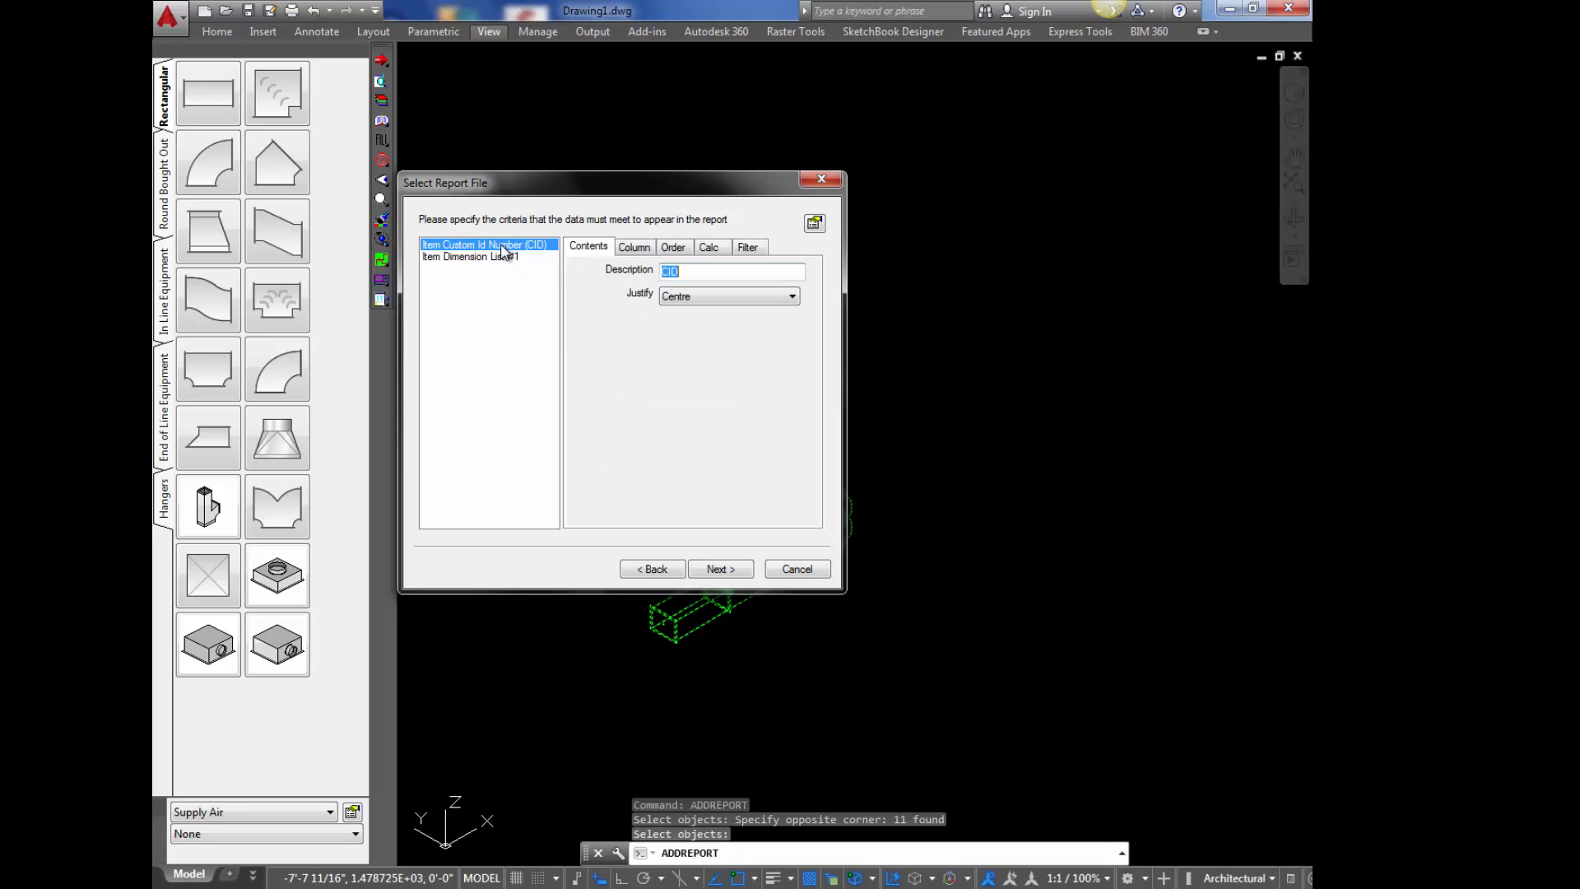
double_click(487, 245)
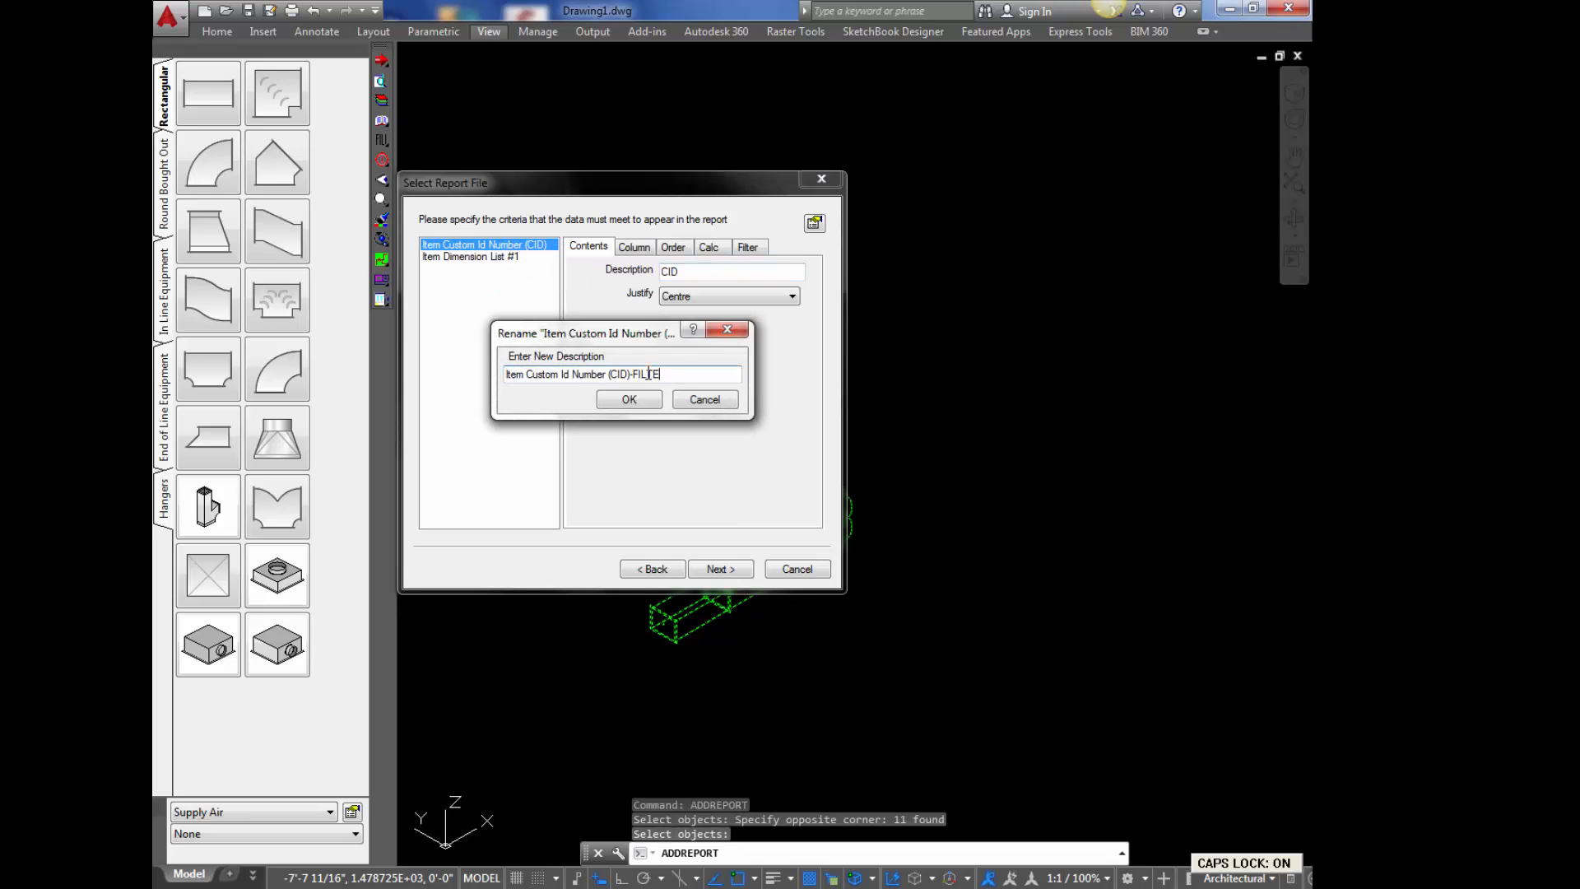
text(R)
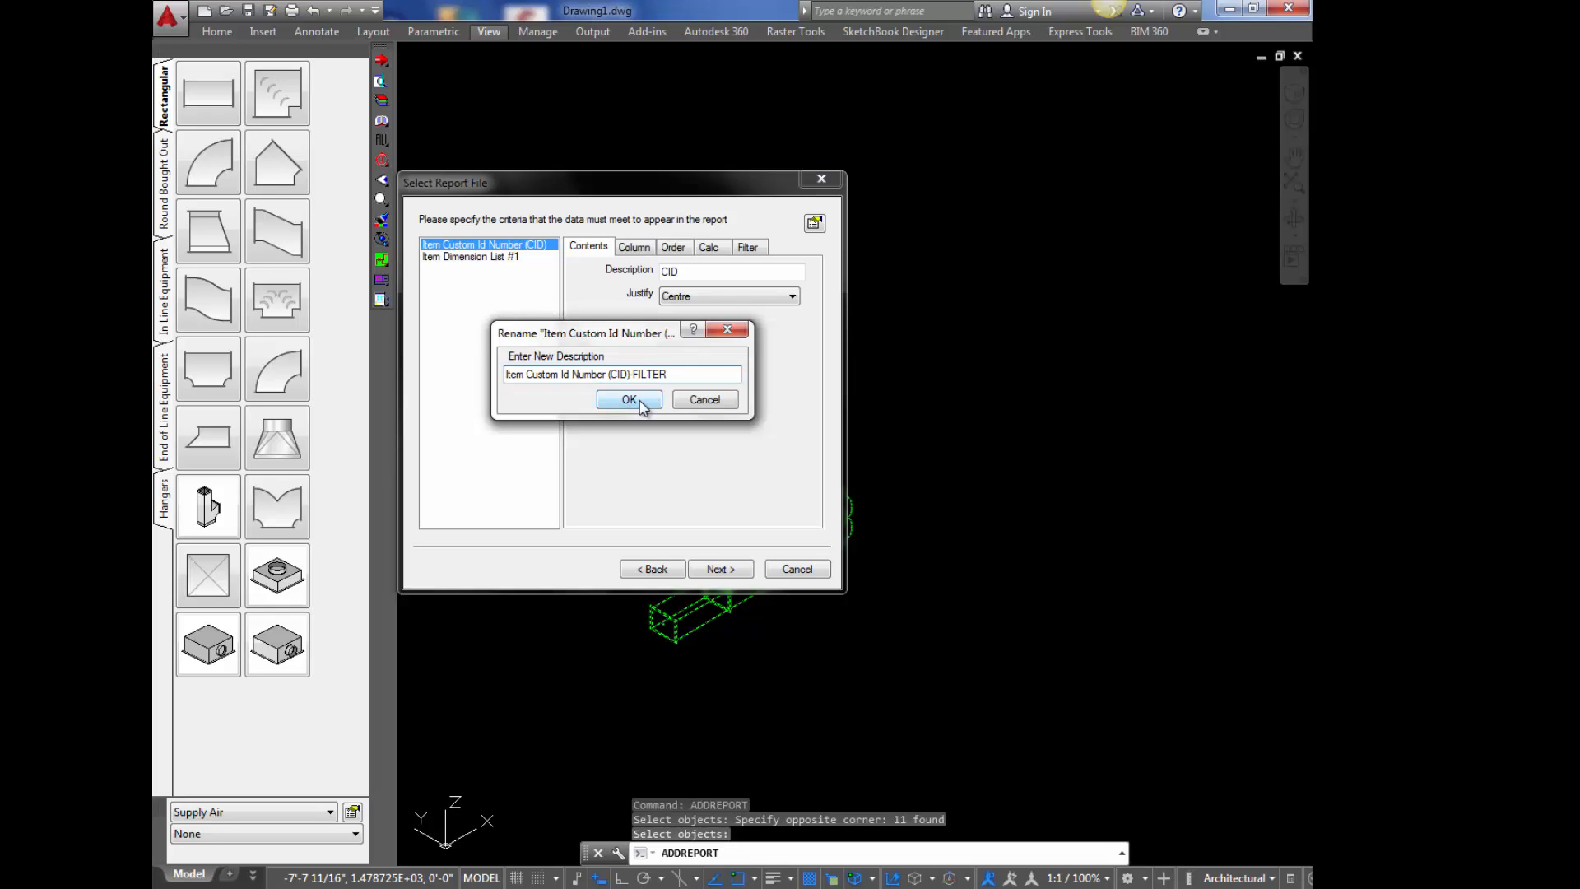
click(627, 398)
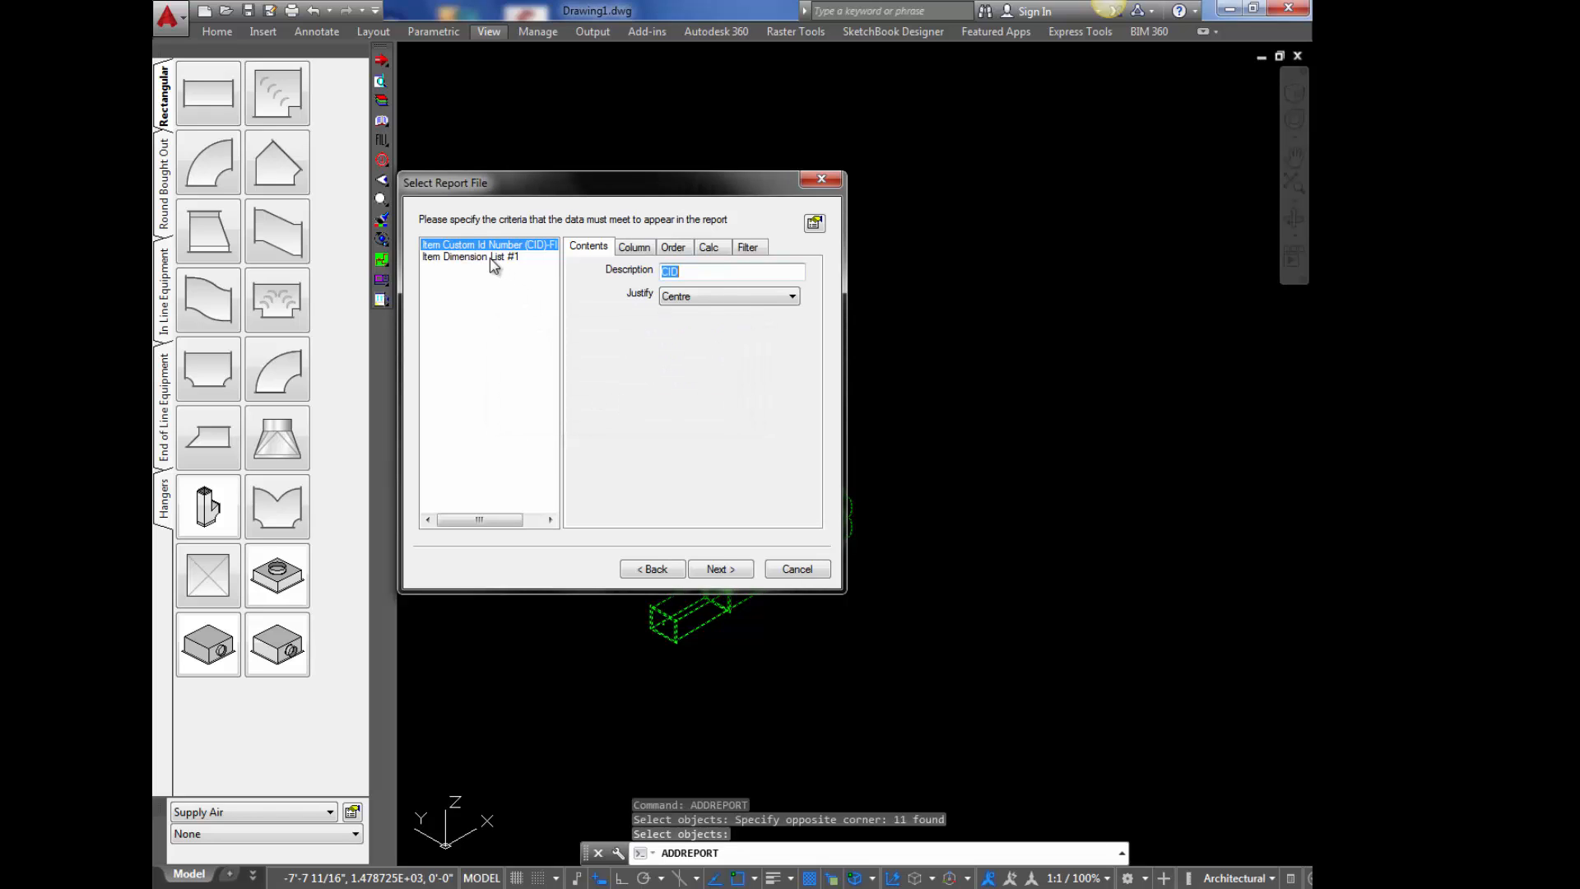
- Set Item Dimension List #1 to display index 6 only, with real values
click(474, 256)
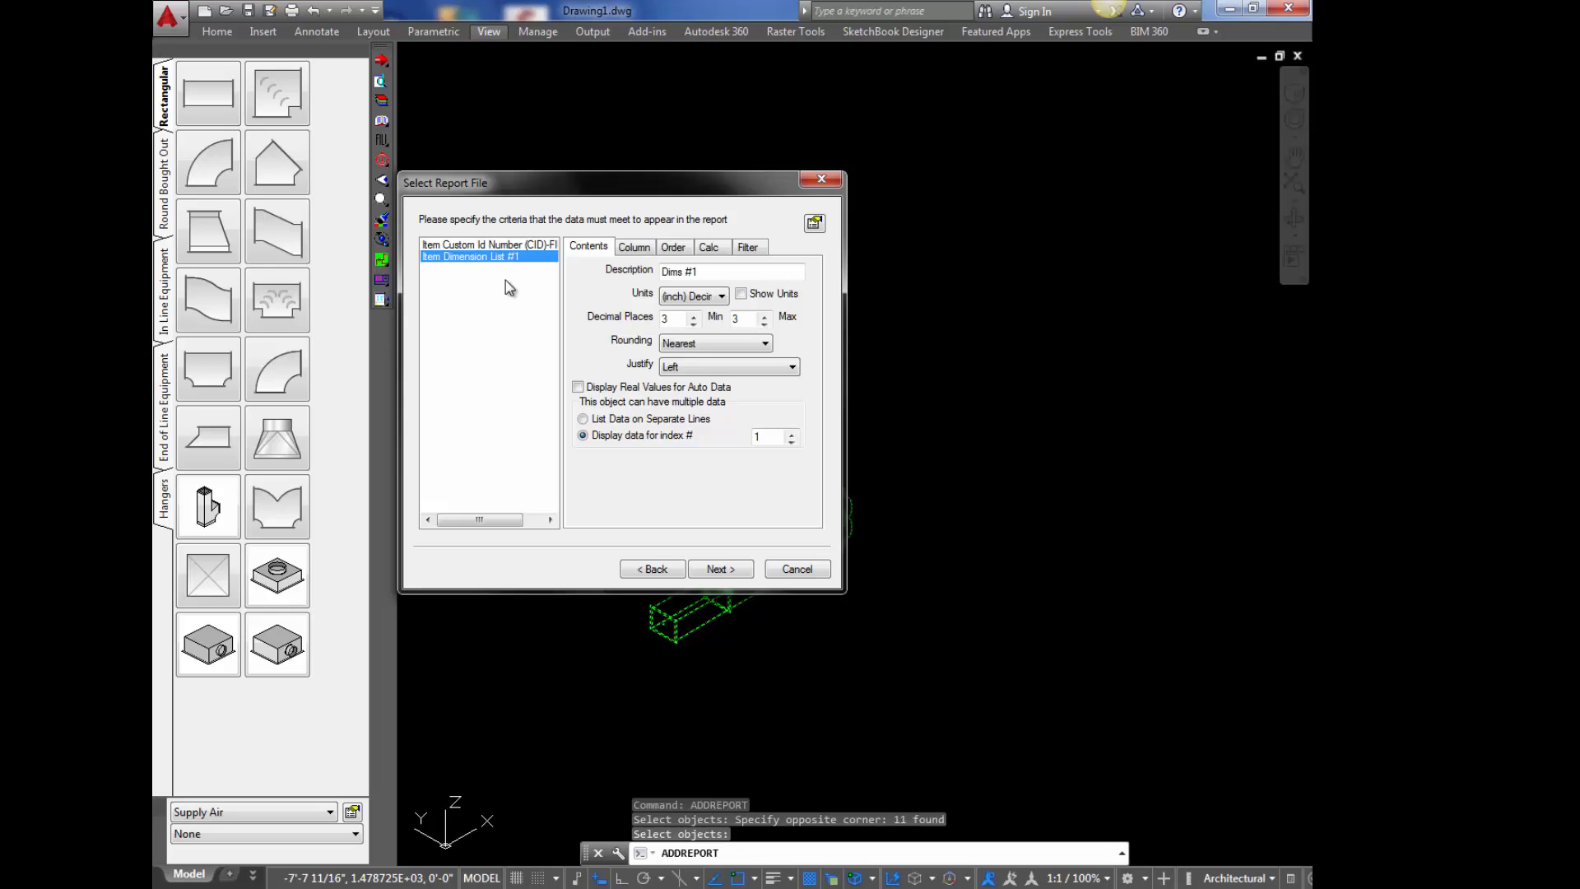
mouse_move(579, 418)
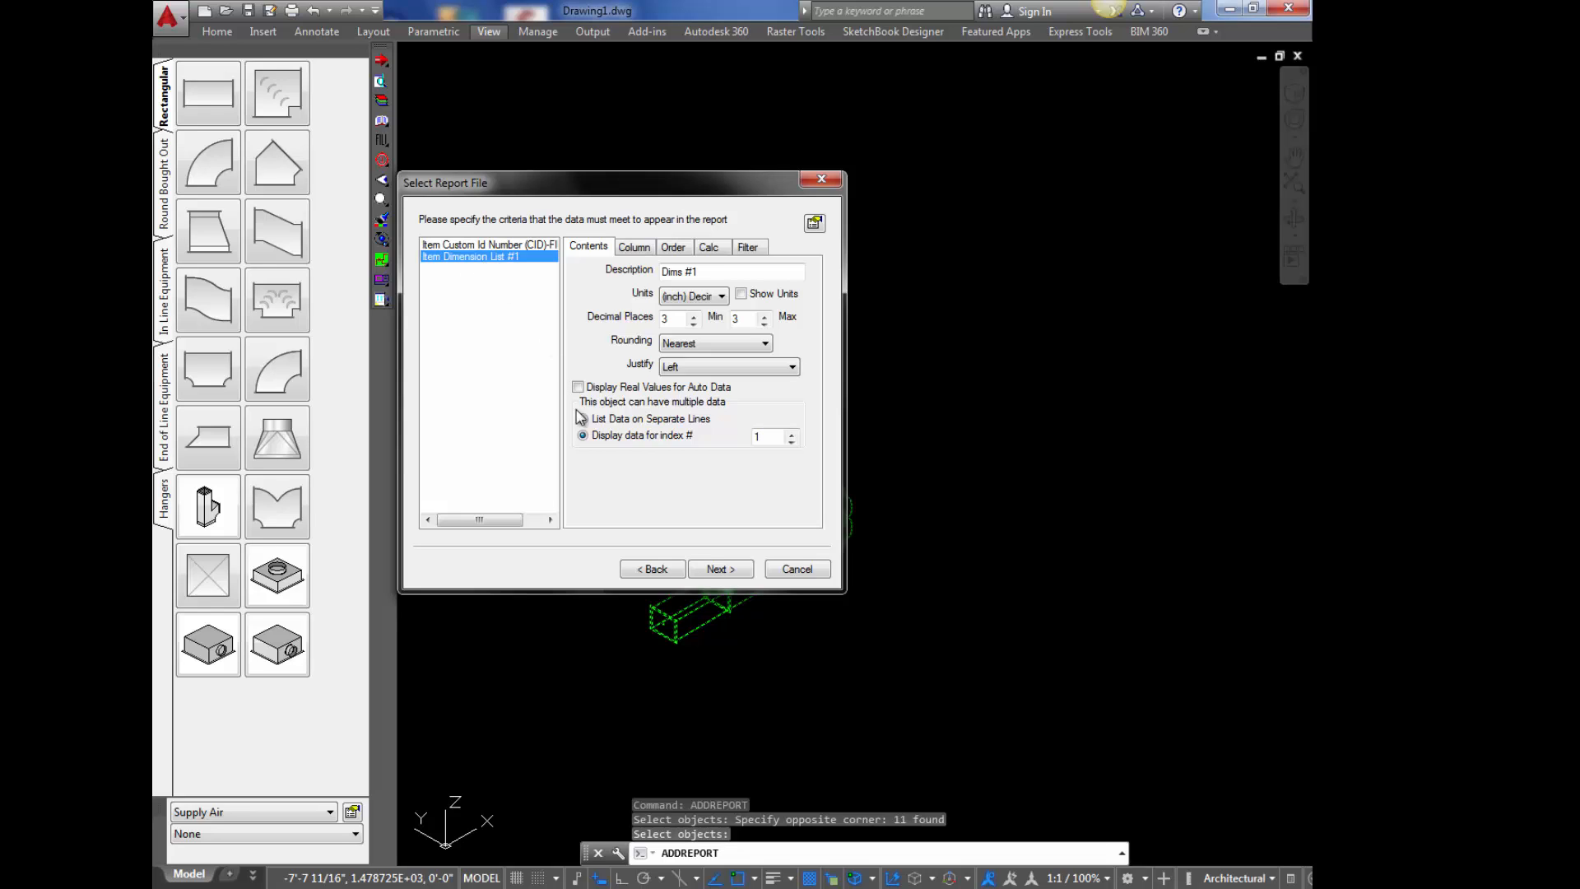
click(582, 434)
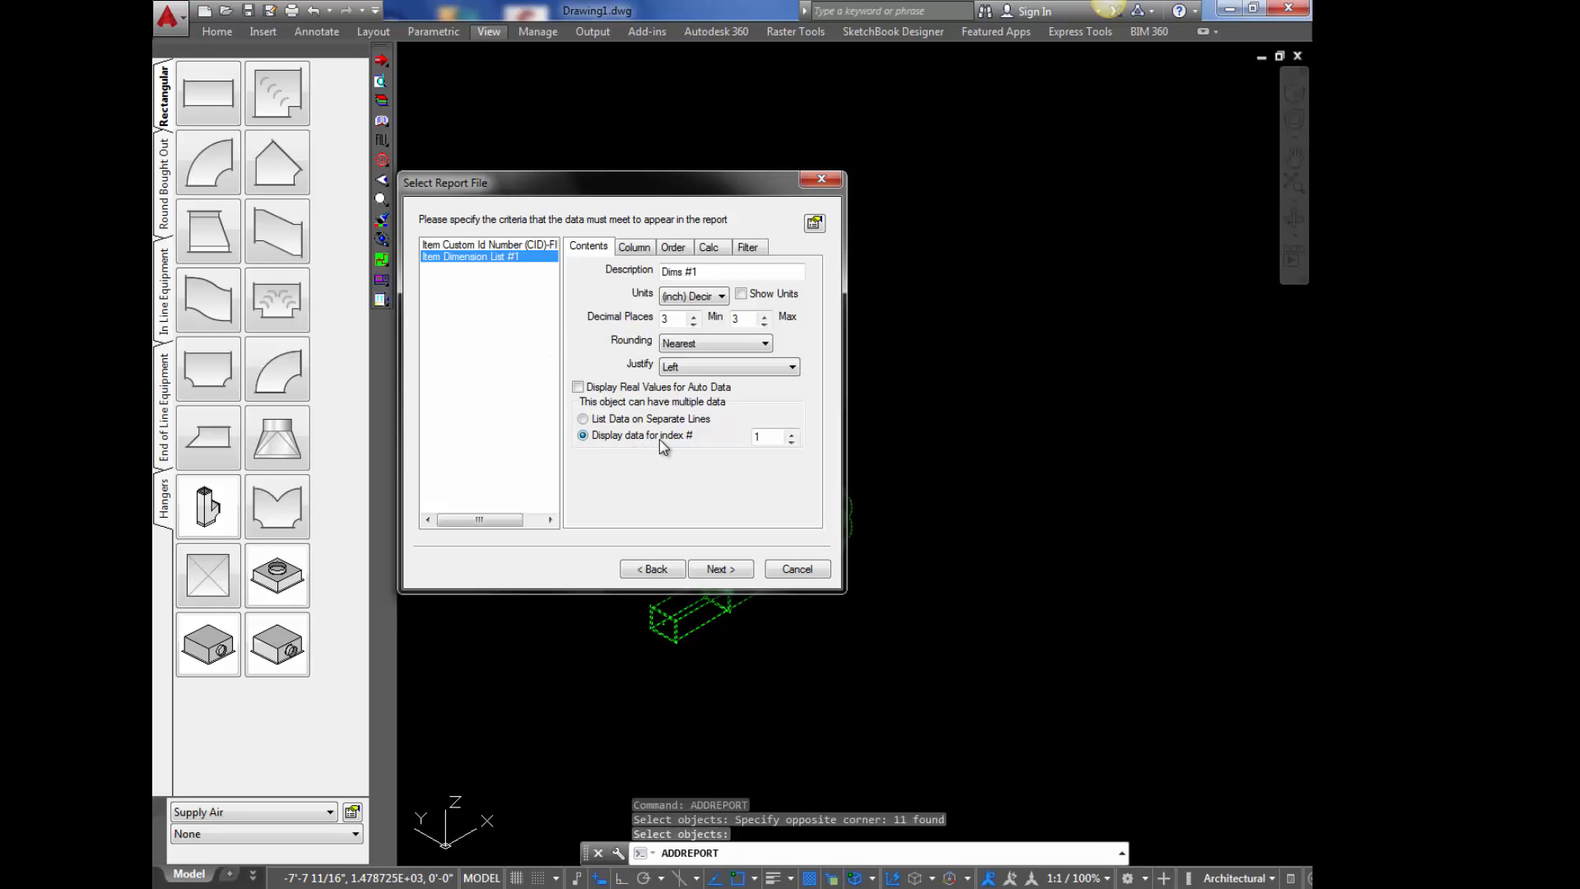
click(791, 433)
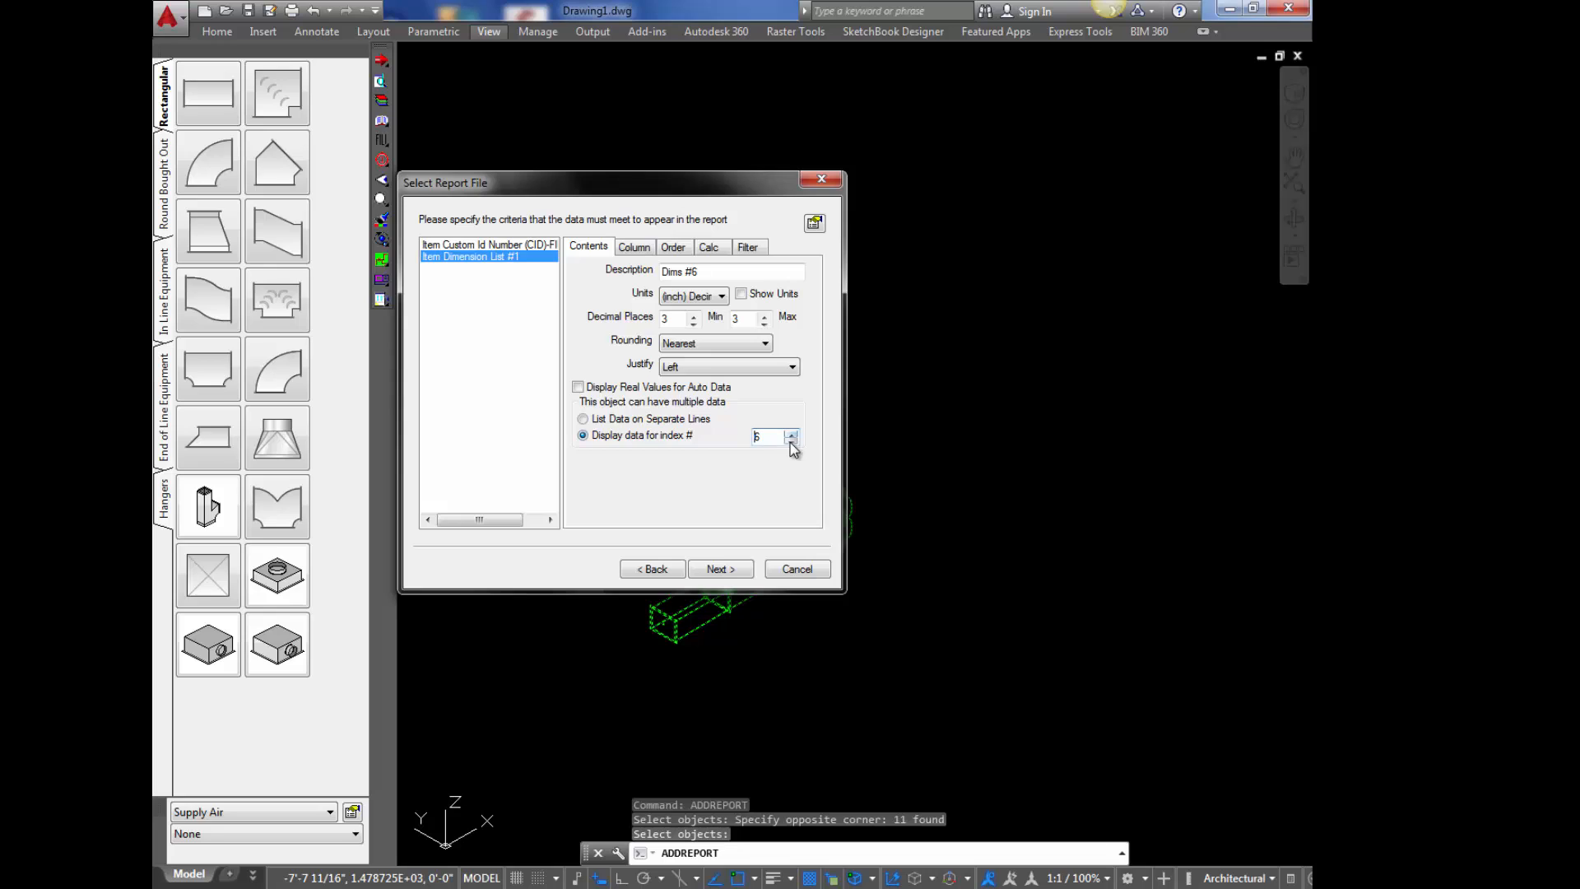
click(792, 431)
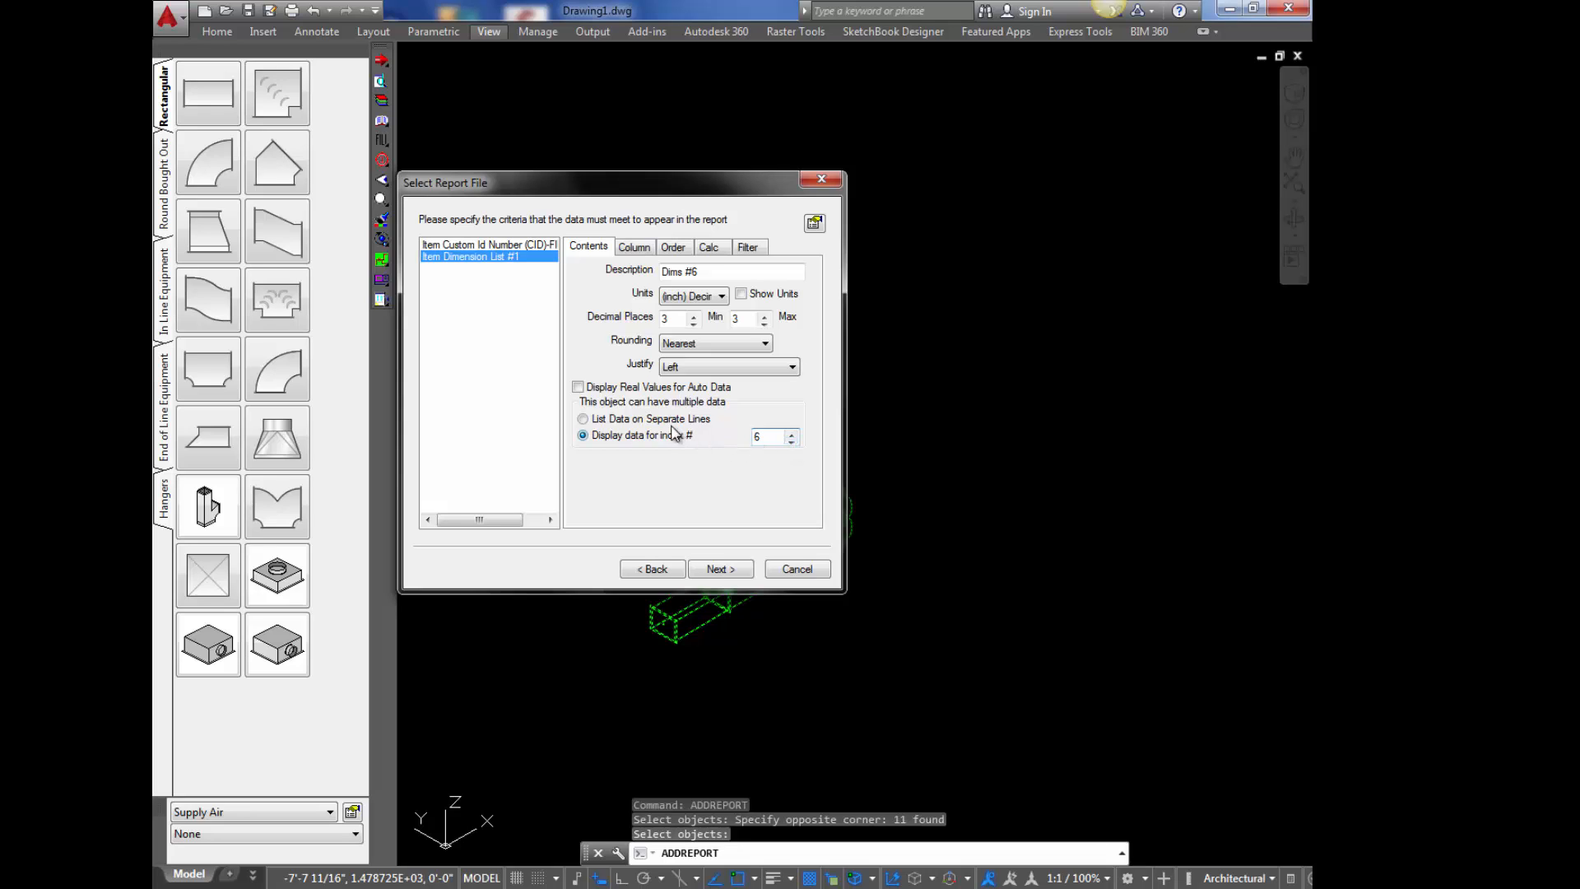
mouse_move(602, 374)
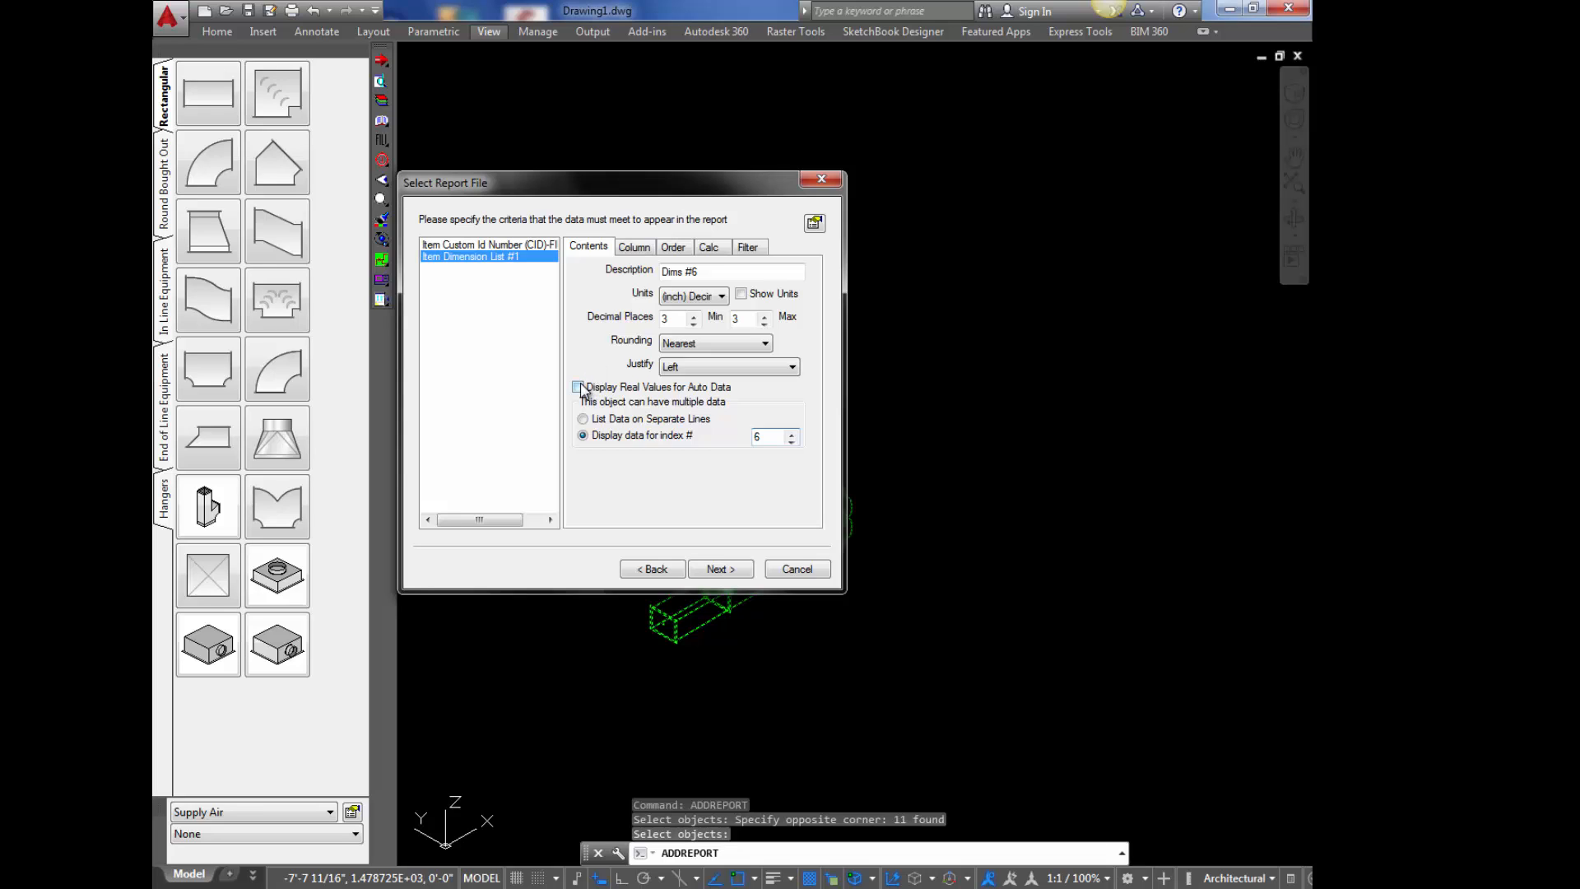
click(577, 386)
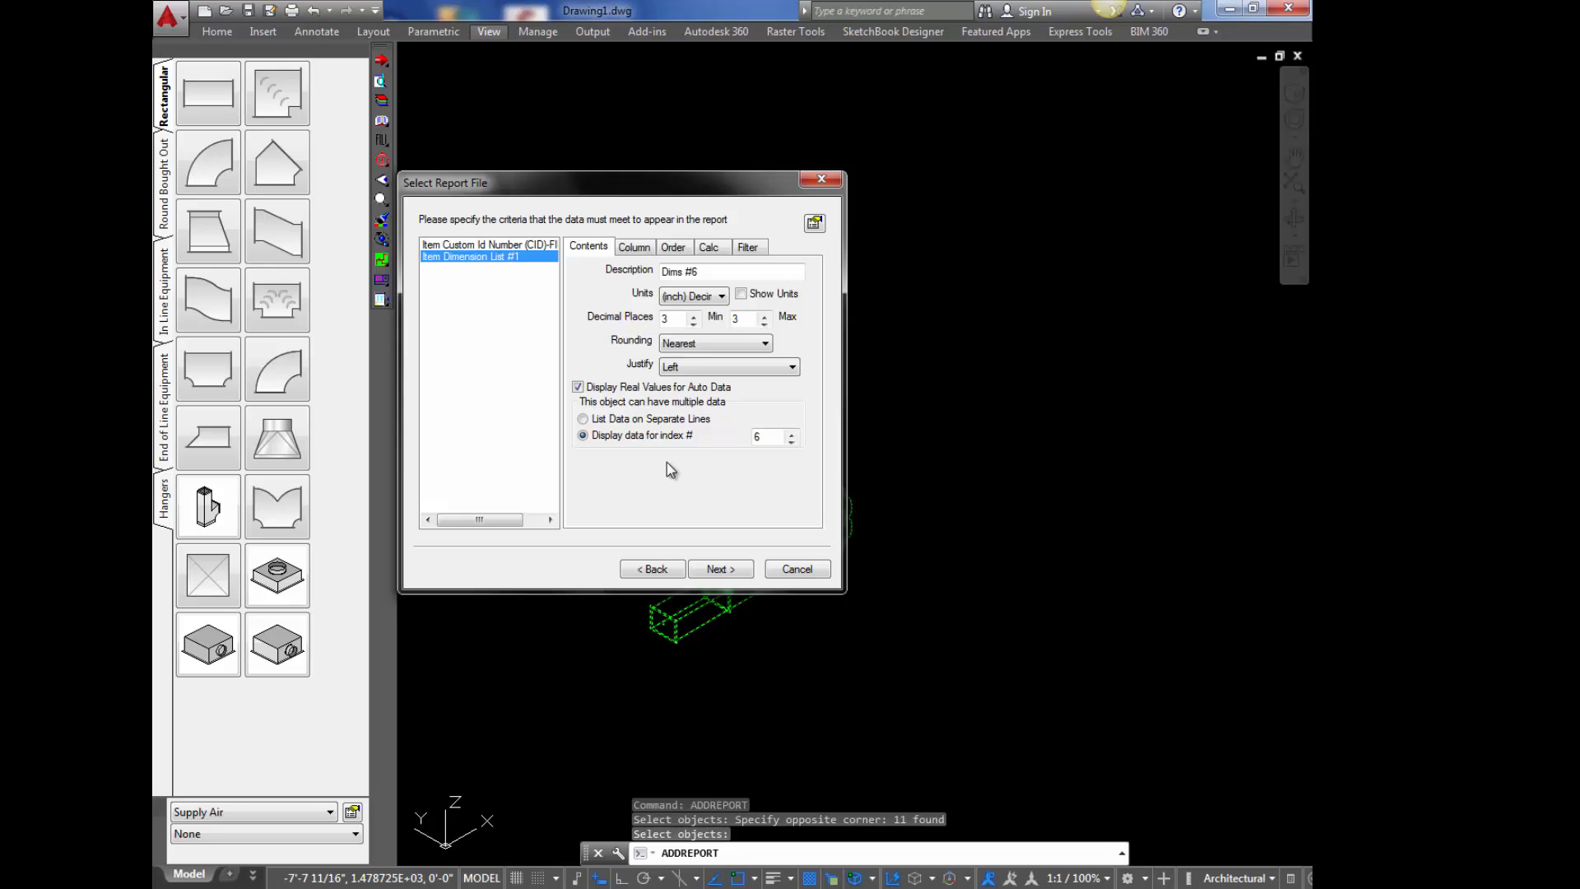
- Give the dimension field the description 'Inner Radius' and advance to the format options
triple_click(673, 317)
text(Inner)
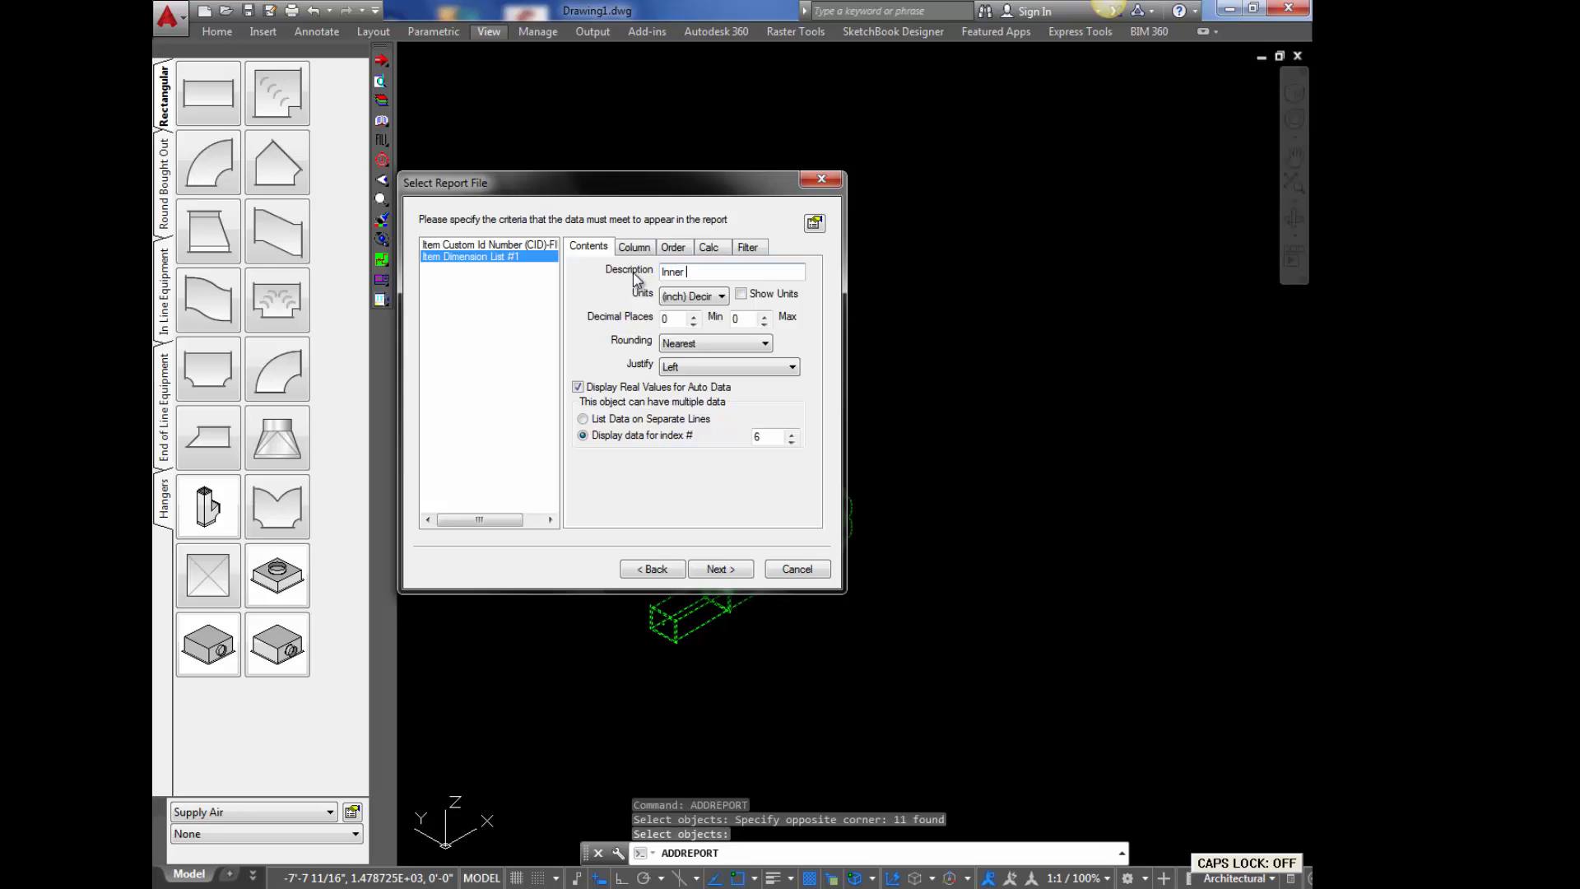
text(Radius)
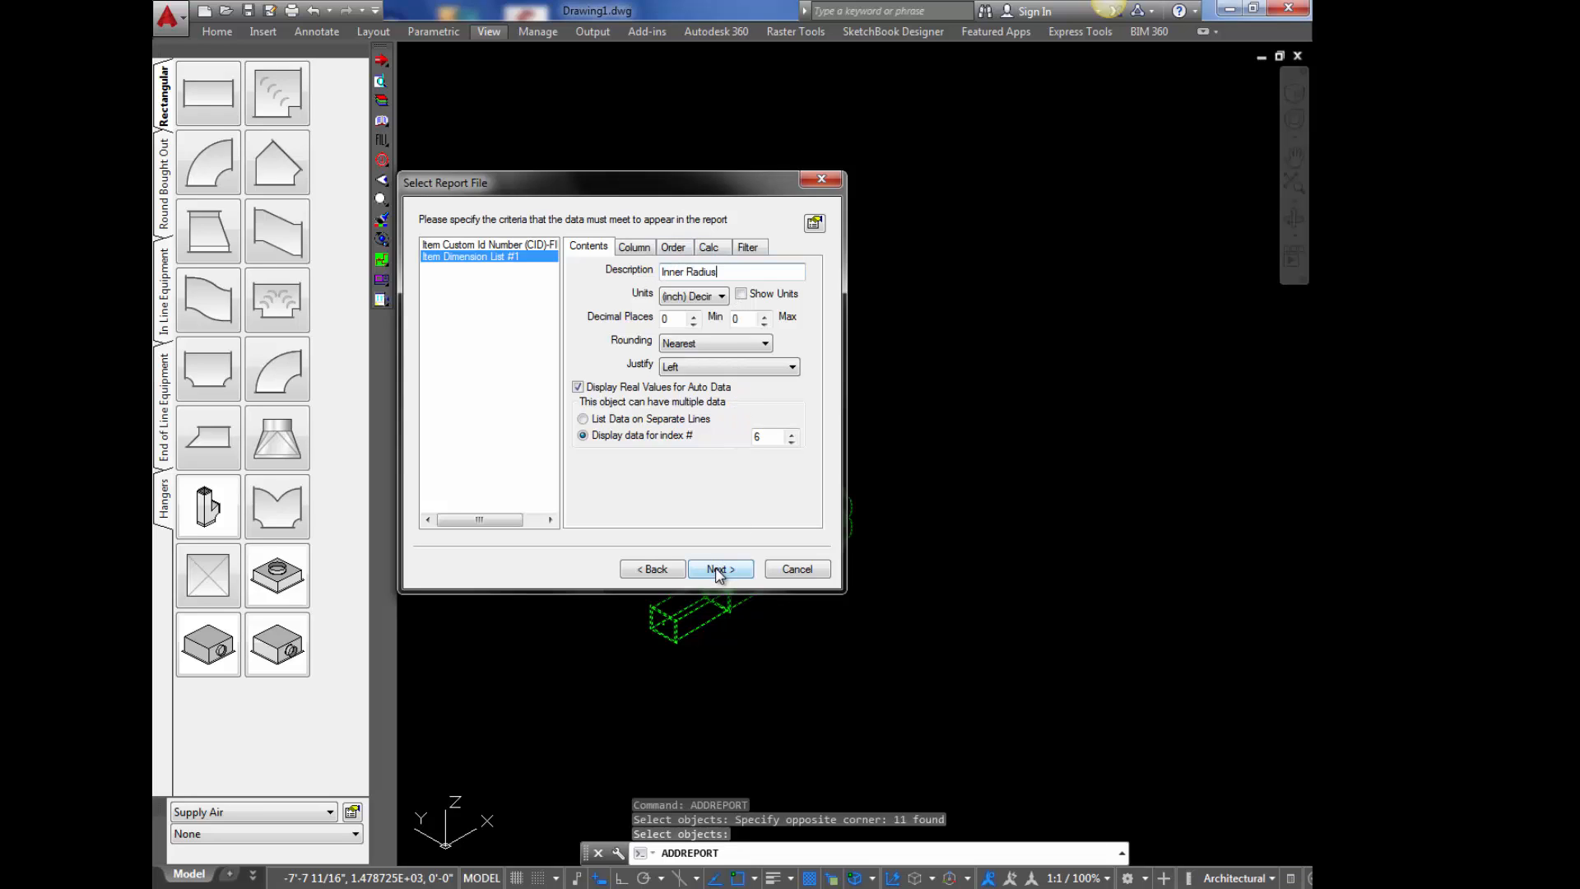
click(719, 567)
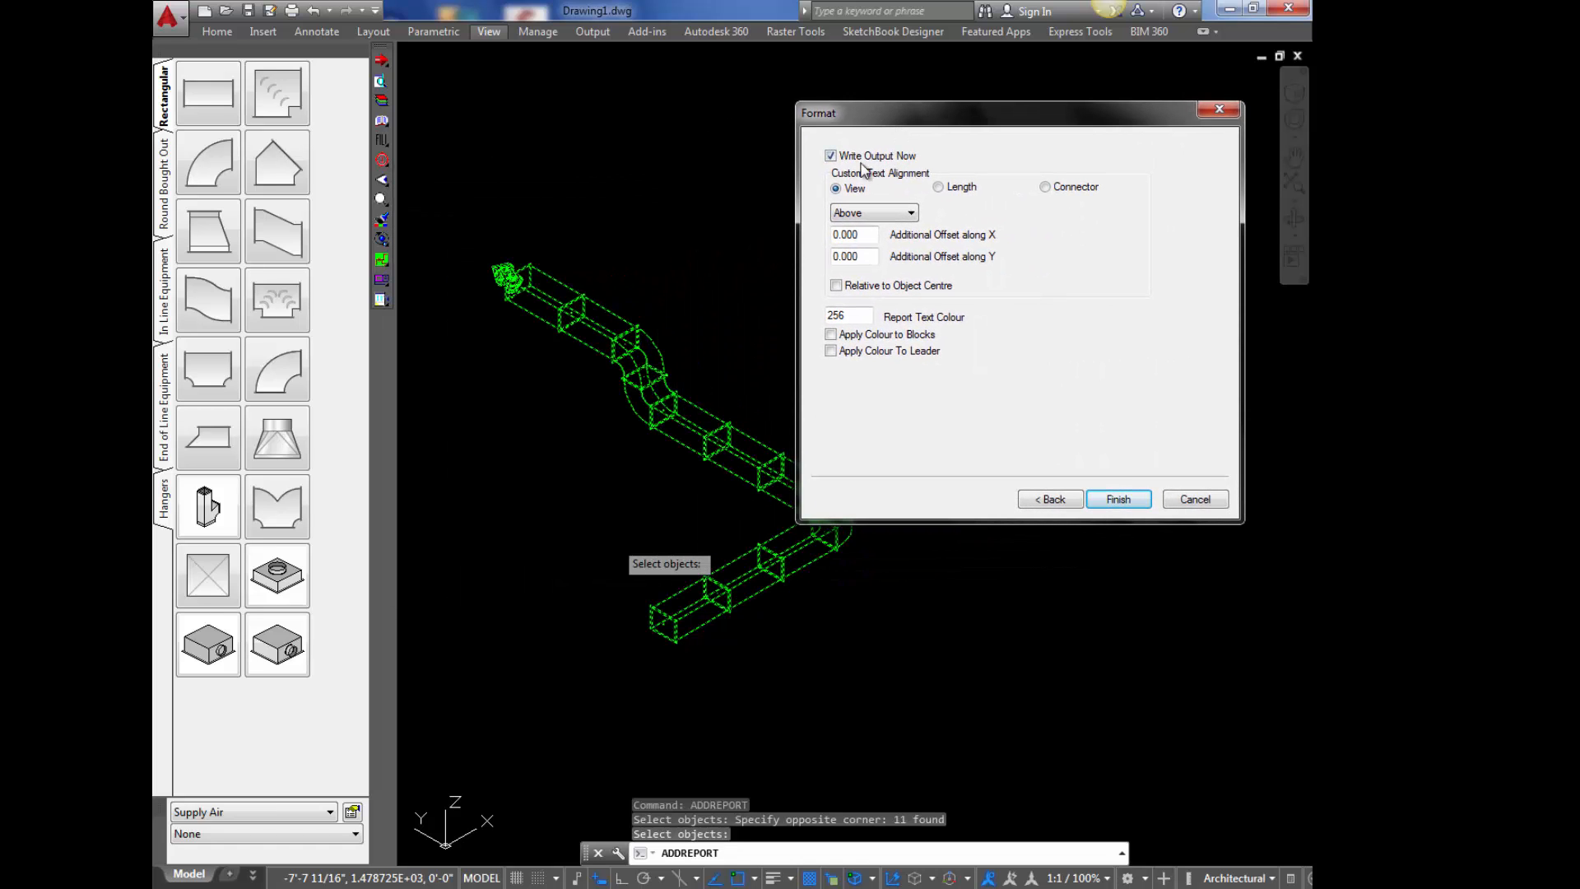
mouse_move(927, 200)
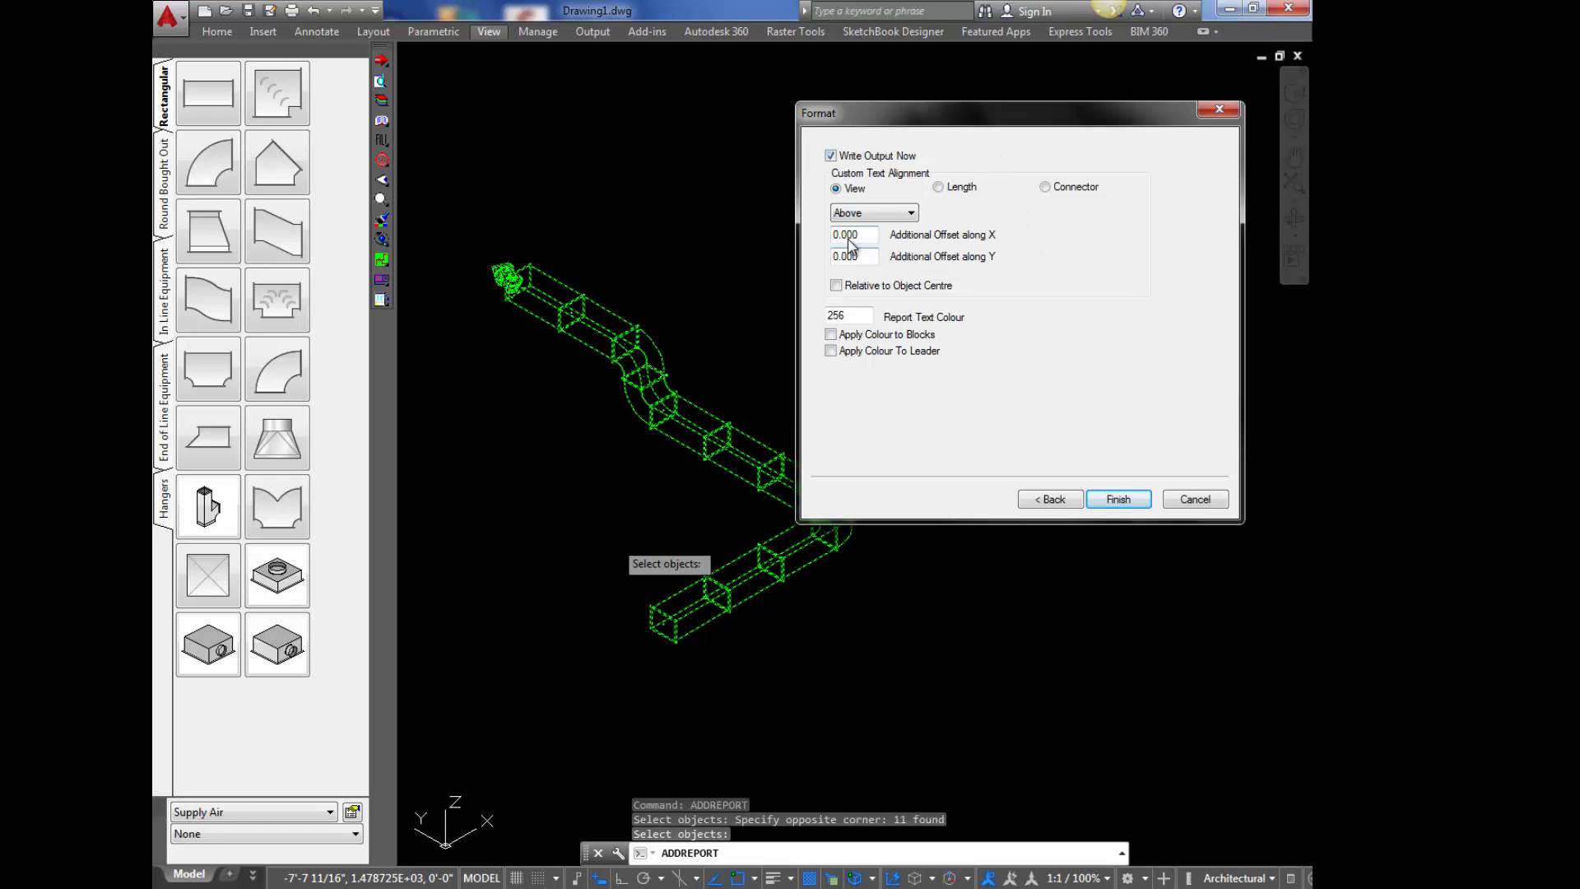
mouse_move(1117, 499)
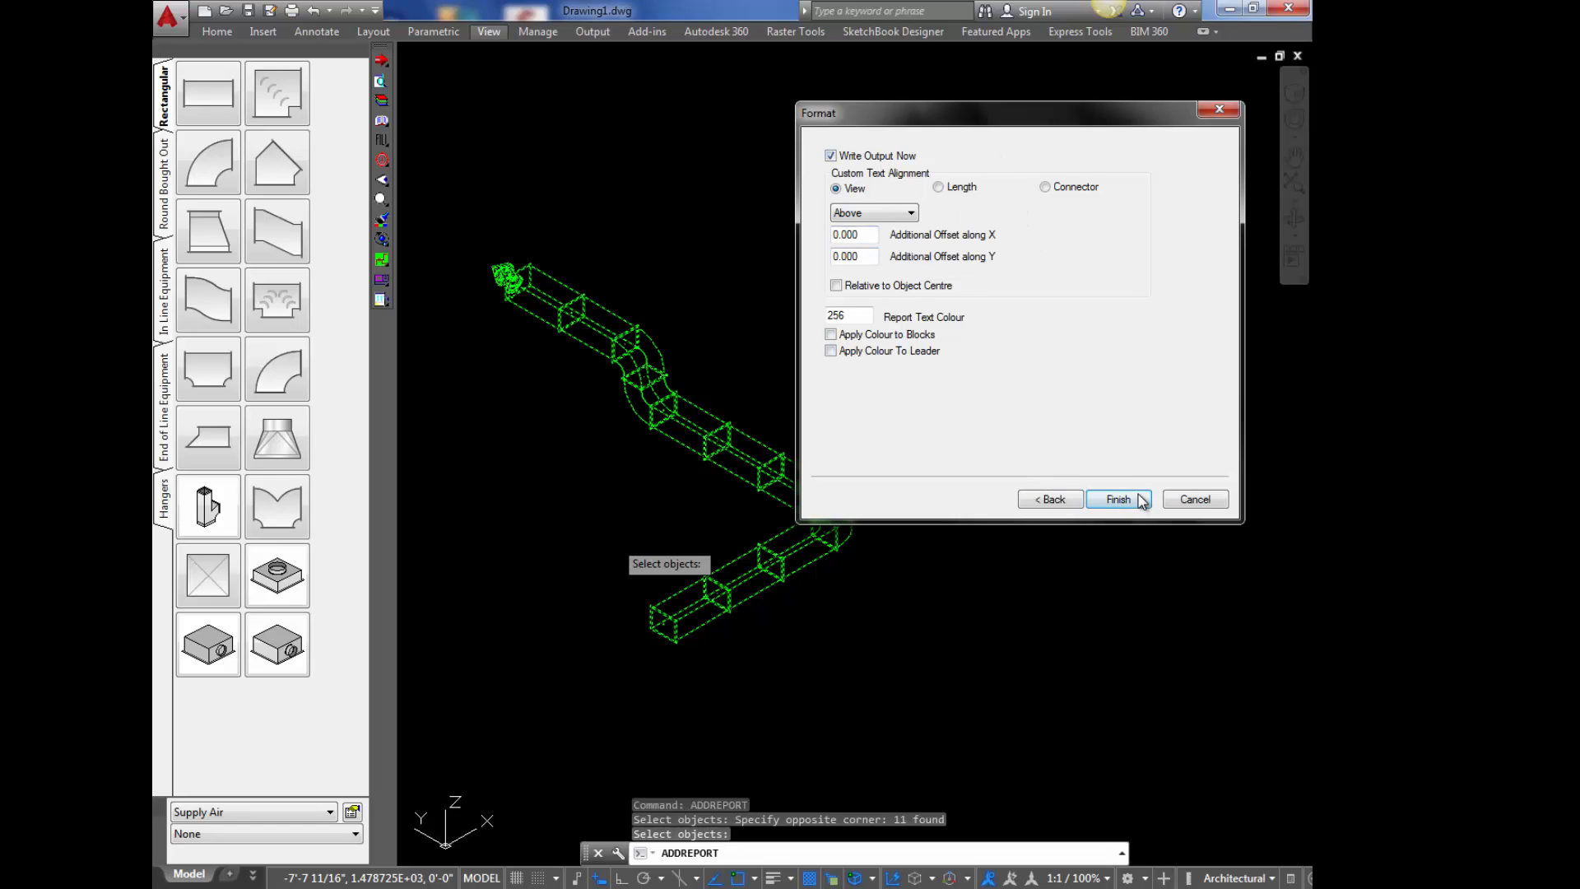
- Finish the report with default formatting and place the Radius Tag table in the drawing
click(1115, 498)
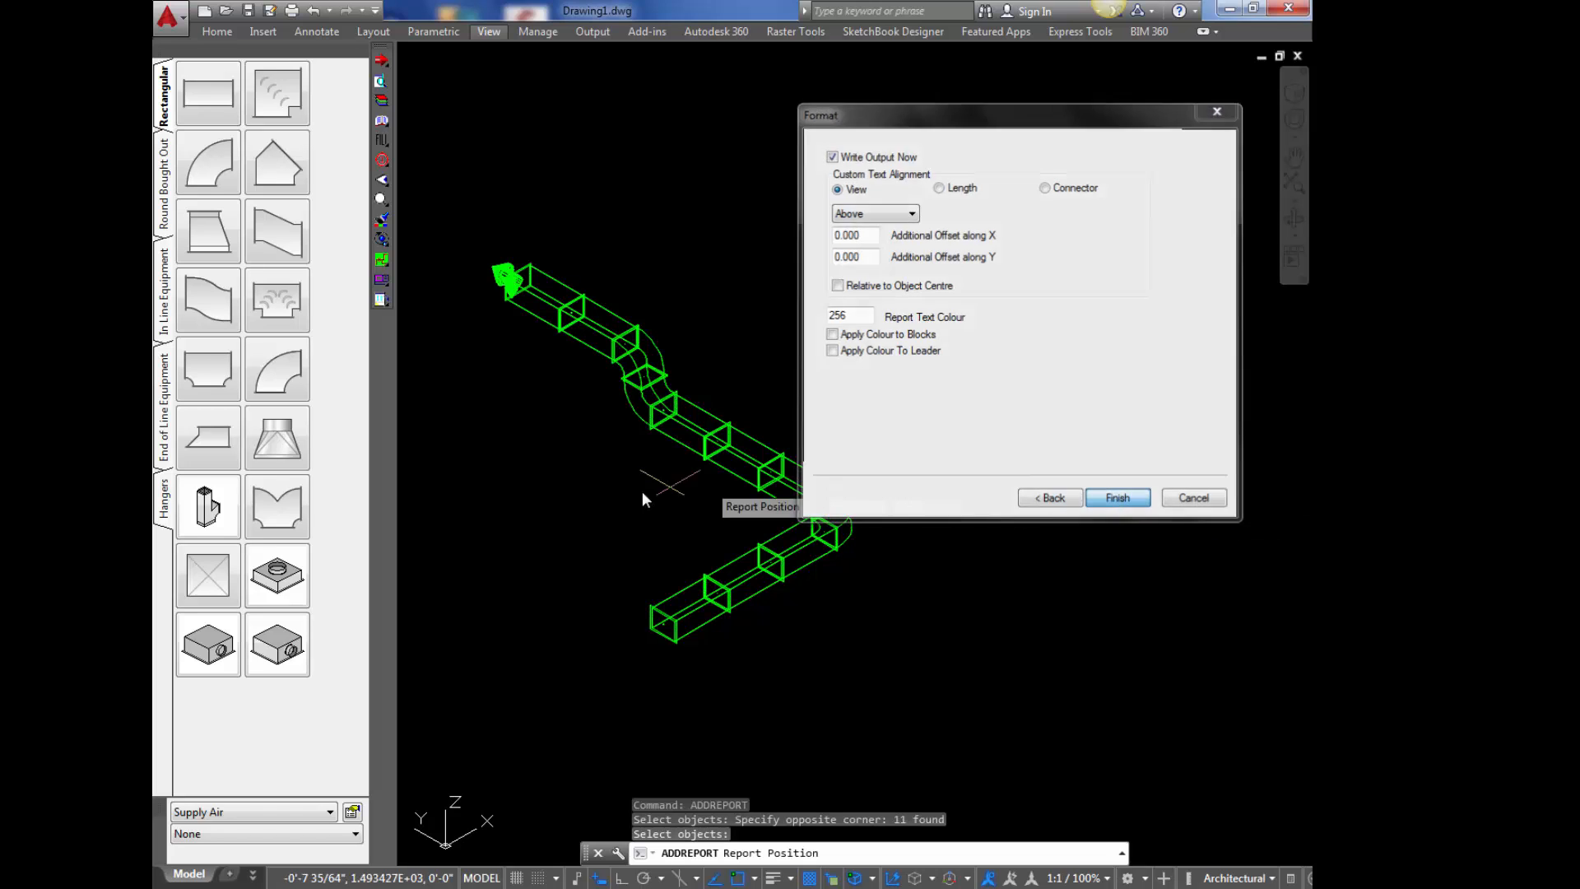
click(1115, 497)
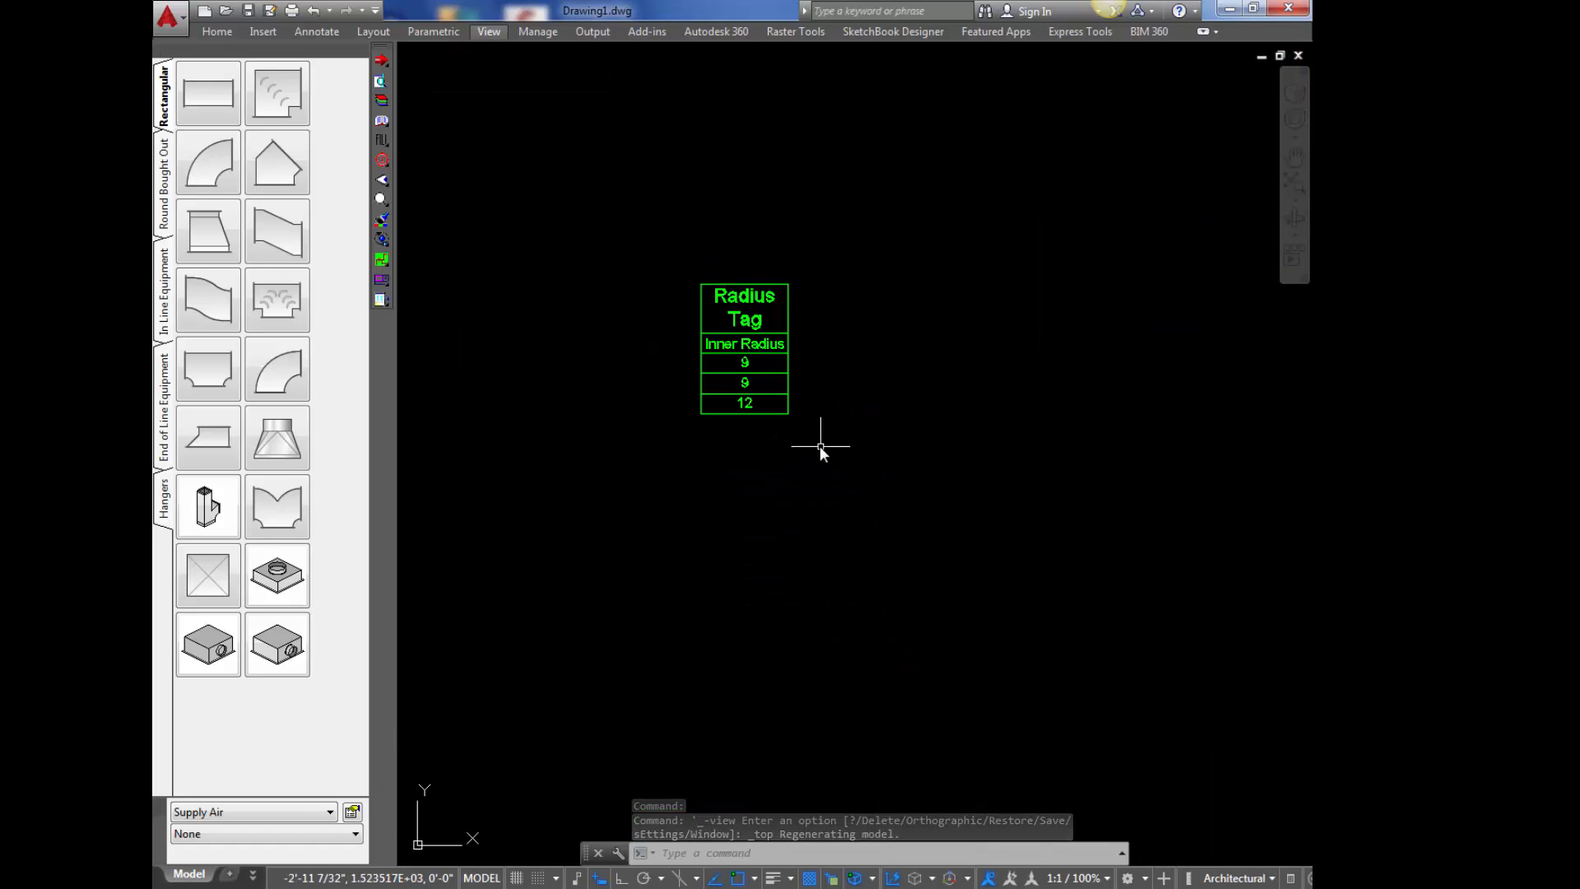
- Review the 18x24 radius bend's width and close its dimensions unchanged
scroll(up, 3)
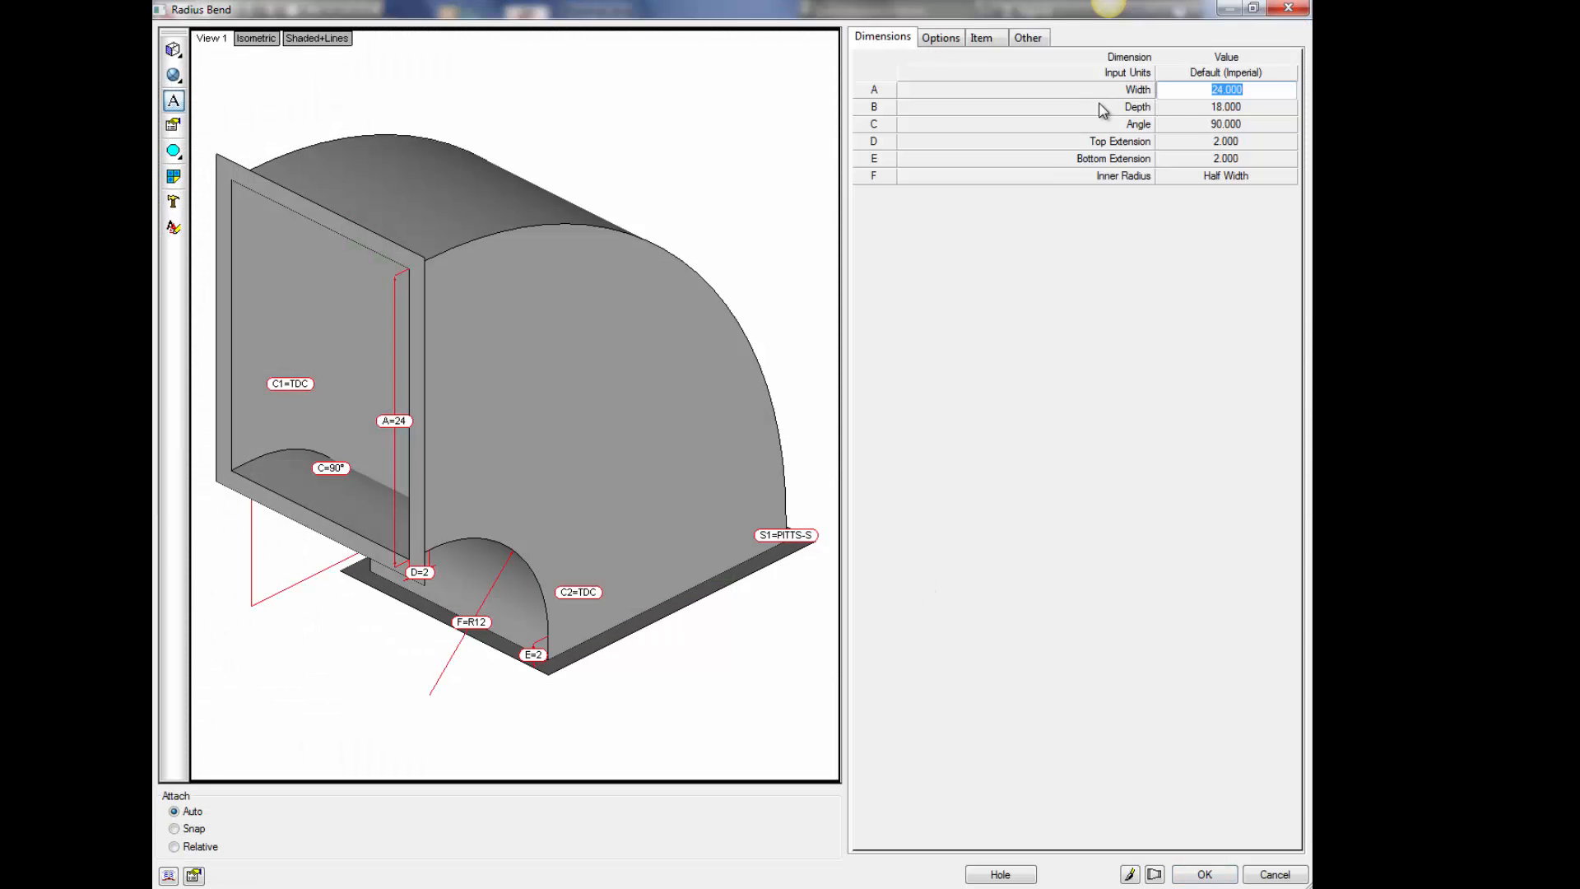
mouse_move(1215, 189)
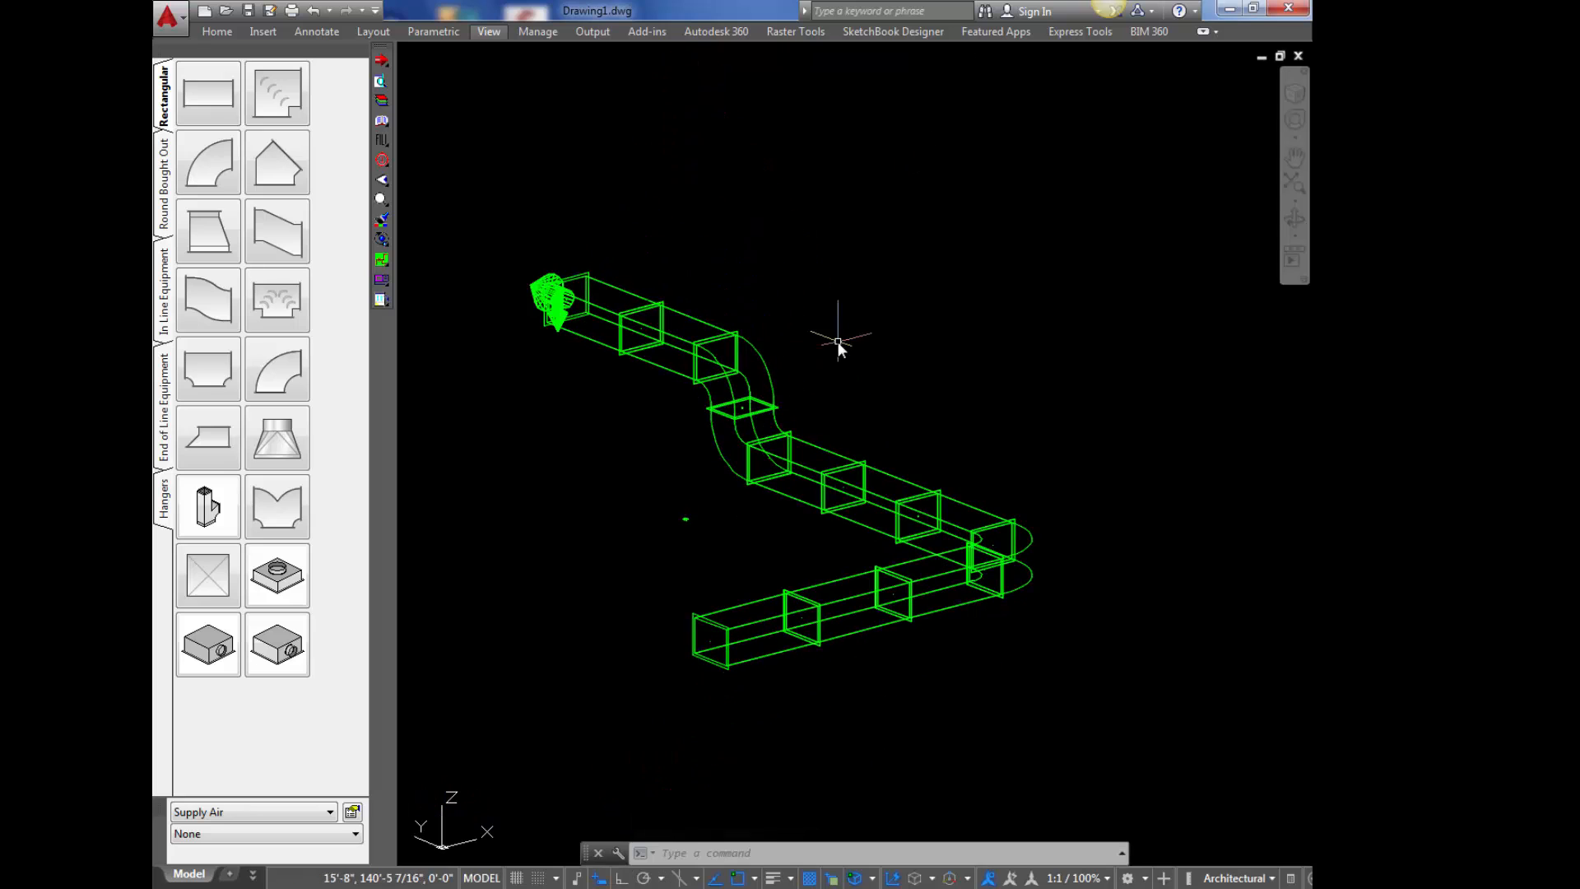
mouse_move(768, 367)
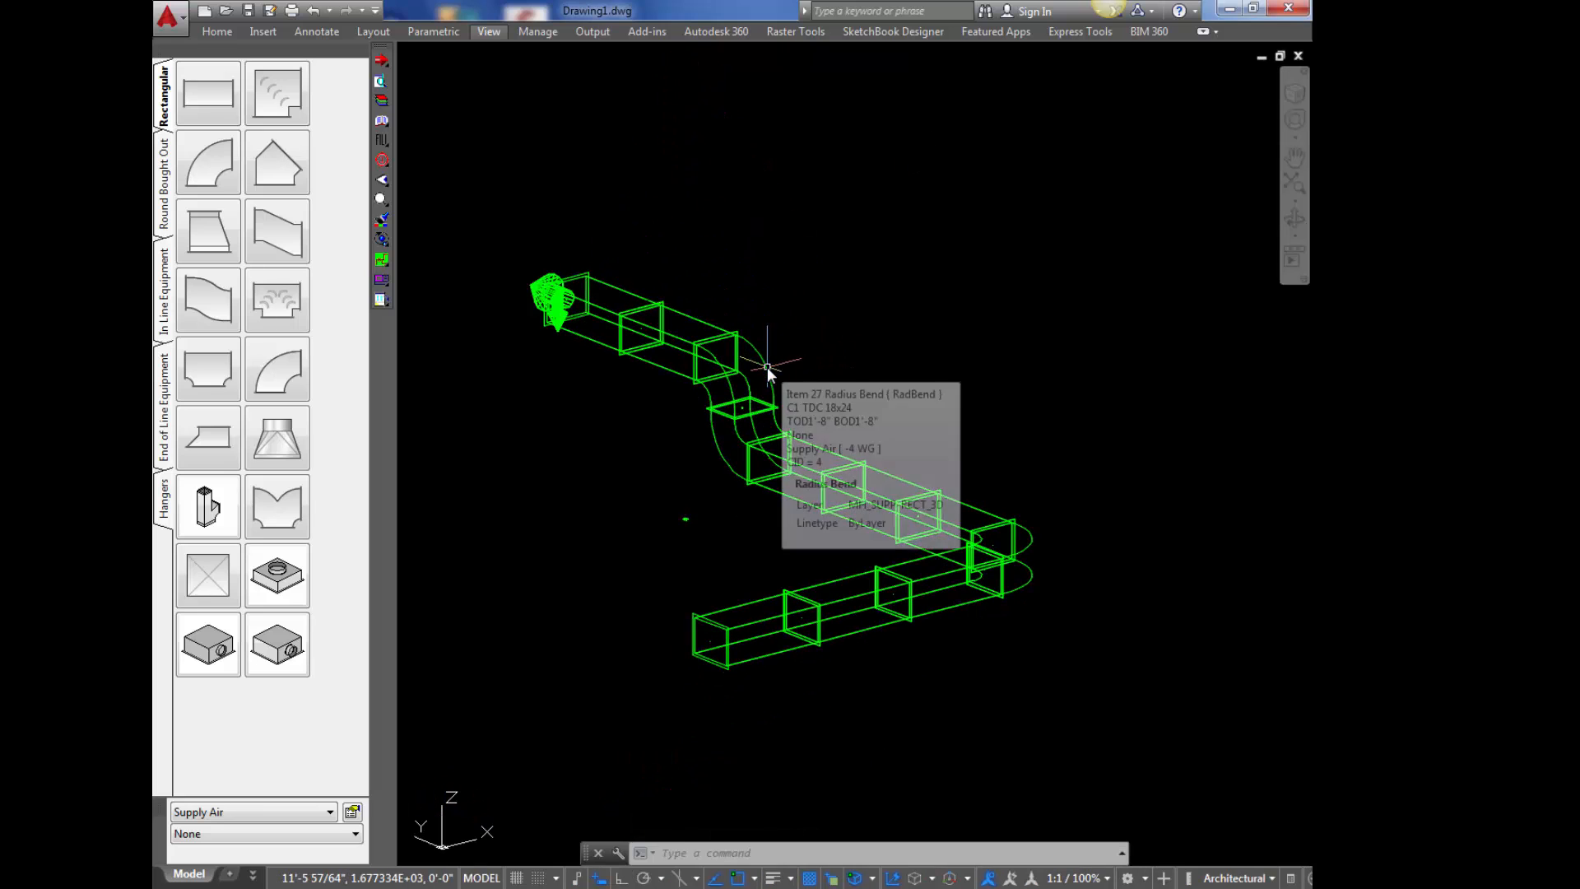
double_click(716, 357)
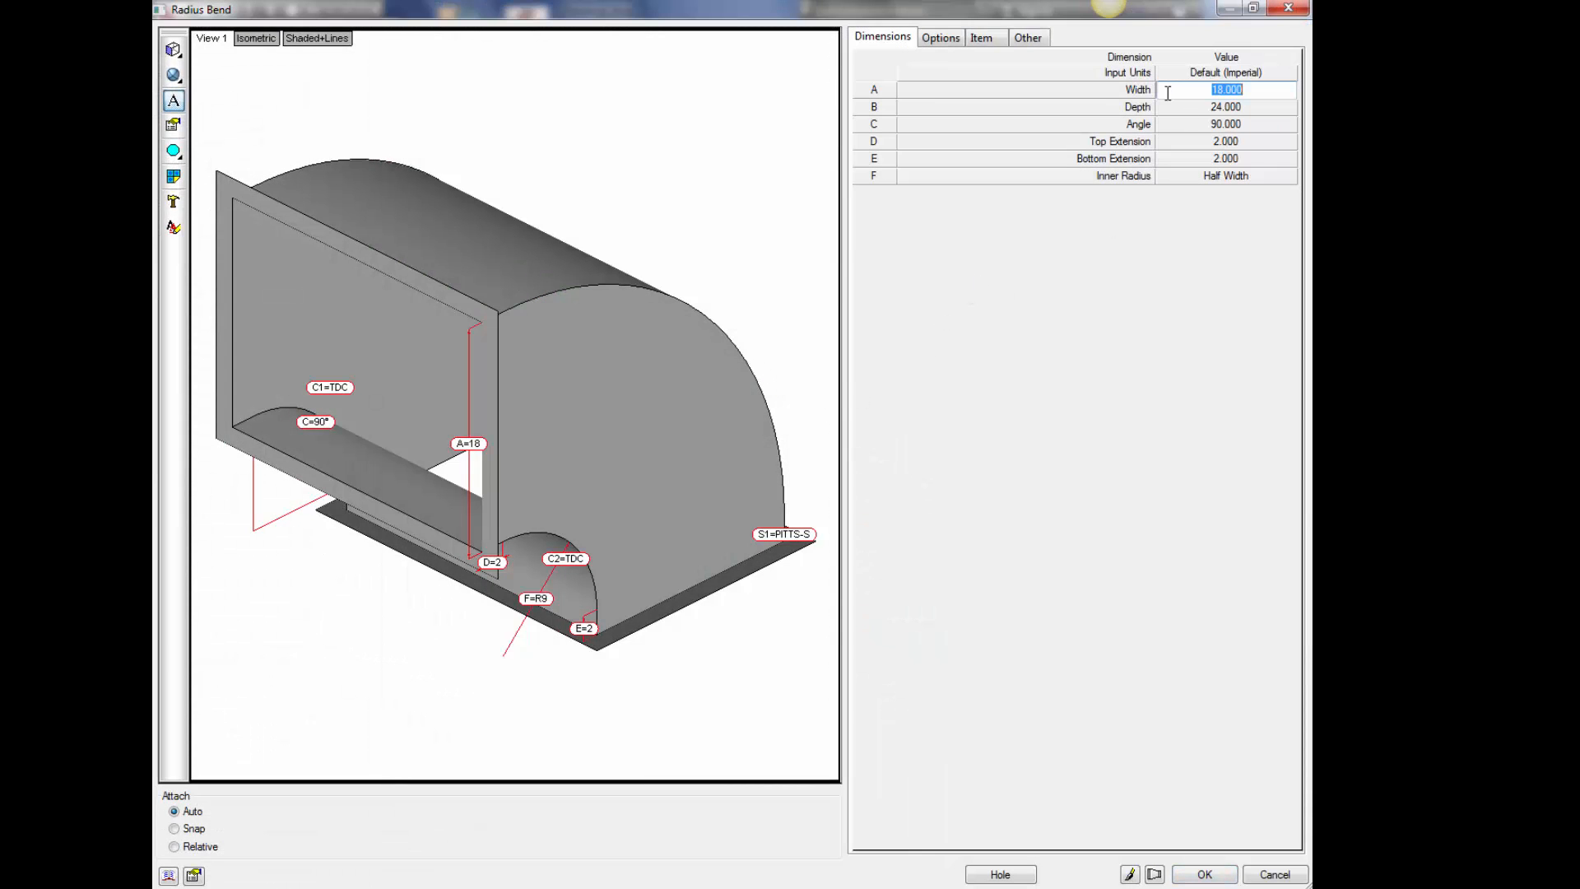
mouse_move(1235, 314)
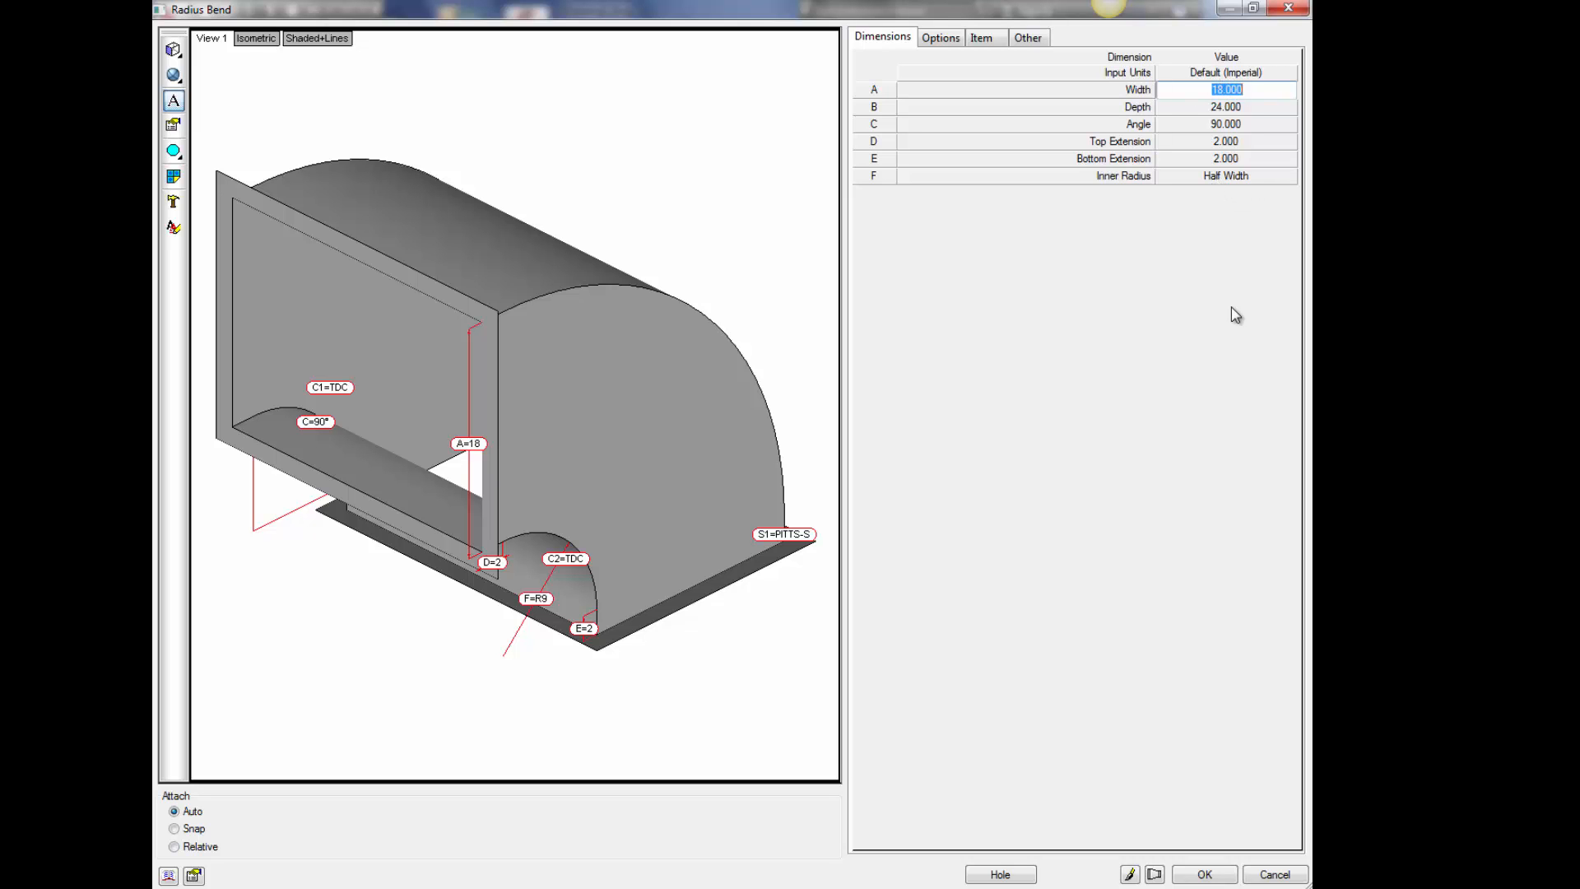
click(1203, 874)
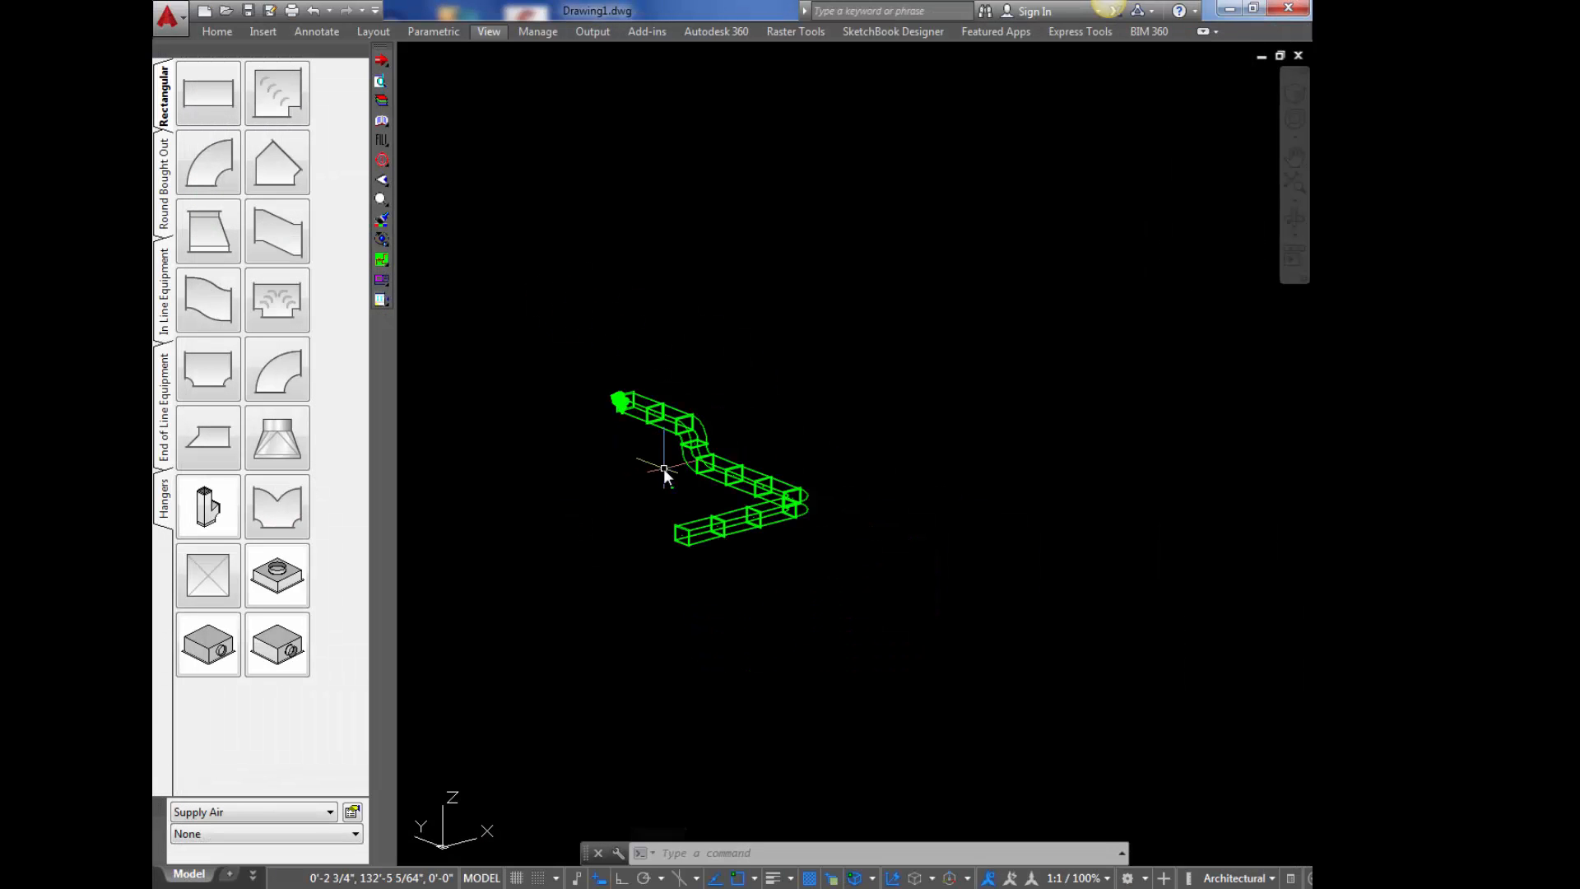
- Switch the viewport to the Top view of the duct layout
click(488, 31)
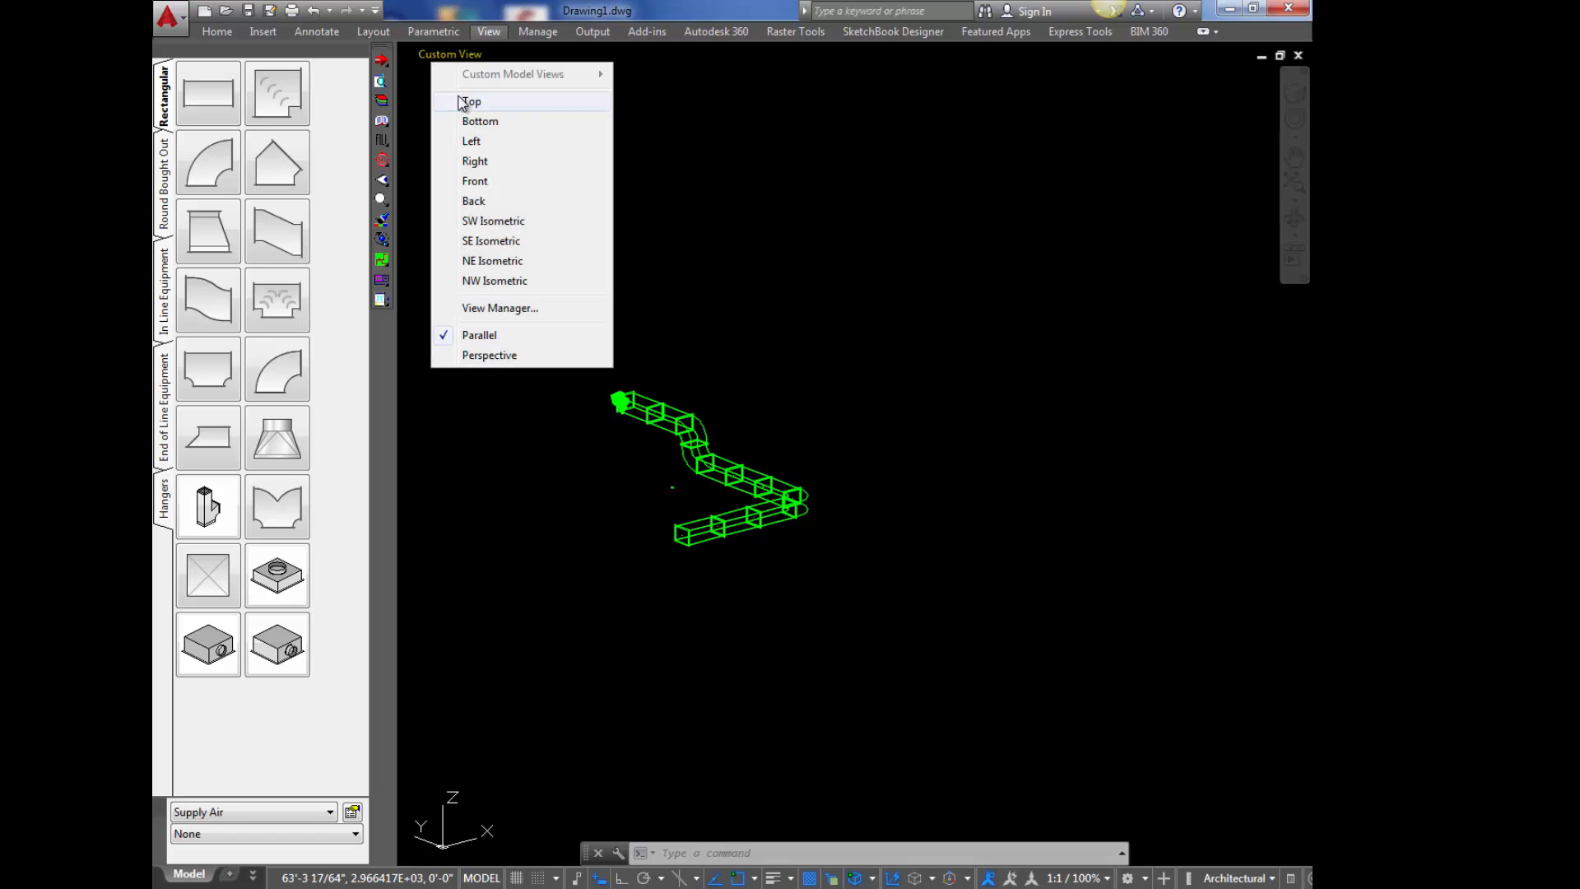
click(471, 101)
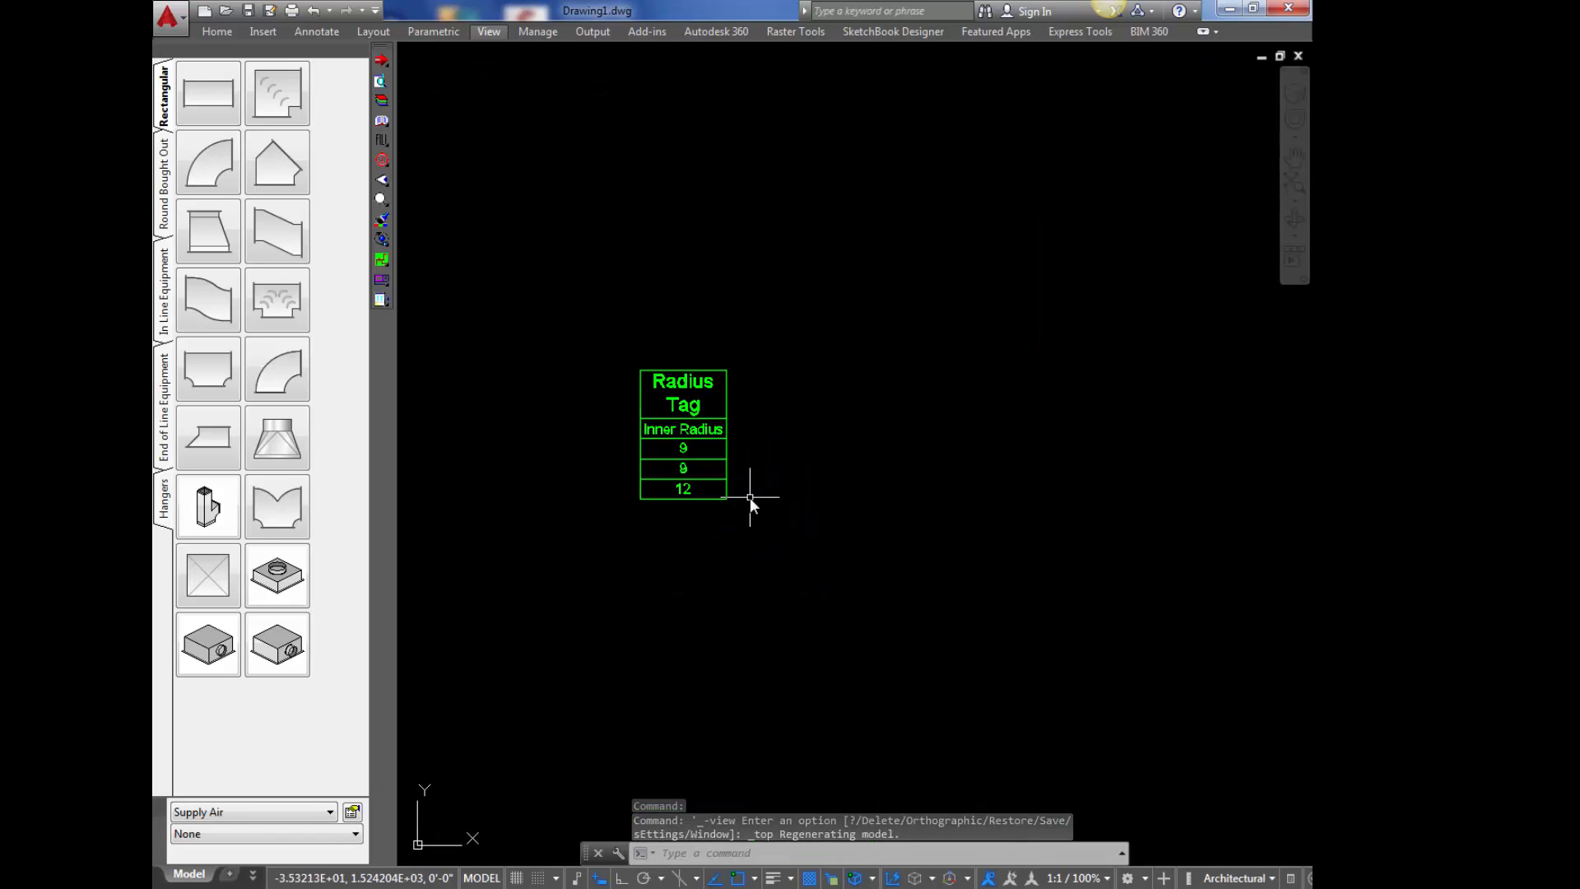
scroll(down, 3)
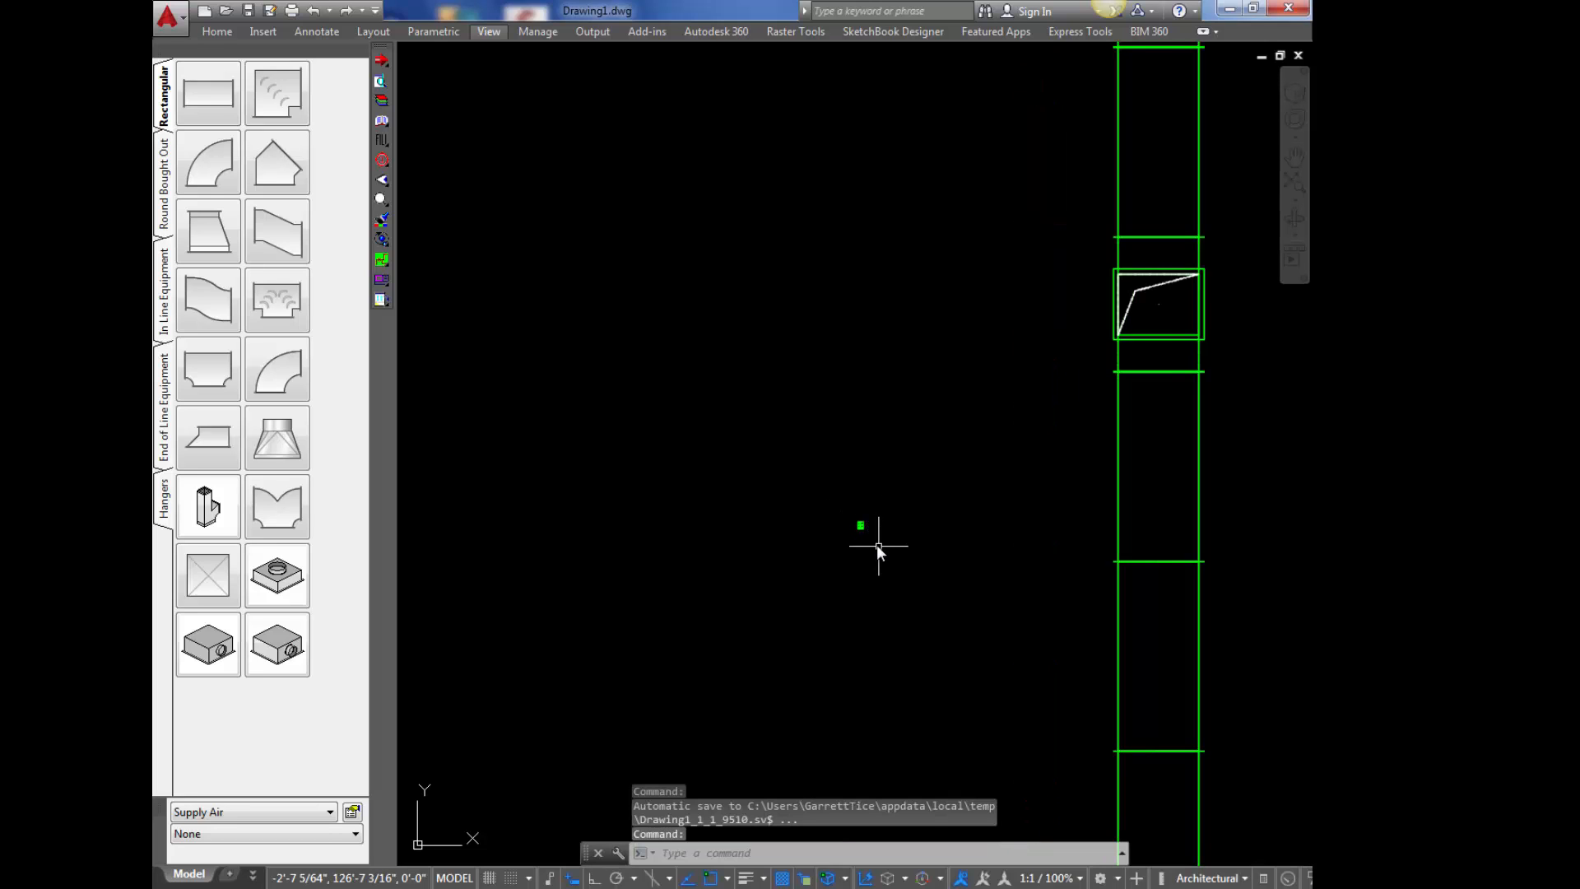
- Window-select the curved corner elbow for the CTEXT report
click(860, 525)
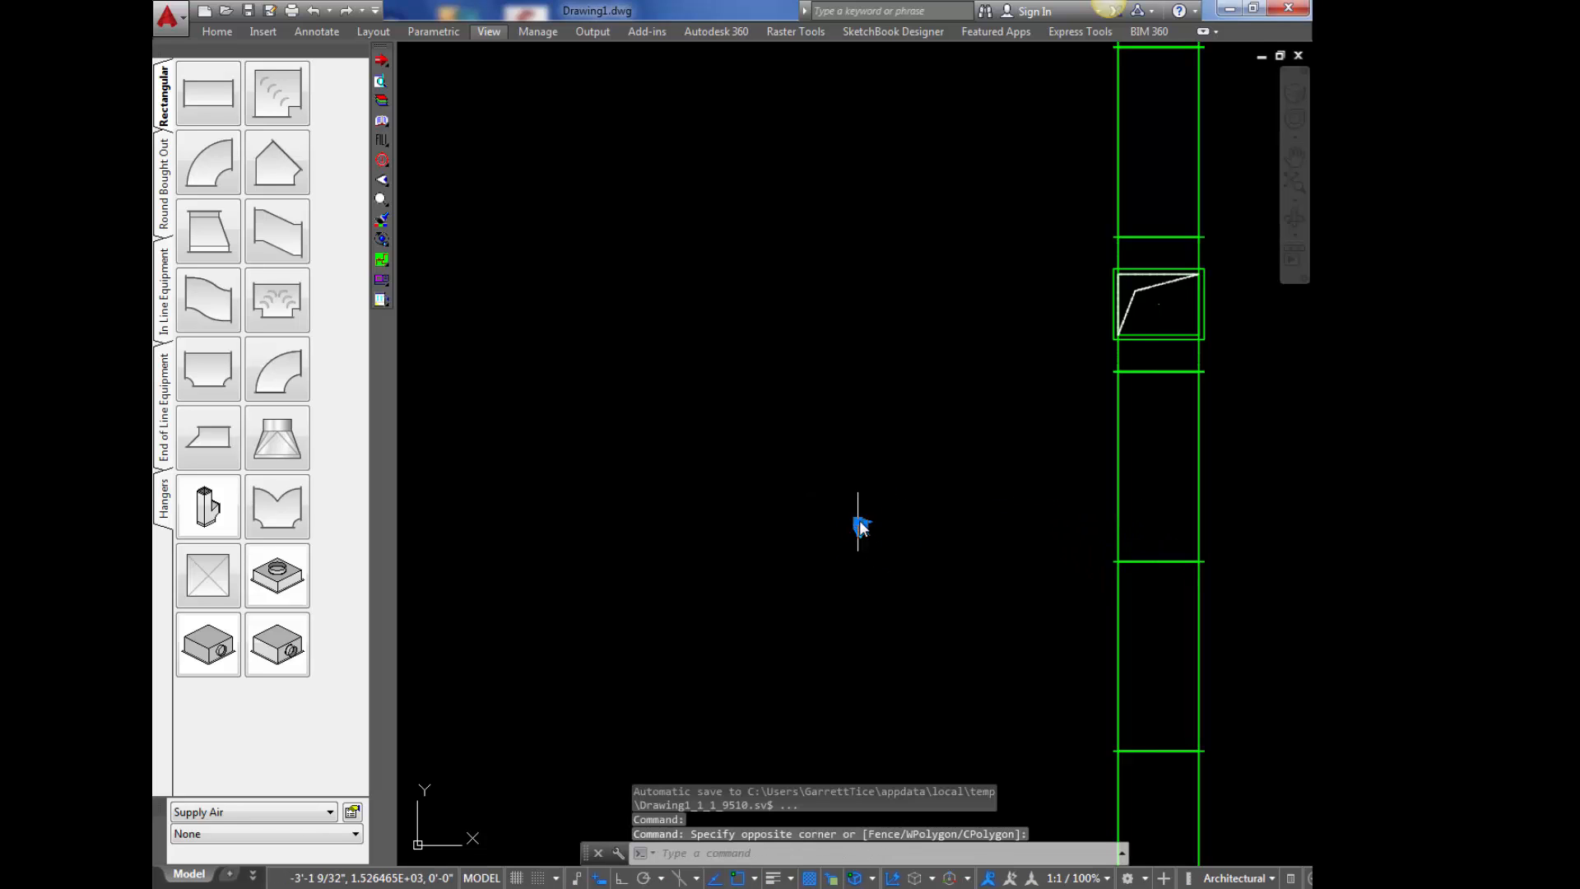
mouse_move(935, 494)
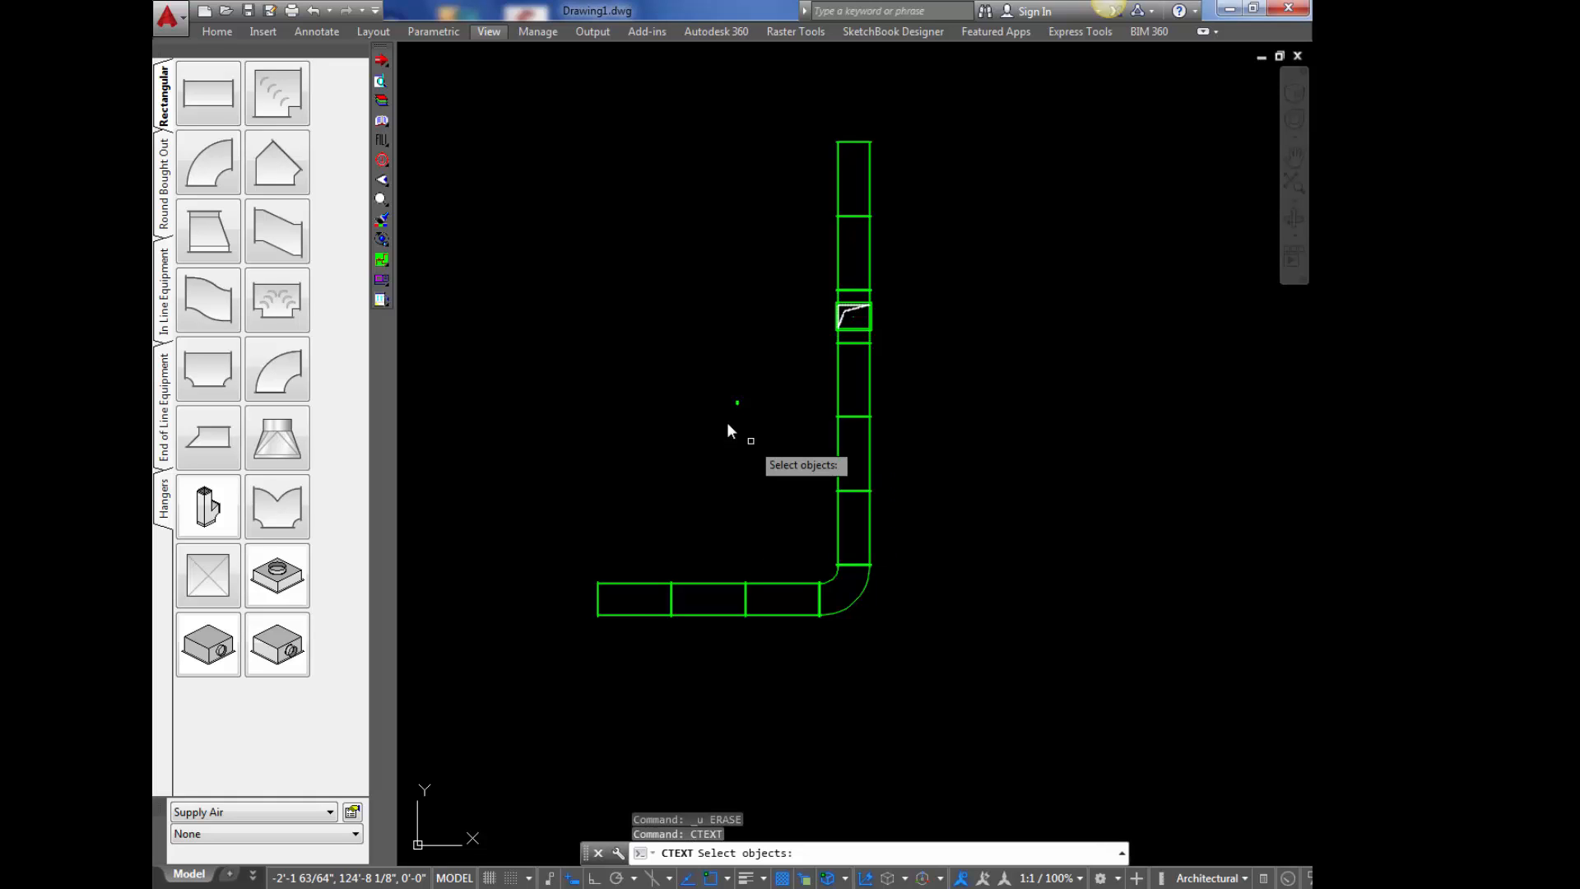
mouse_move(910, 563)
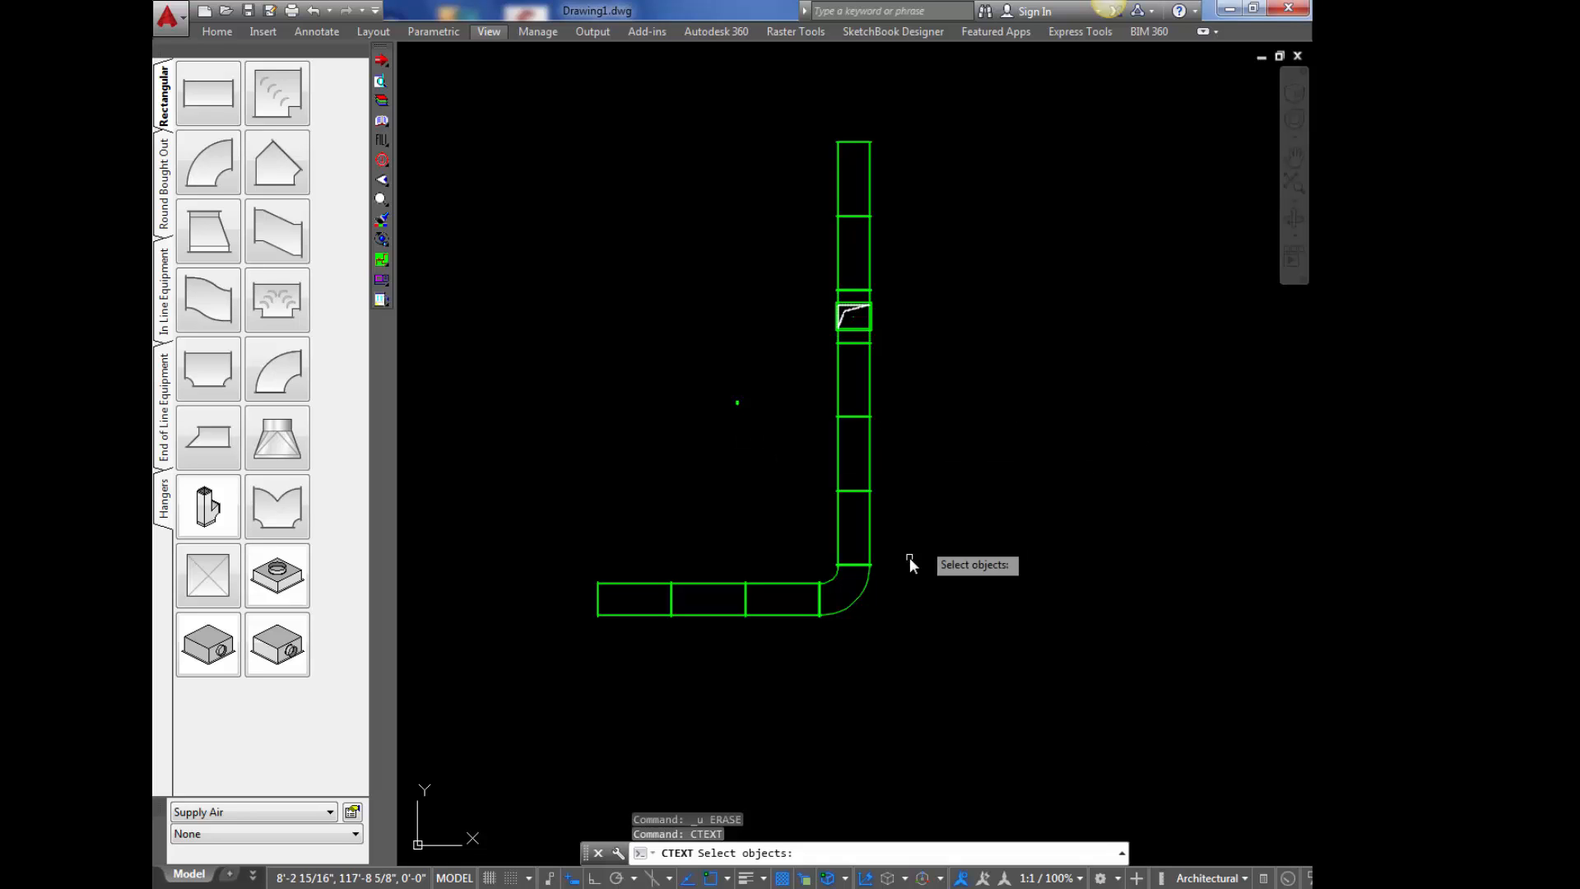
click(849, 589)
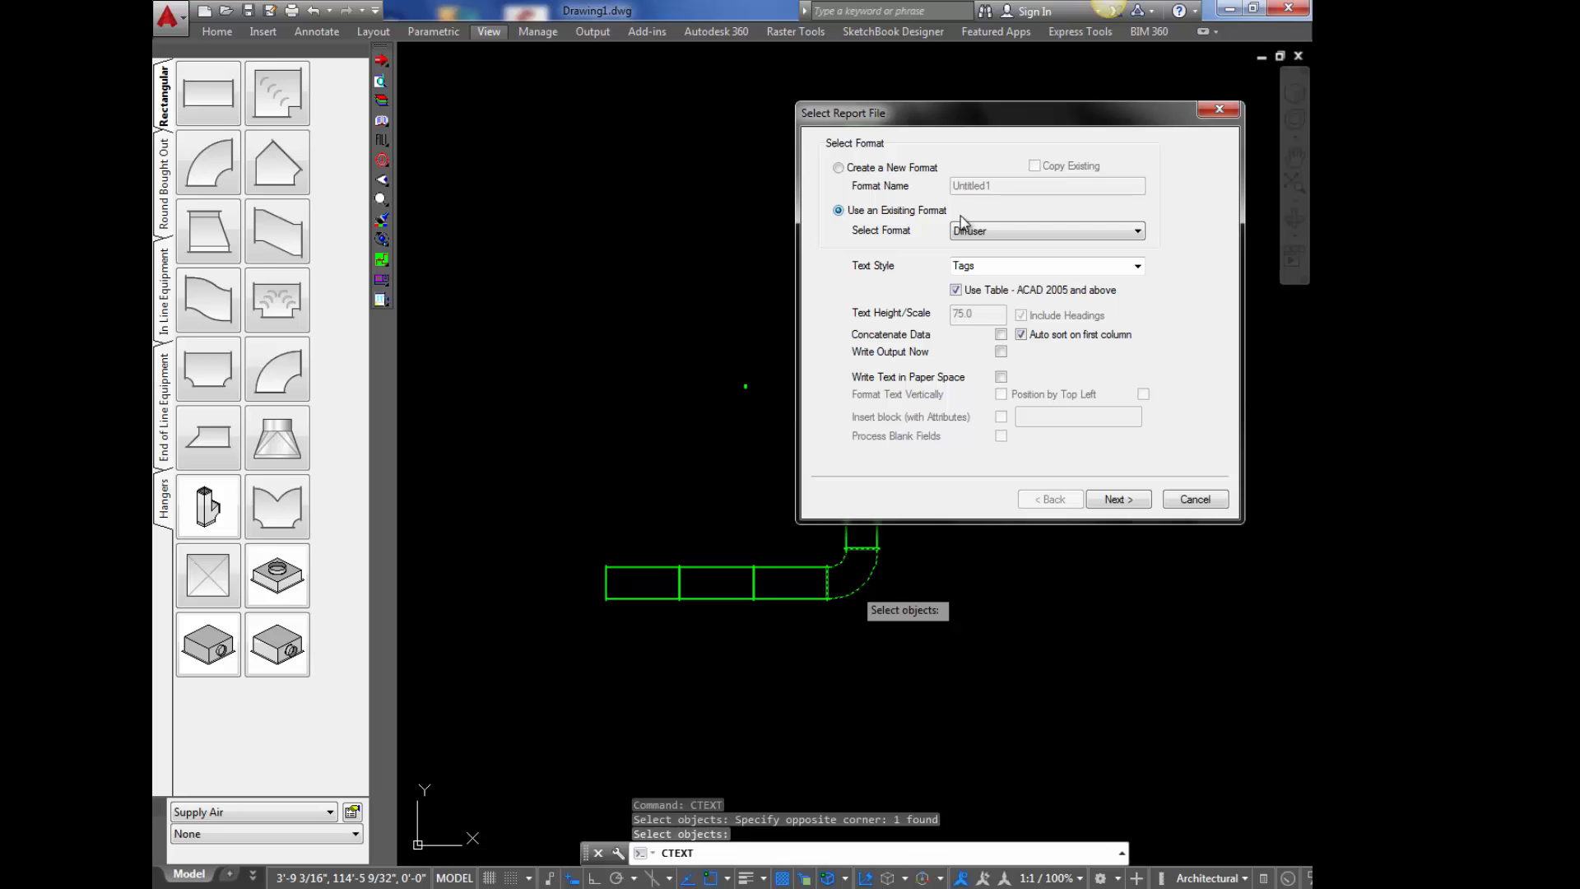
- Run the Radius Tag format on the elbow, placing an 'Inner Radius 12' label
click(1137, 231)
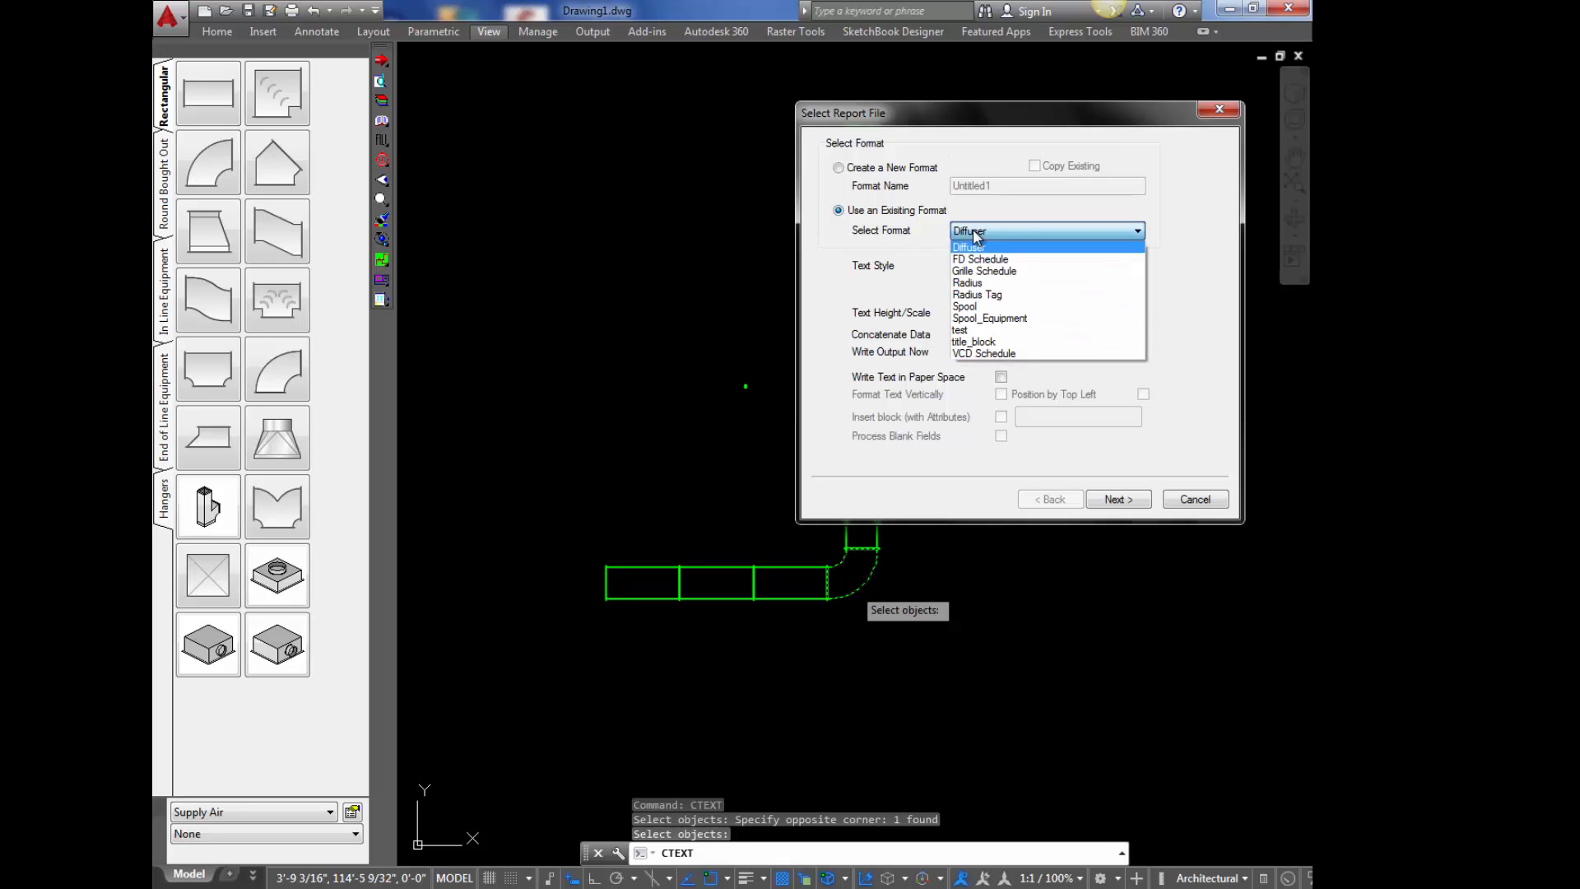
click(976, 292)
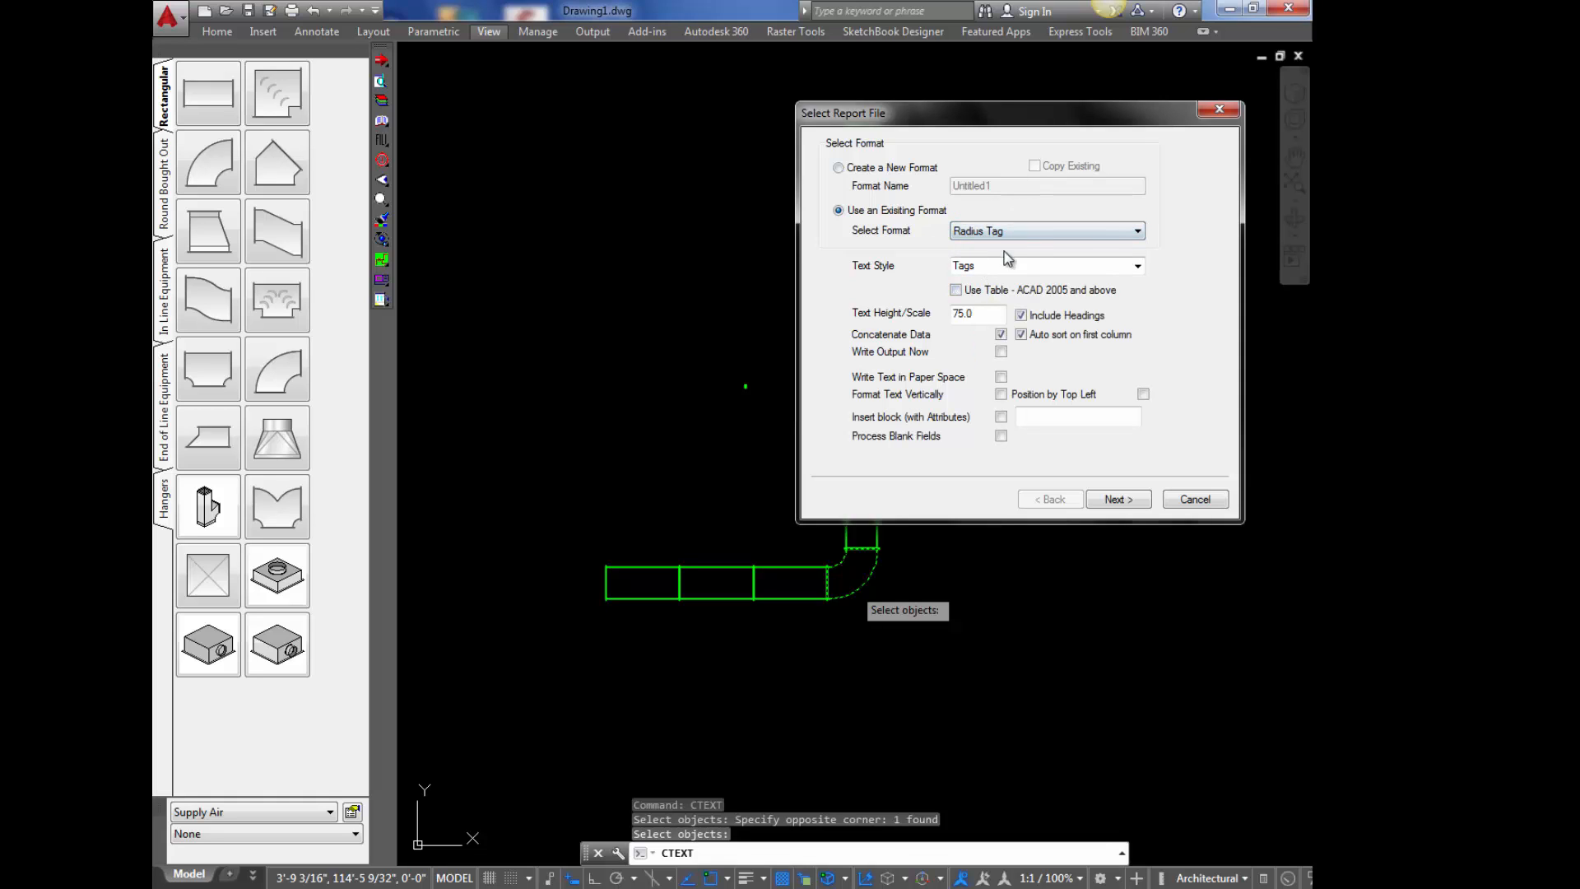
click(1116, 499)
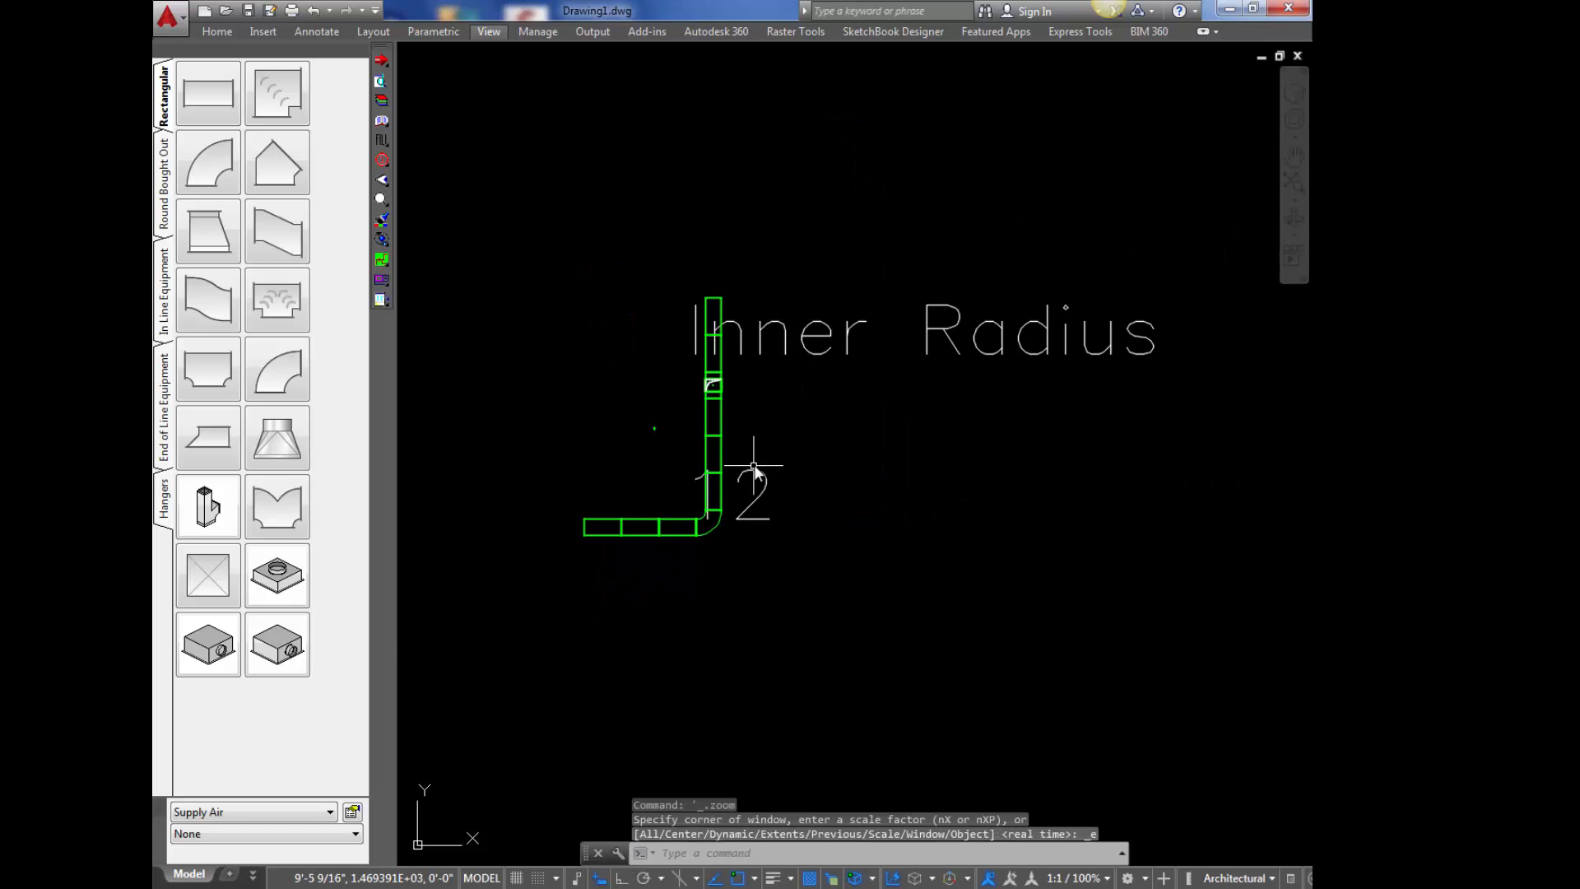
key(Escape)
text(CTEXT)
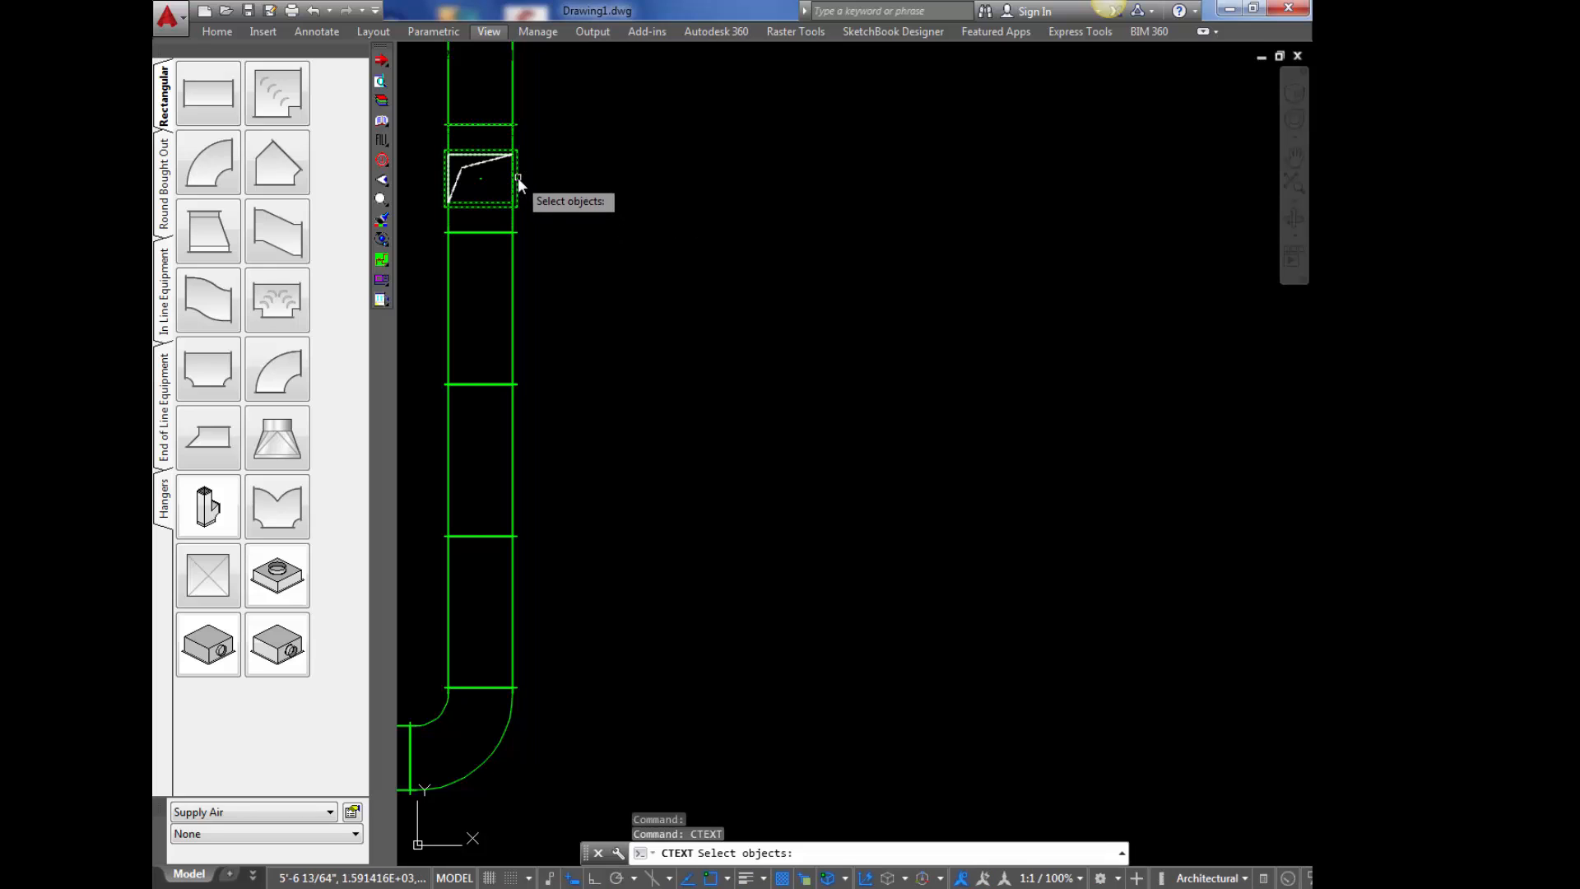
- Run the Radius Tag report on the damper fitting at text height 1, writing the label now
click(518, 183)
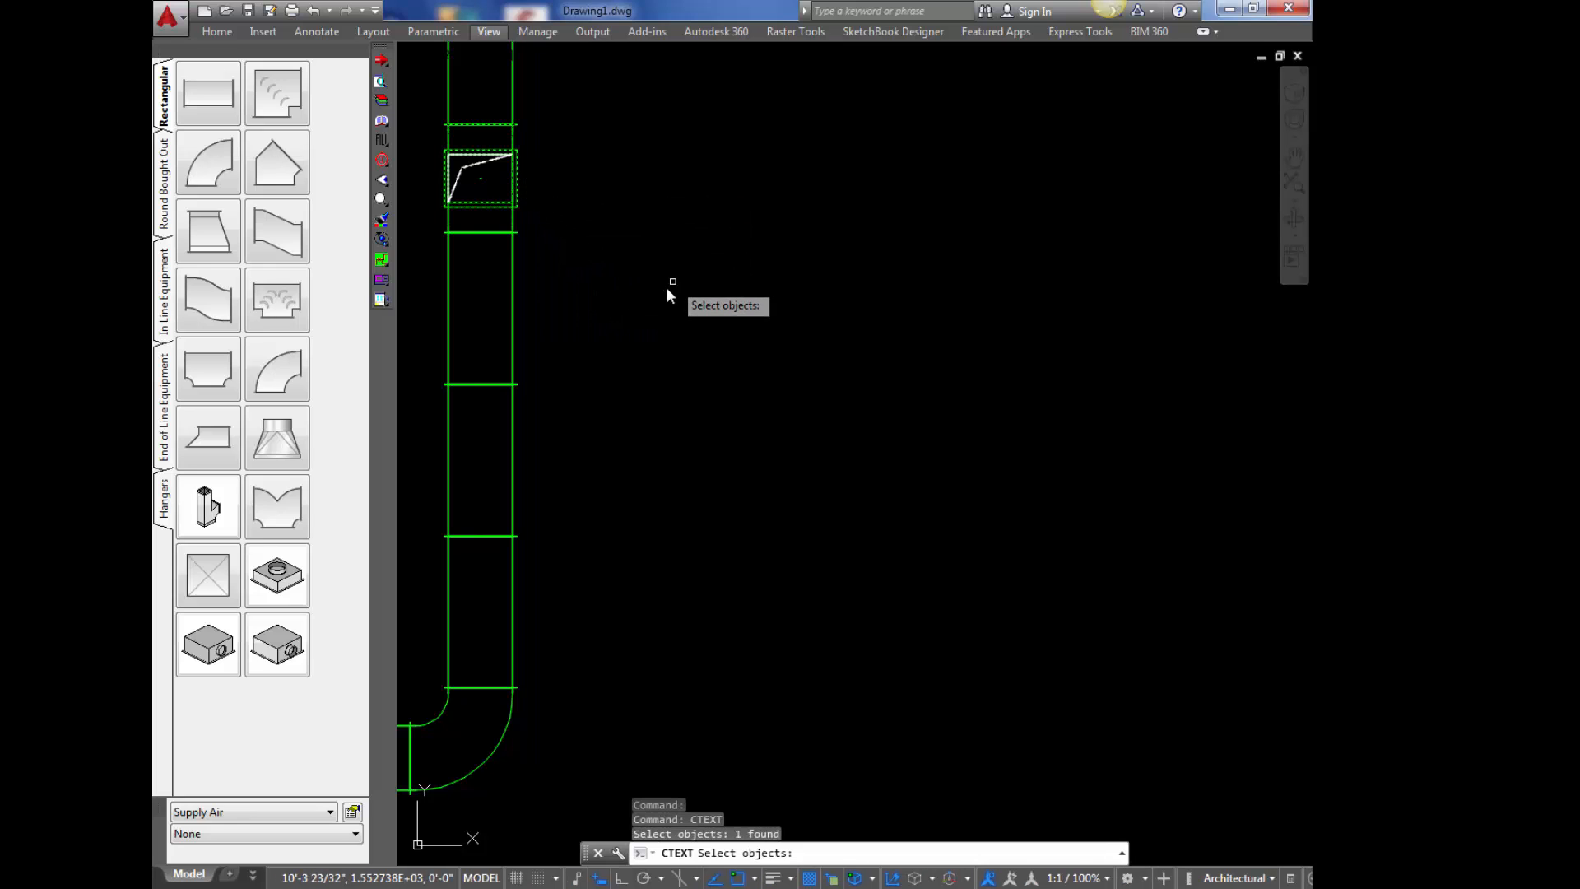
click(1137, 230)
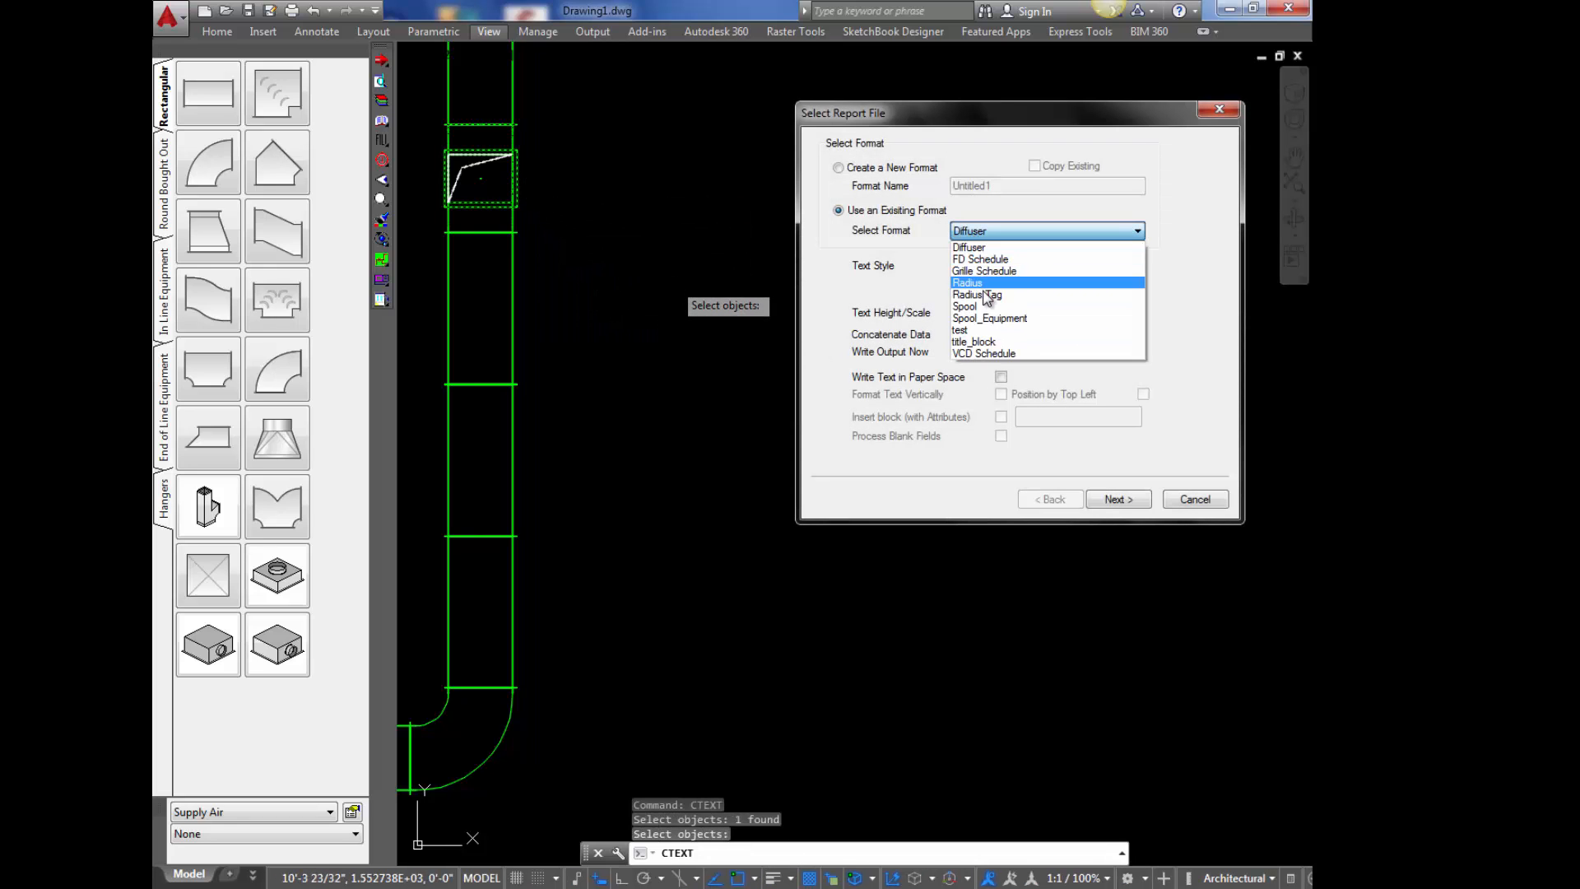
click(975, 295)
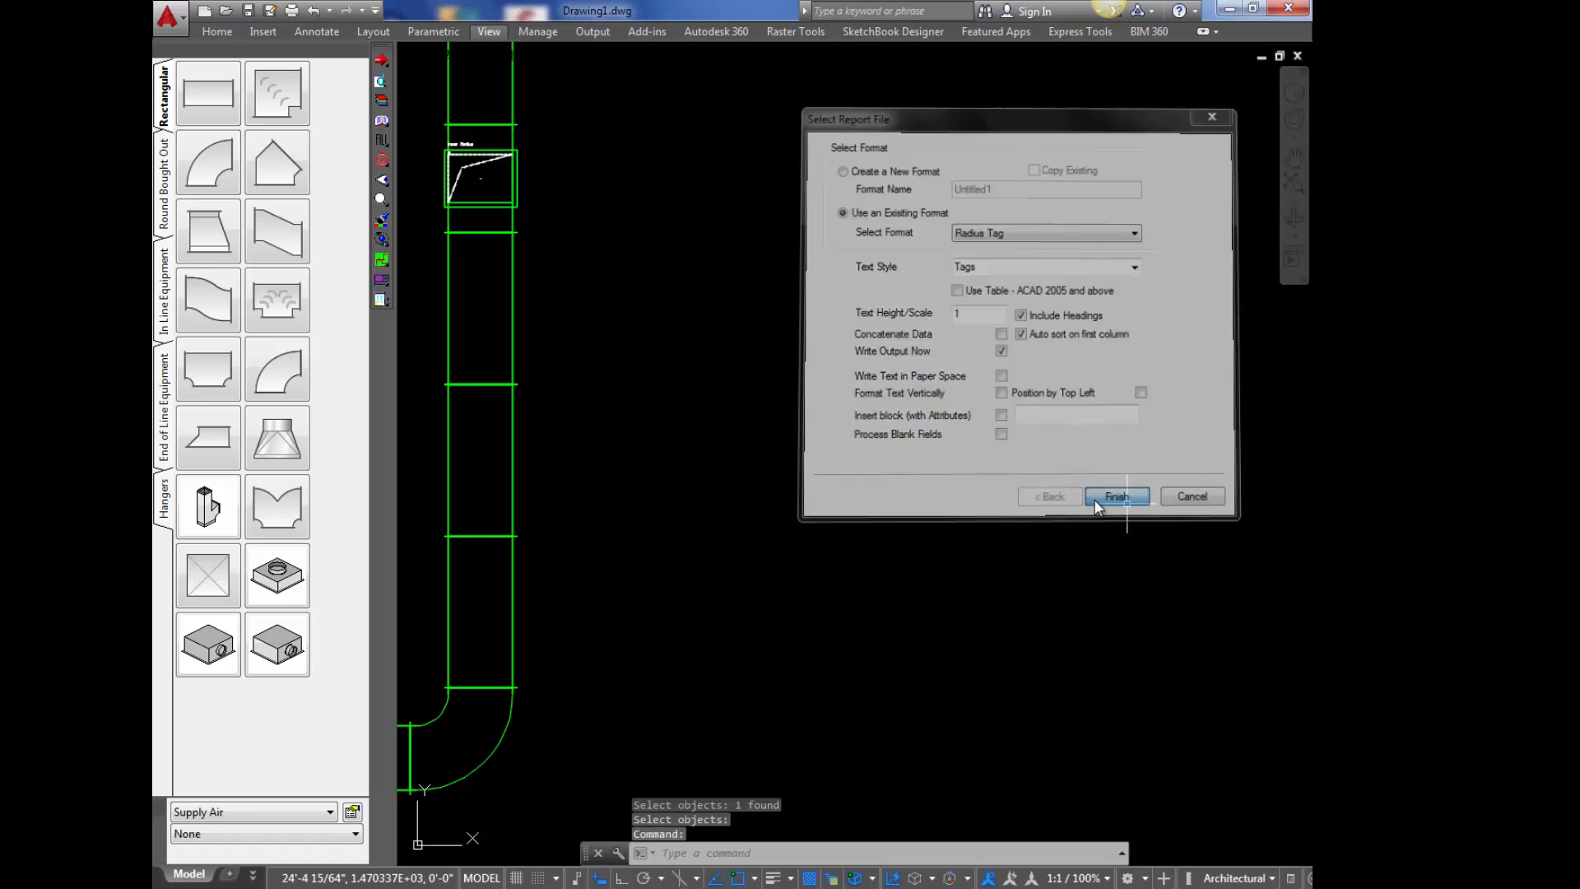
click(1114, 496)
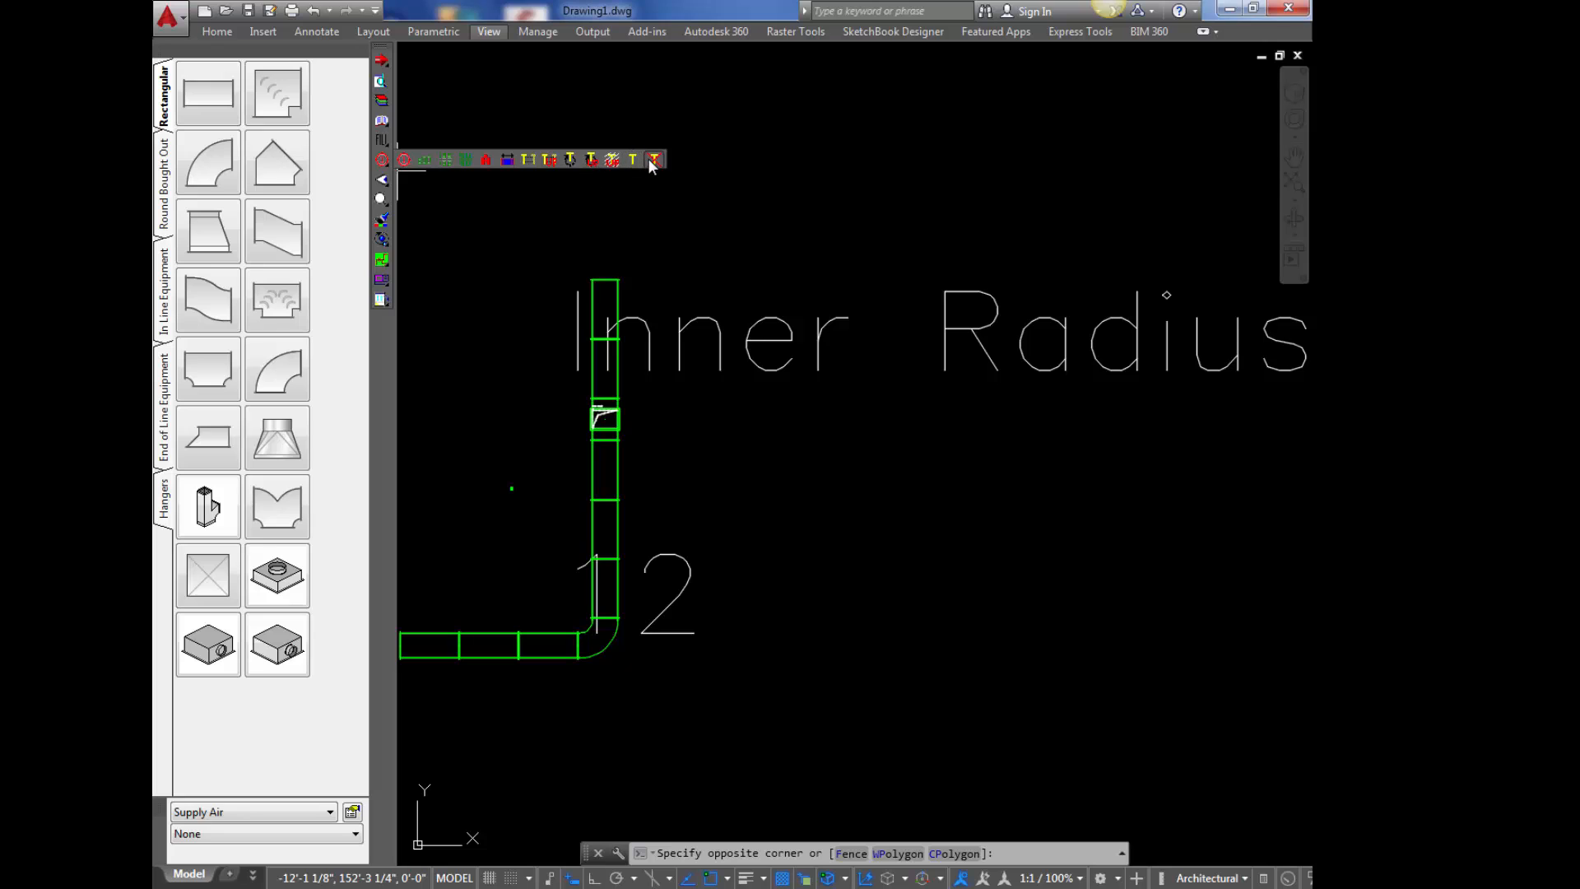
- Rerun CTEXT on the corner elbow with Radius Tag format at height 1.0 and write the tag
click(655, 160)
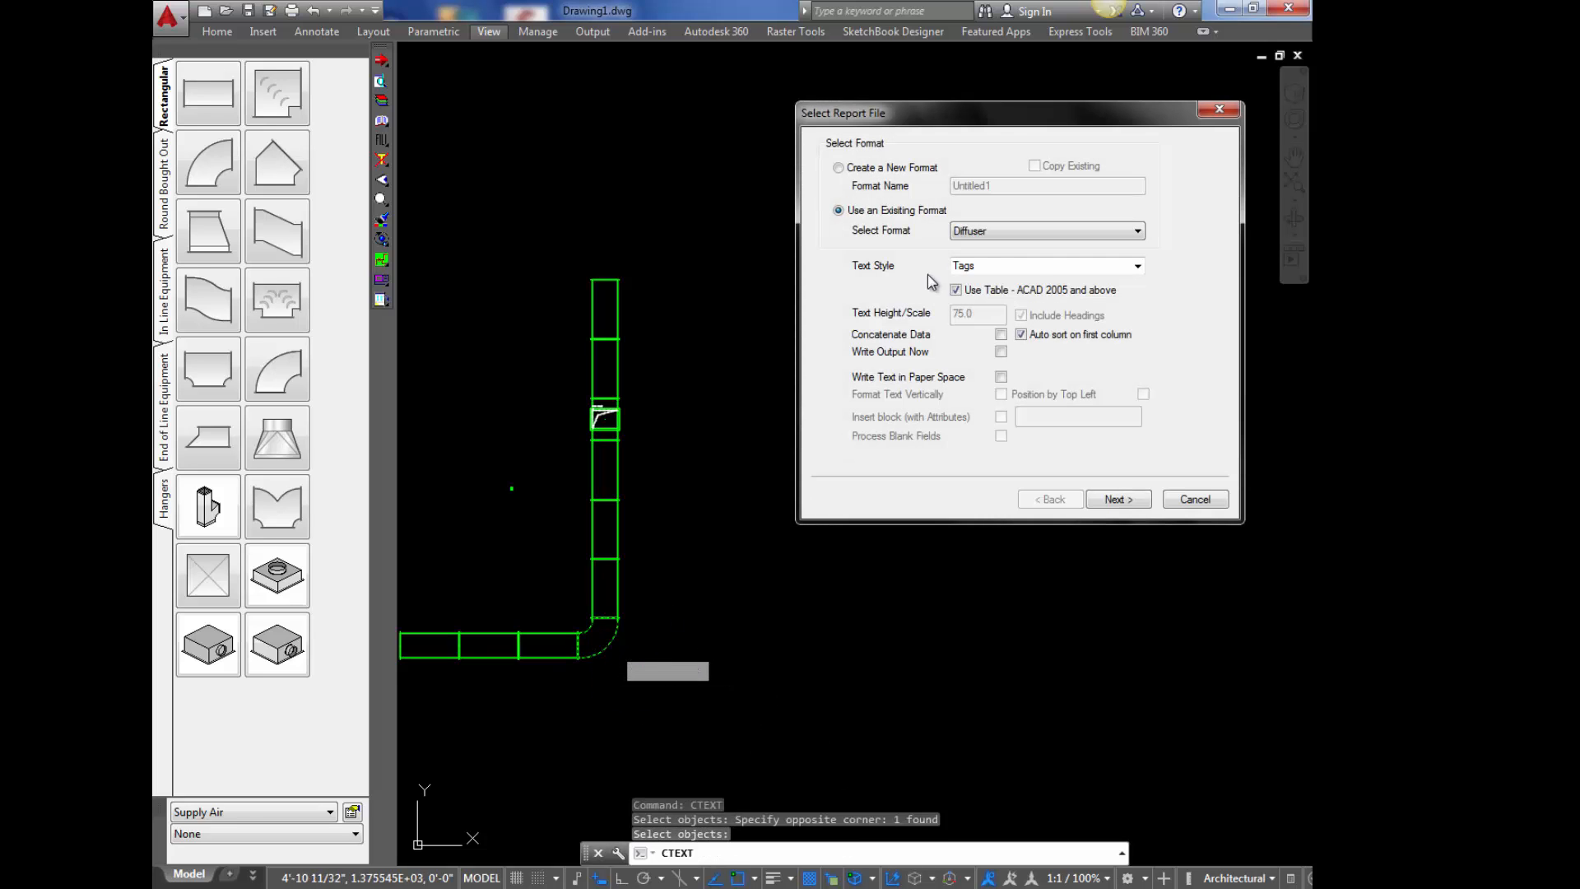
click(1044, 230)
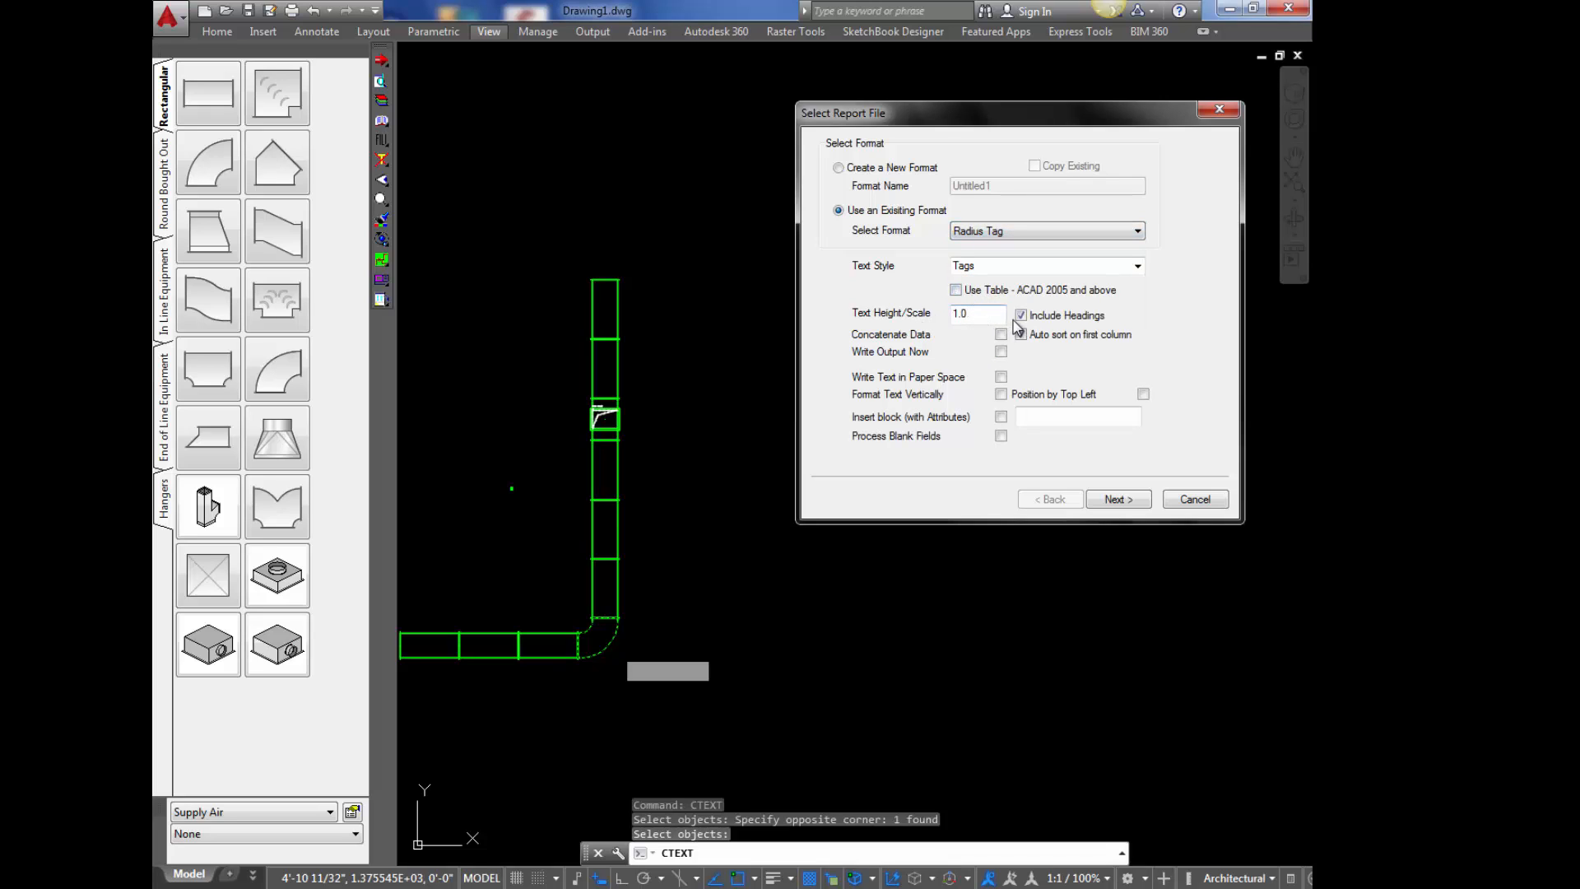
click(1117, 499)
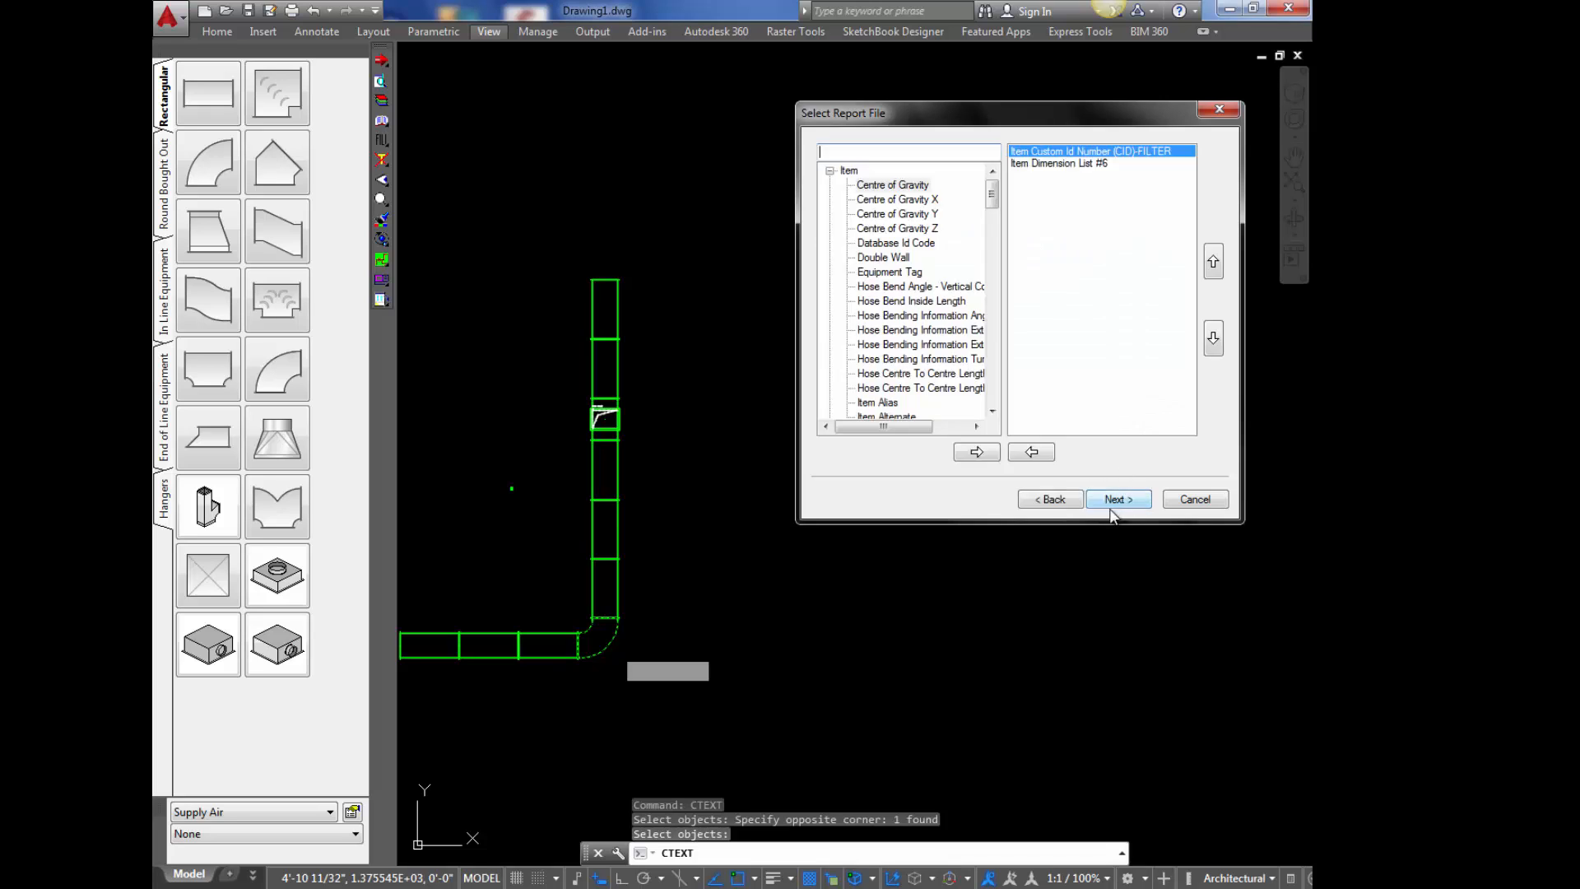
click(1116, 498)
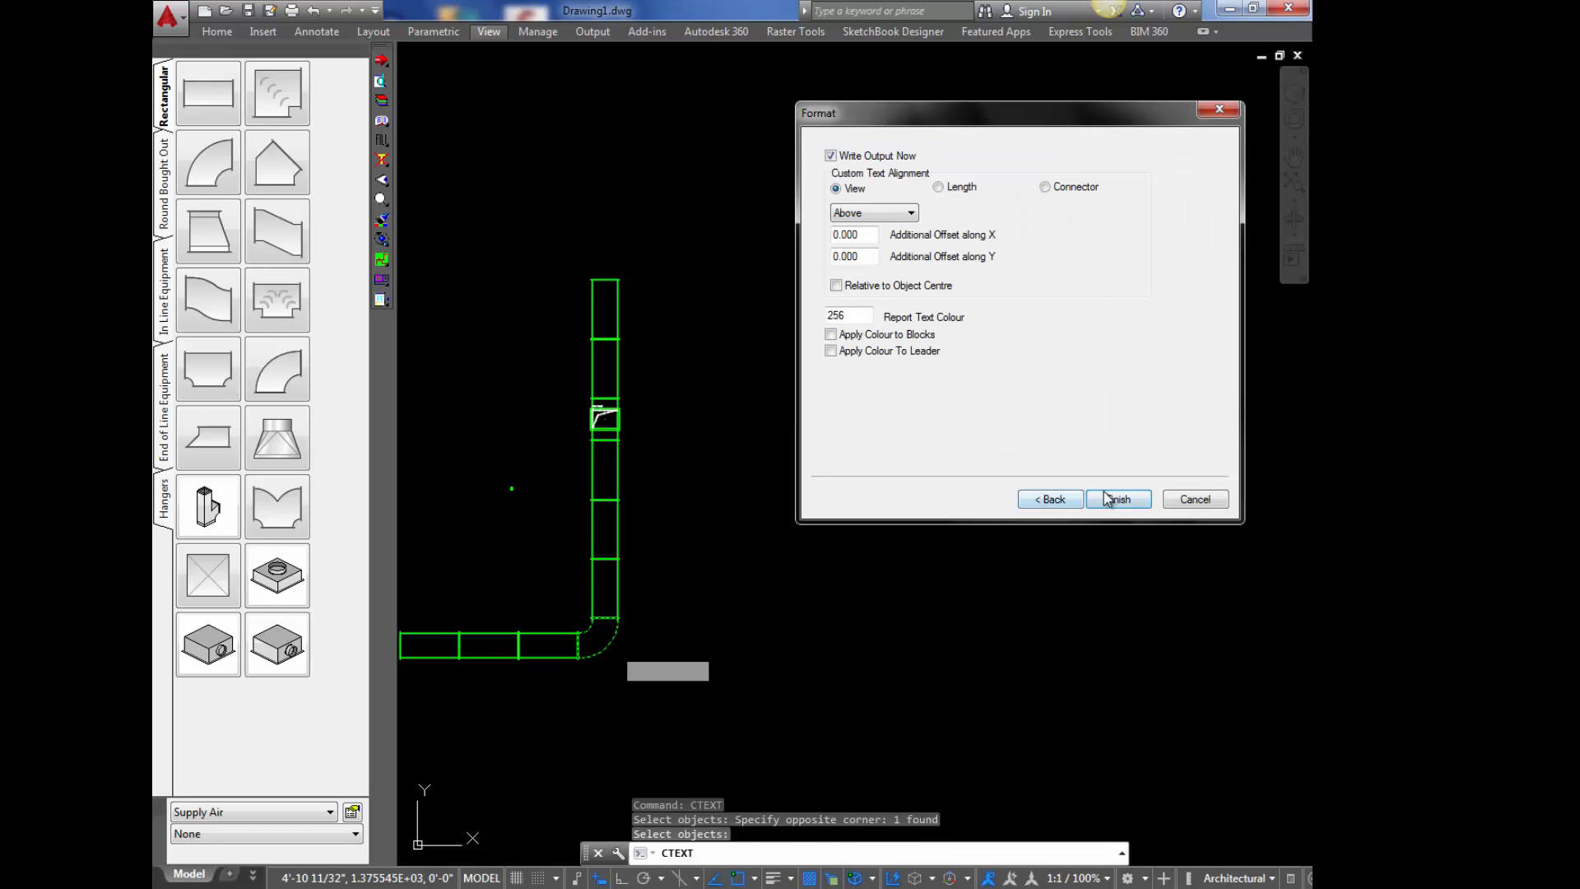
click(1117, 499)
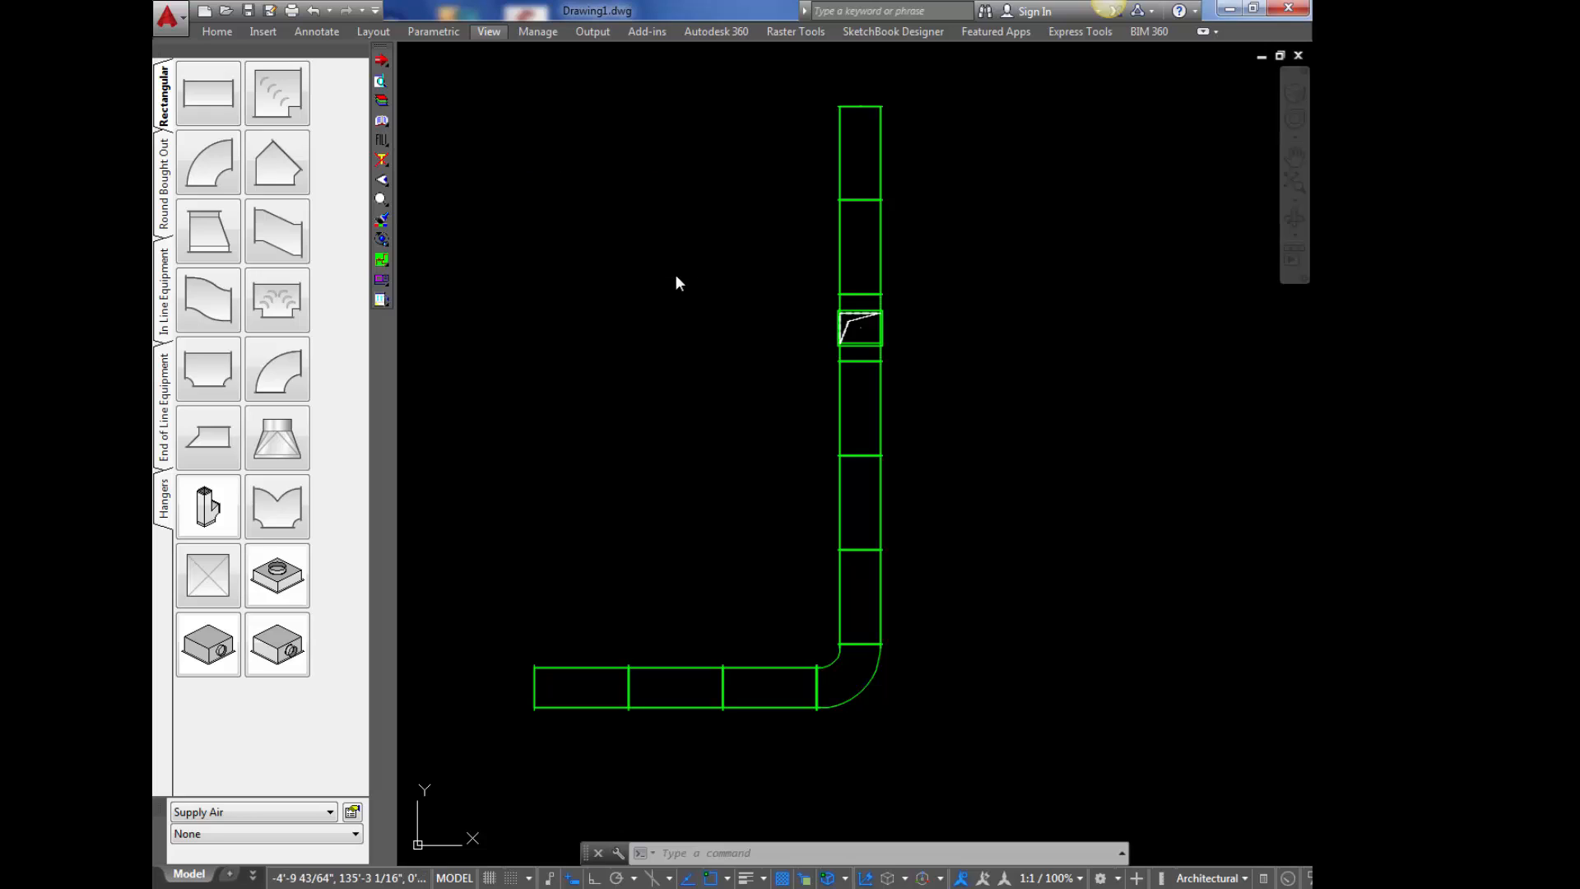
mouse_move(674, 274)
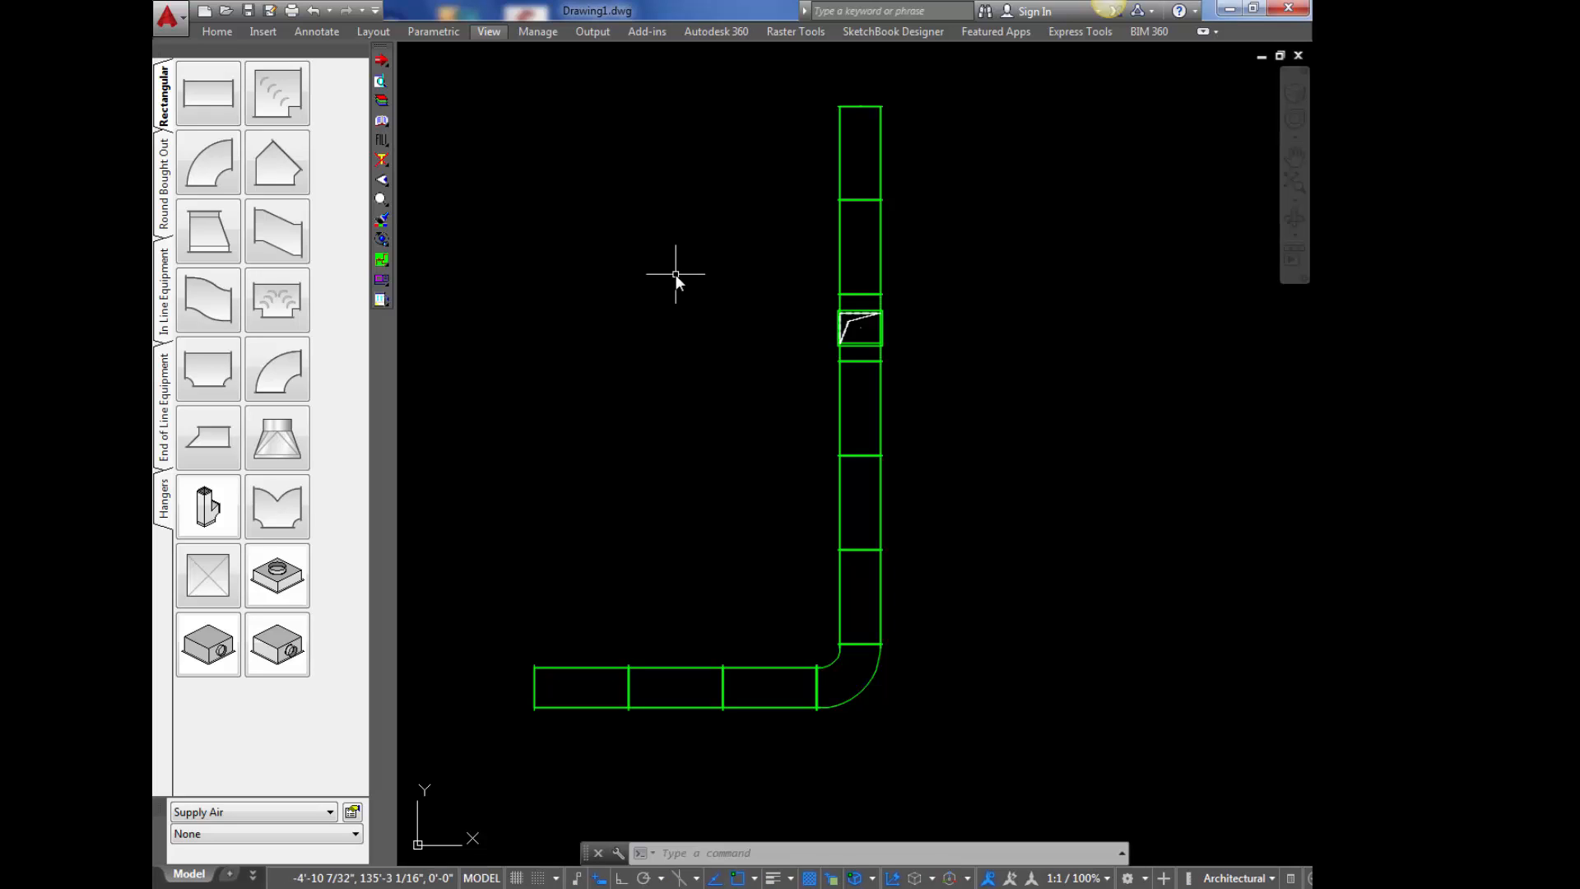
mouse_move(675, 283)
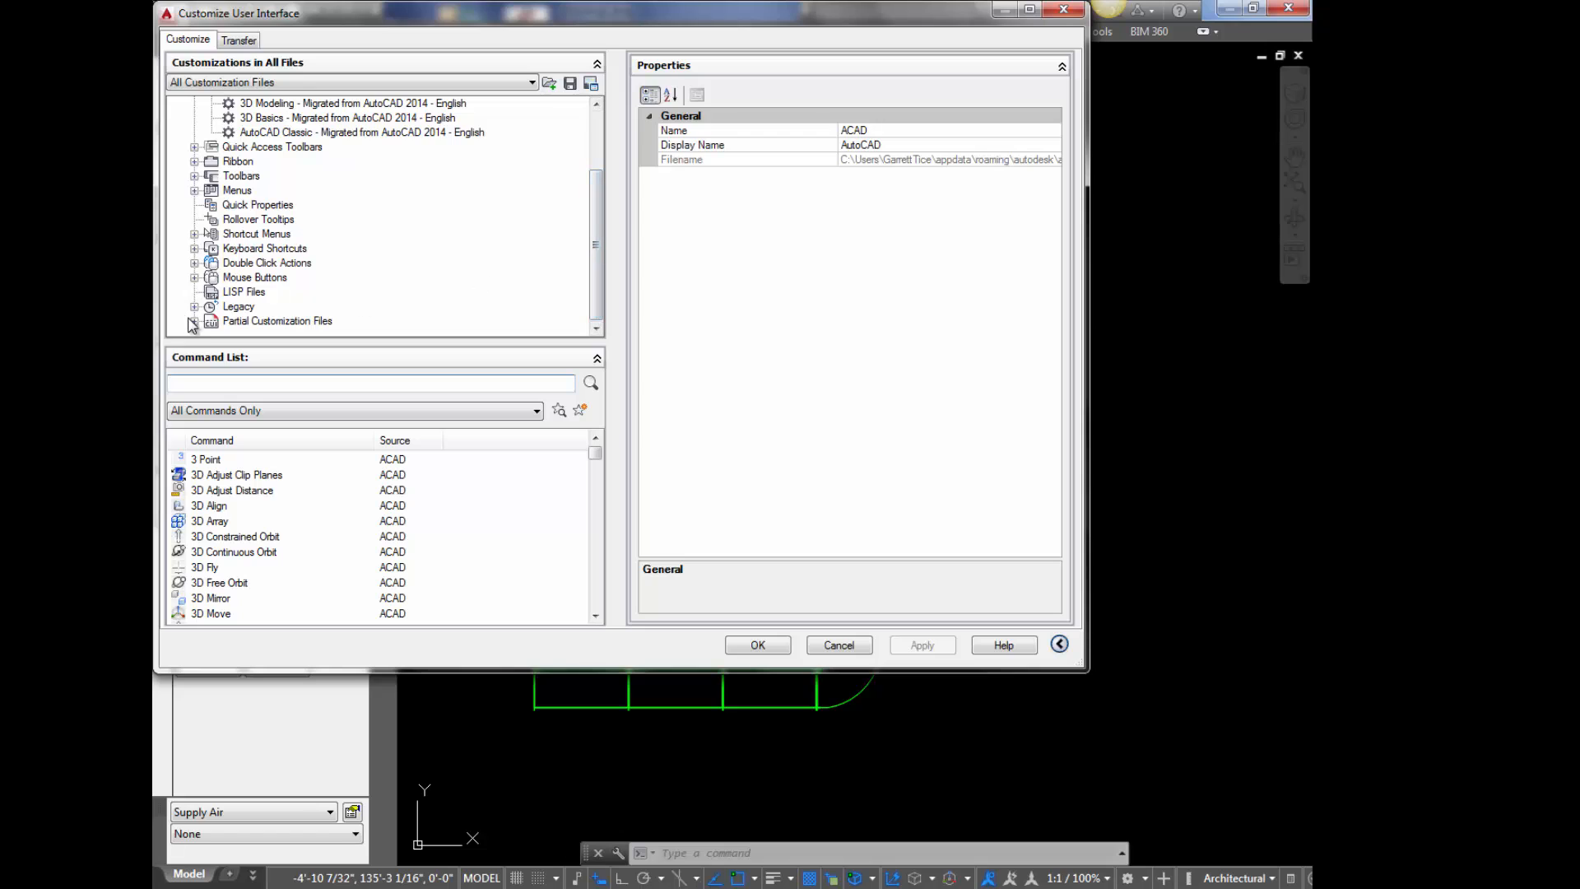
- Rename the new Toolbar1 under the CUSTOM customization file to CTEXT
click(194, 321)
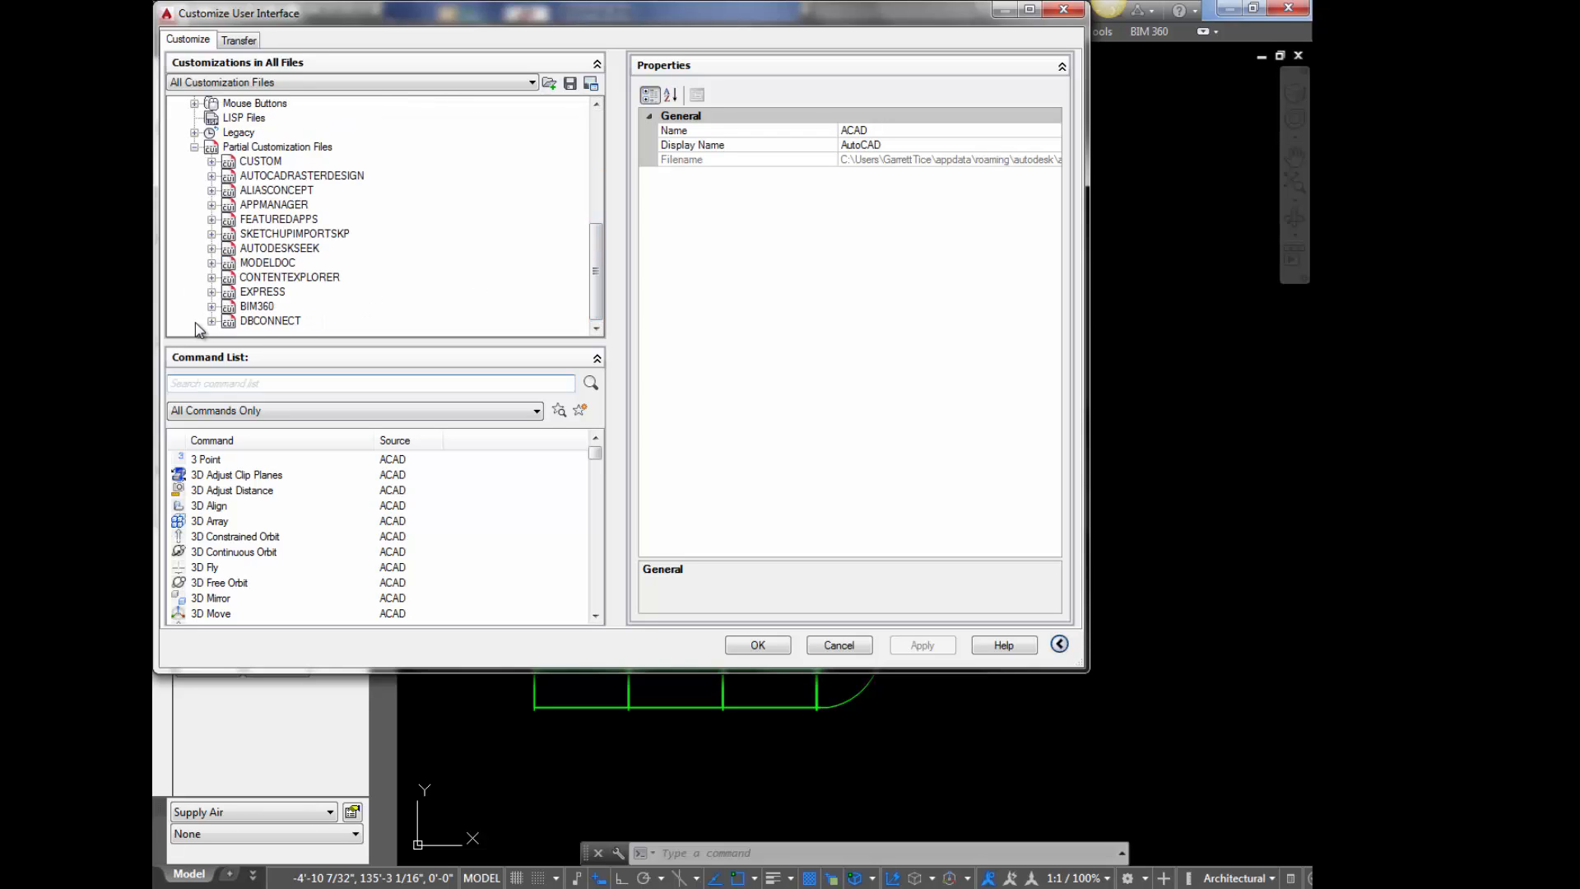
mouse_move(284, 321)
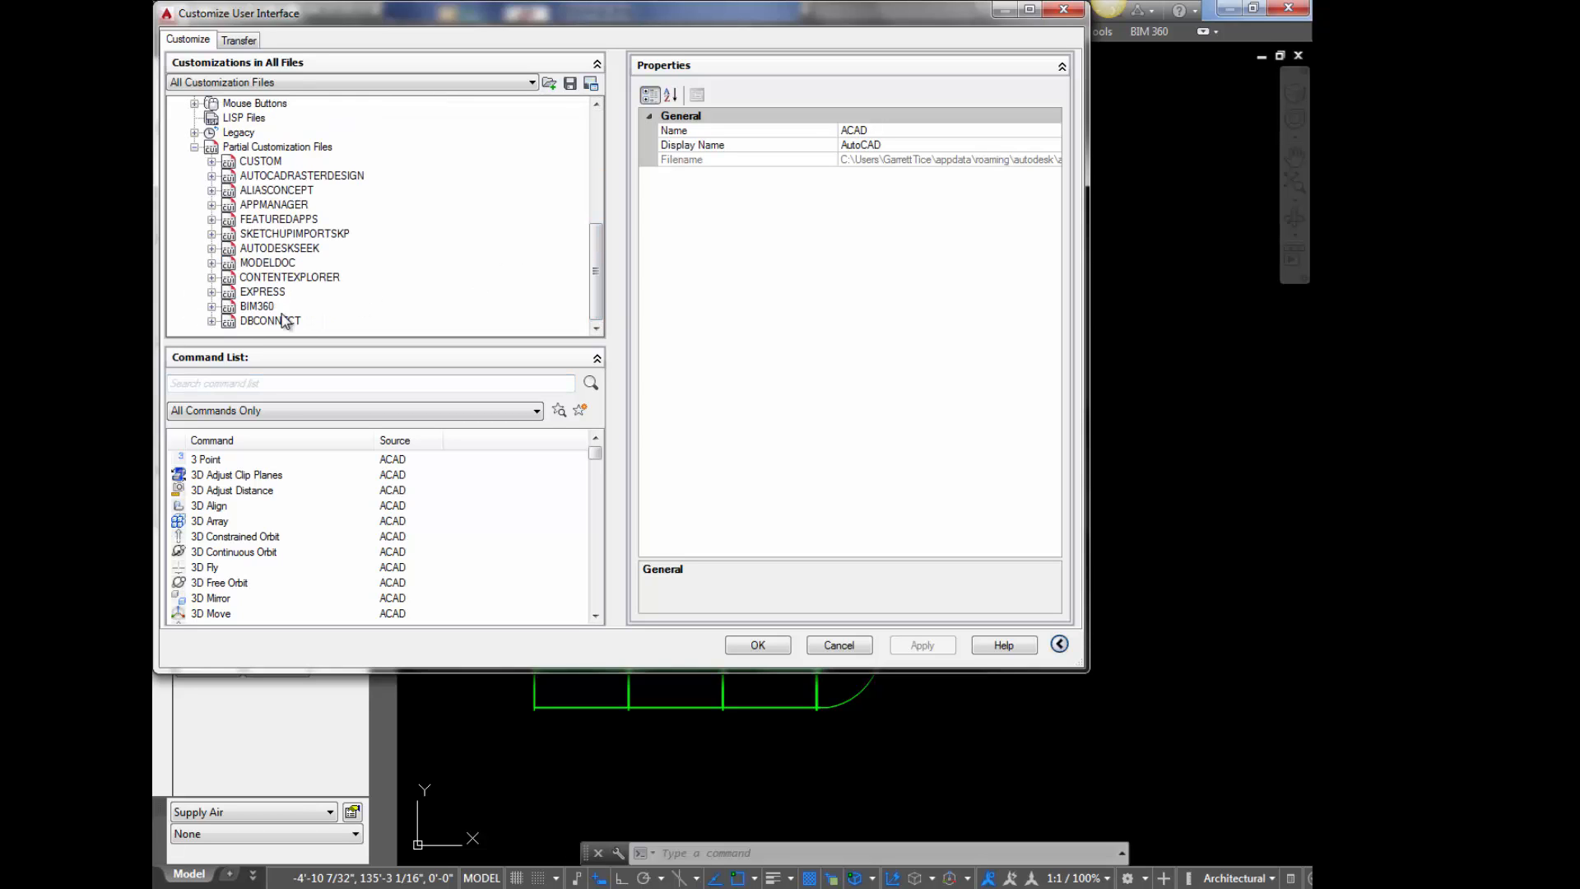
right_click(270, 321)
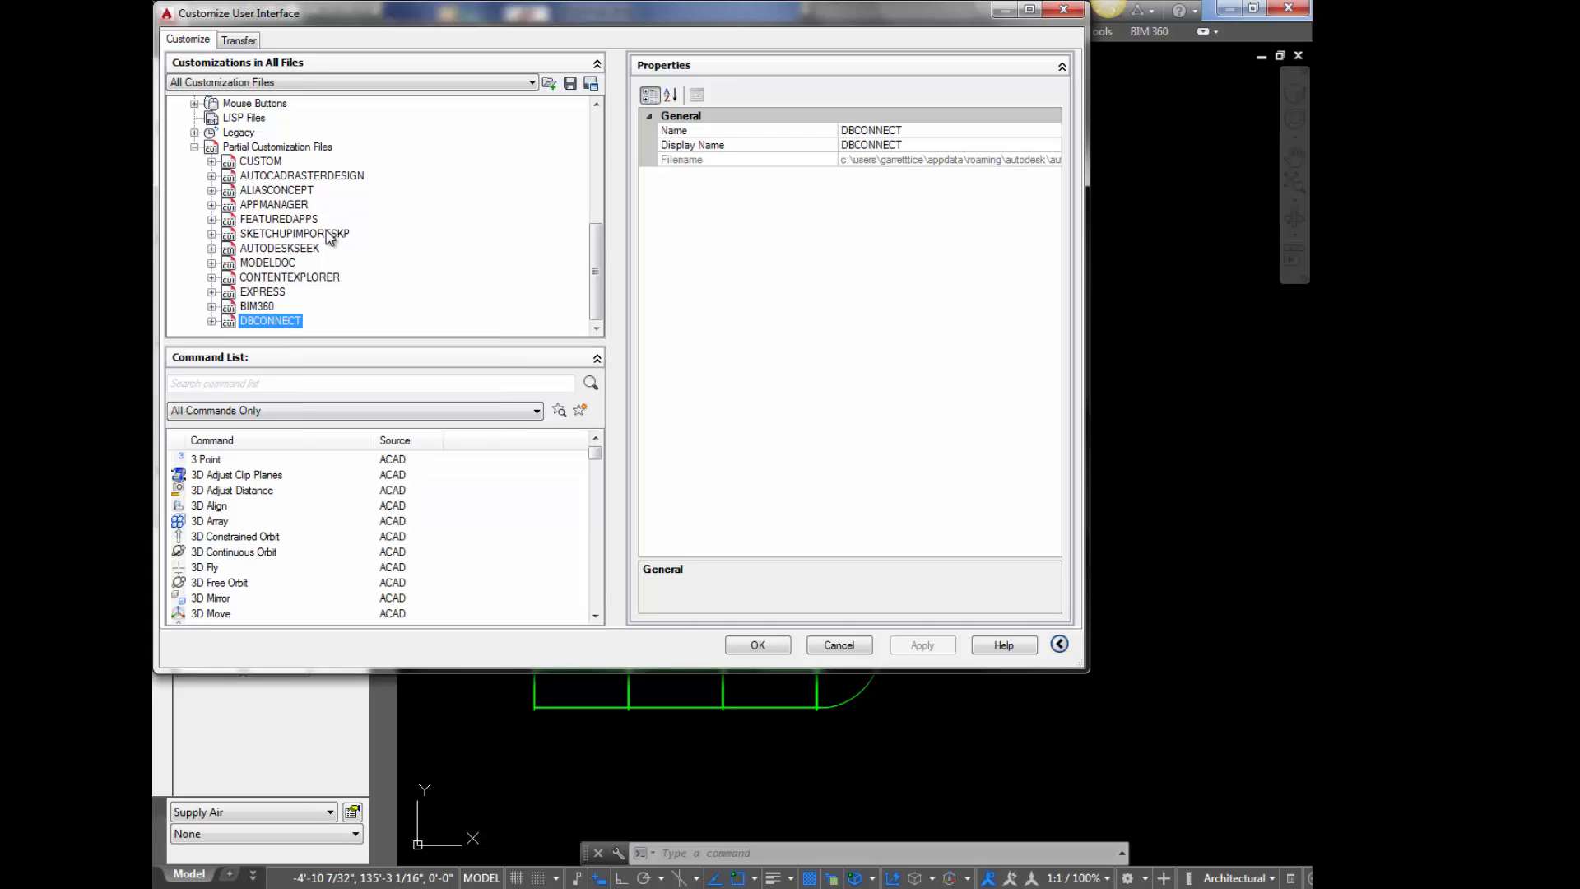
click(213, 160)
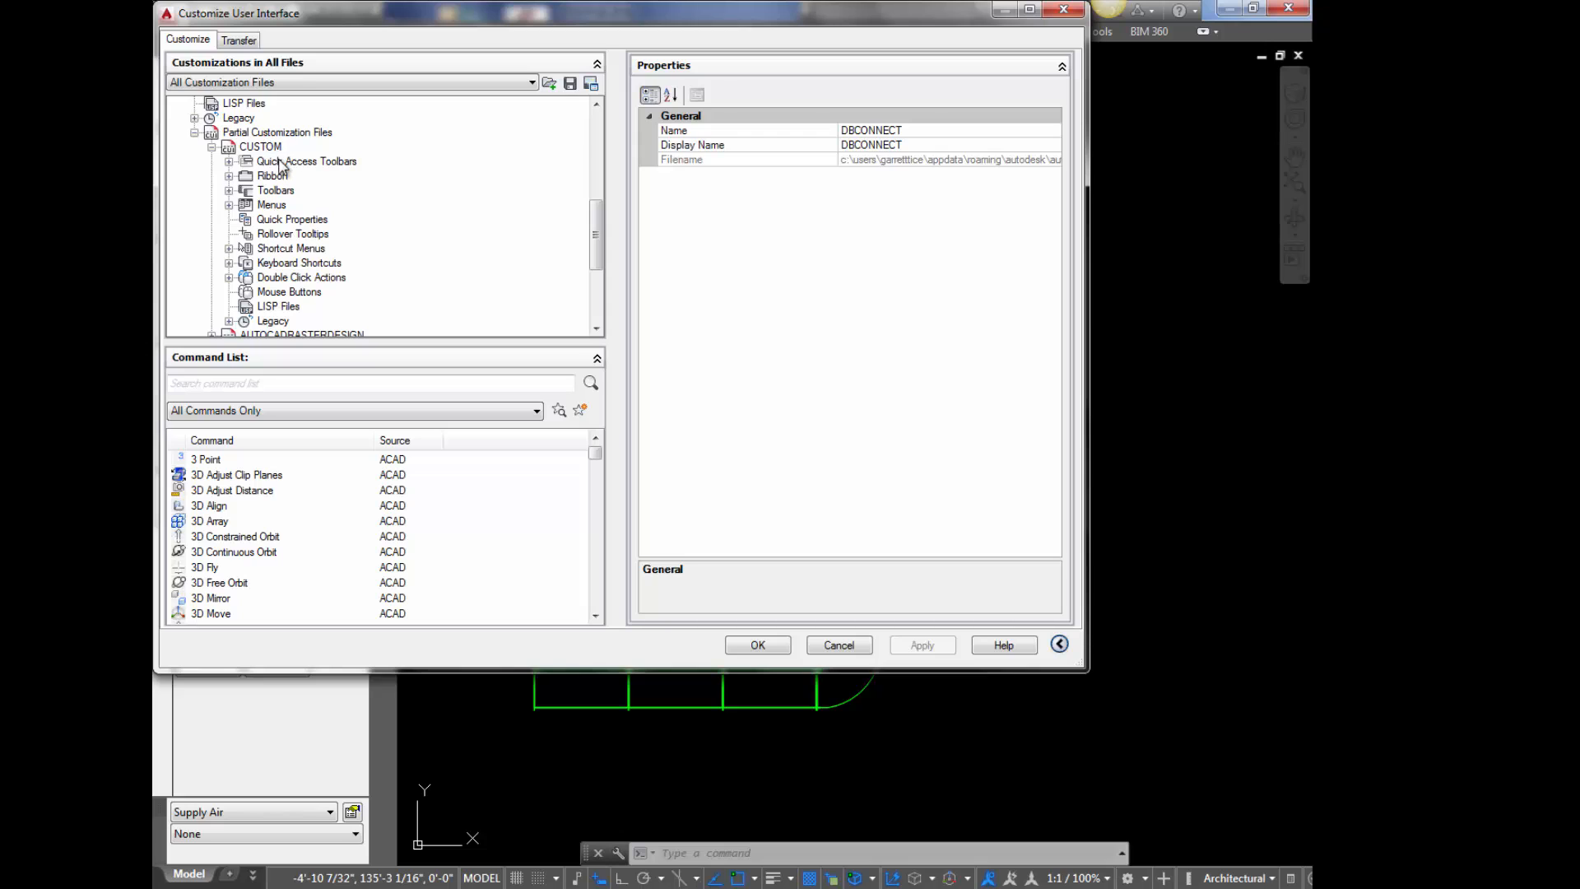
mouse_move(233, 195)
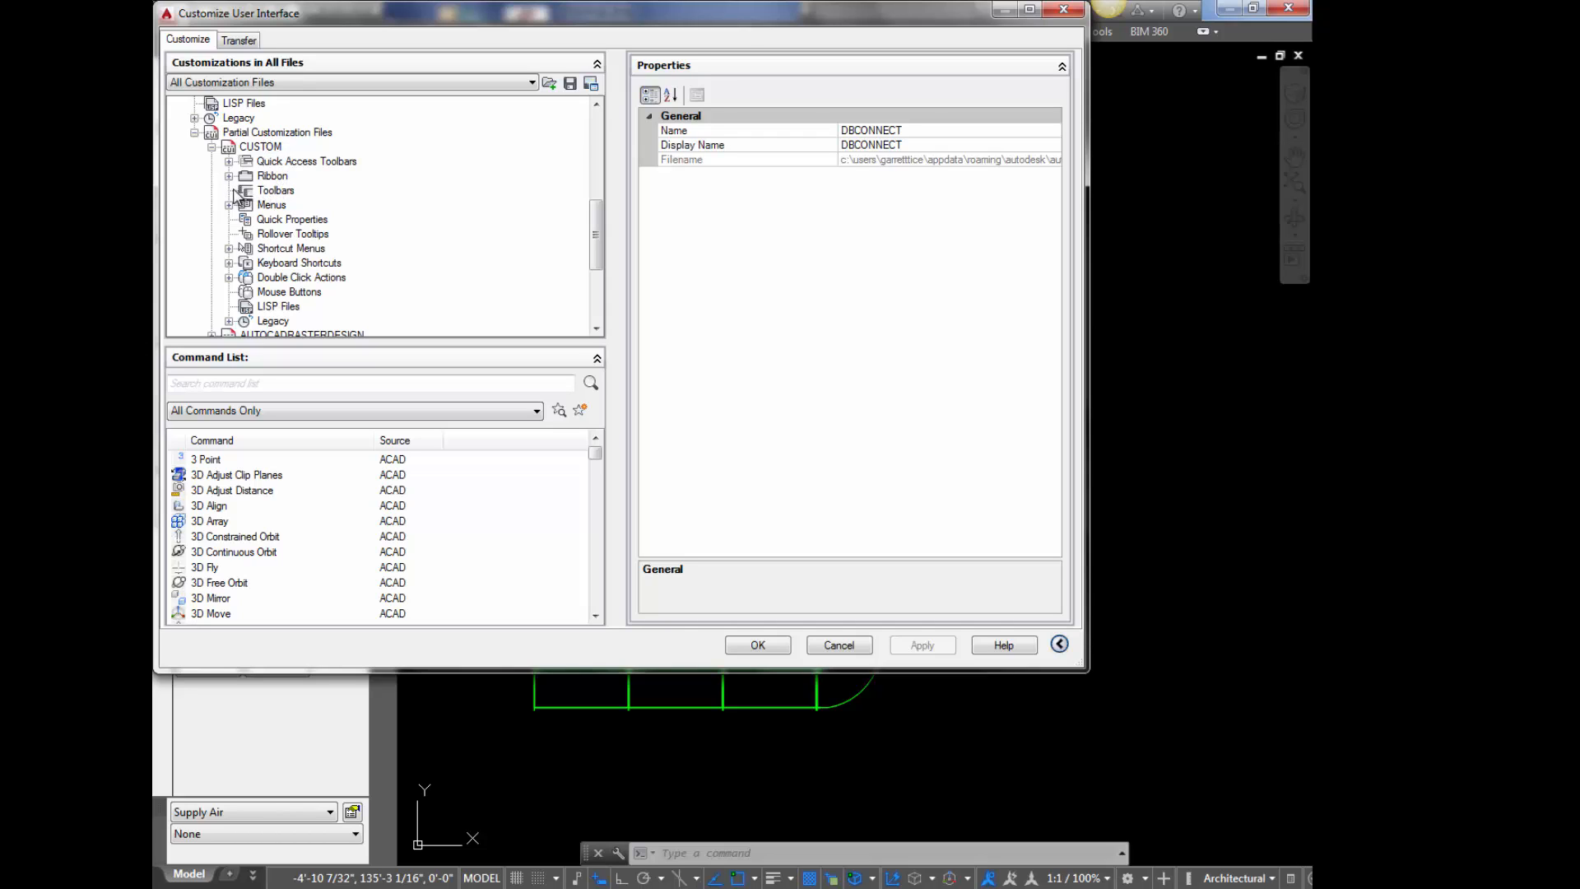
click(275, 191)
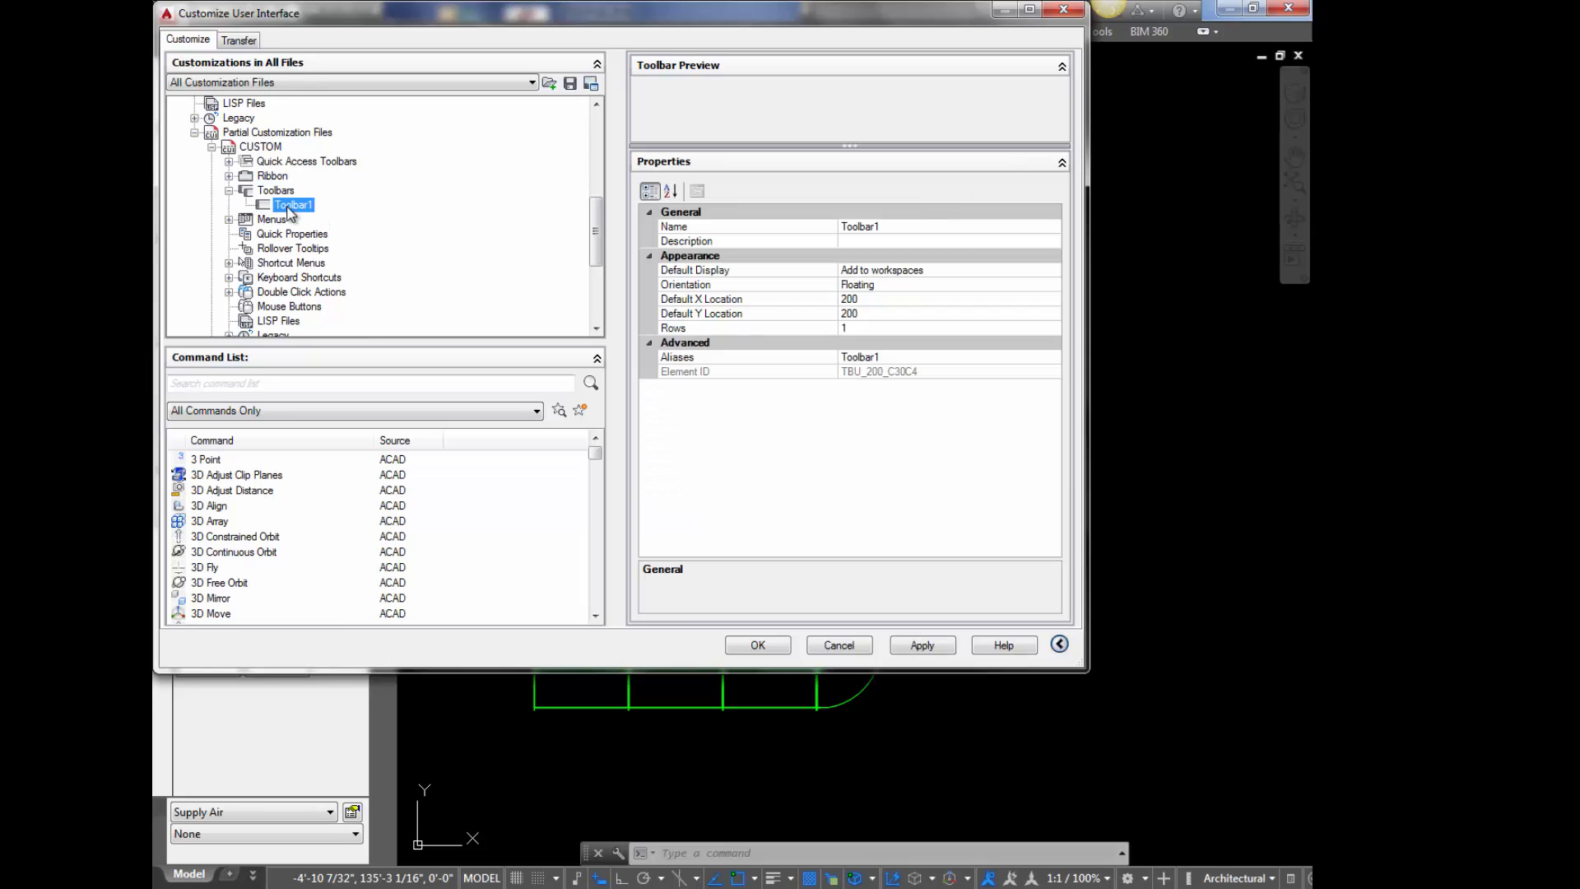
right_click(291, 206)
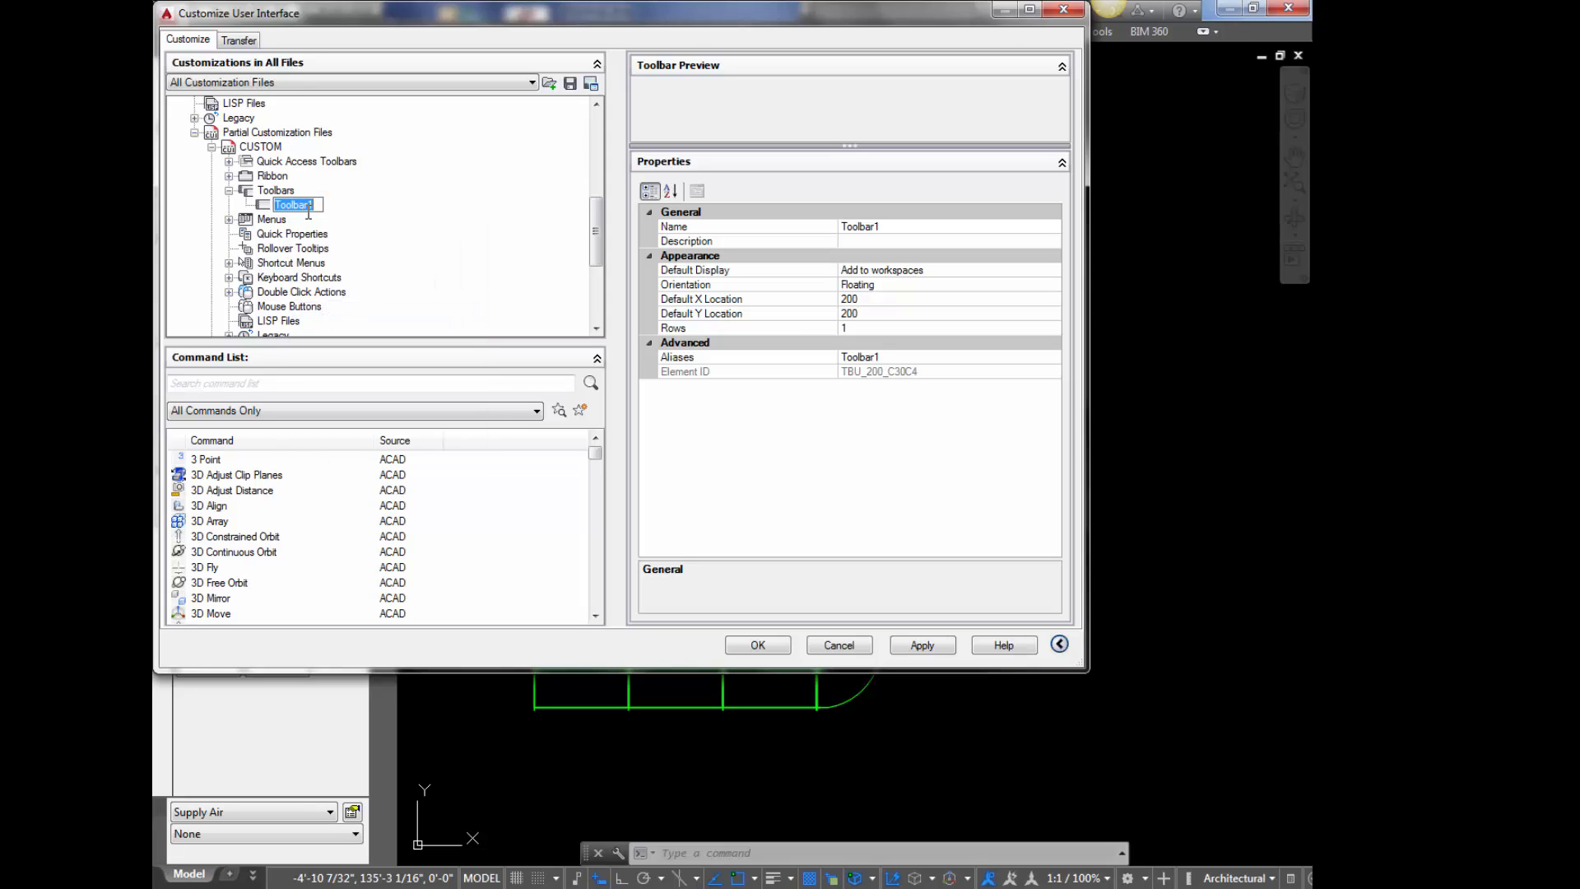
text(CTEXT)
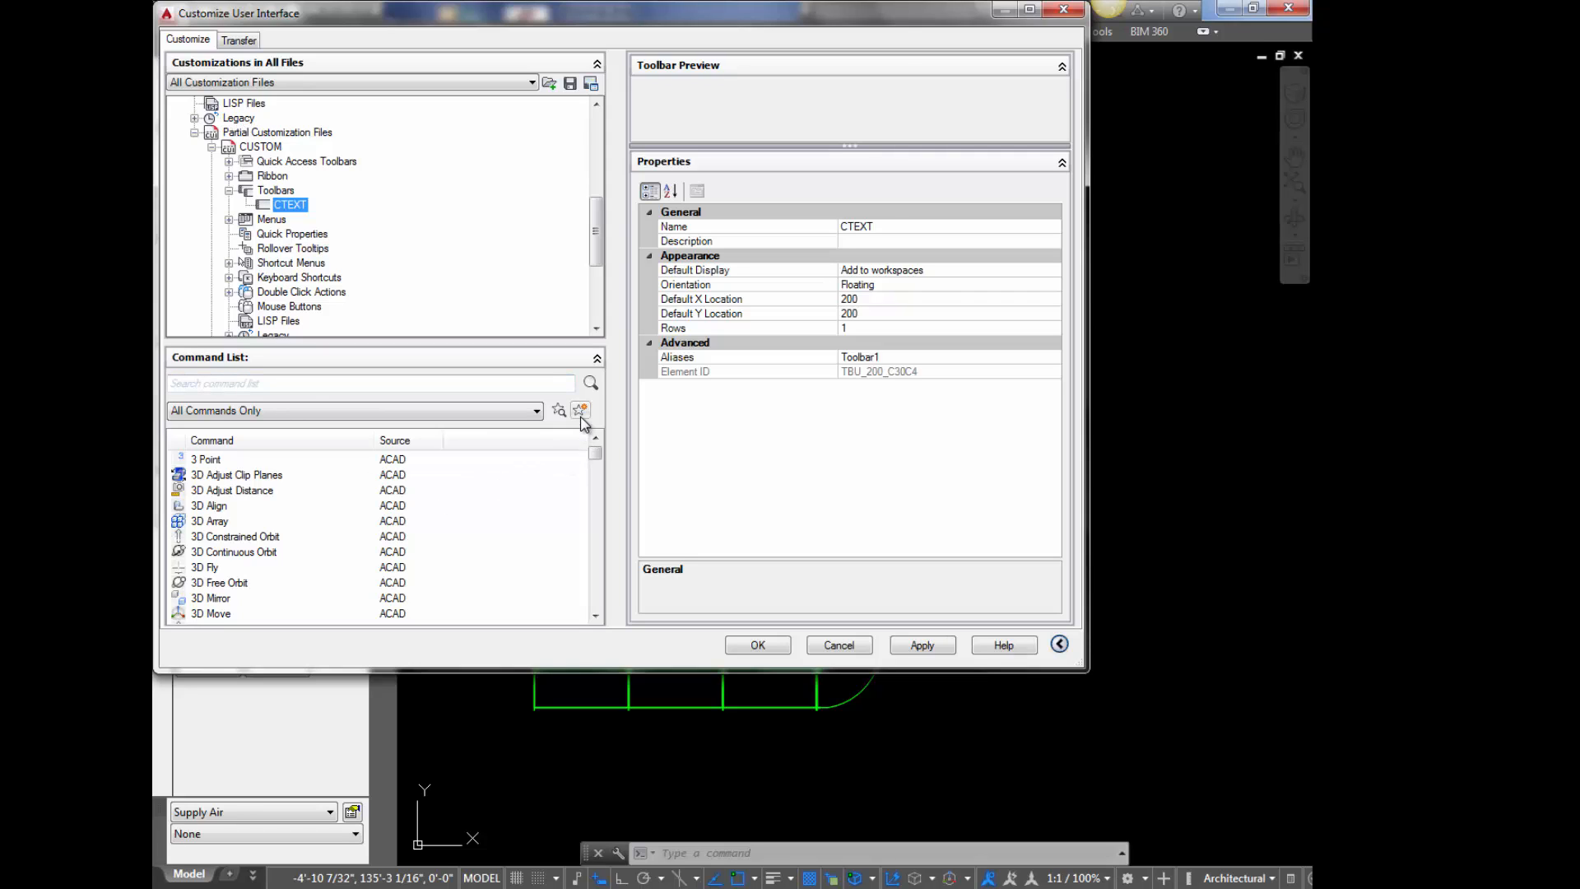
mouse_move(581, 409)
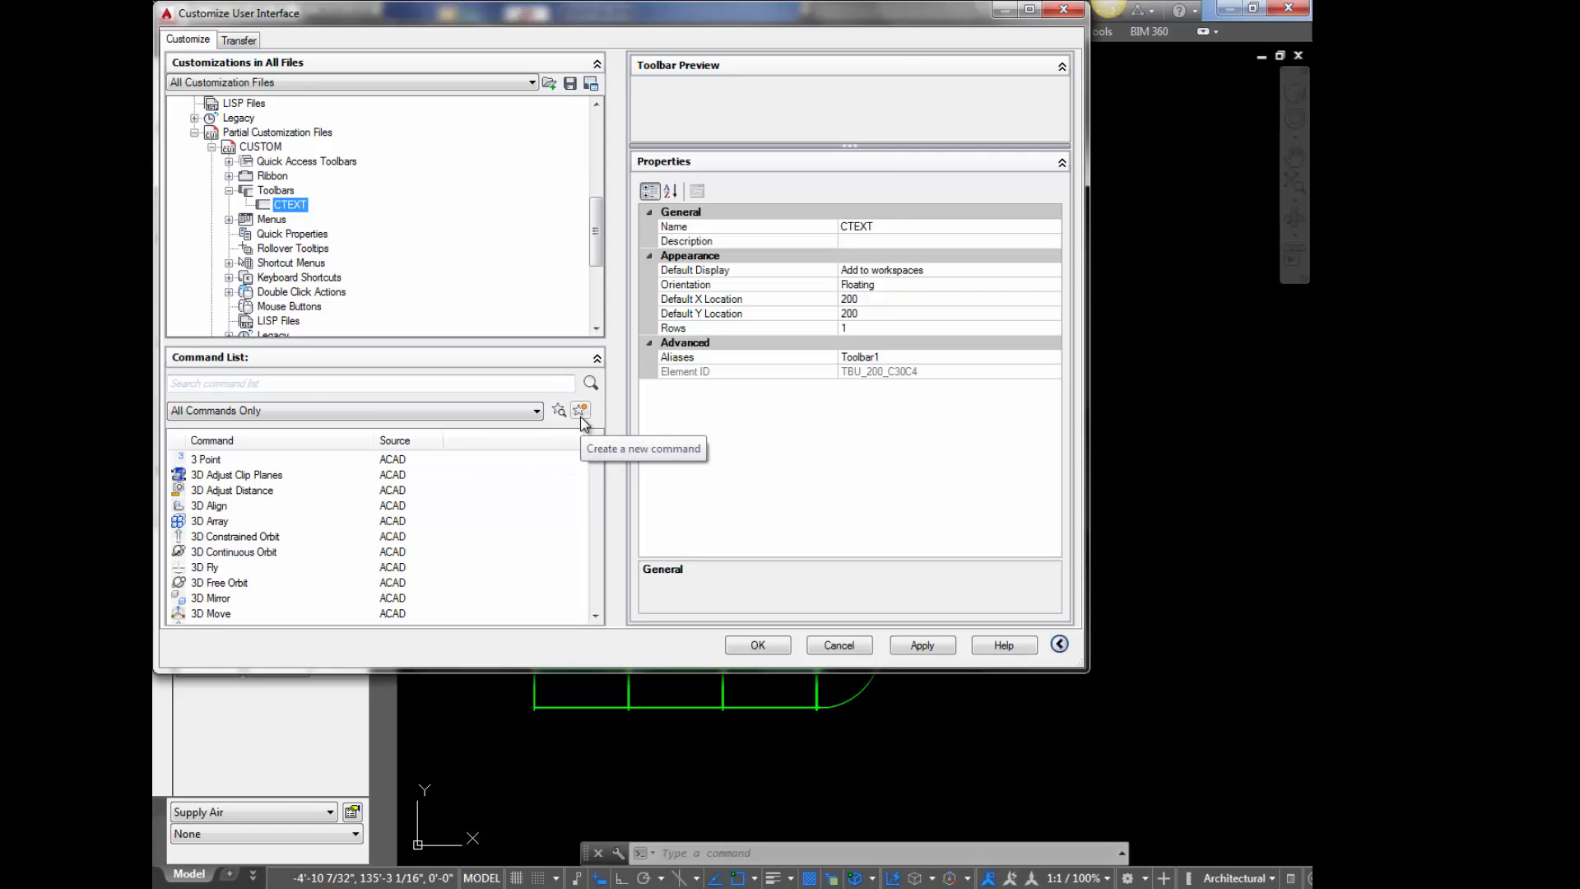
- Create Command1 and assign the Scanner_32x32 image for both button sizes
click(581, 410)
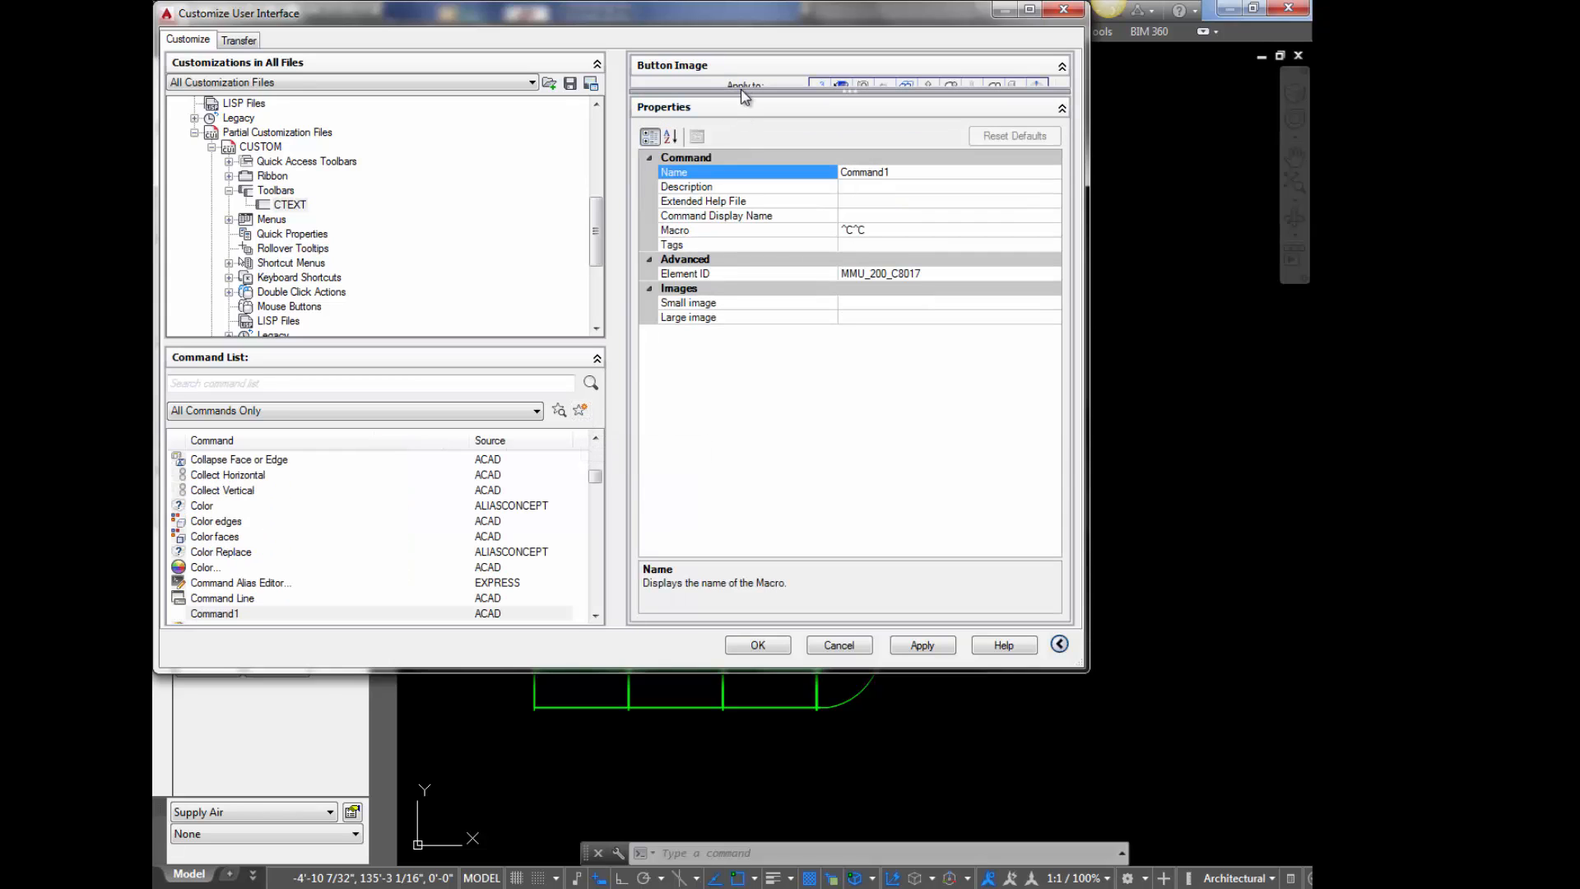
click(1062, 64)
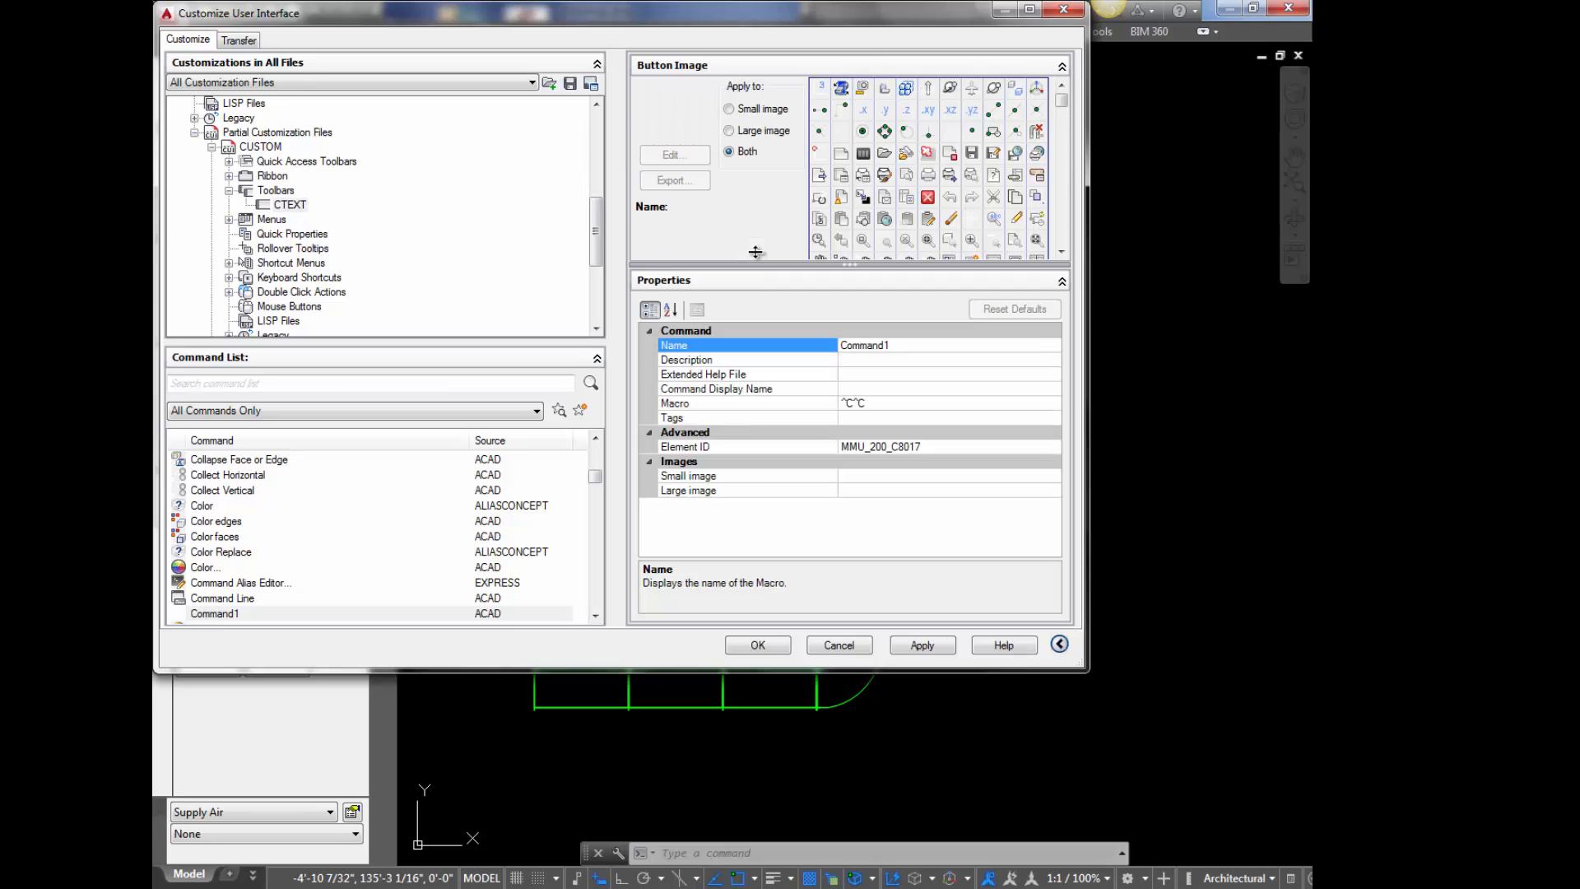
mouse_move(1038, 132)
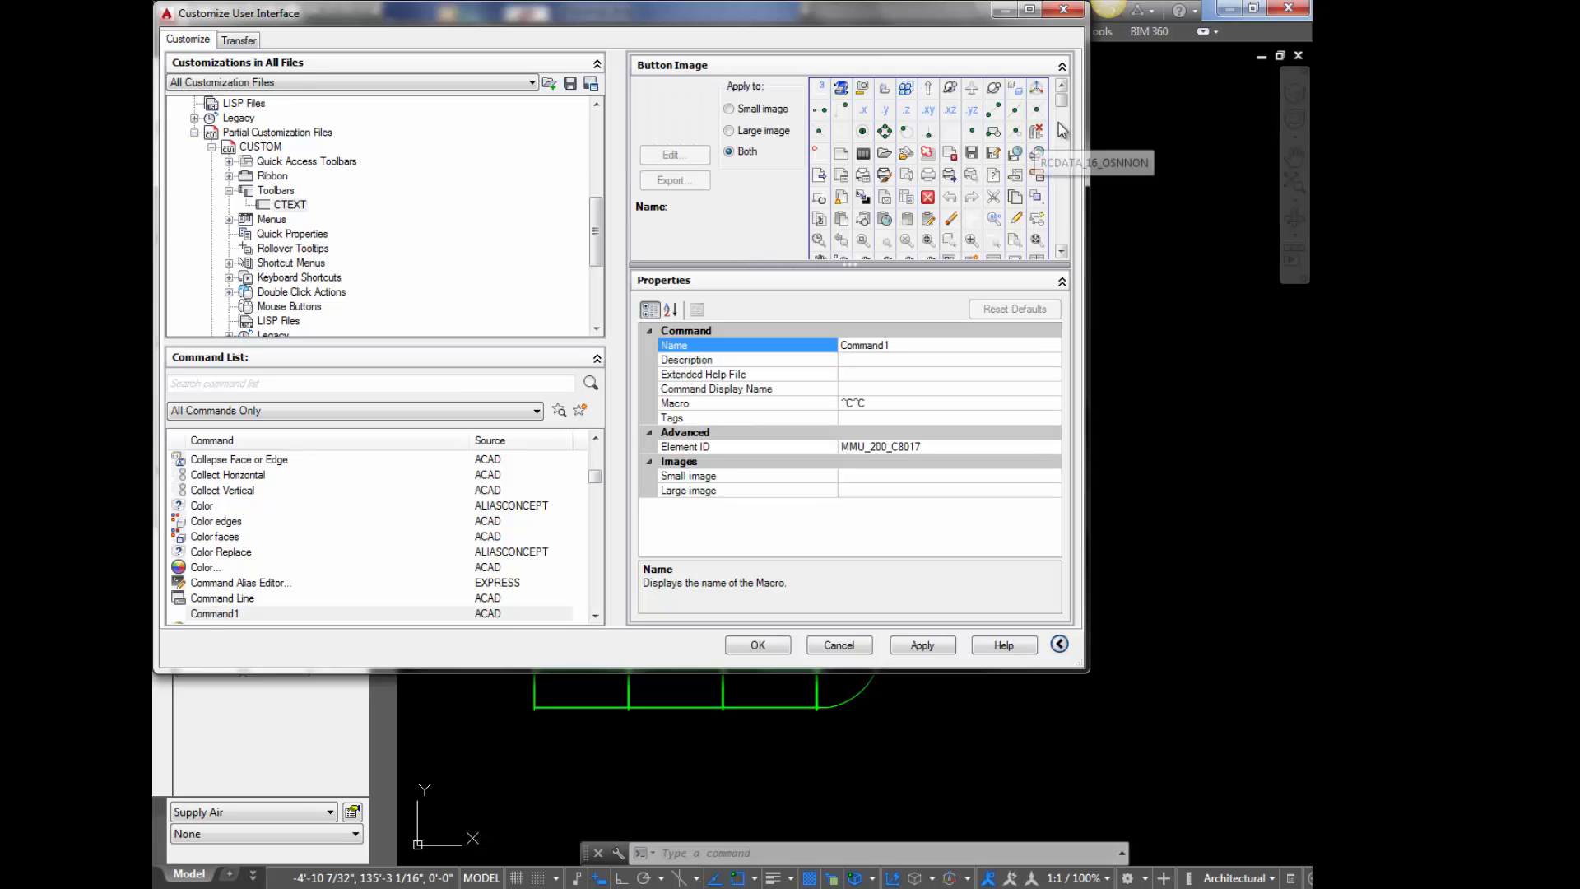
scroll(down, 3)
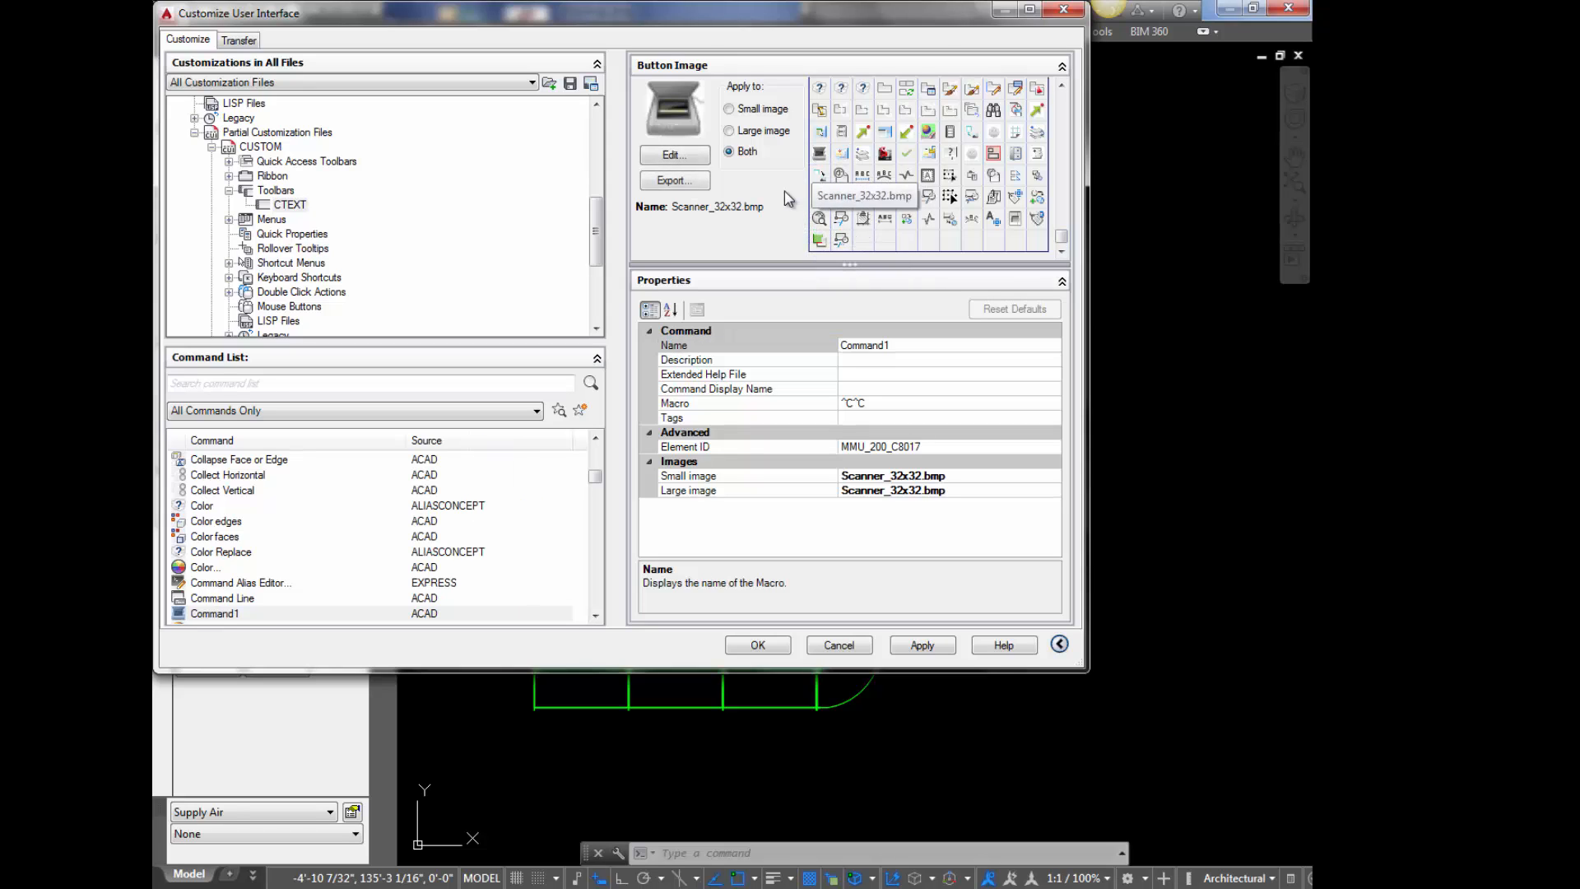
mouse_move(860, 365)
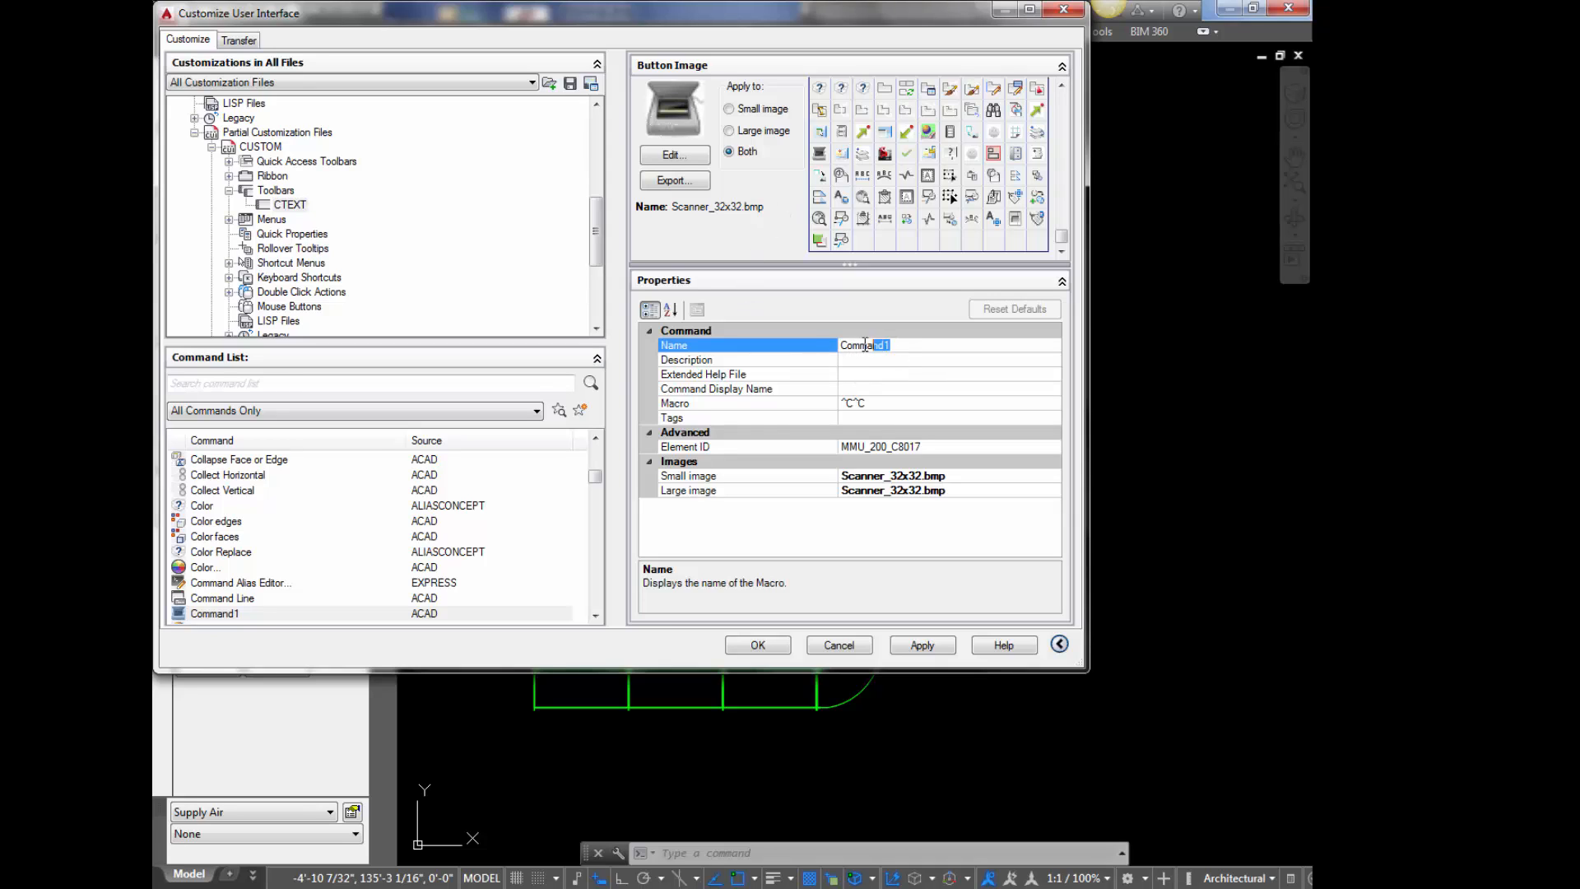
- Name the command Radius Tag with description and display name Inner Radius Tag
text(Radiusl)
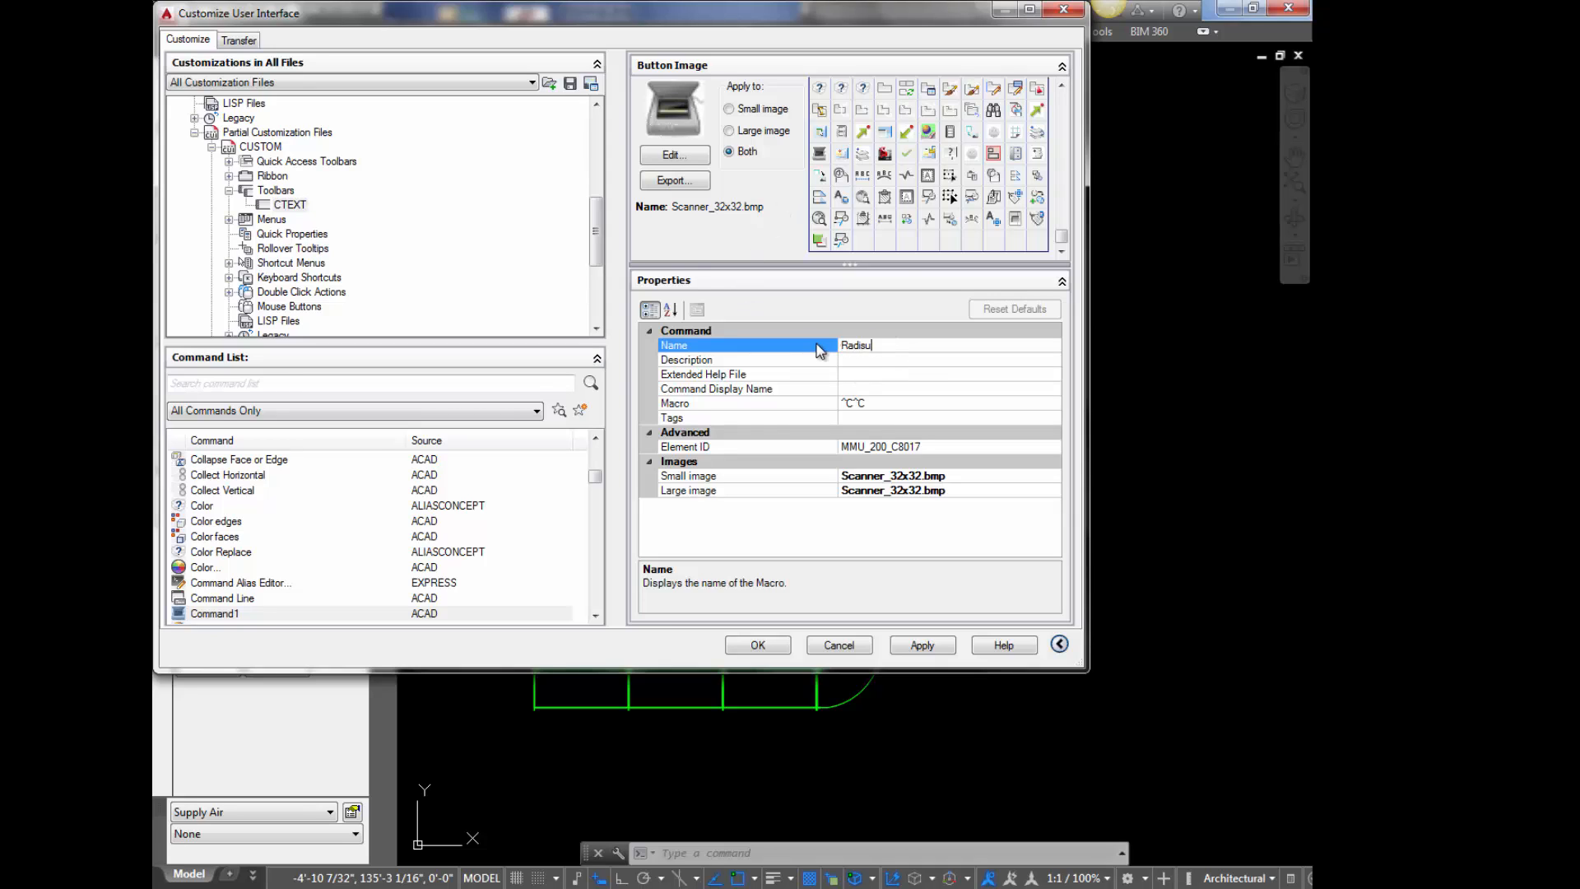
text(Tag)
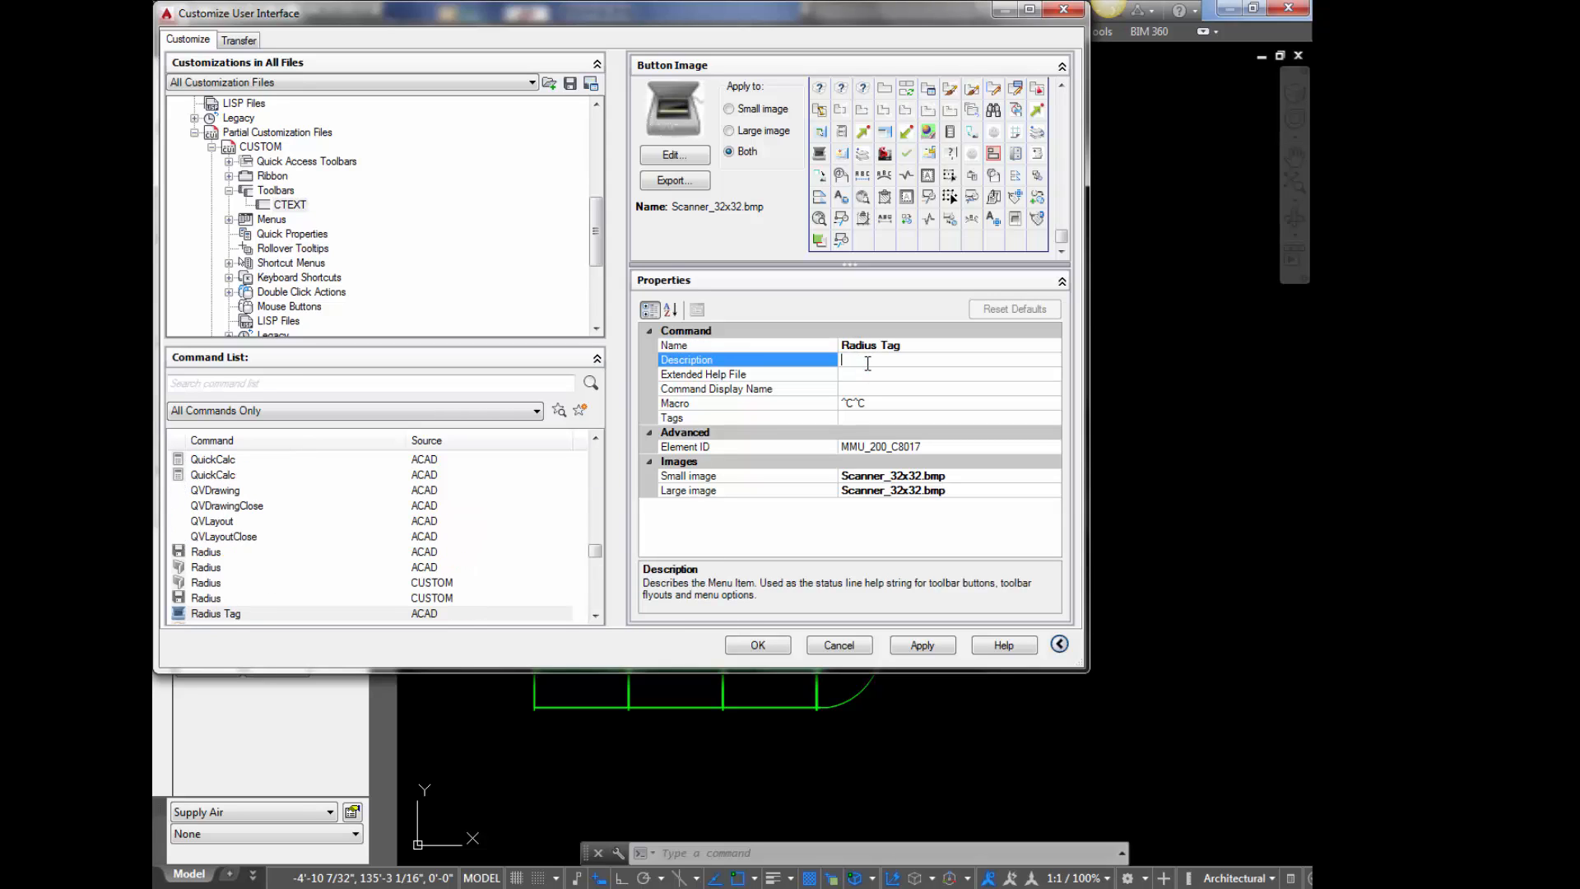
text(Inner Radius Tag)
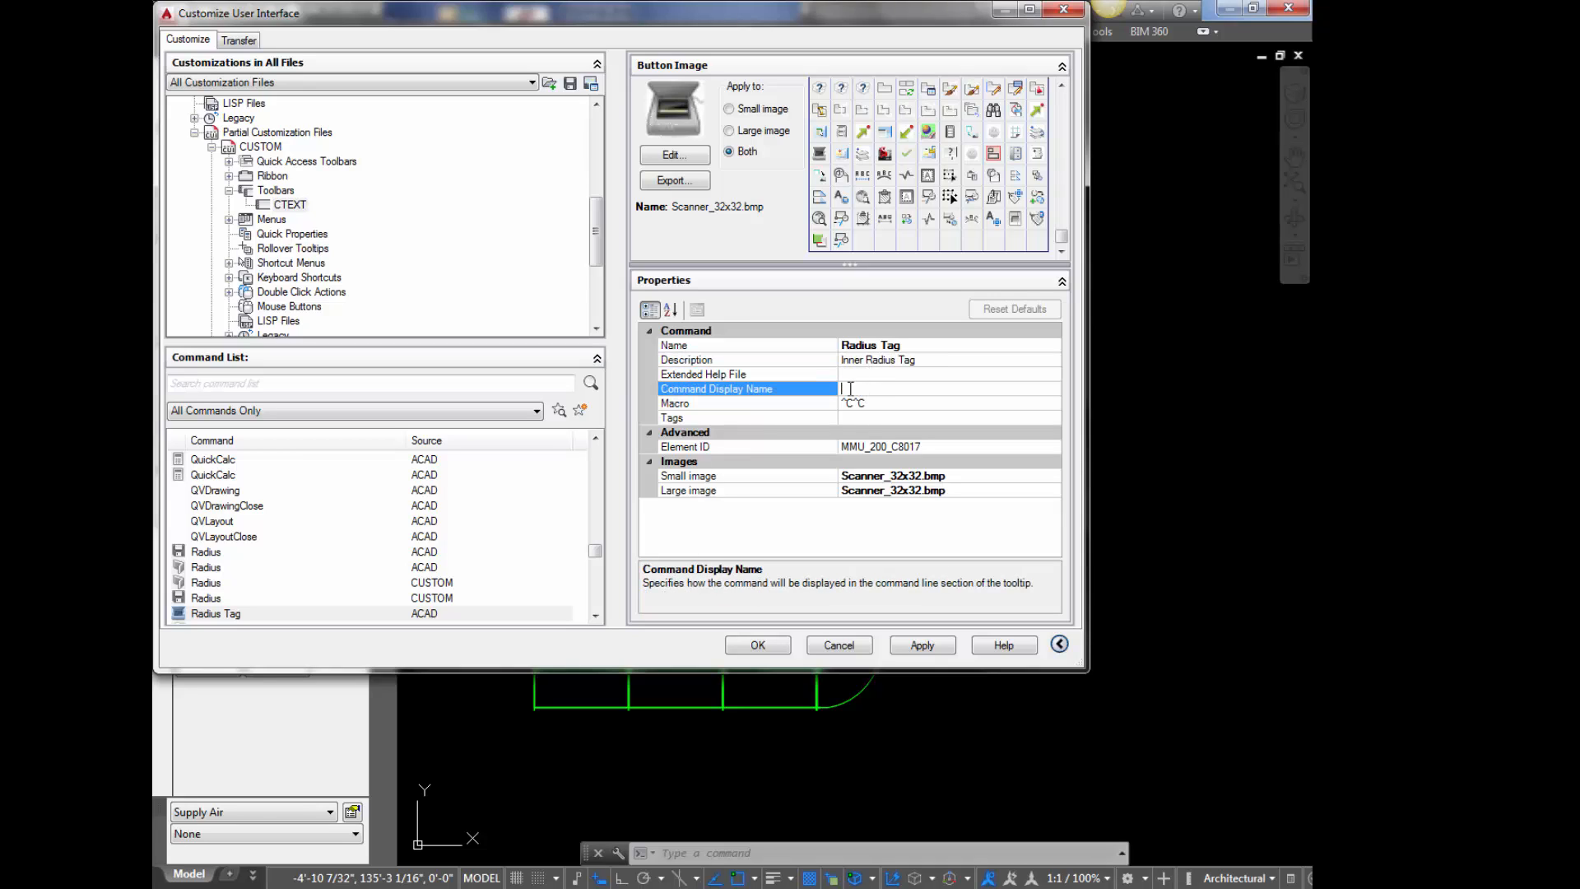
text(Inner Radiu)
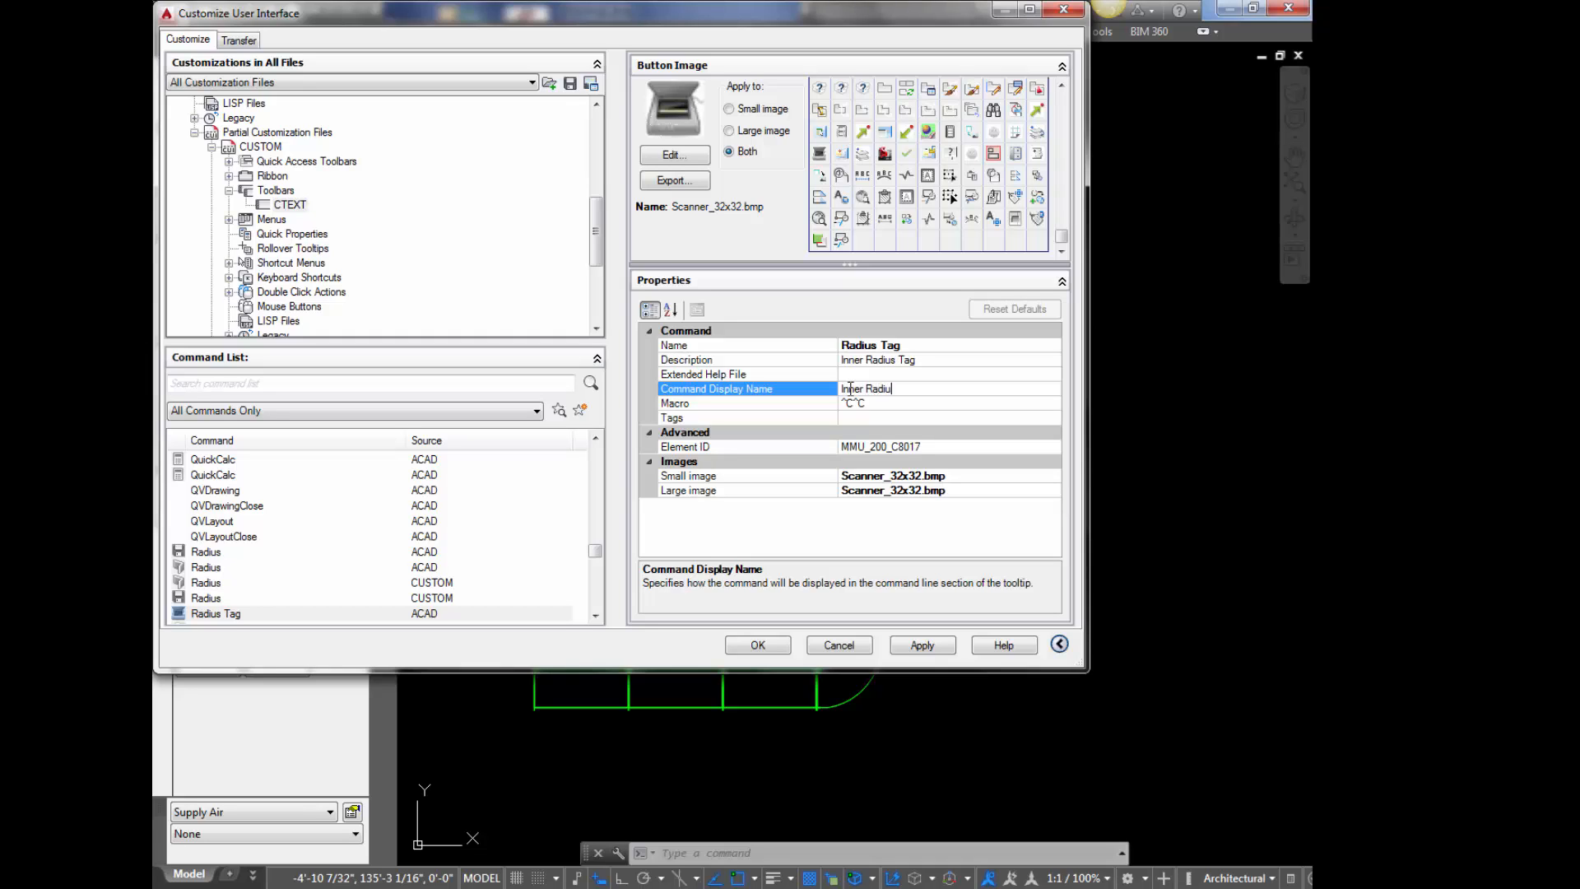
text(Tag)
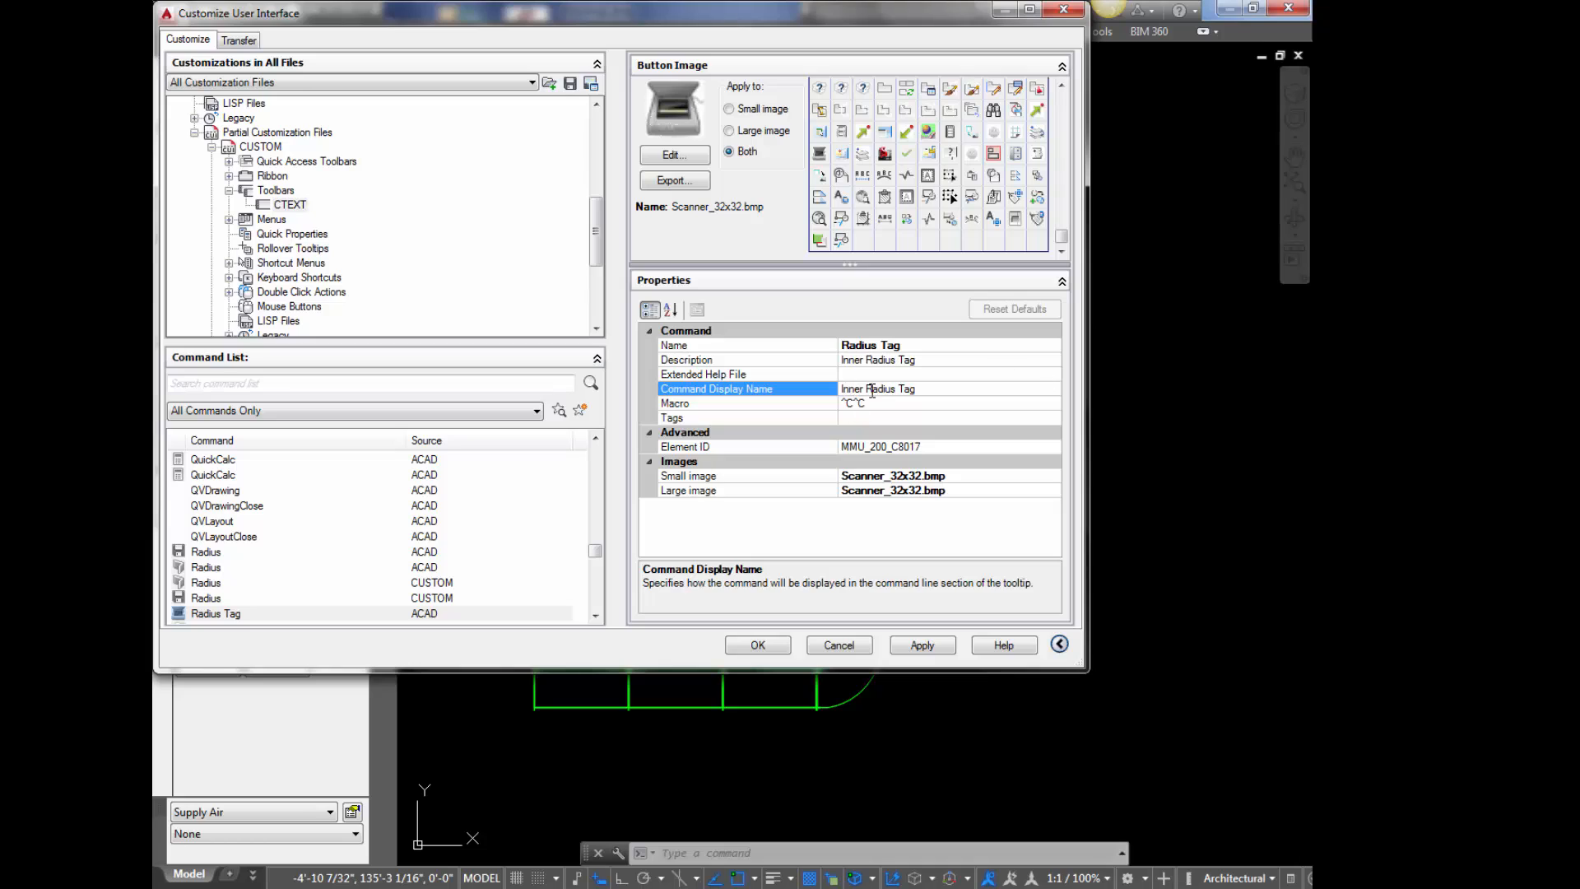
click(927, 388)
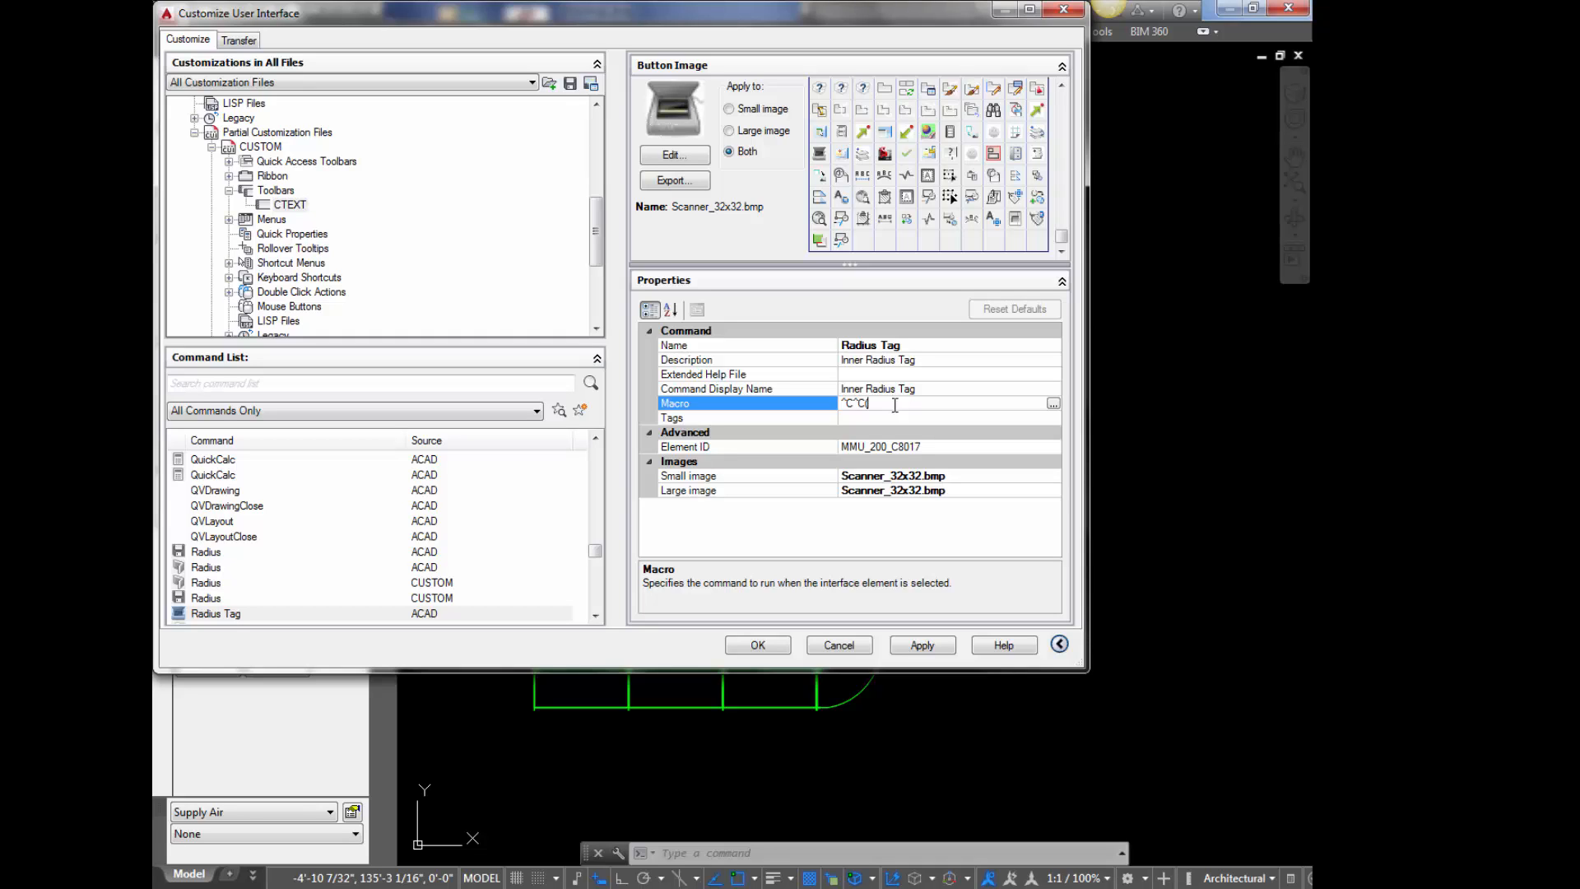
- Set the macro to ^C^C(ctext "Radius Tag") and apply the change
text(()
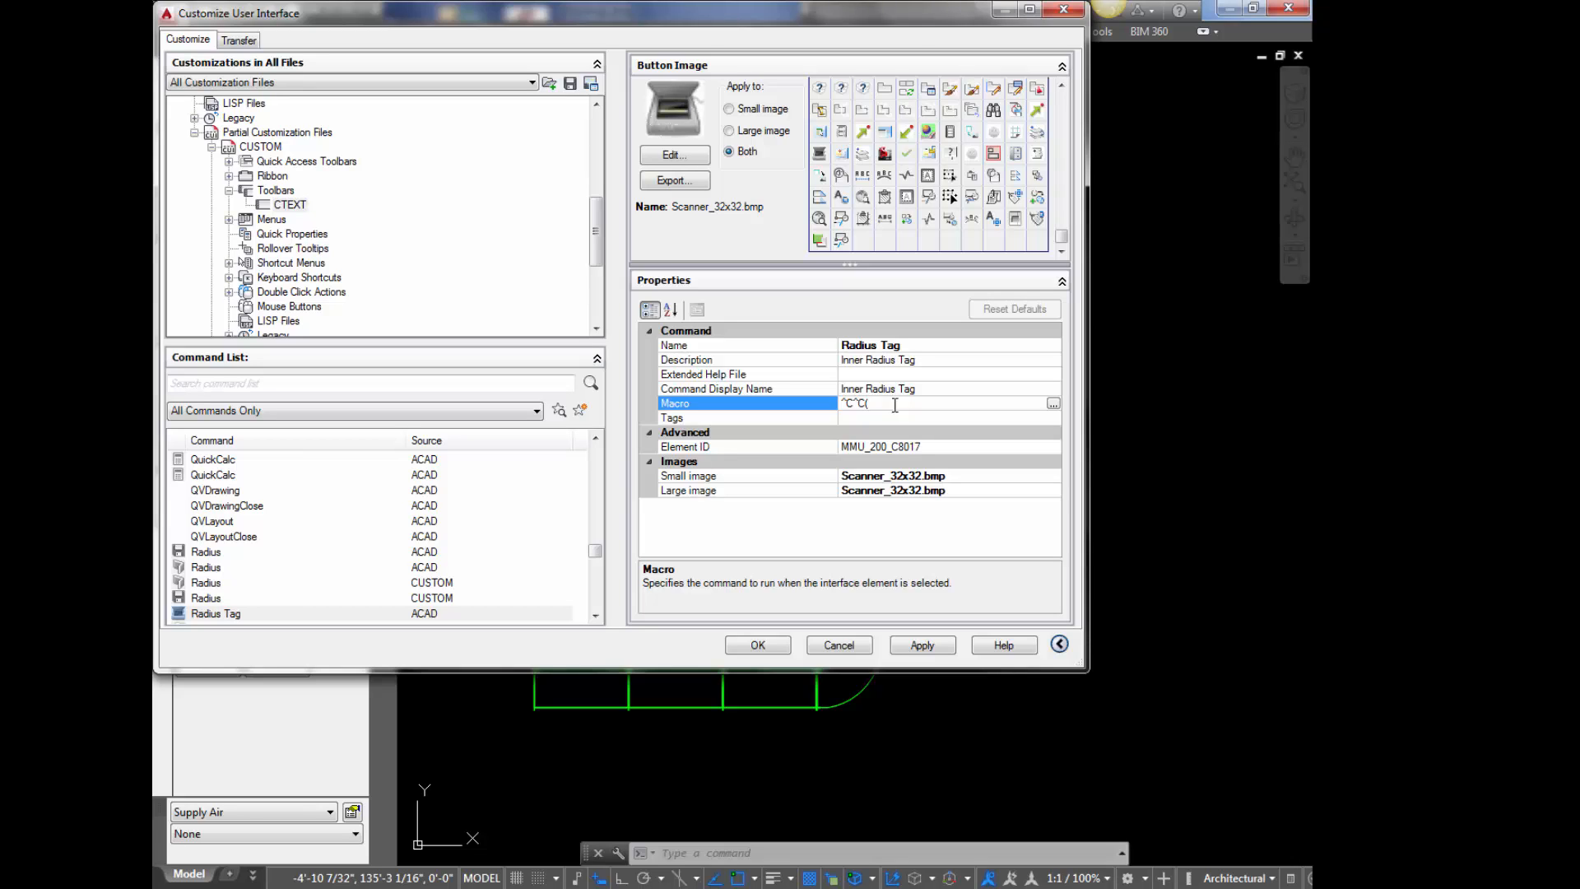
text(addreport)
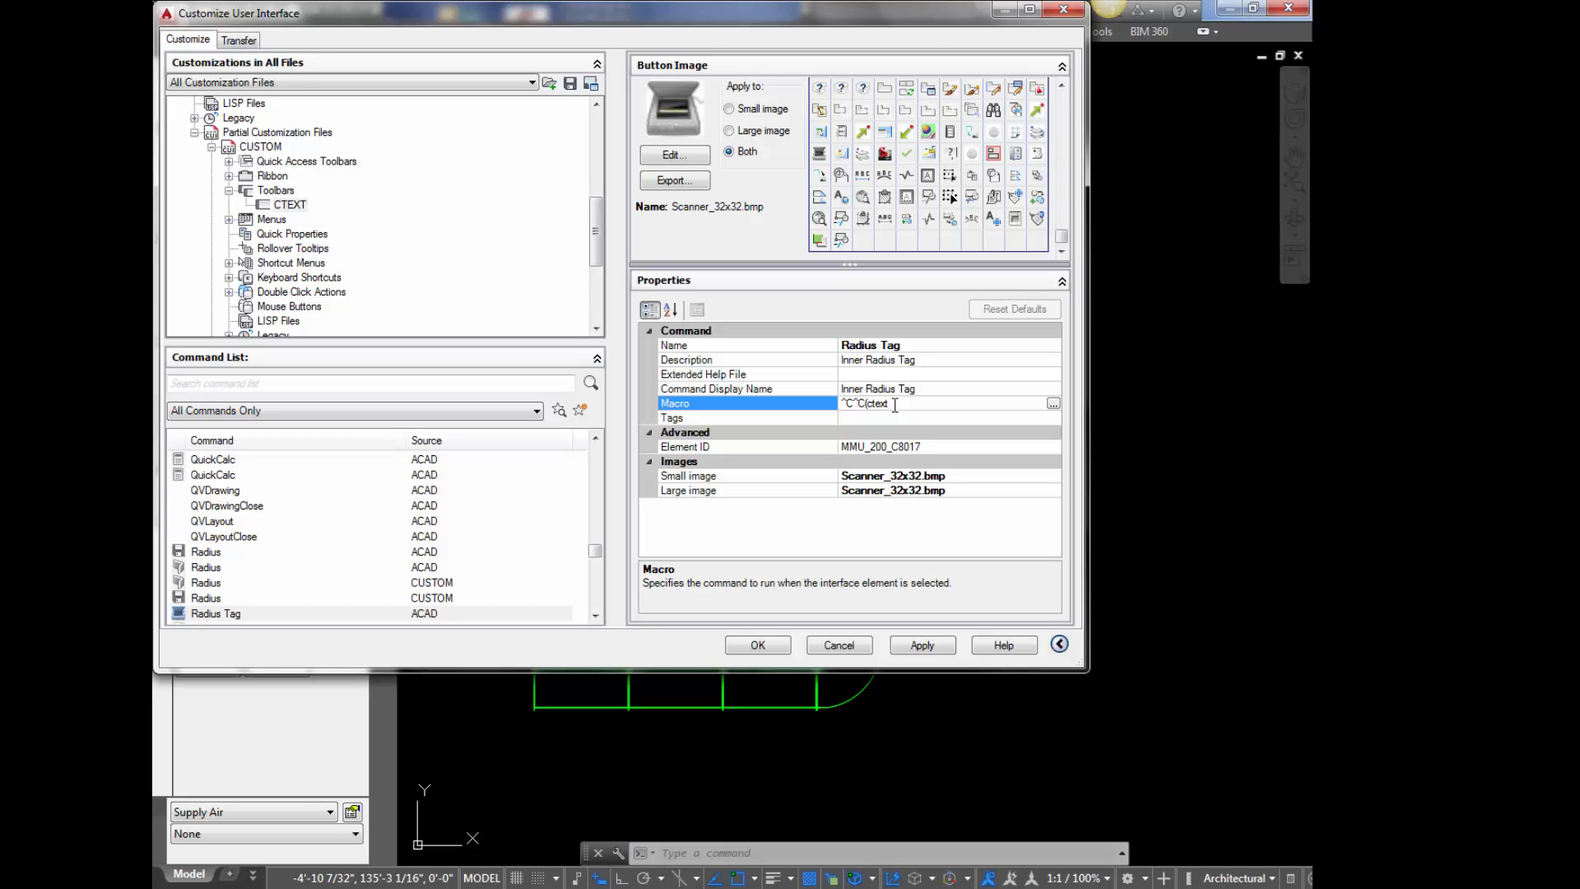
text("Radius Tag)
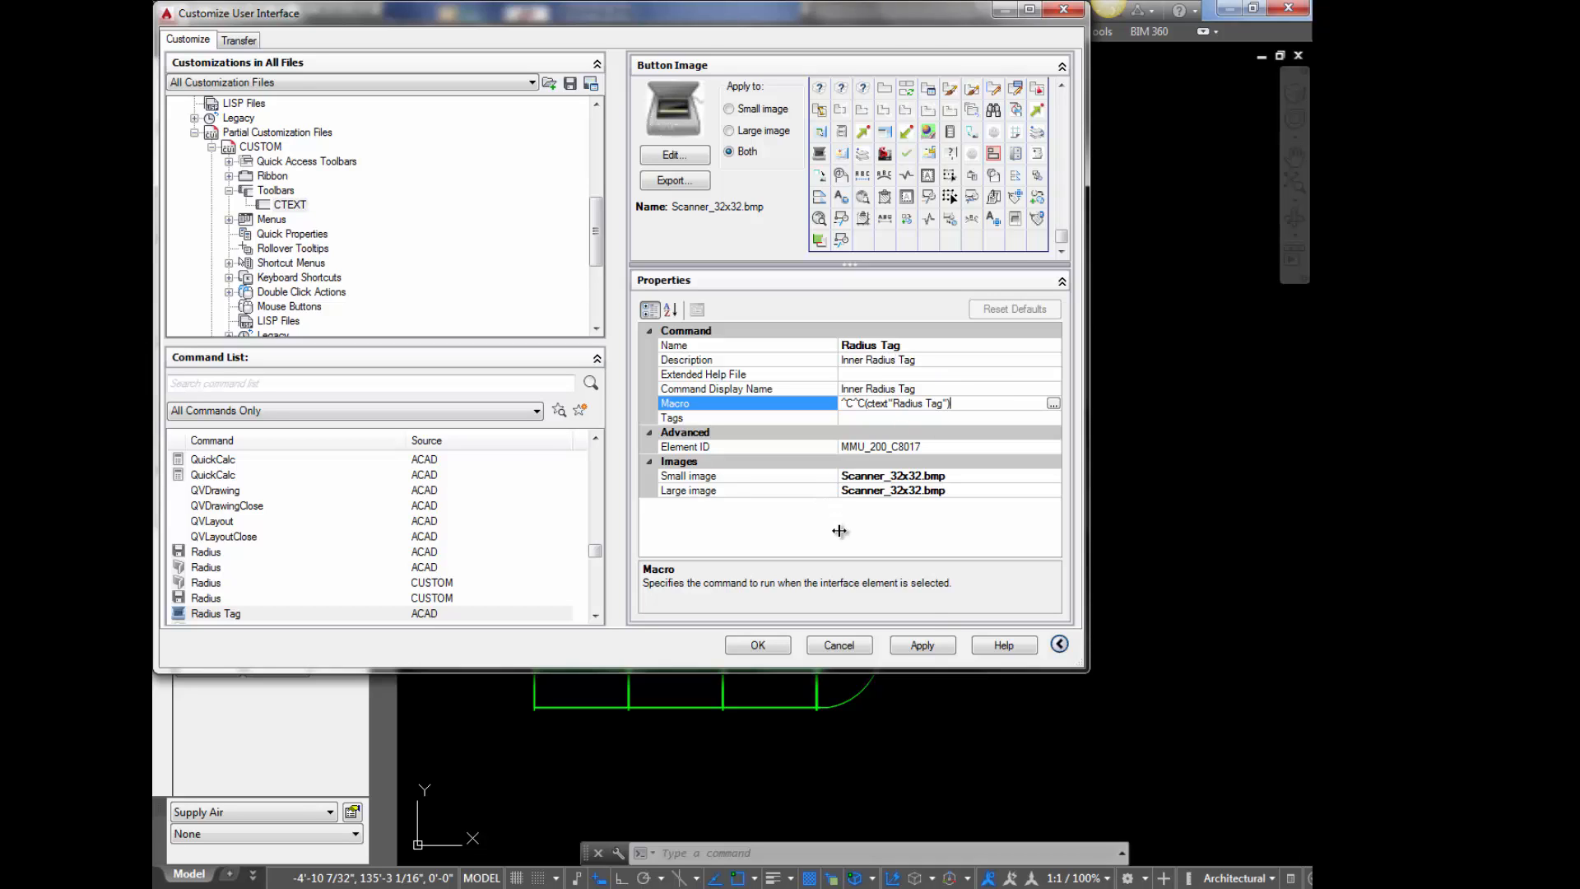
click(922, 645)
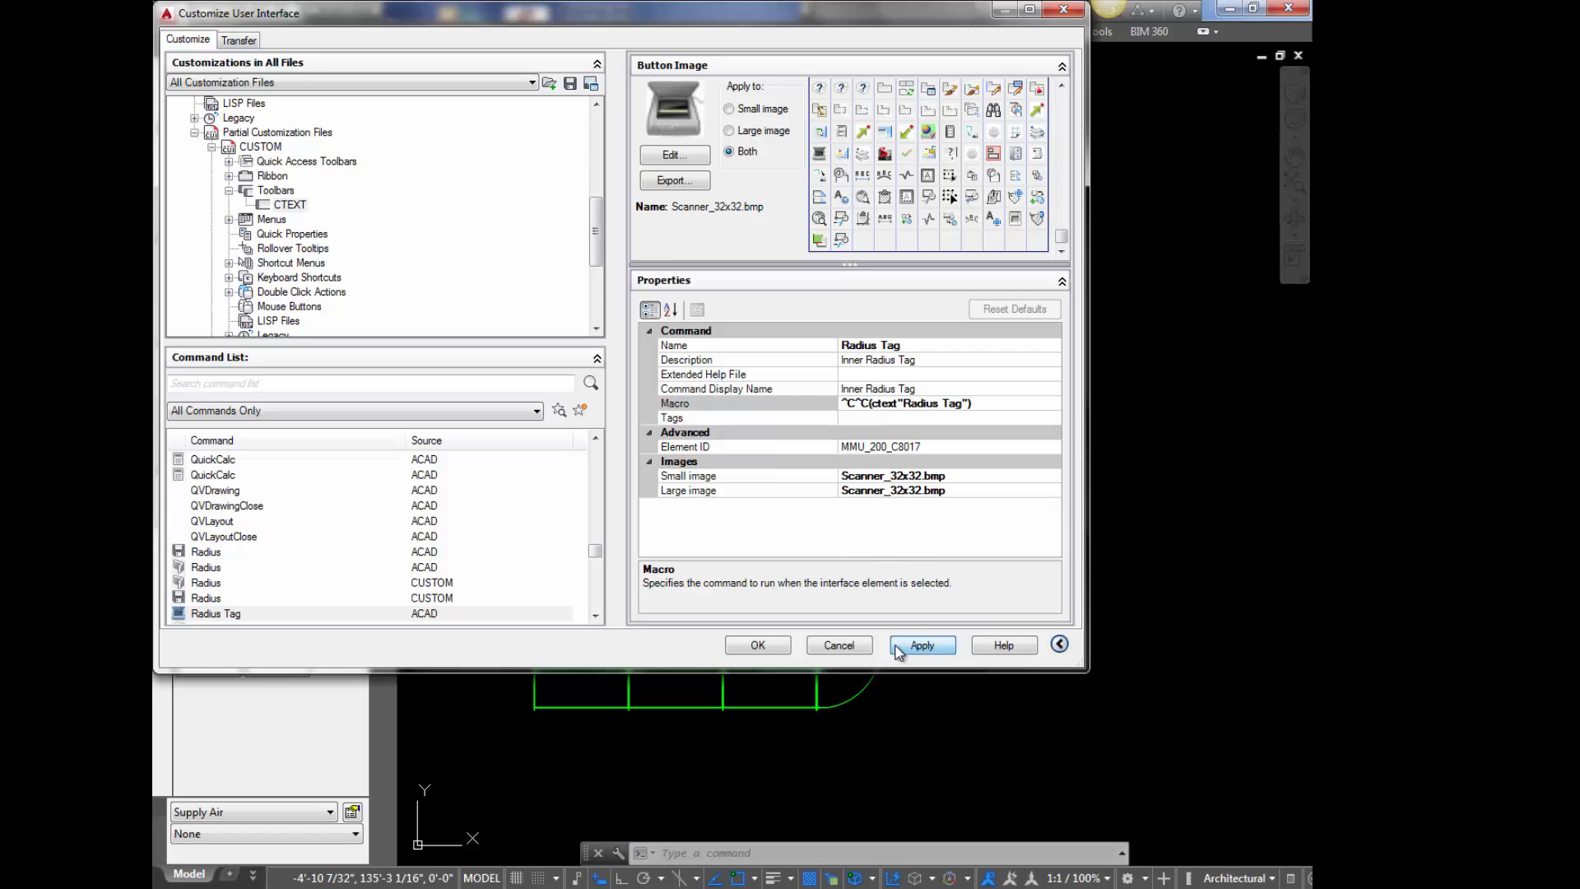
click(922, 645)
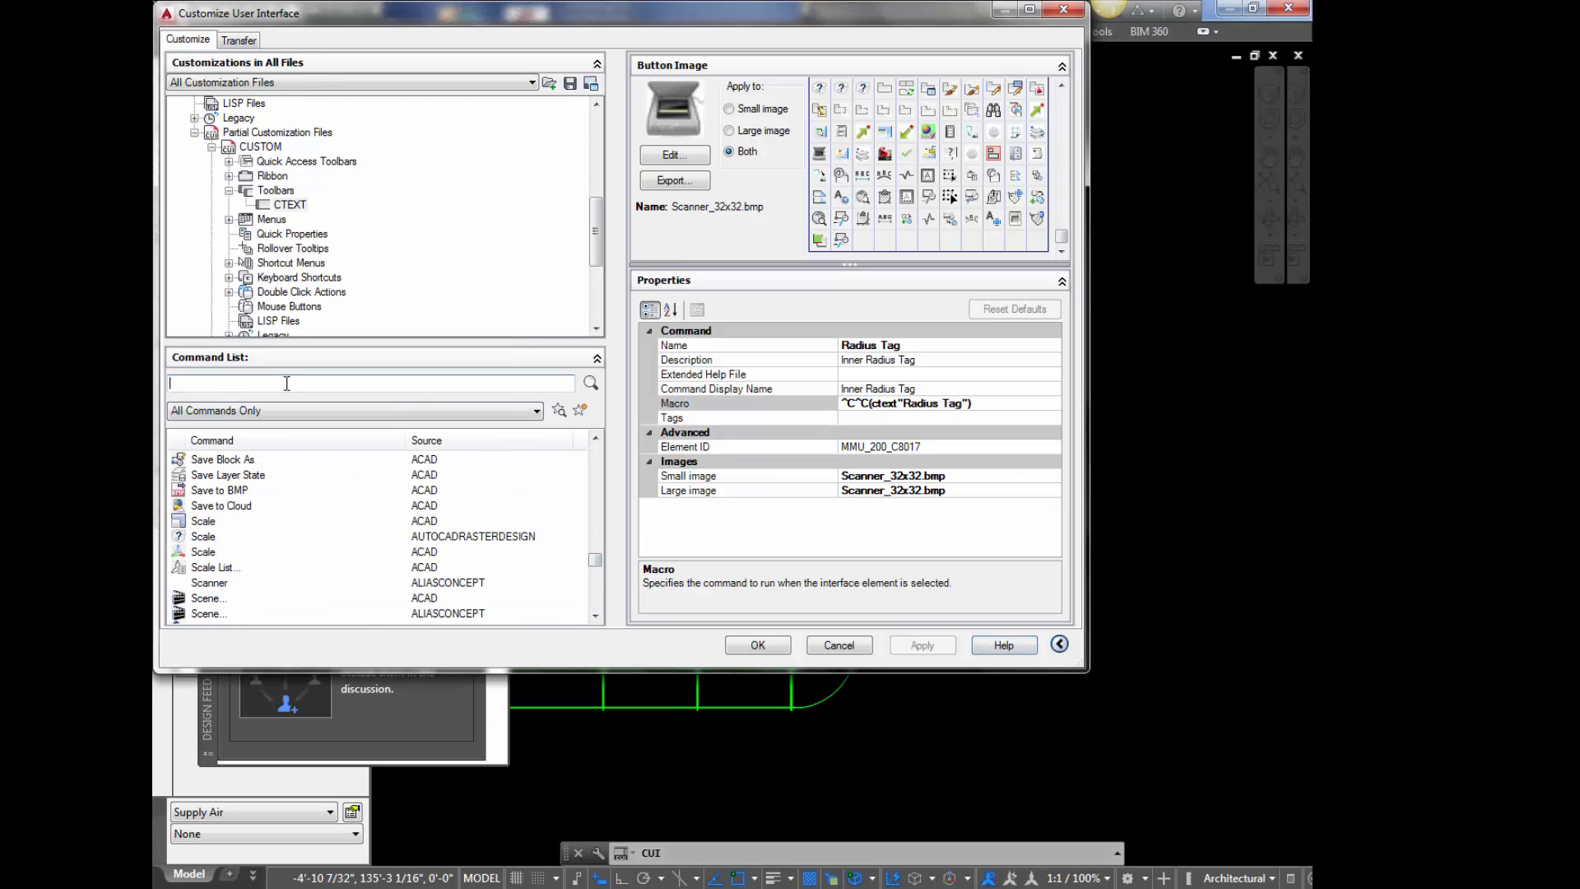
- Add the Radius Tag command to the CTEXT toolbar and accept the customization
text(radius tag)
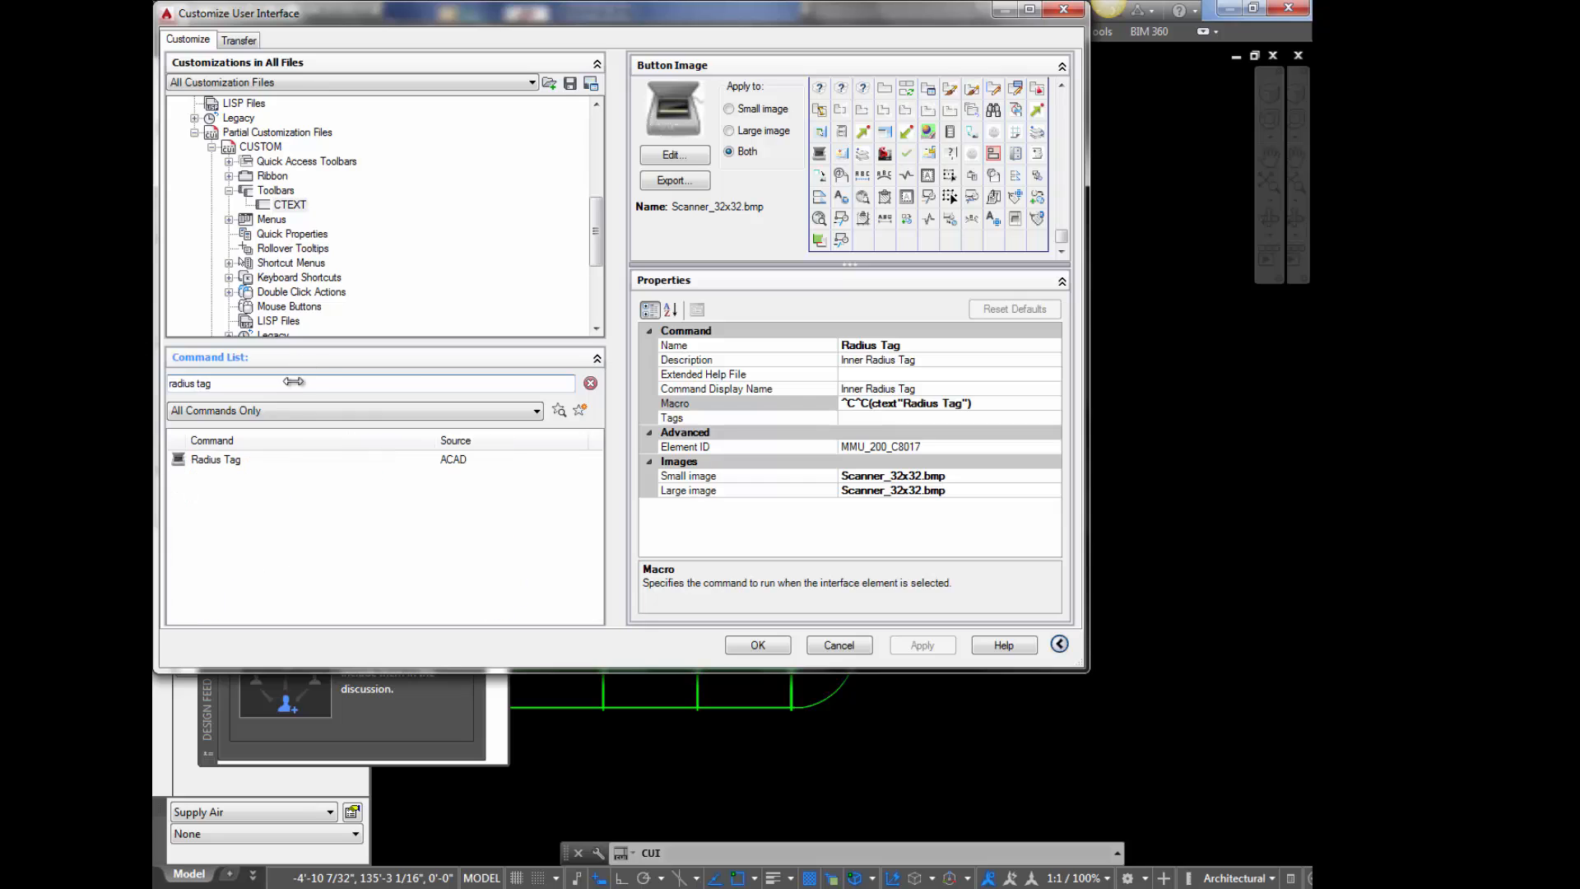
click(216, 459)
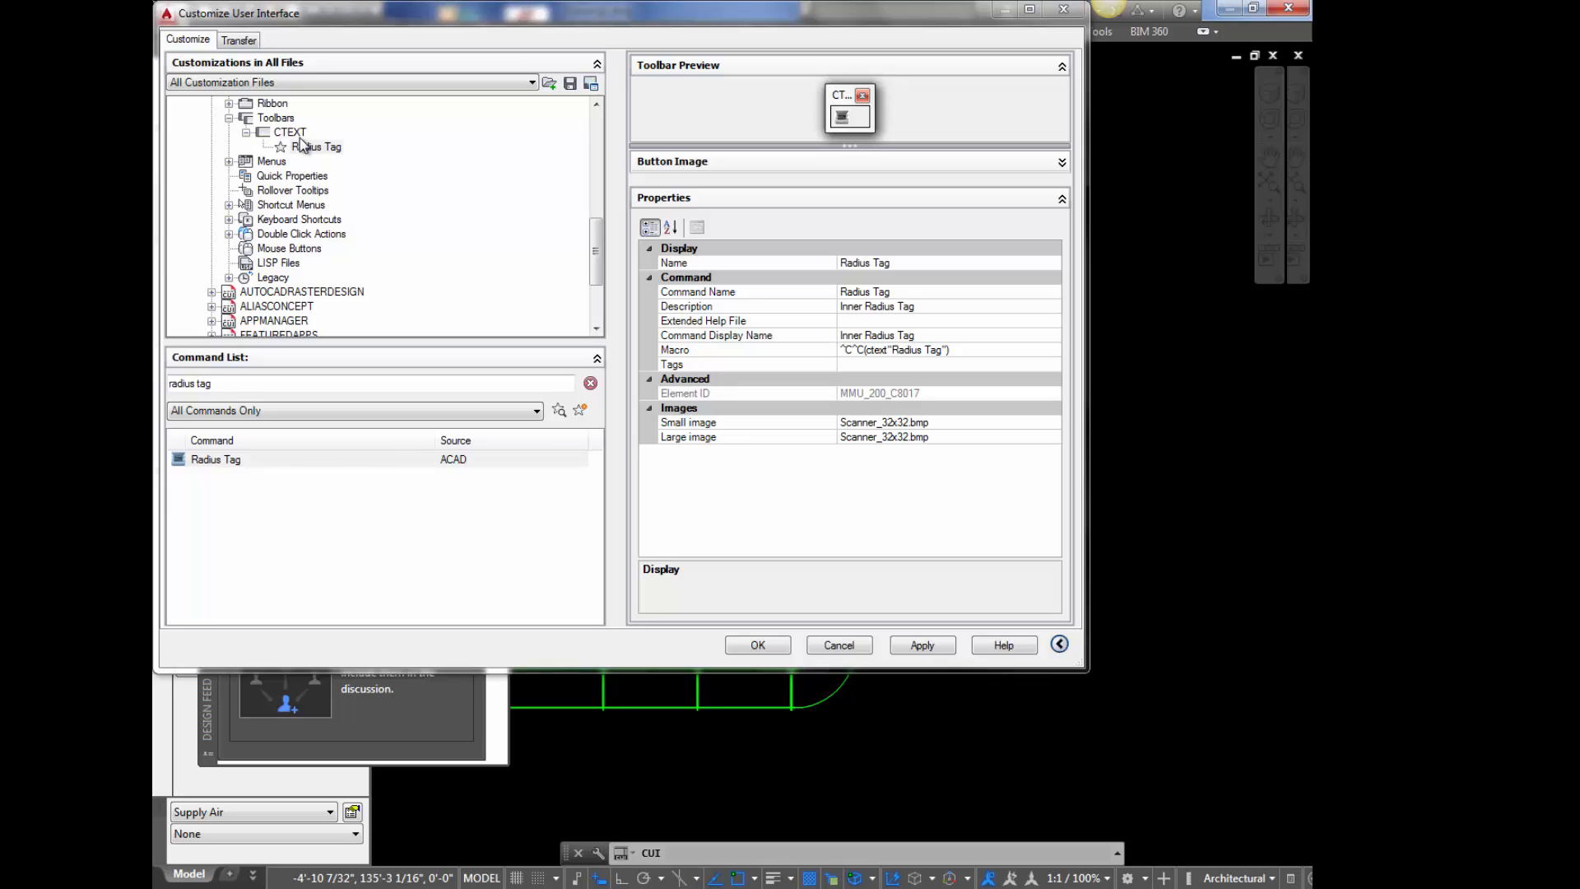
mouse_move(850, 118)
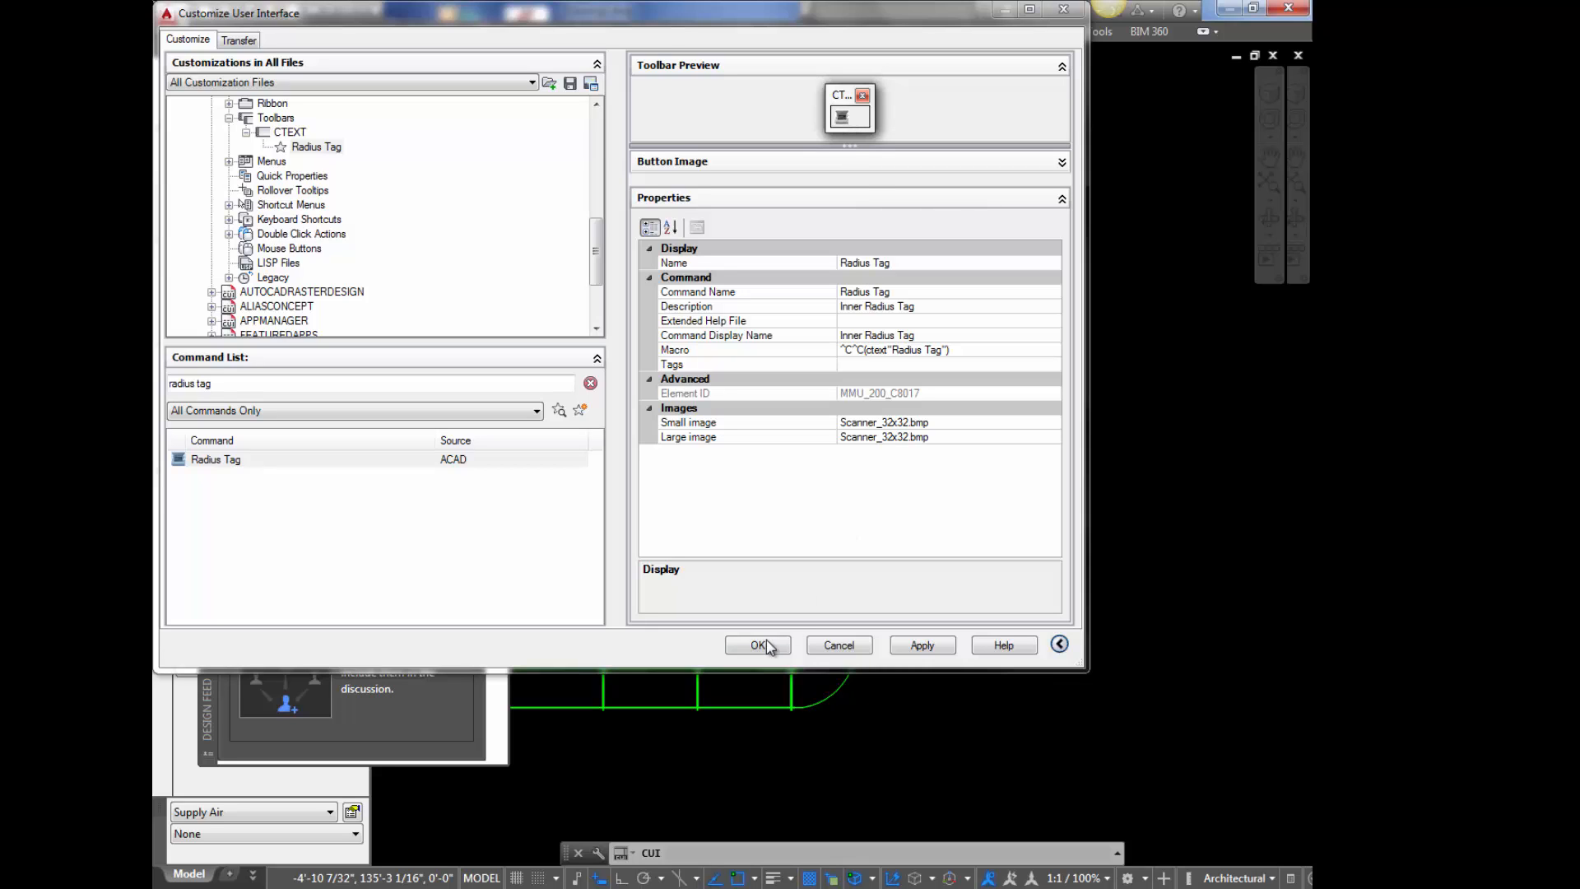
click(757, 645)
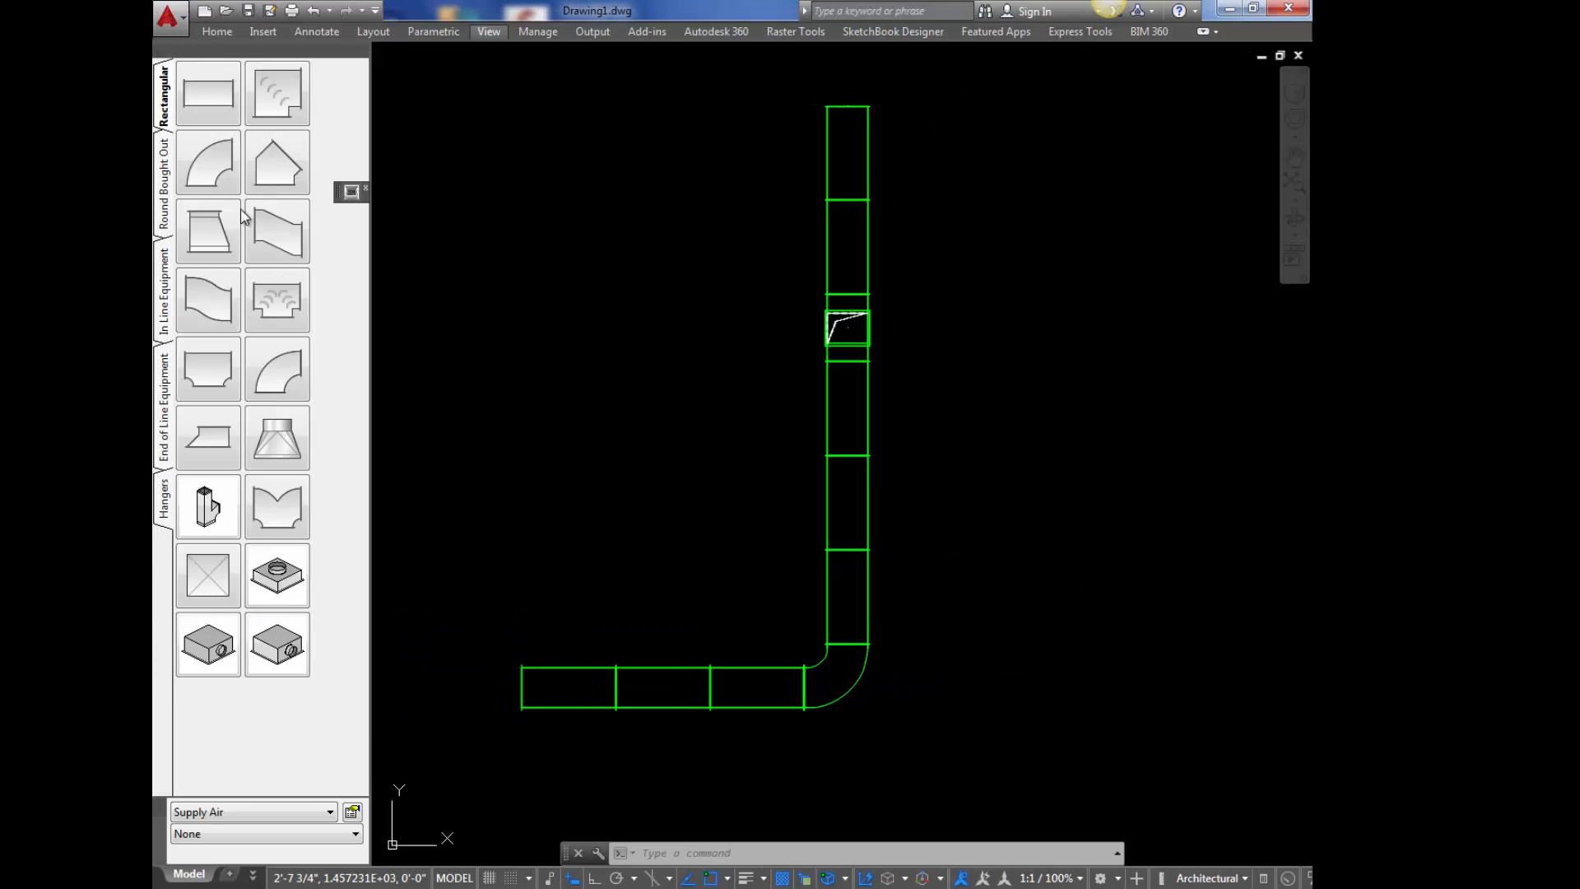
mouse_move(360, 196)
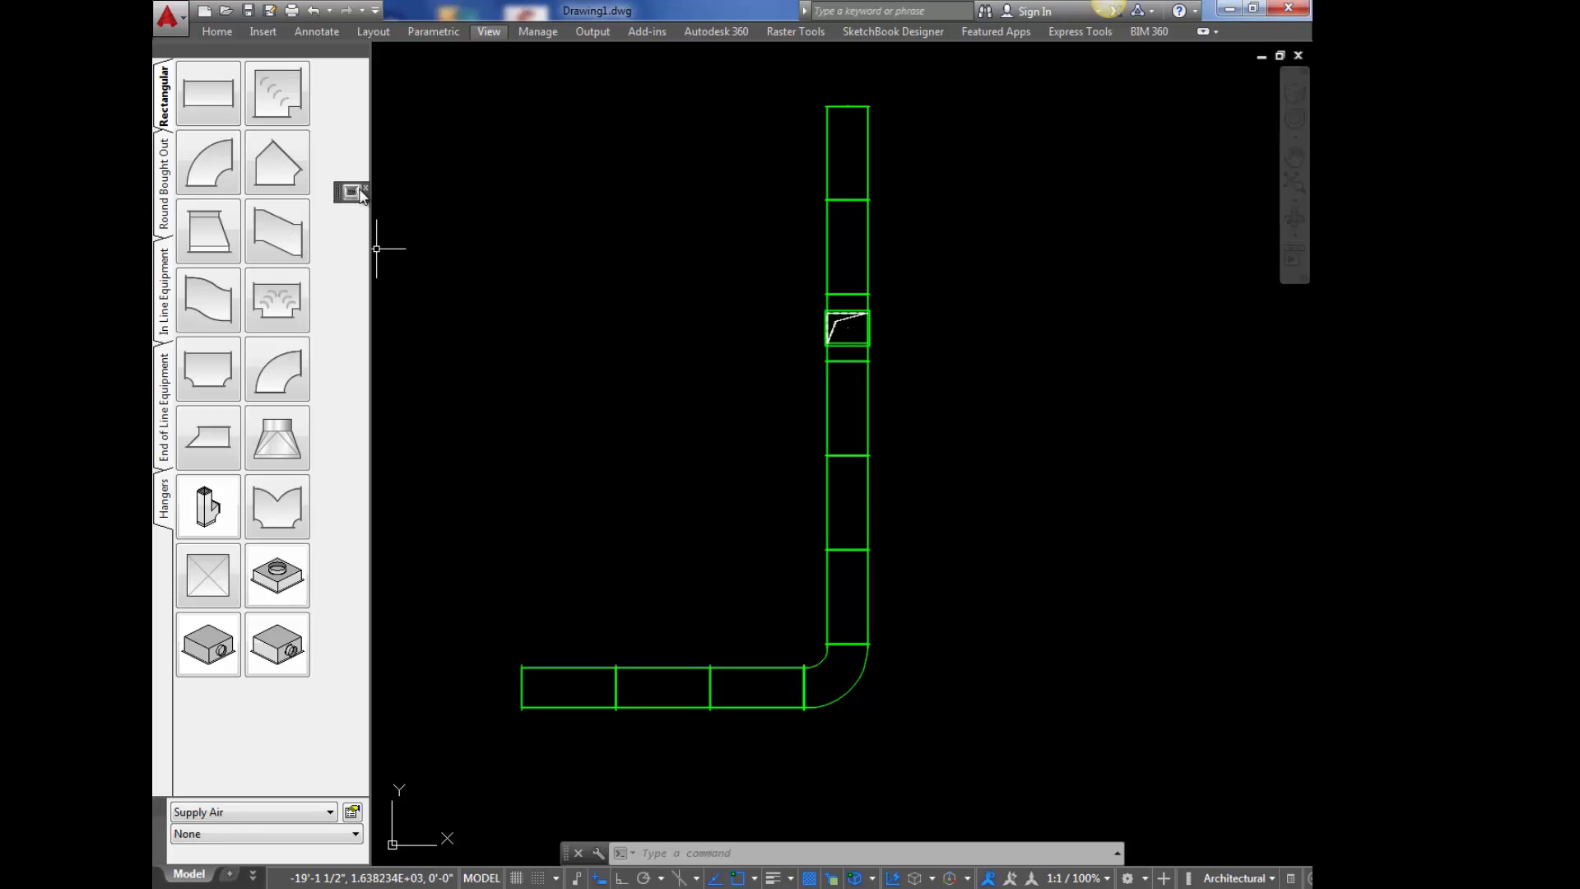
mouse_move(352, 192)
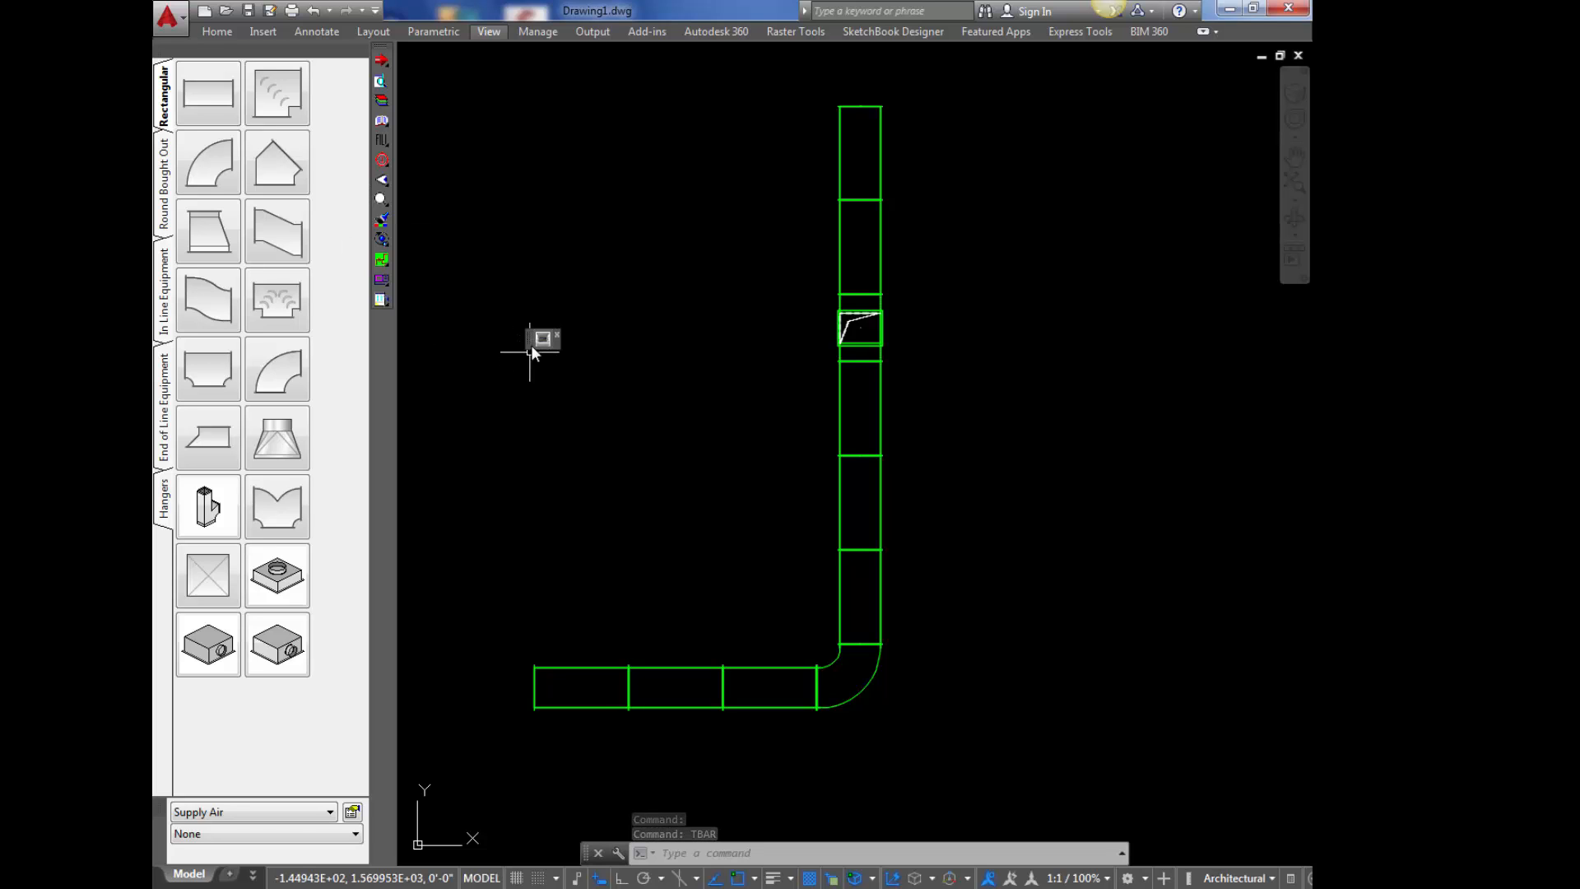
mouse_move(541, 338)
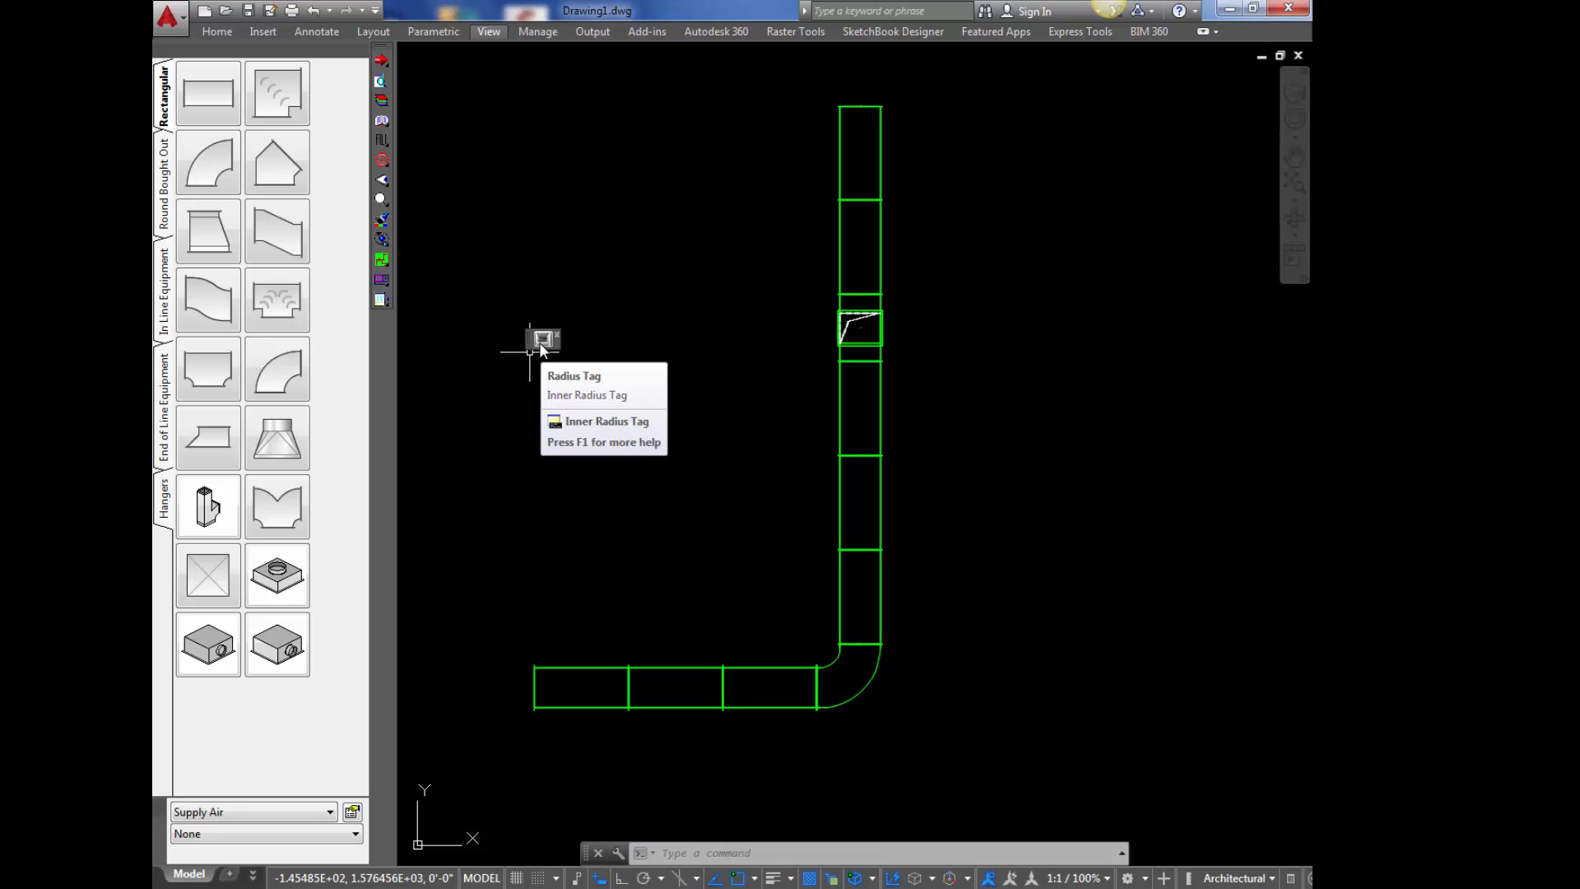
- Run Radius Tag from the CTEXT toolbar and select the 12 radius text beside the elbow
click(541, 339)
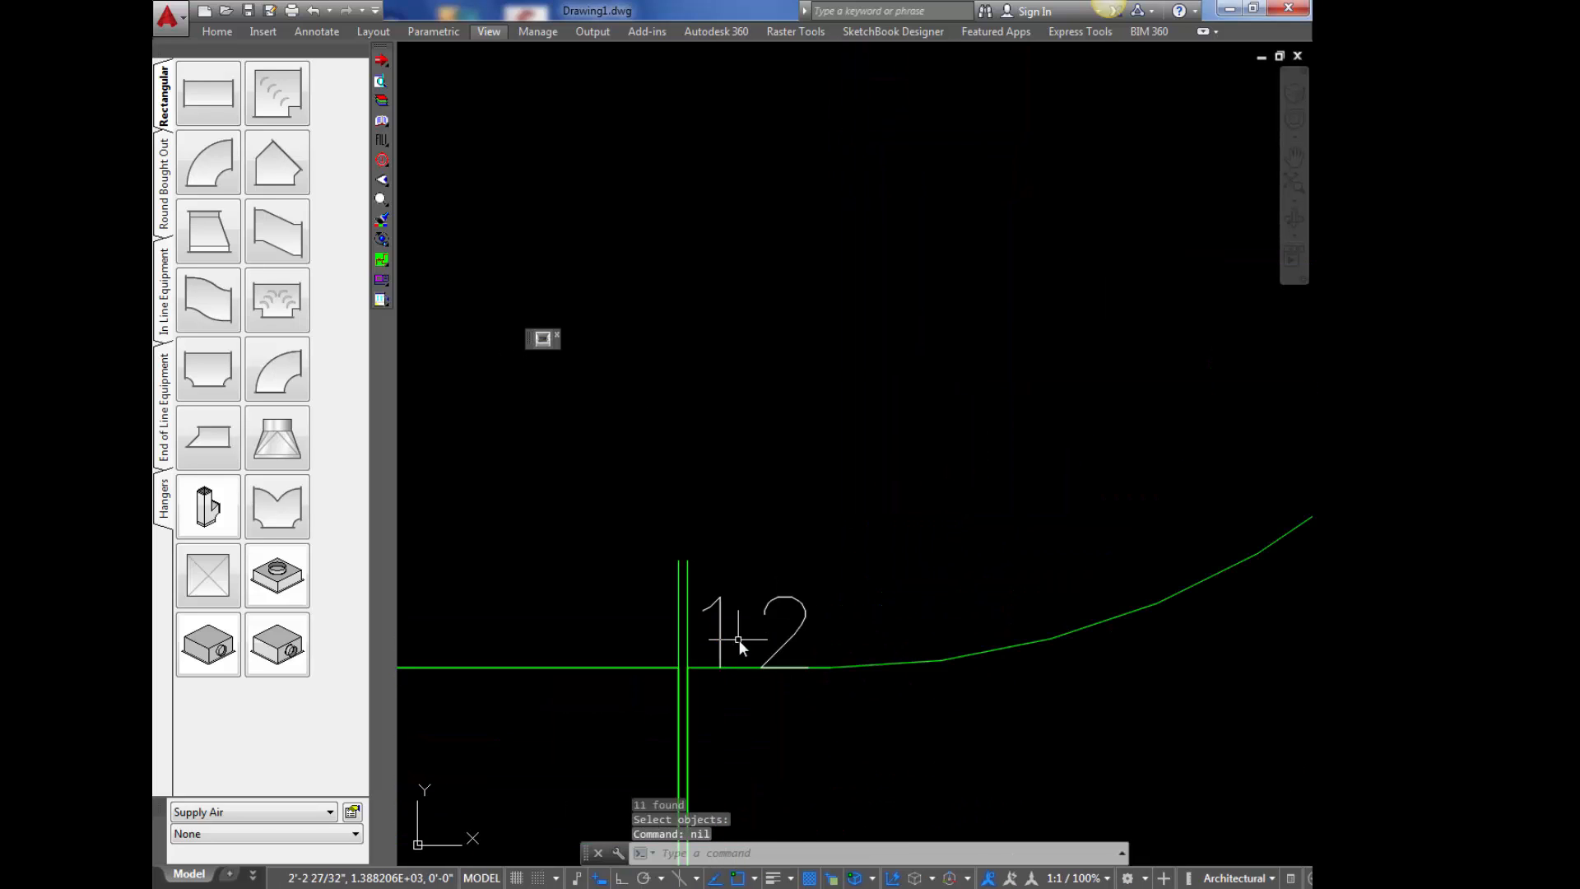
click(683, 668)
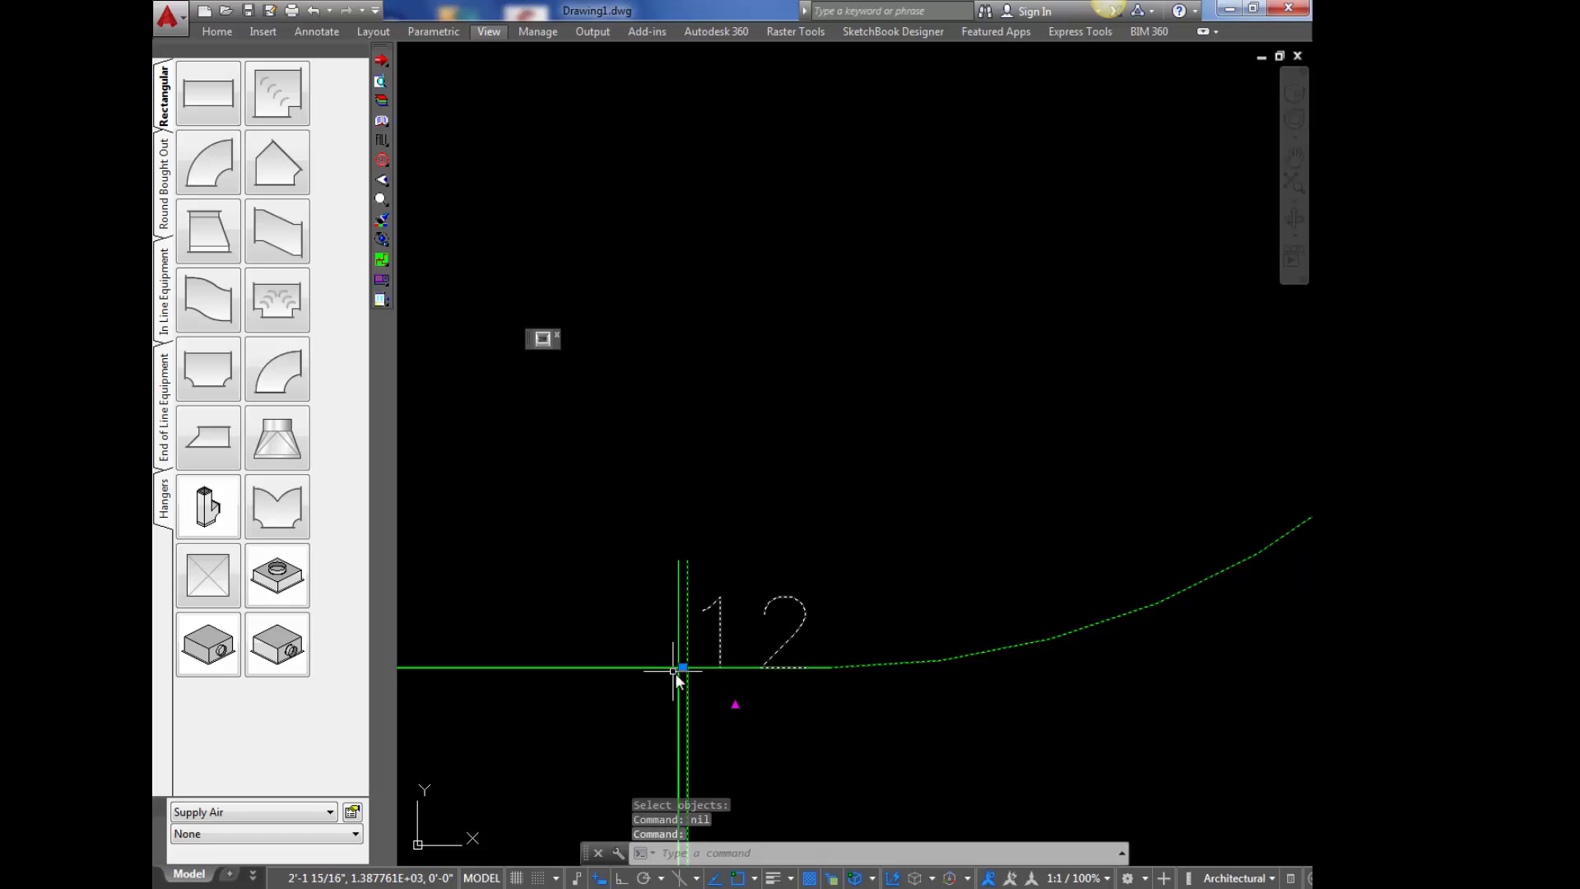